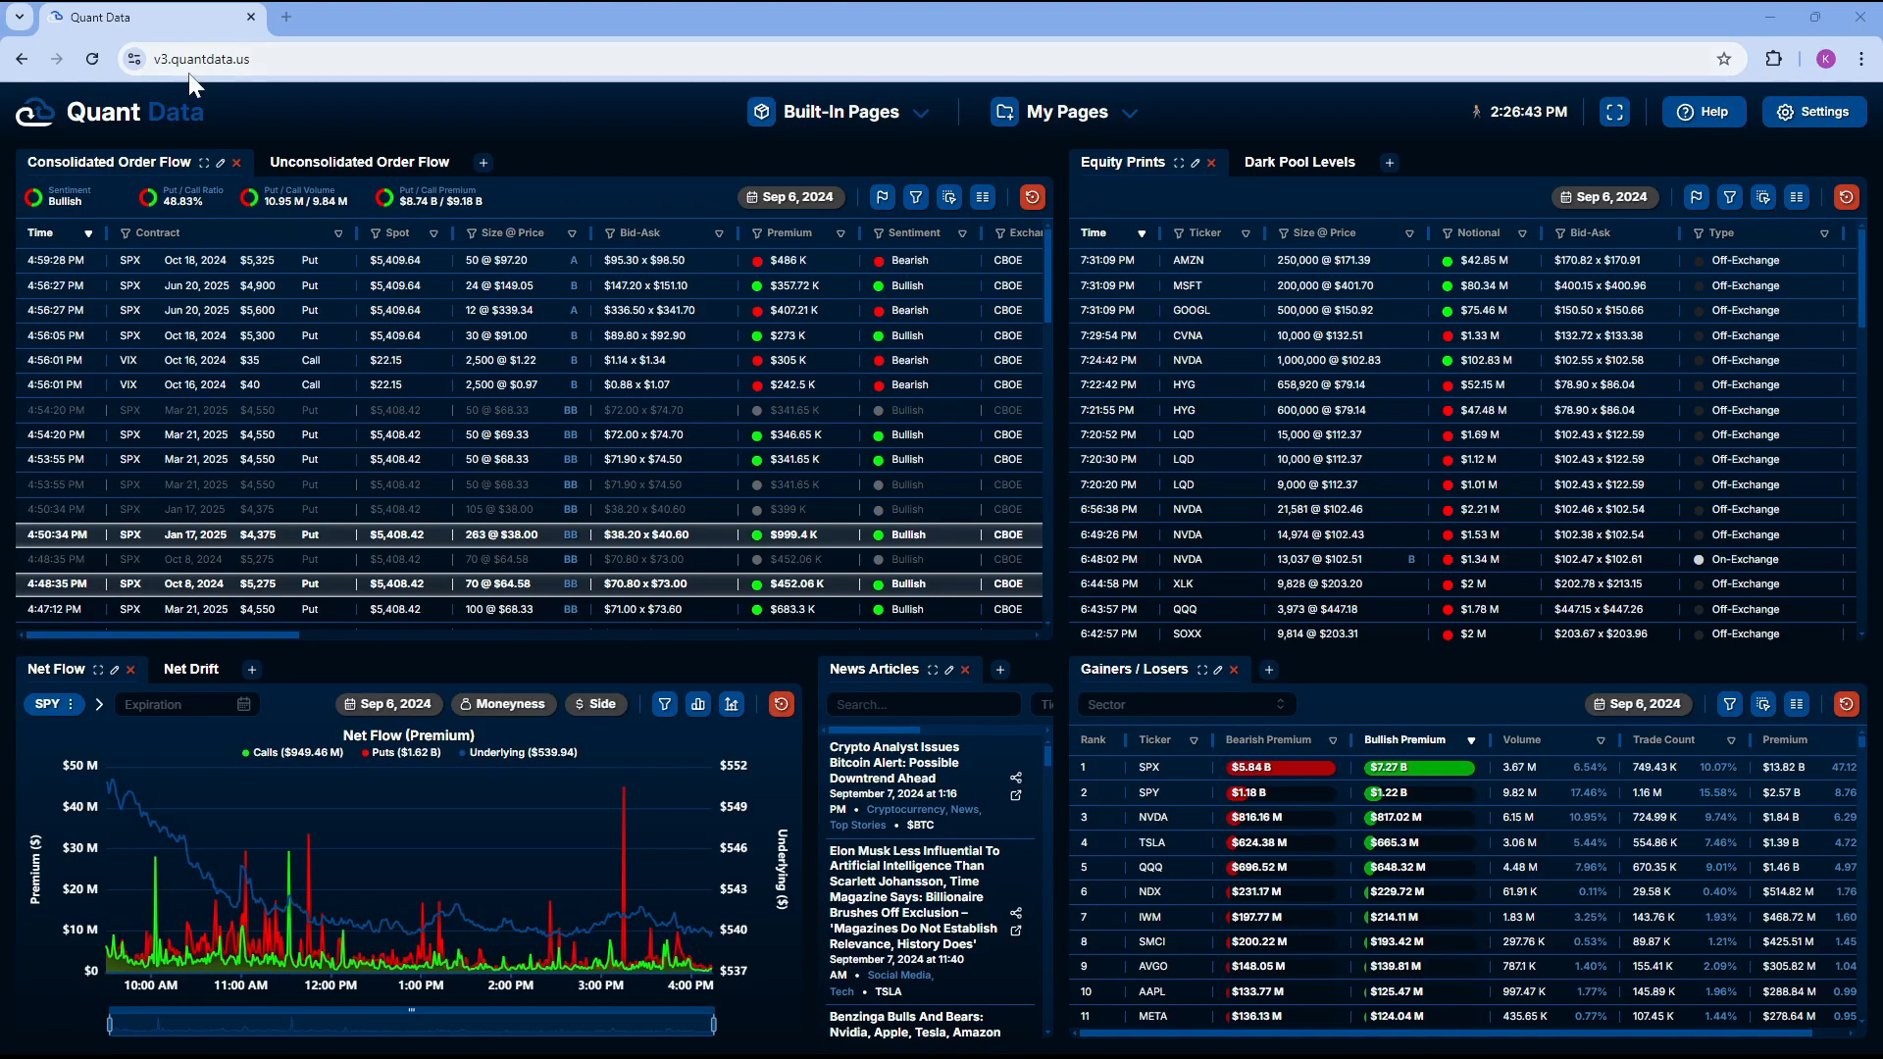
Show the Built-In Pages list with Dashboard, Flow Analysis and Exposure
click(837, 110)
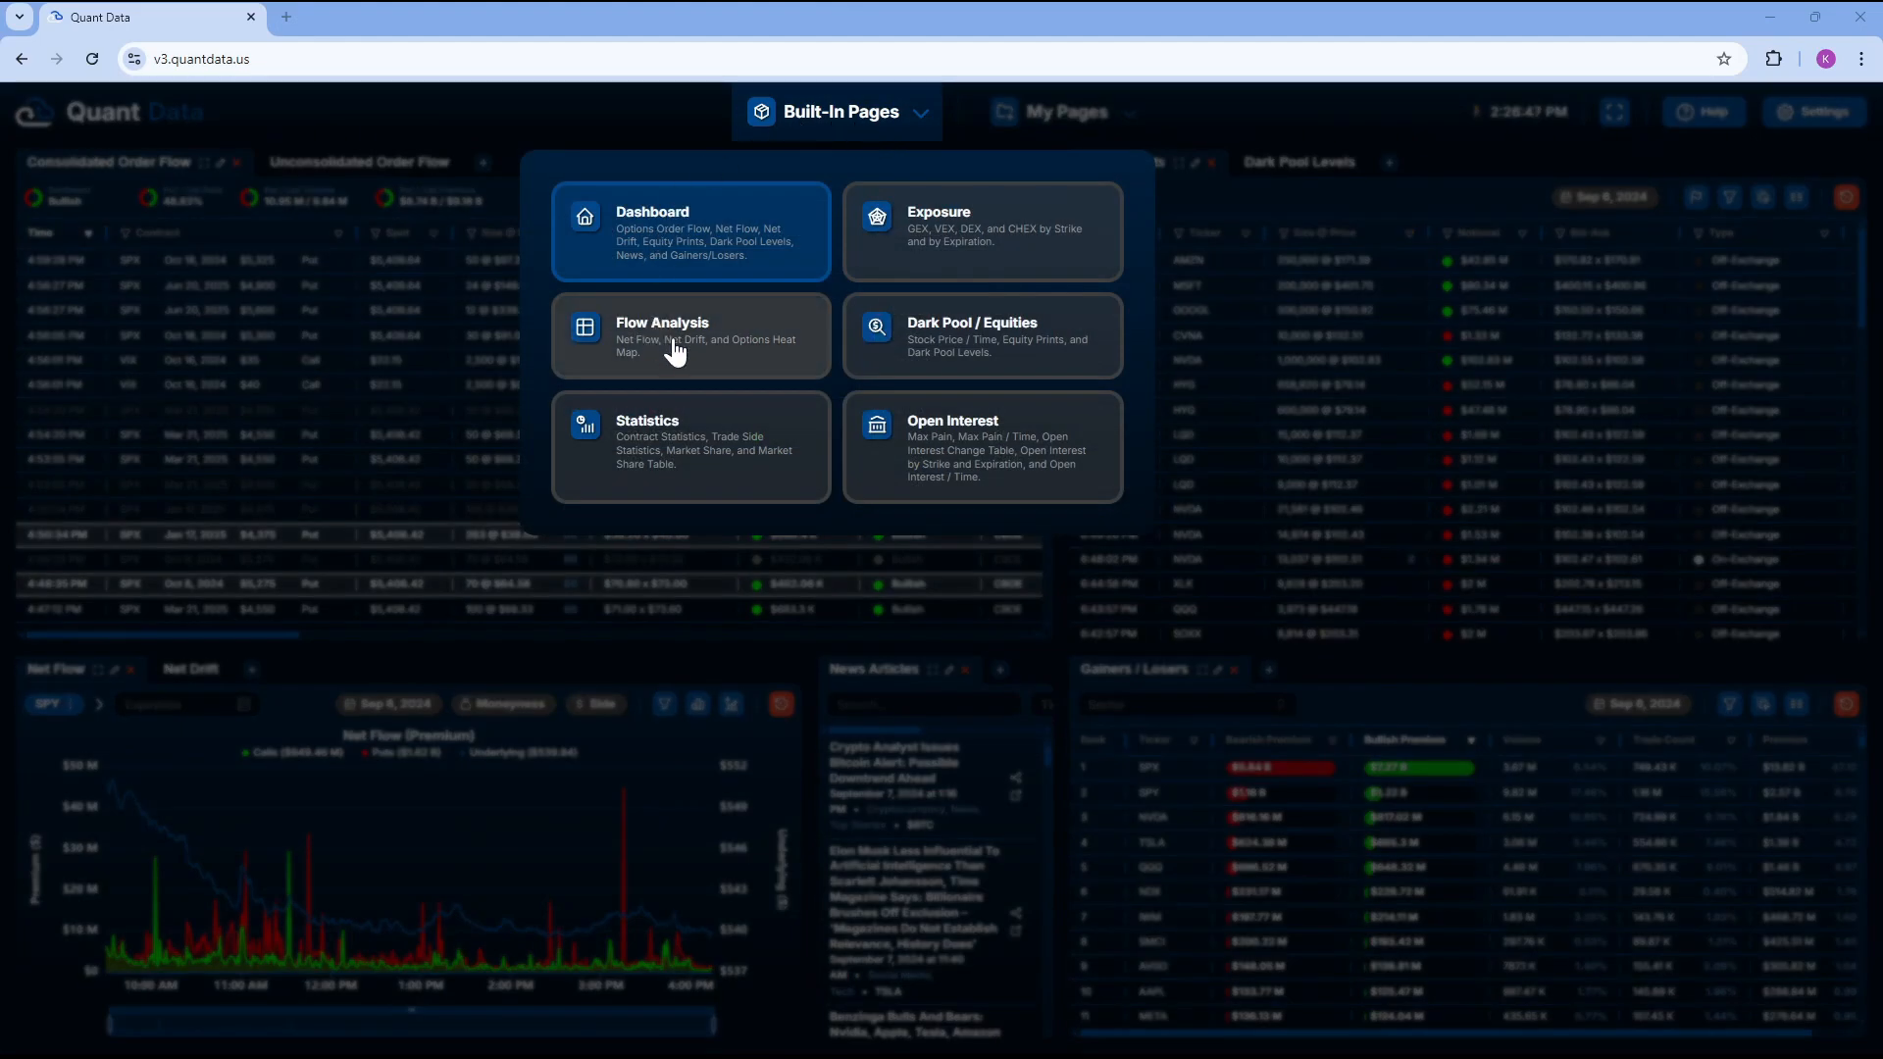
Switch to Flow Analysis showing SPY Net Flow and Net Drift for Sep 5, 2024
click(689, 333)
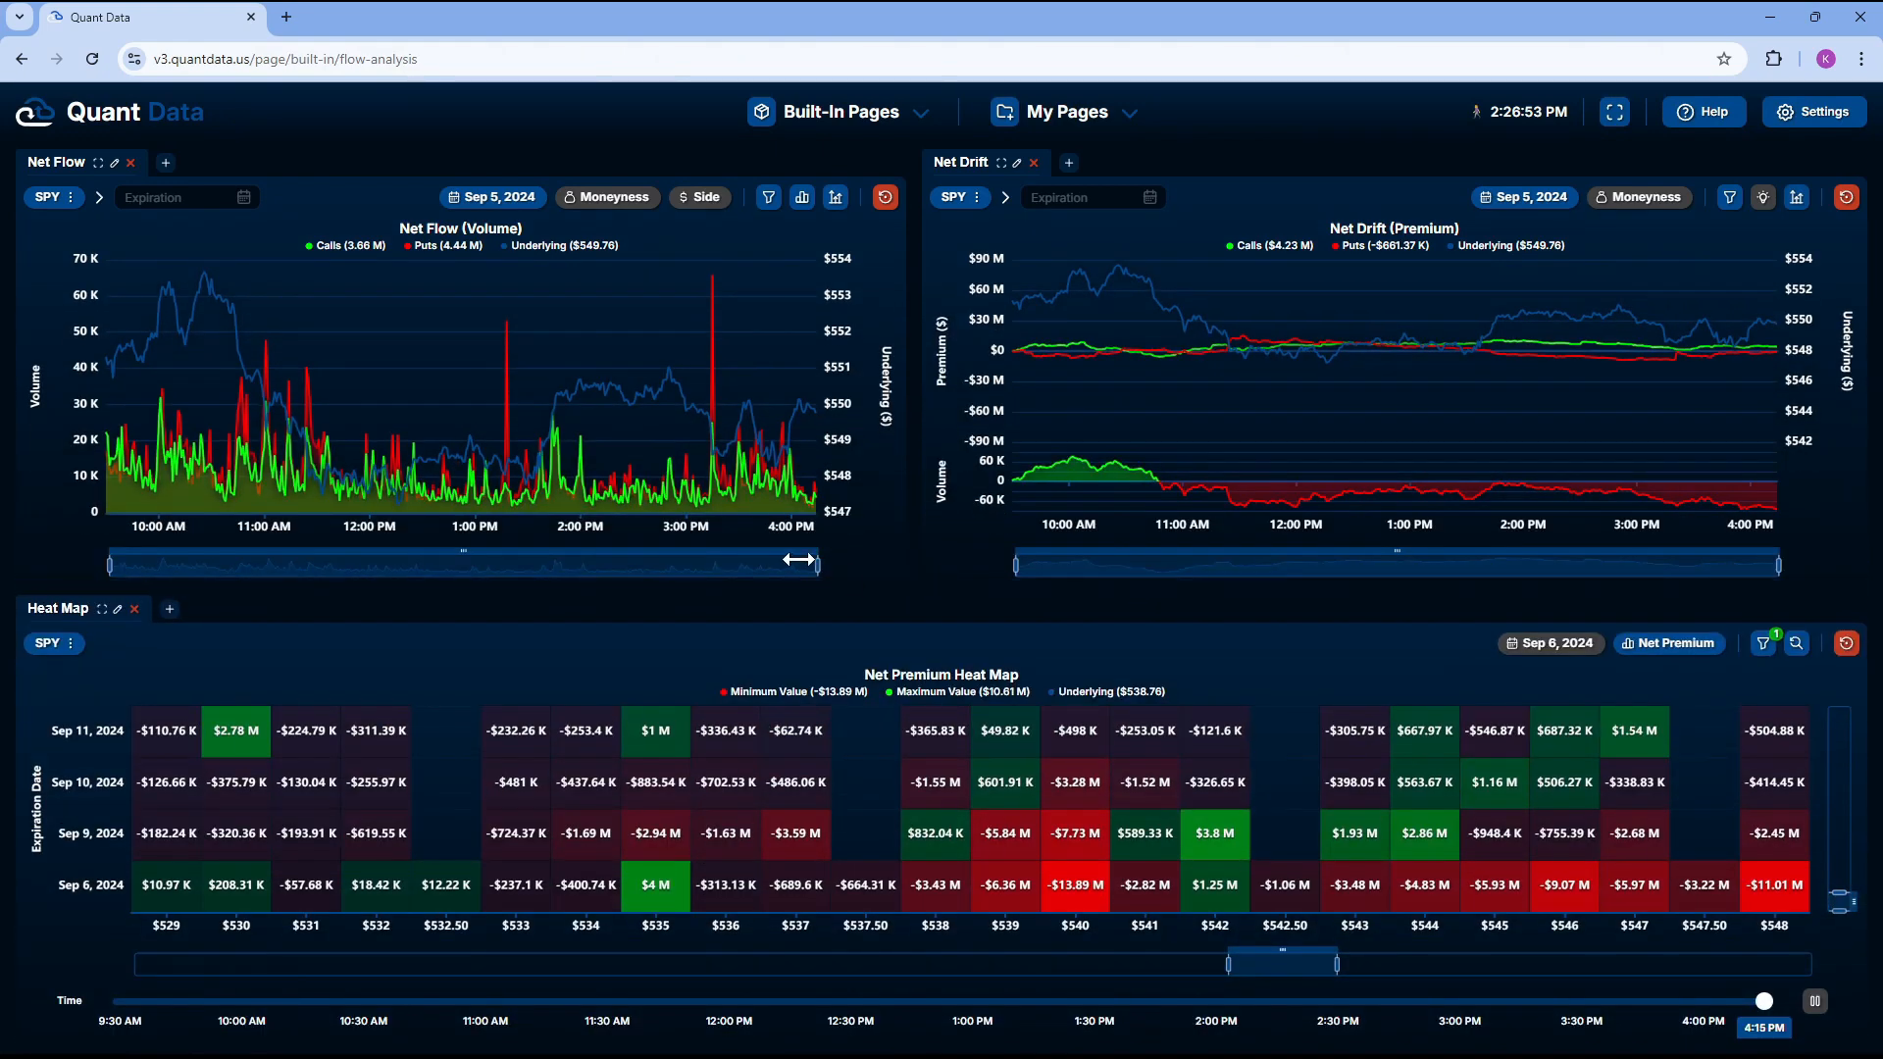
mouse_move(375, 328)
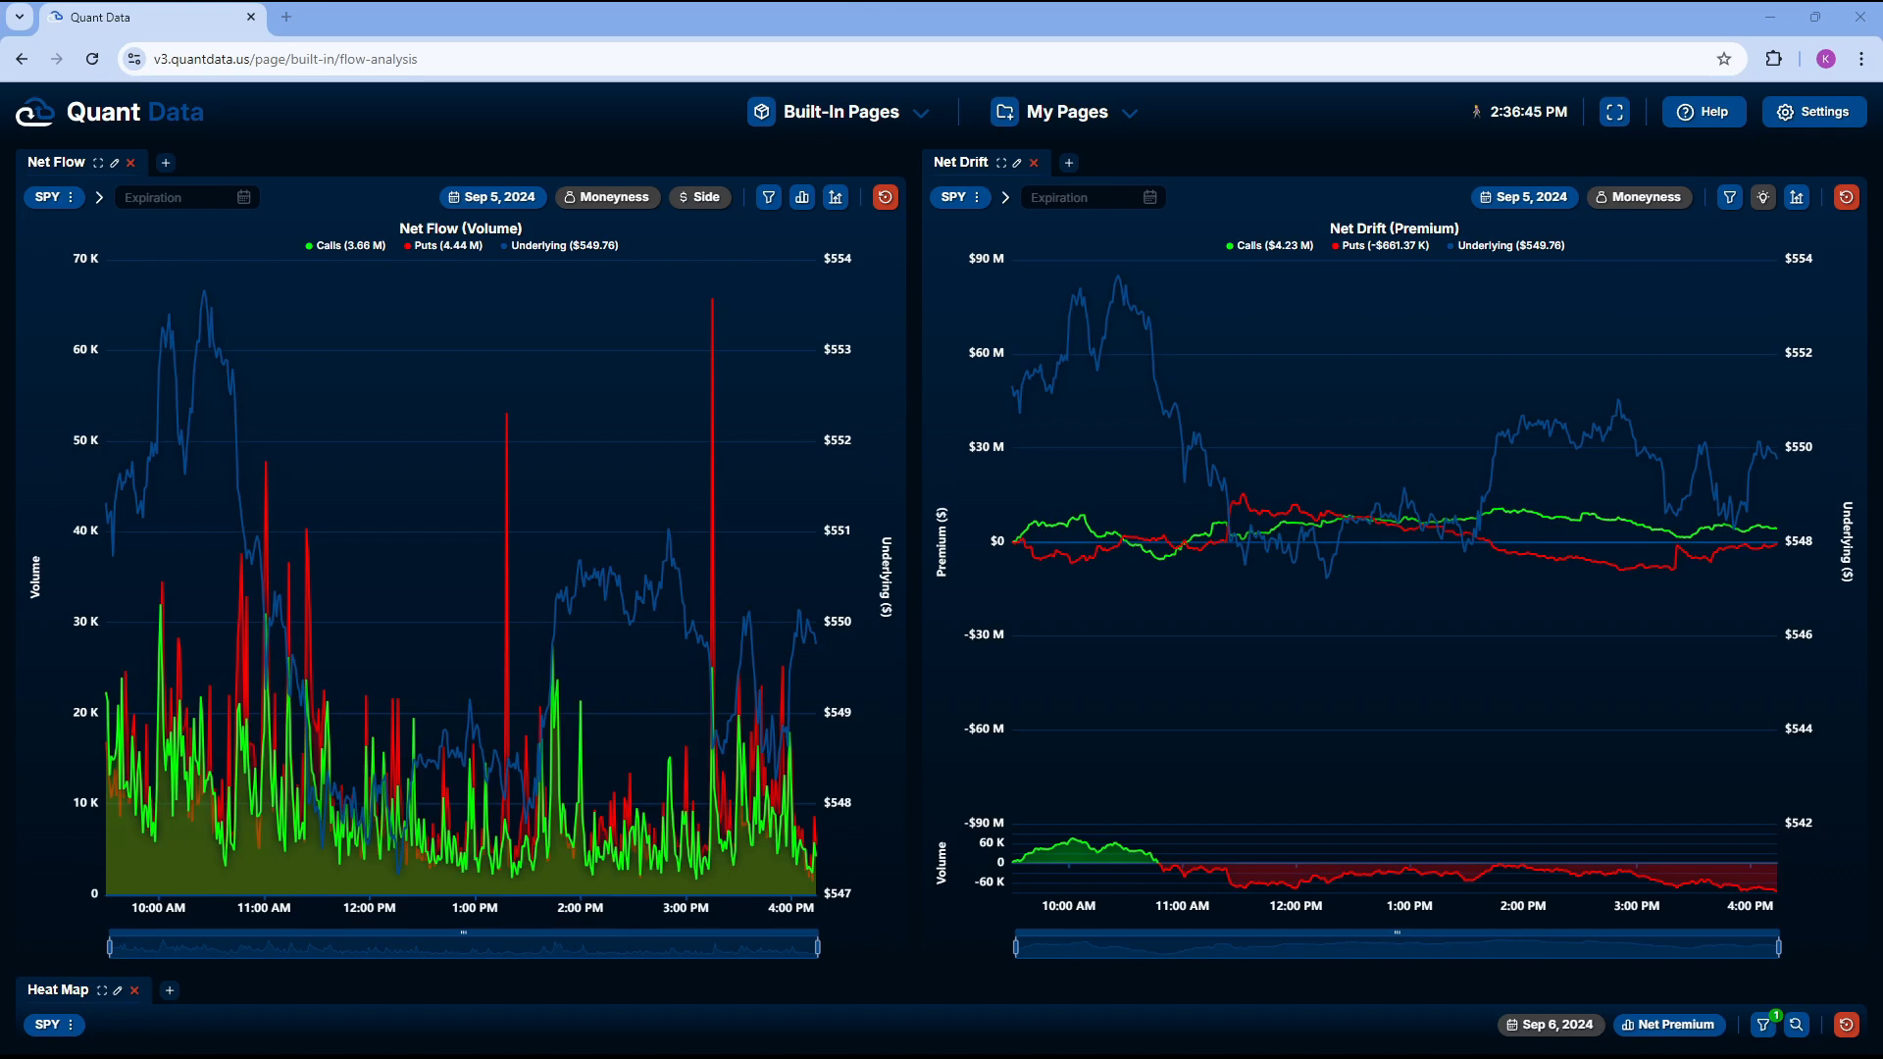
mouse_move(392, 237)
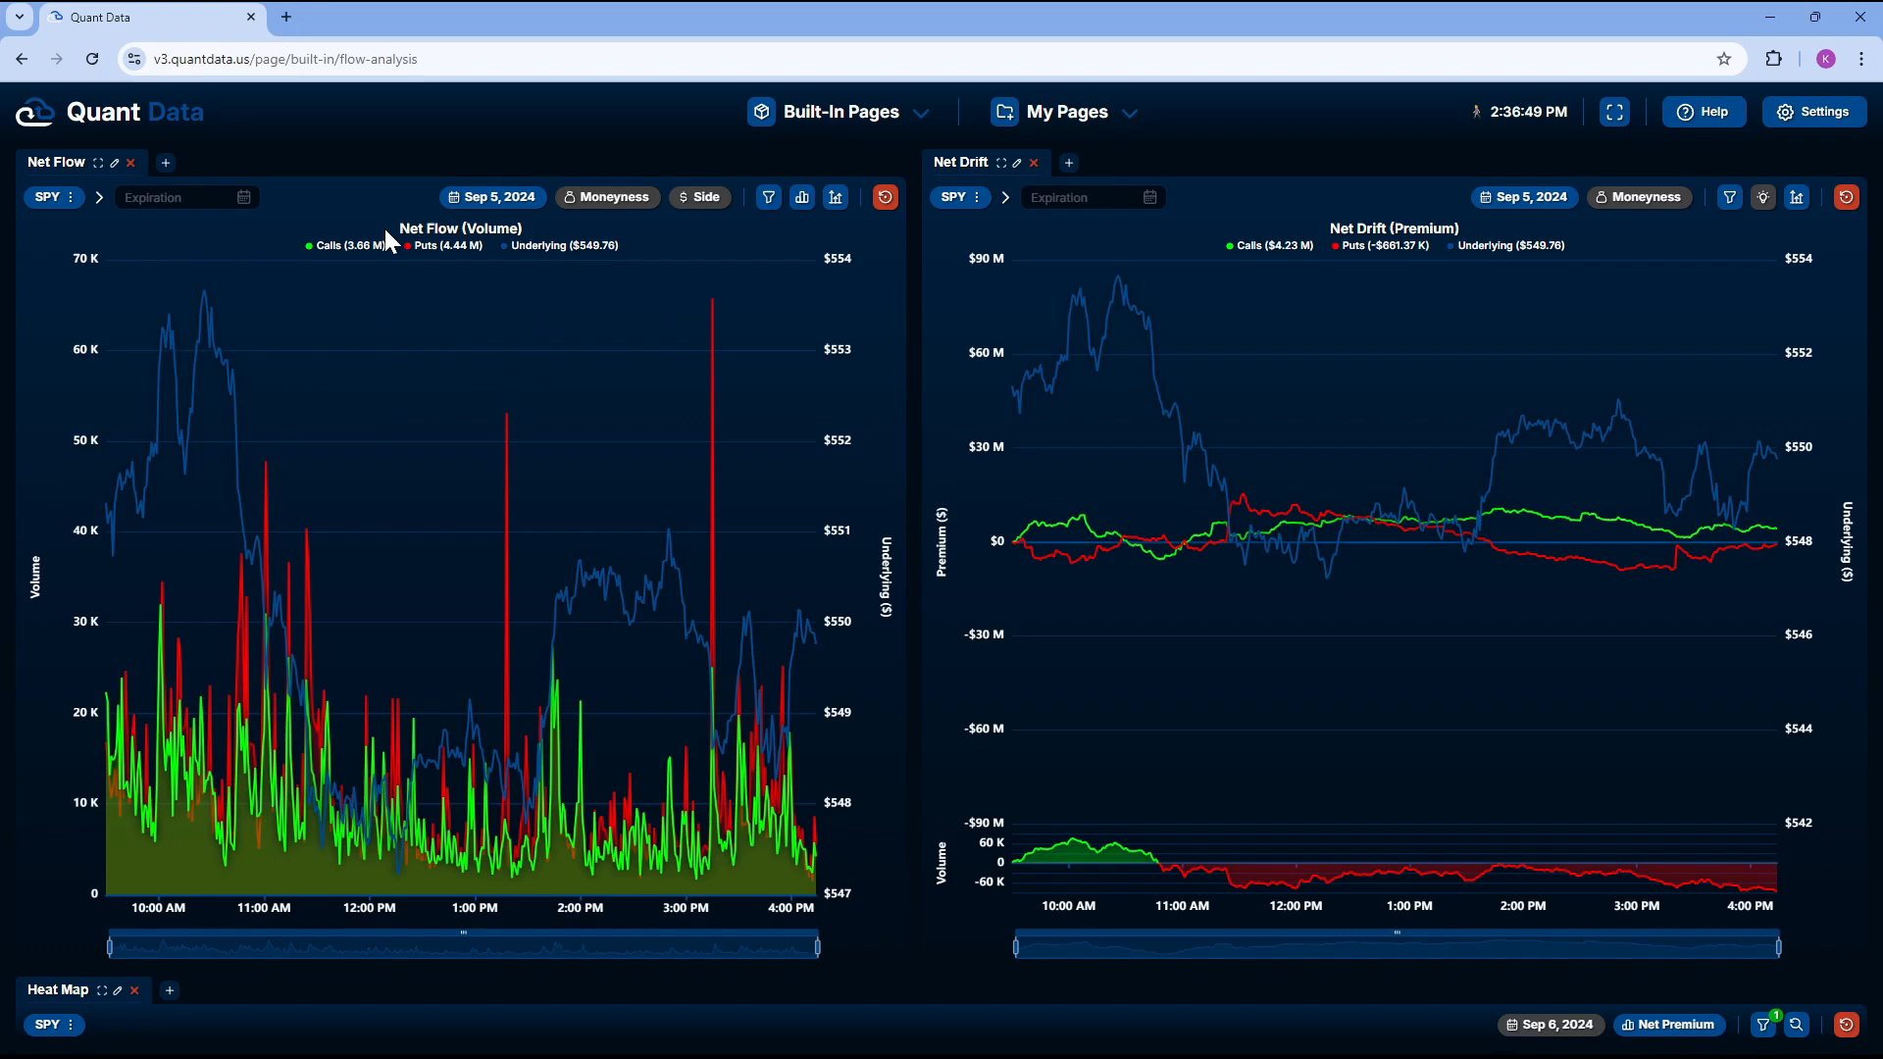
mouse_move(533, 237)
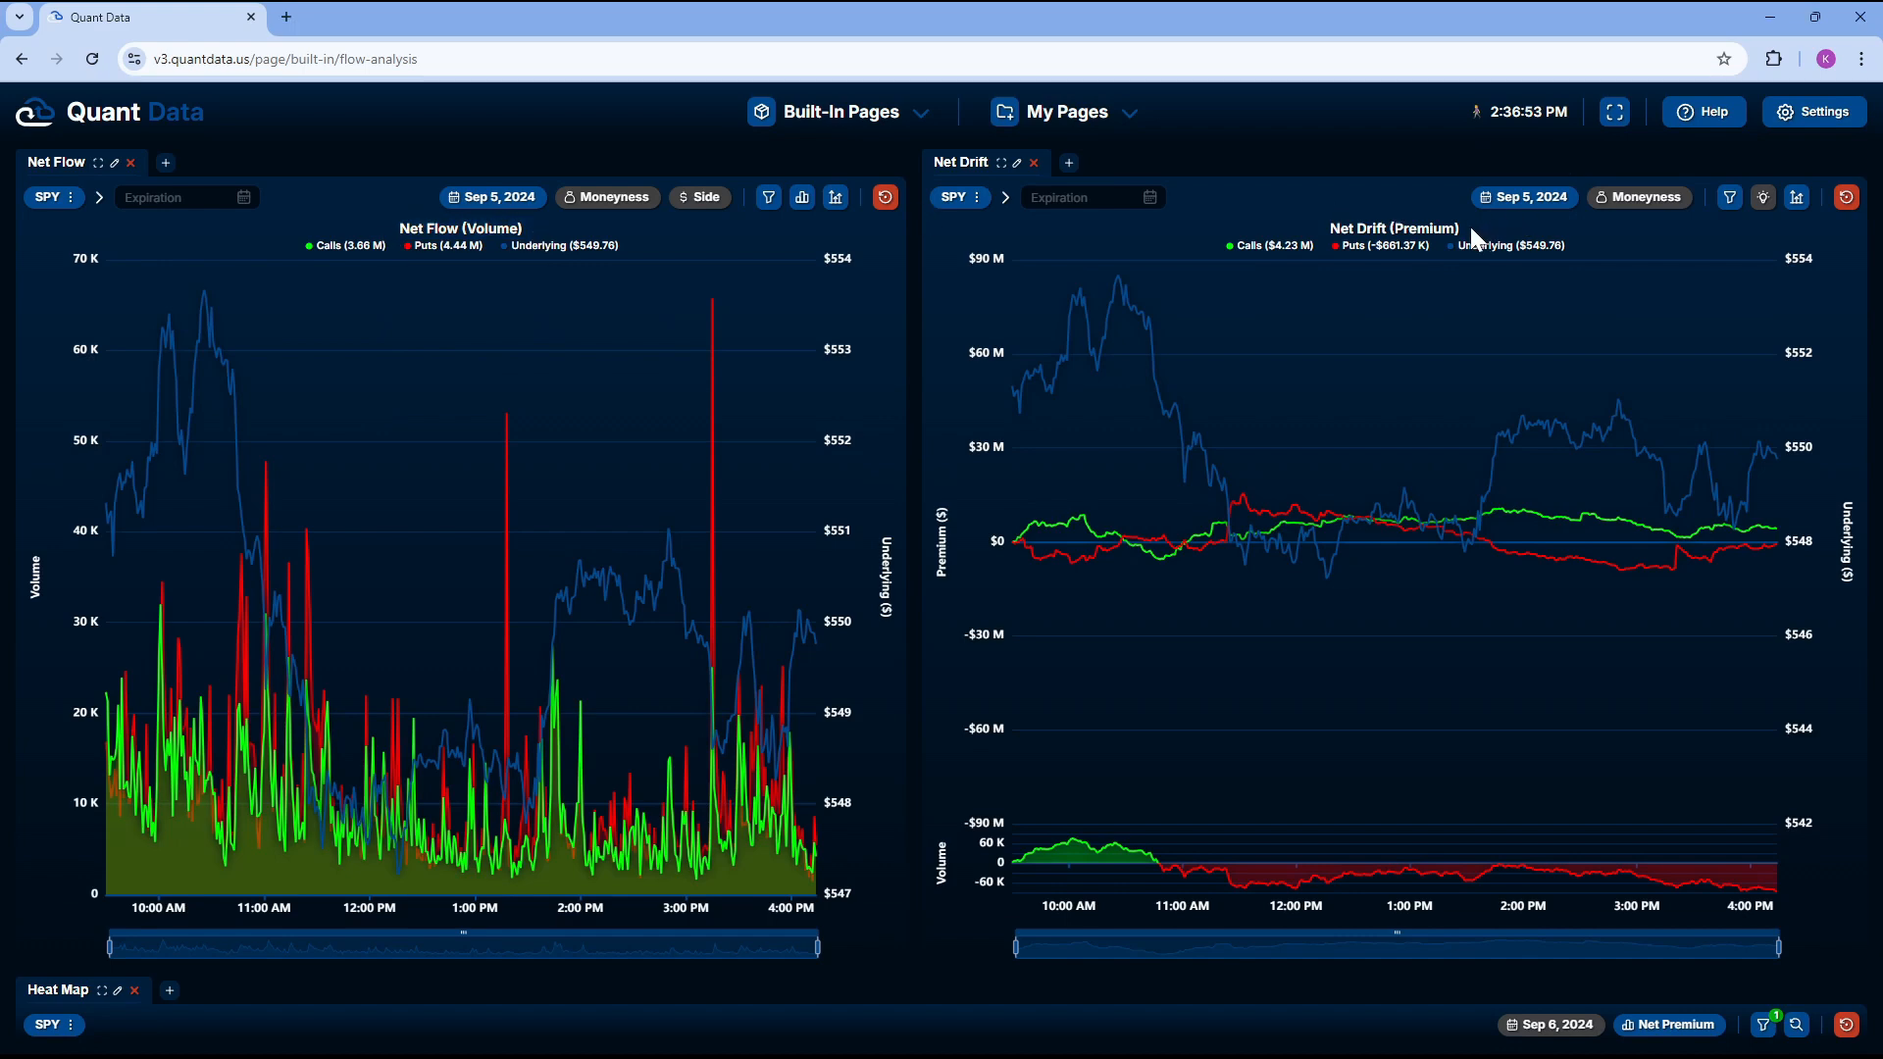
mouse_move(314, 564)
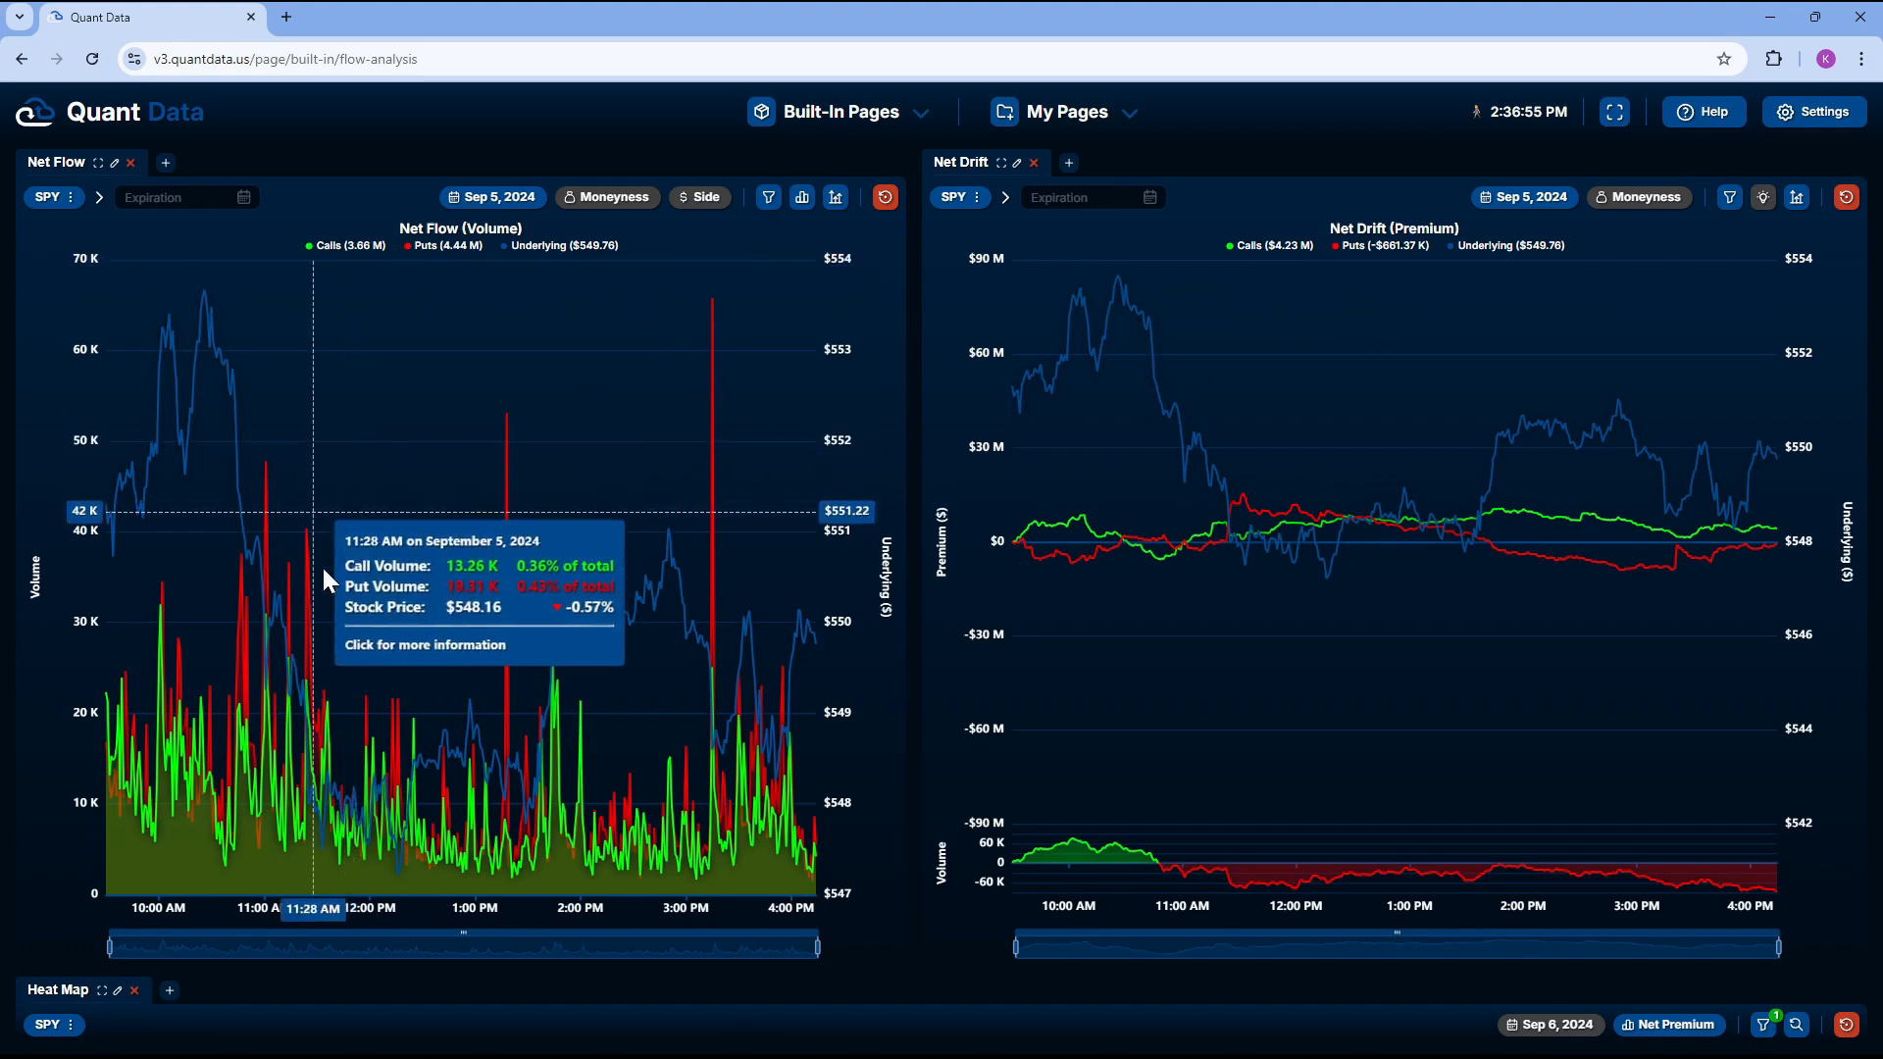
mouse_move(446, 253)
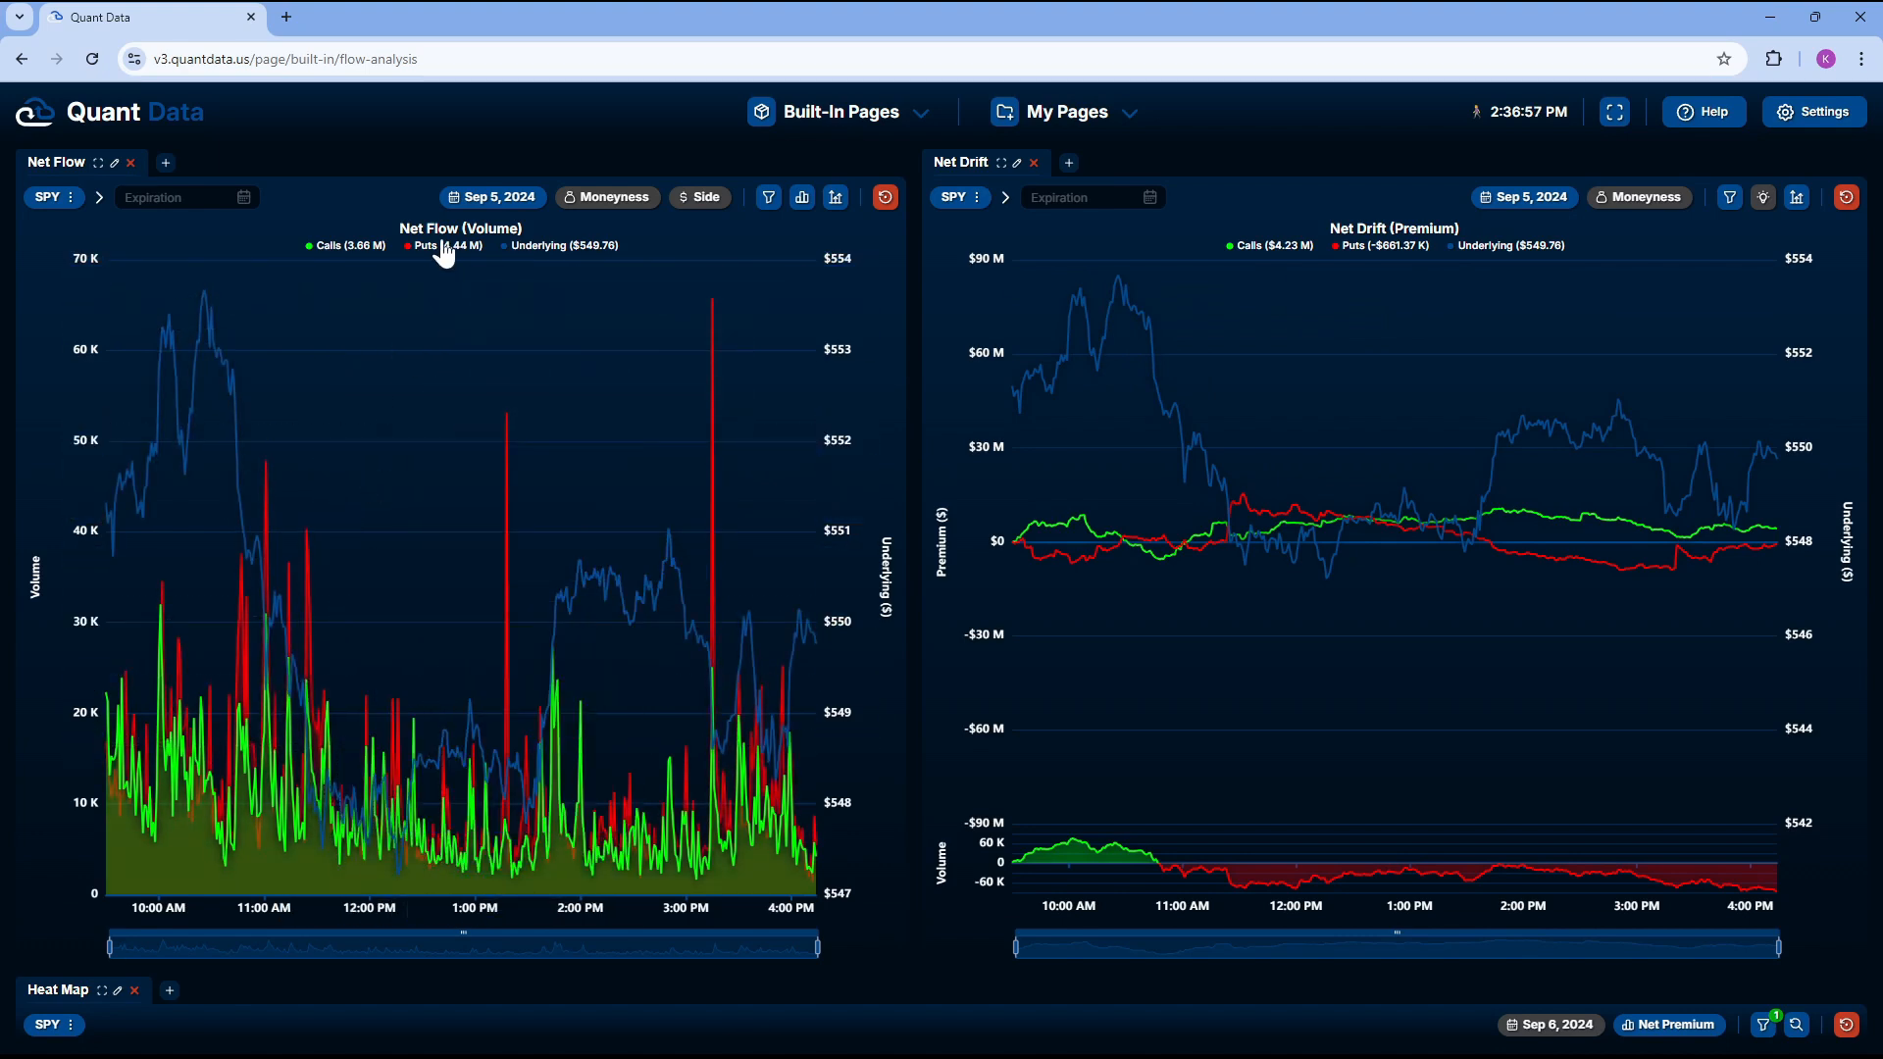
mouse_move(553, 261)
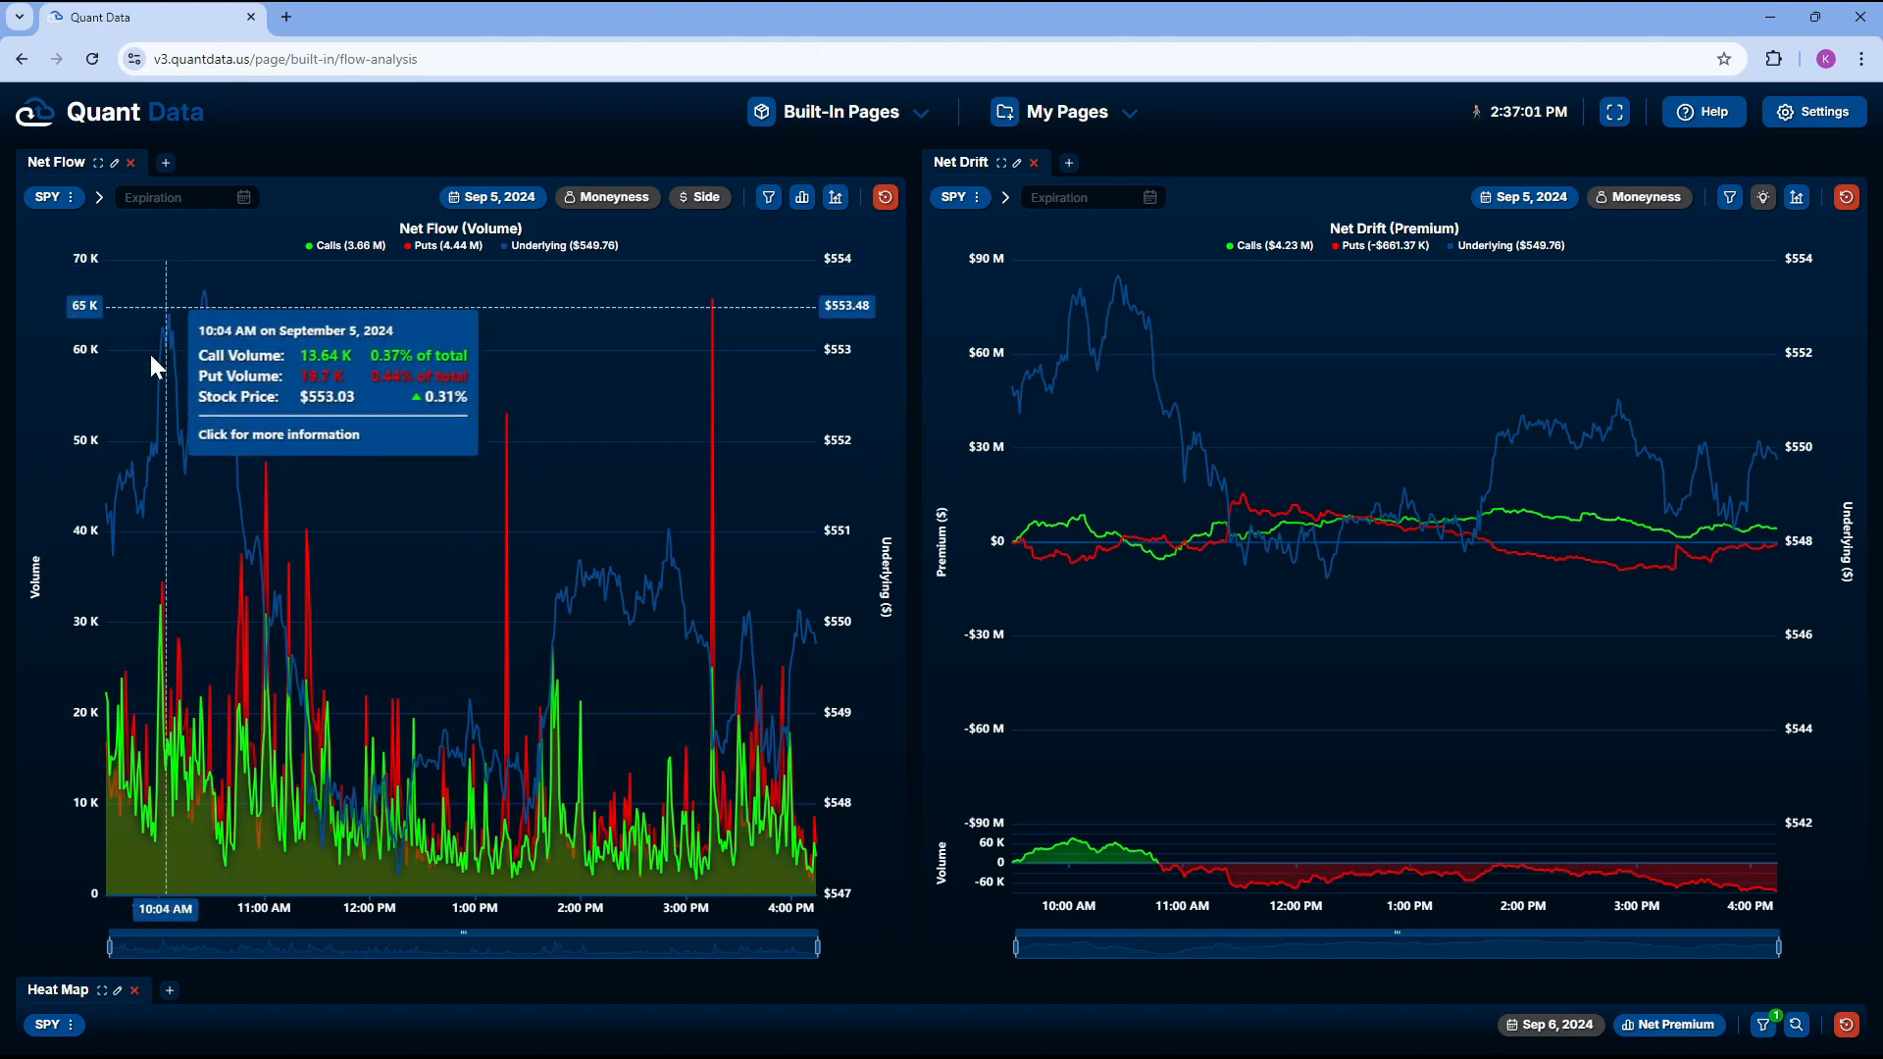
mouse_move(871, 467)
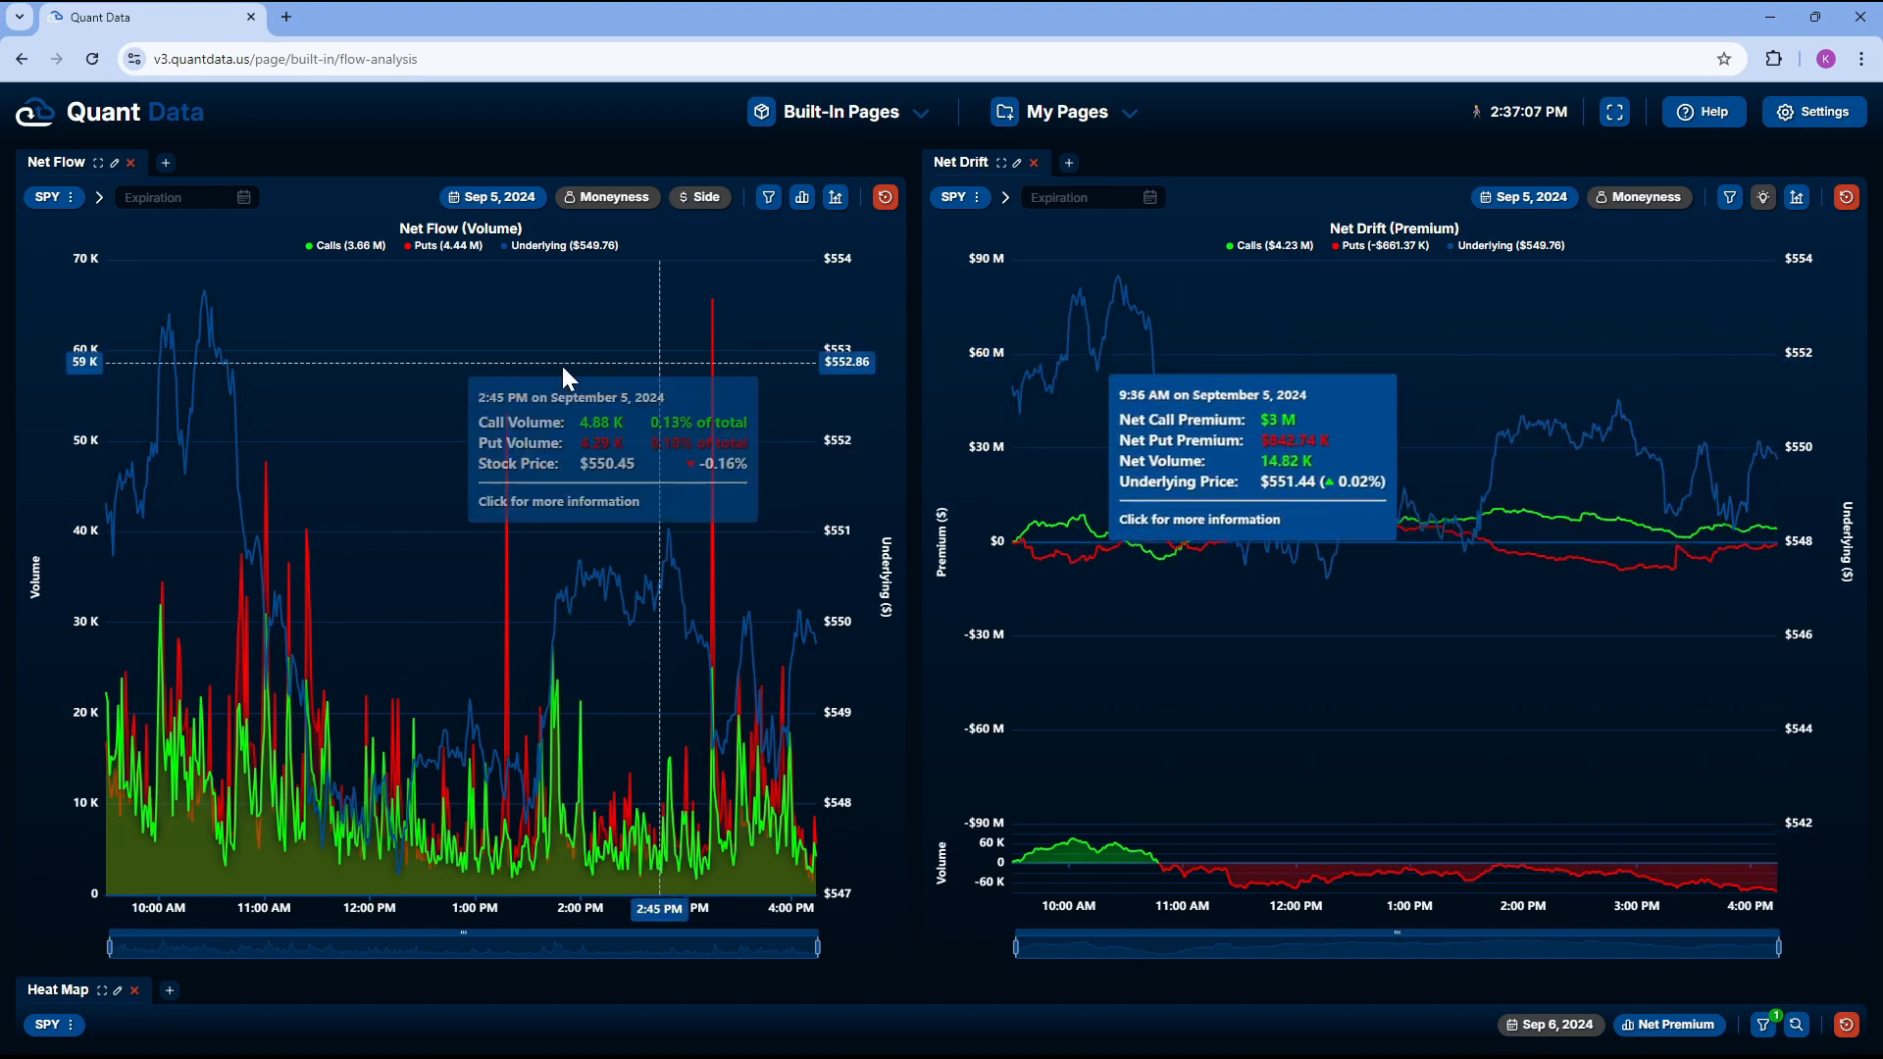
mouse_move(549, 257)
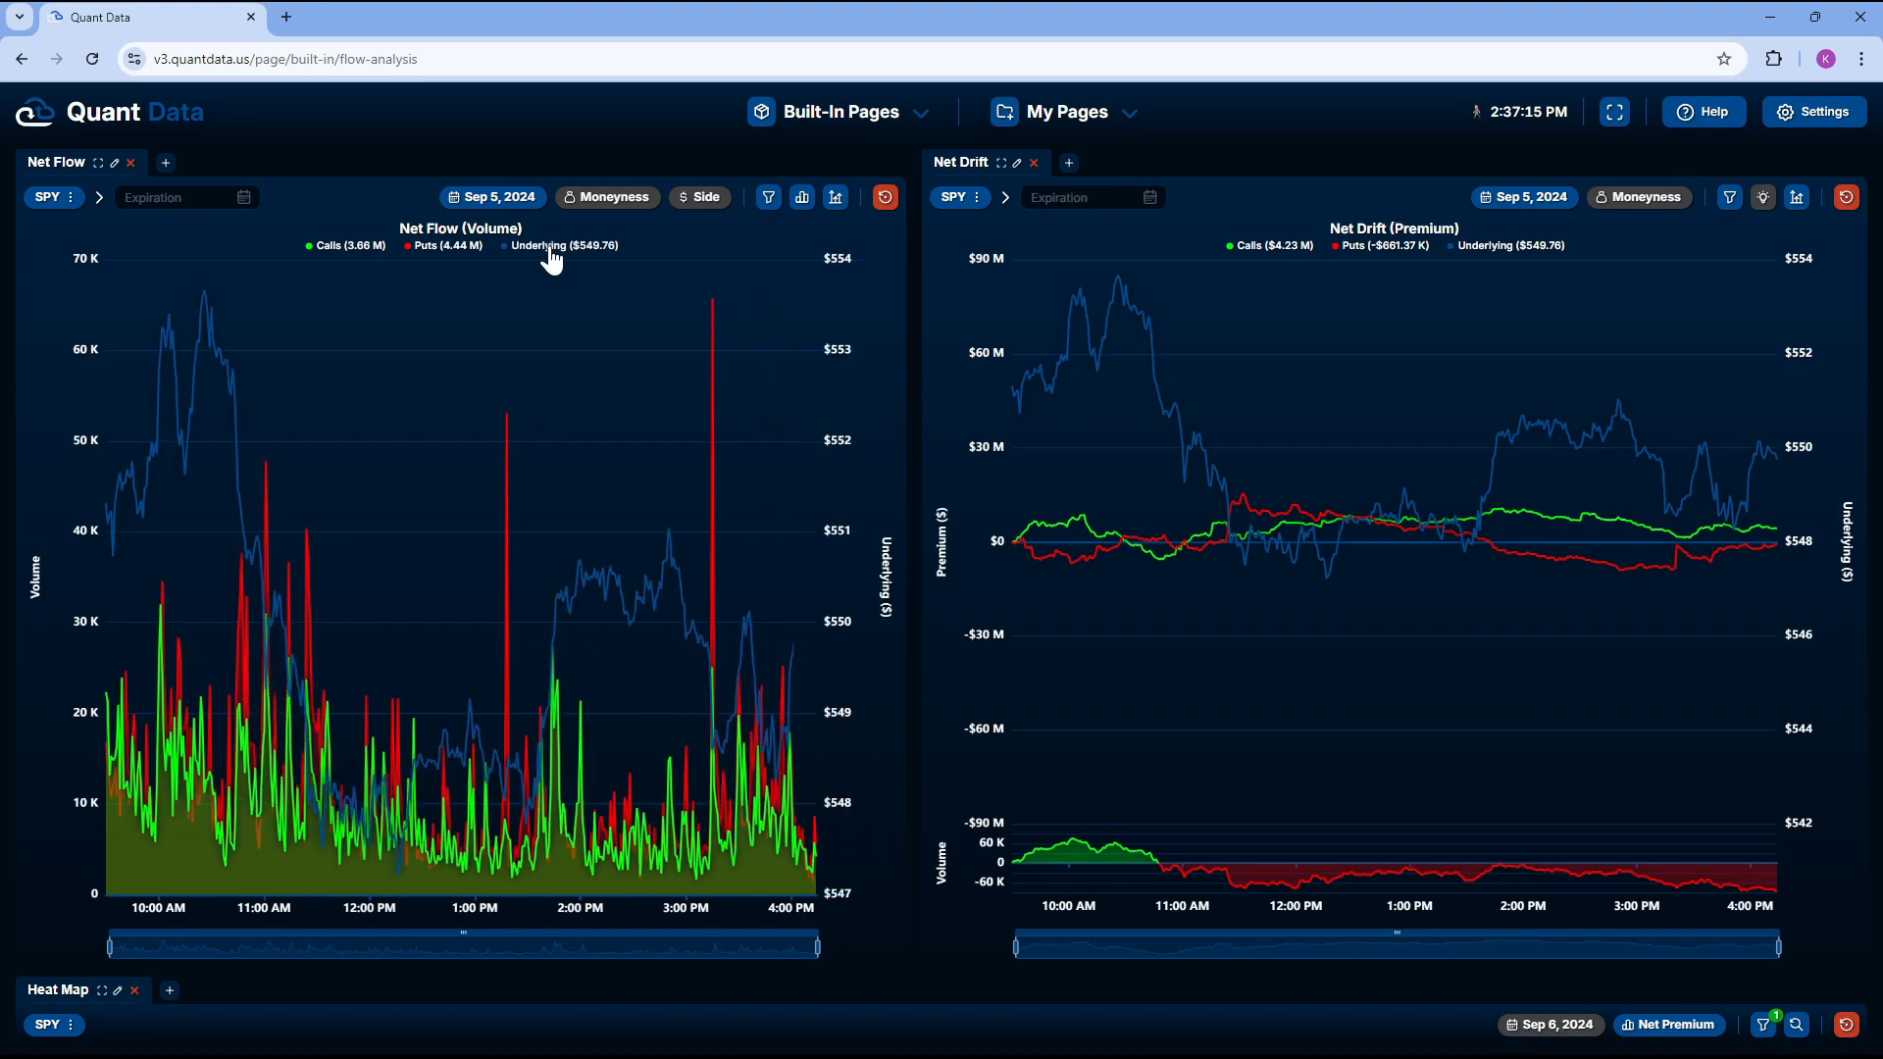
mouse_move(250, 481)
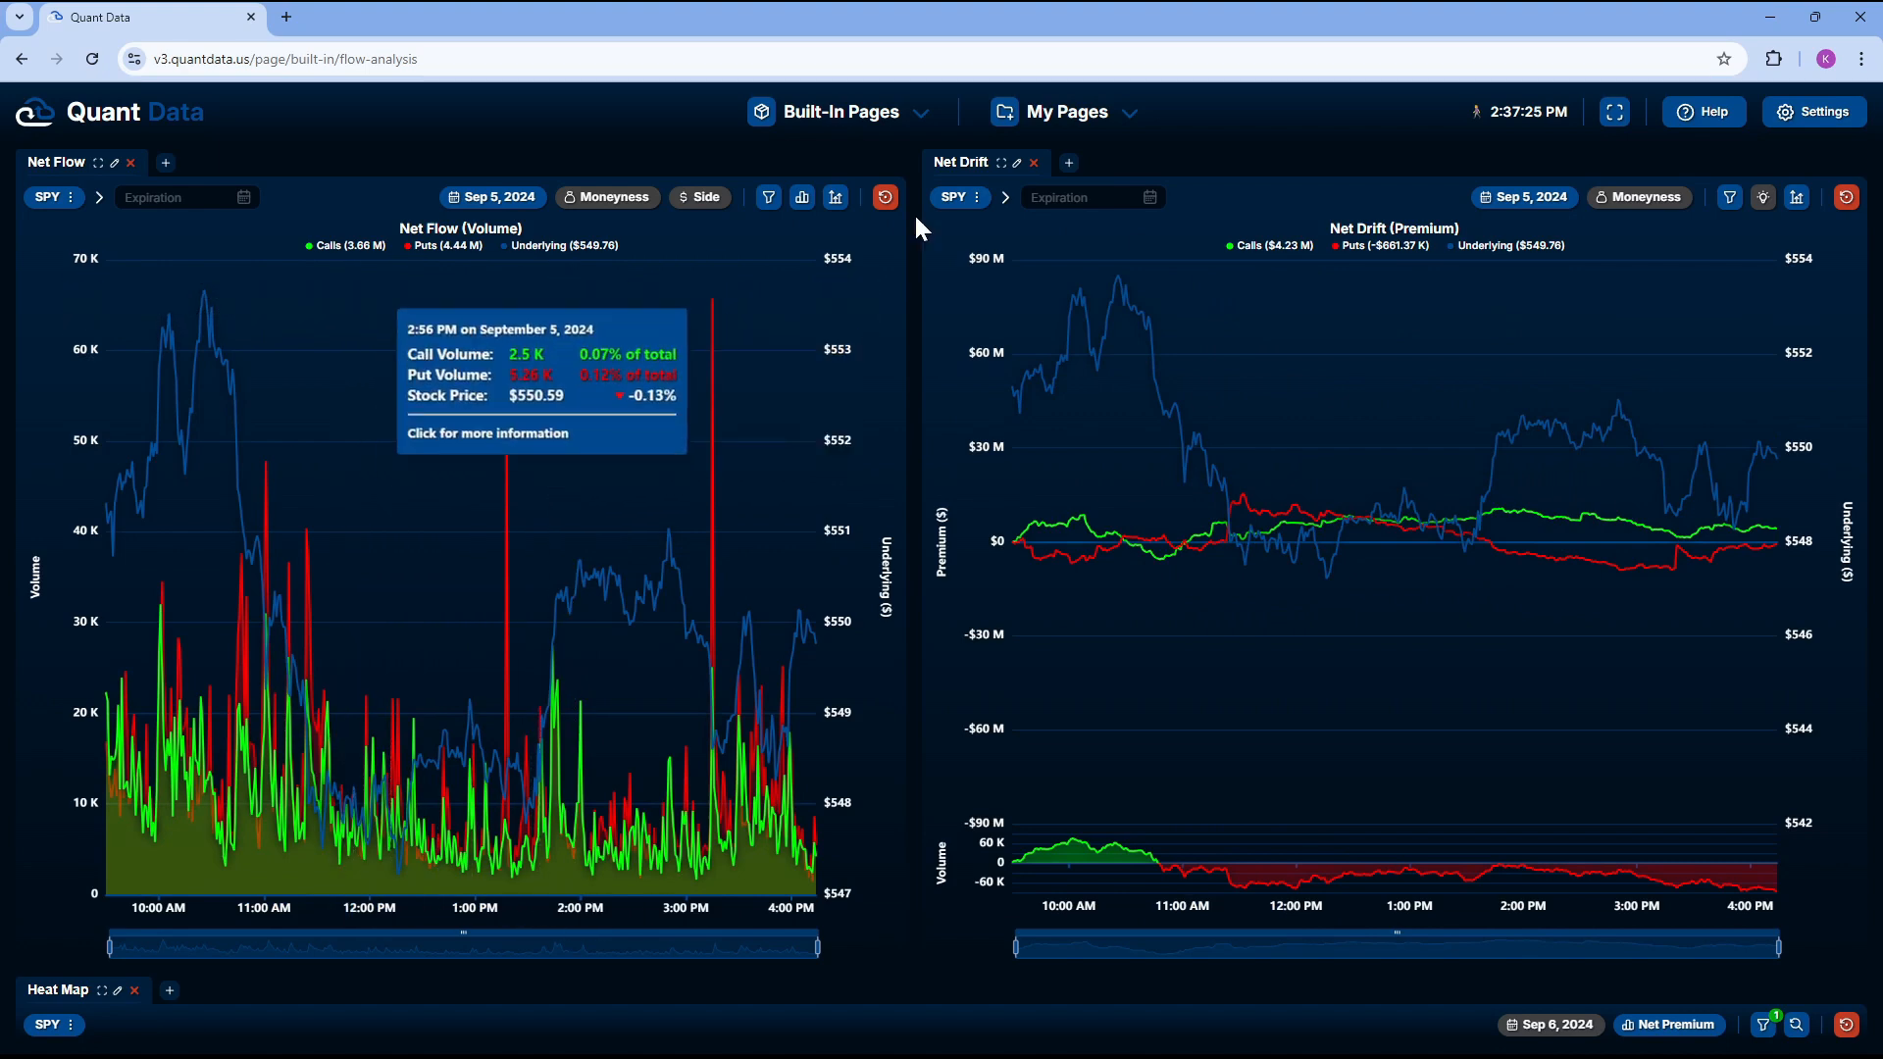
mouse_move(1108, 333)
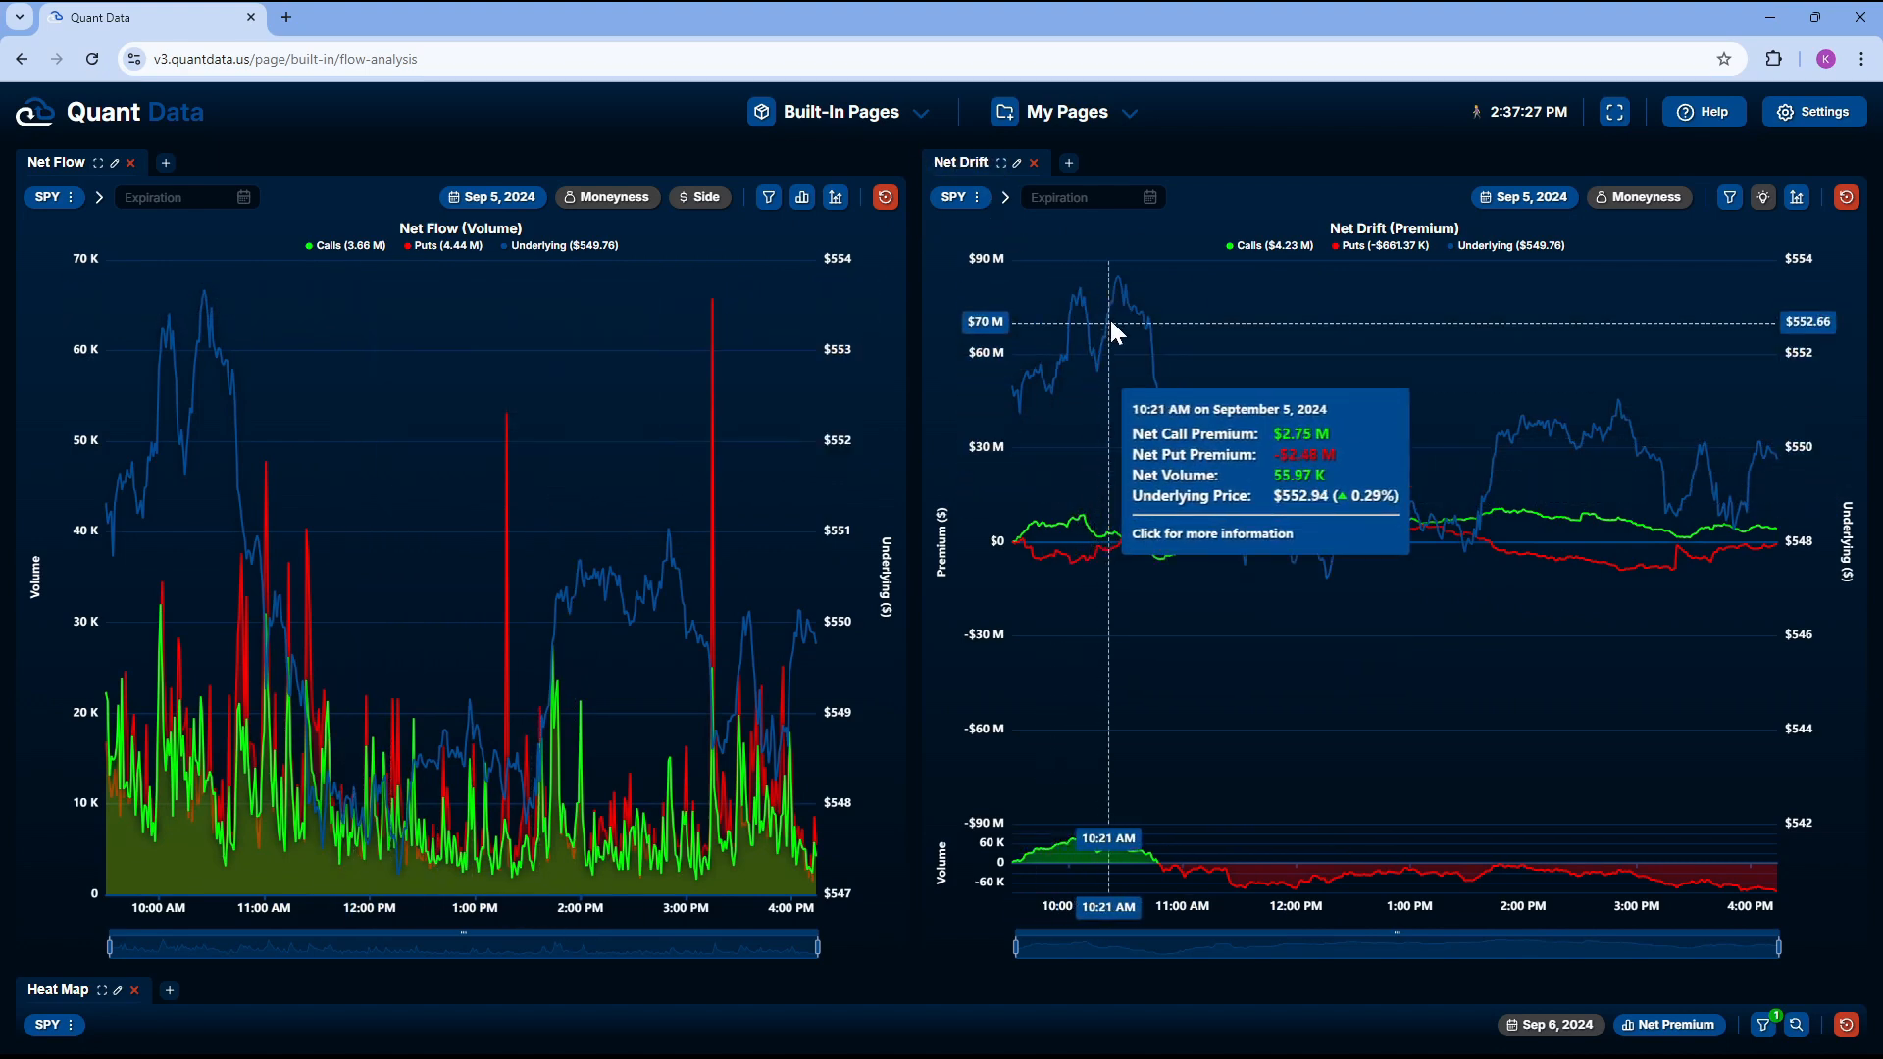
mouse_move(1116, 302)
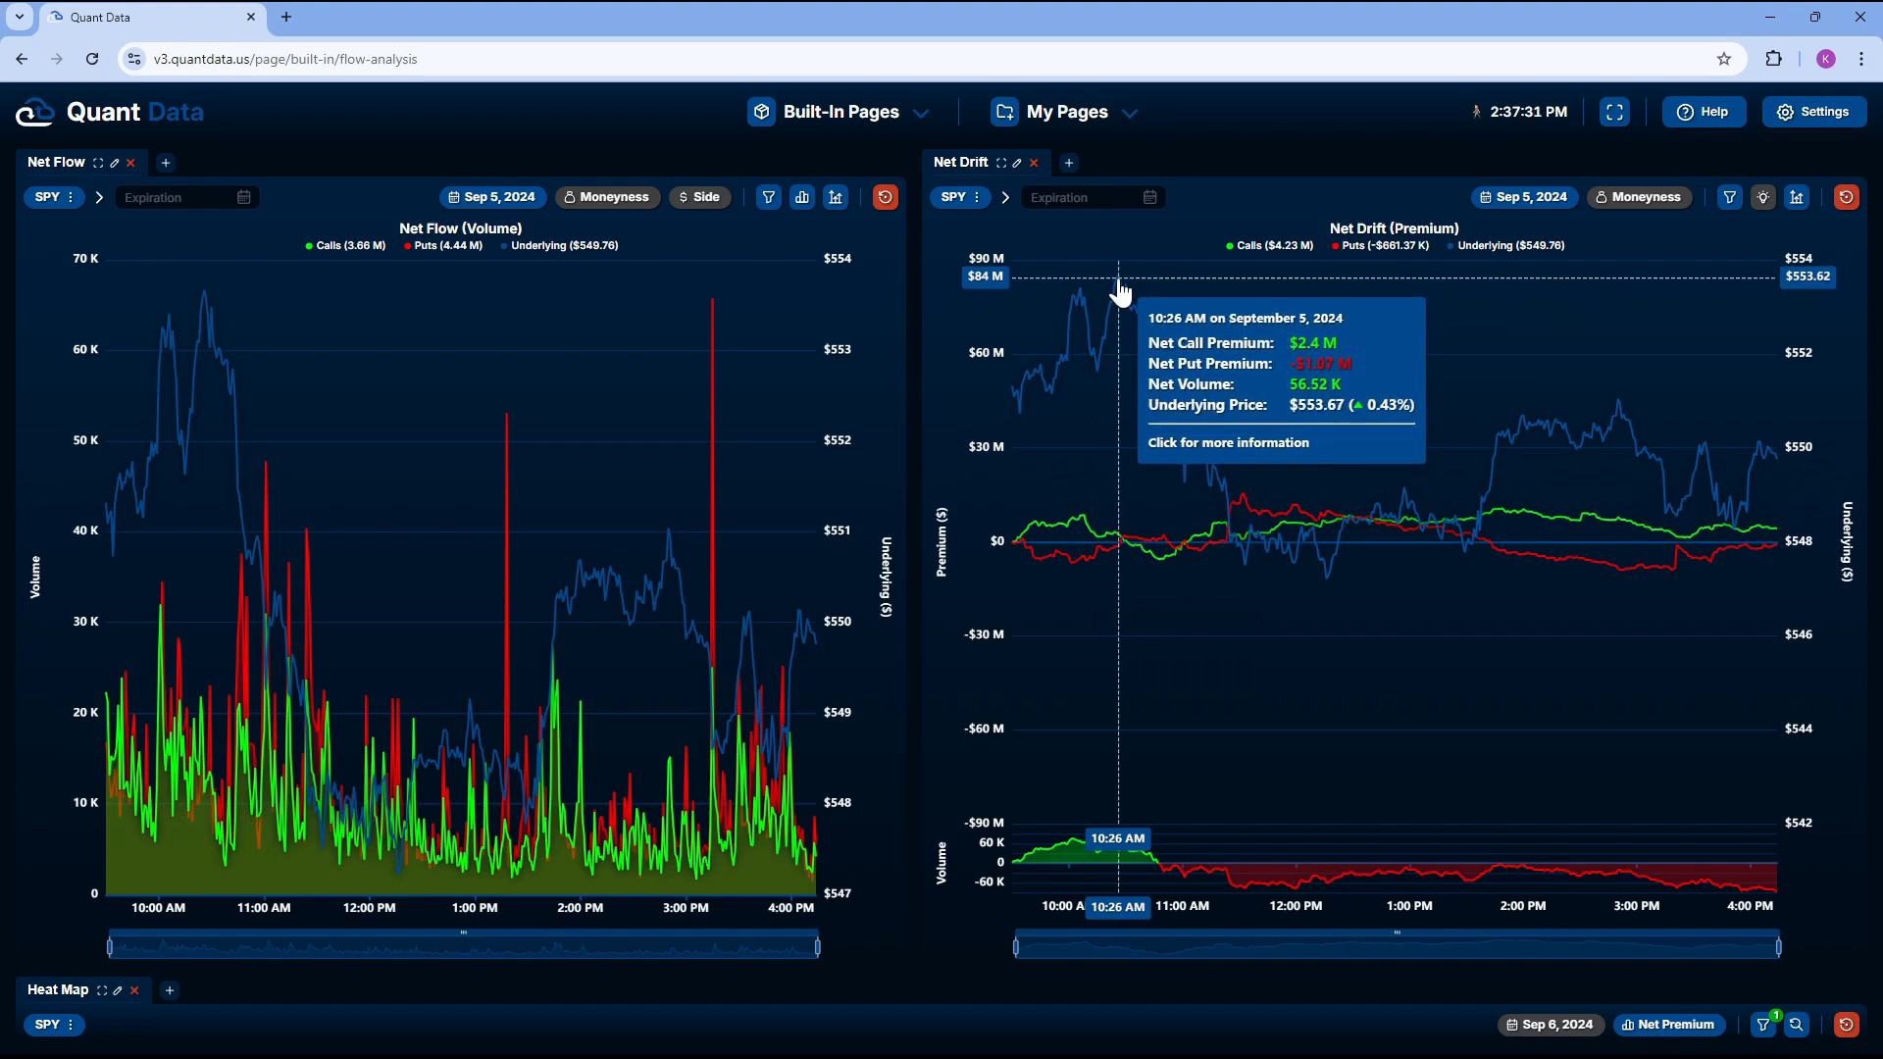
mouse_move(1095, 531)
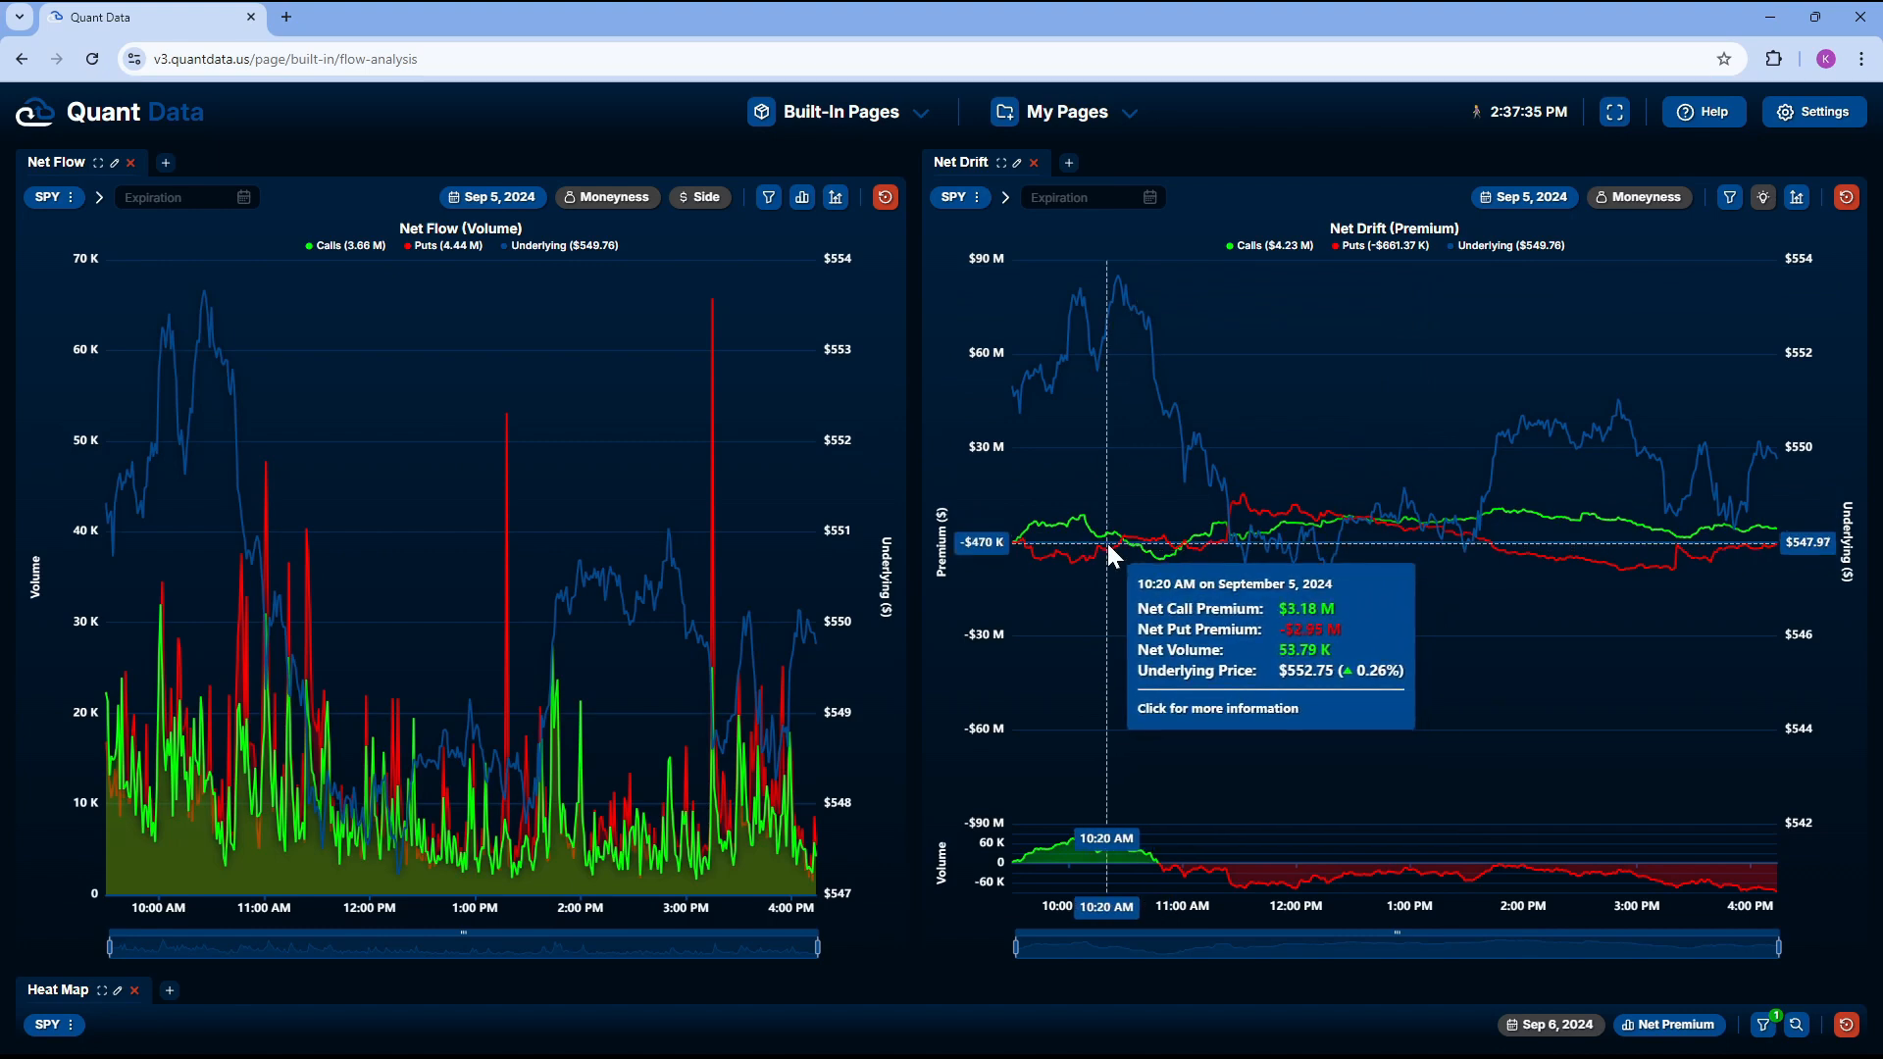
mouse_move(1130, 549)
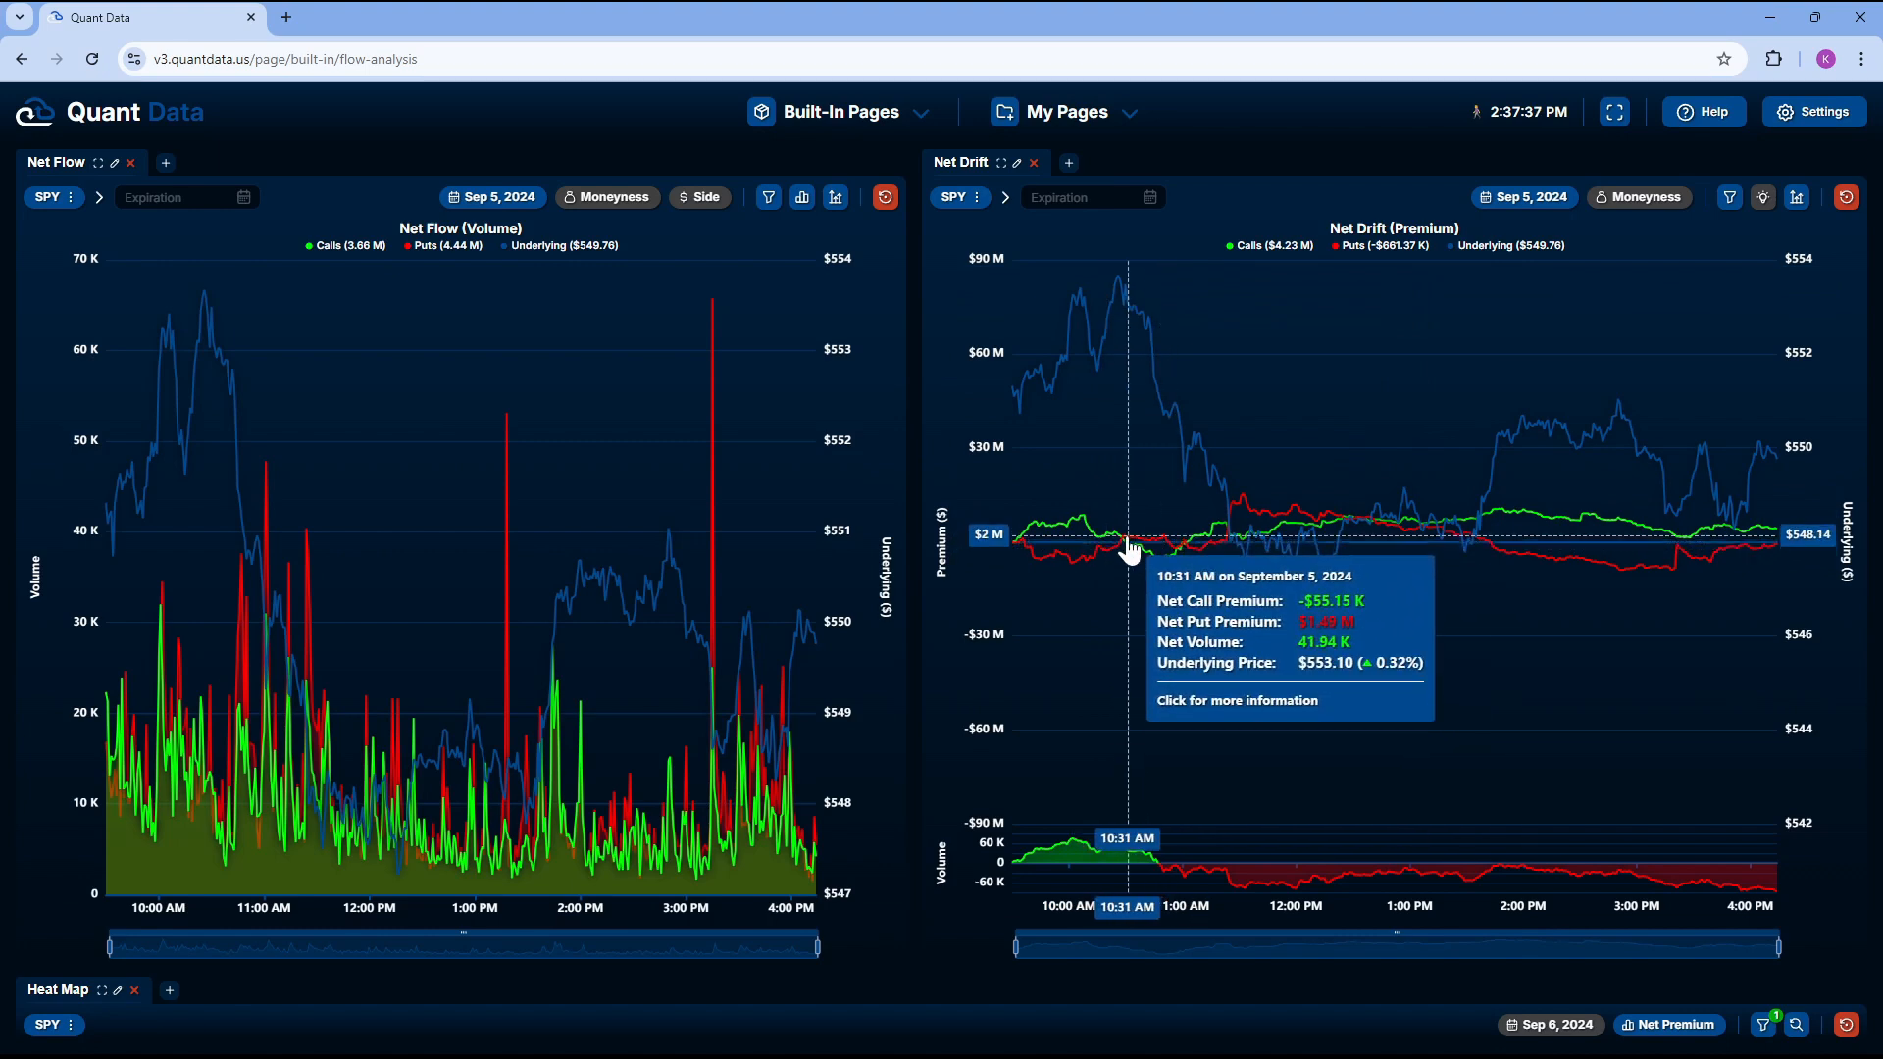
mouse_move(1106, 298)
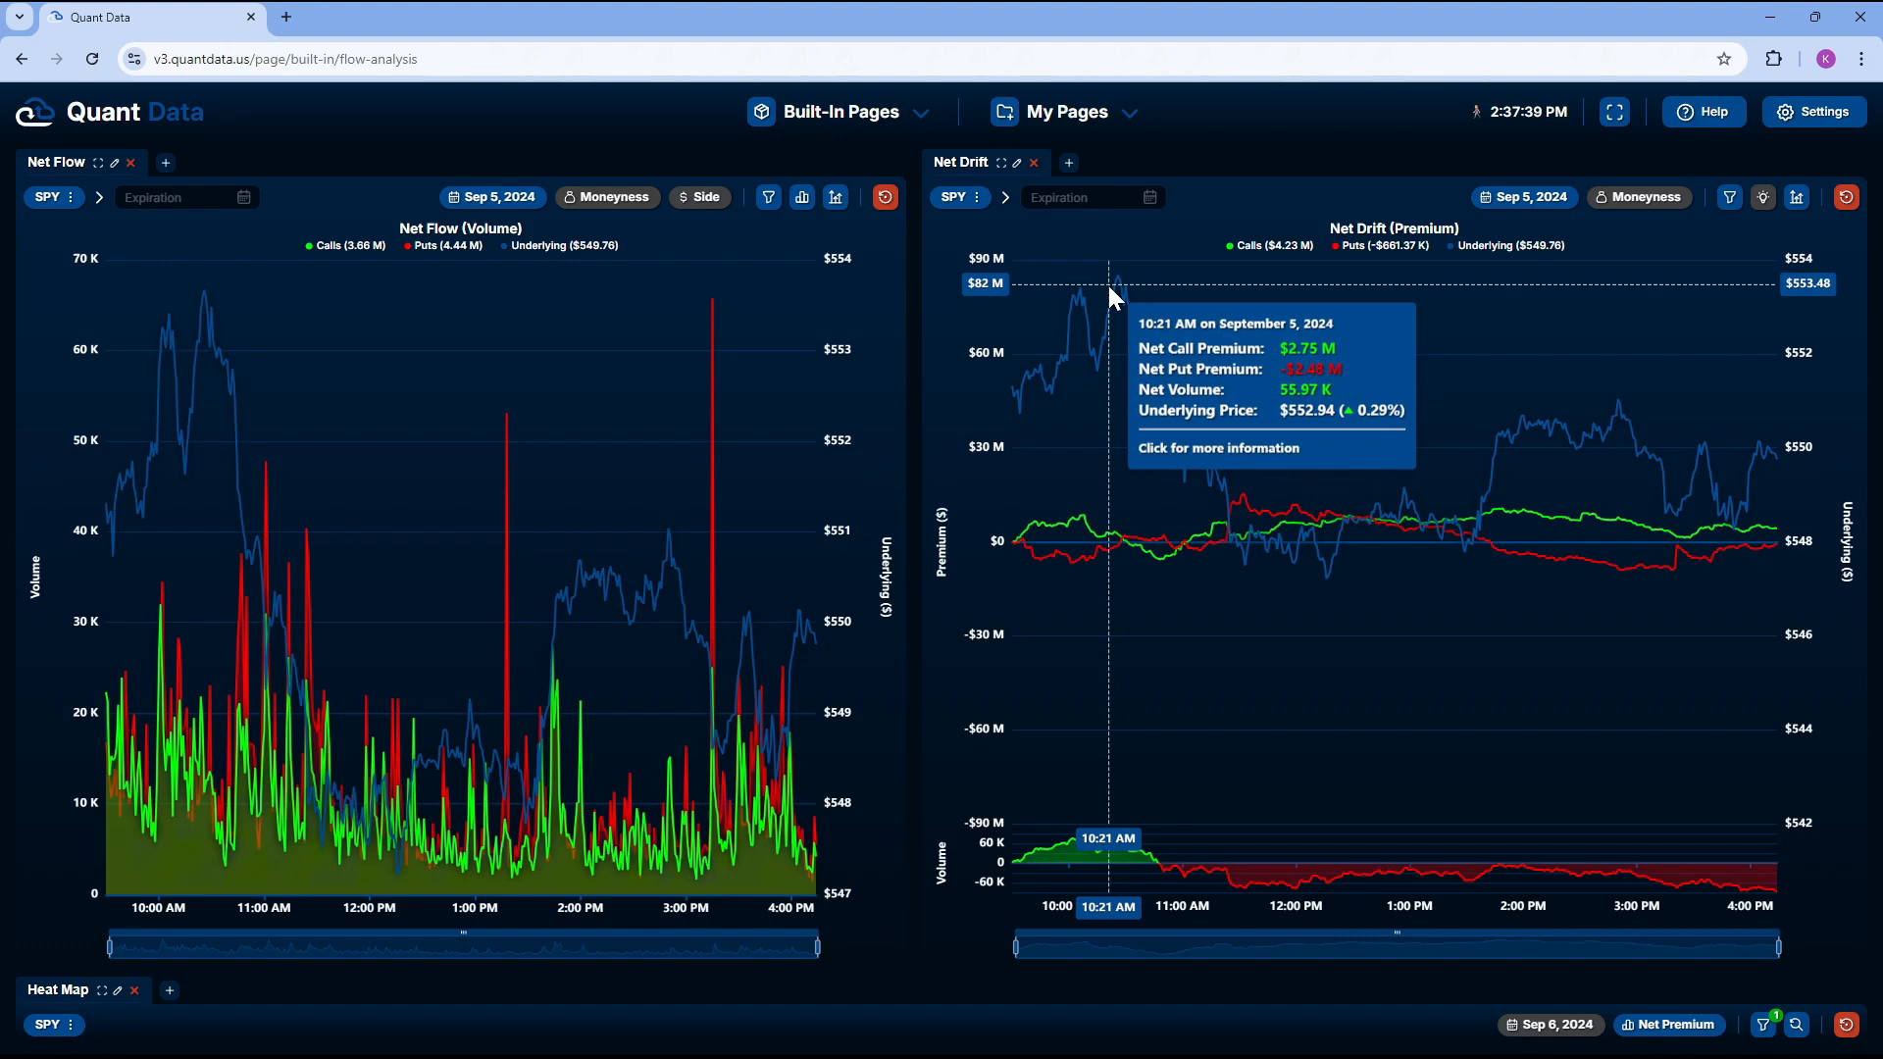
mouse_move(1120, 289)
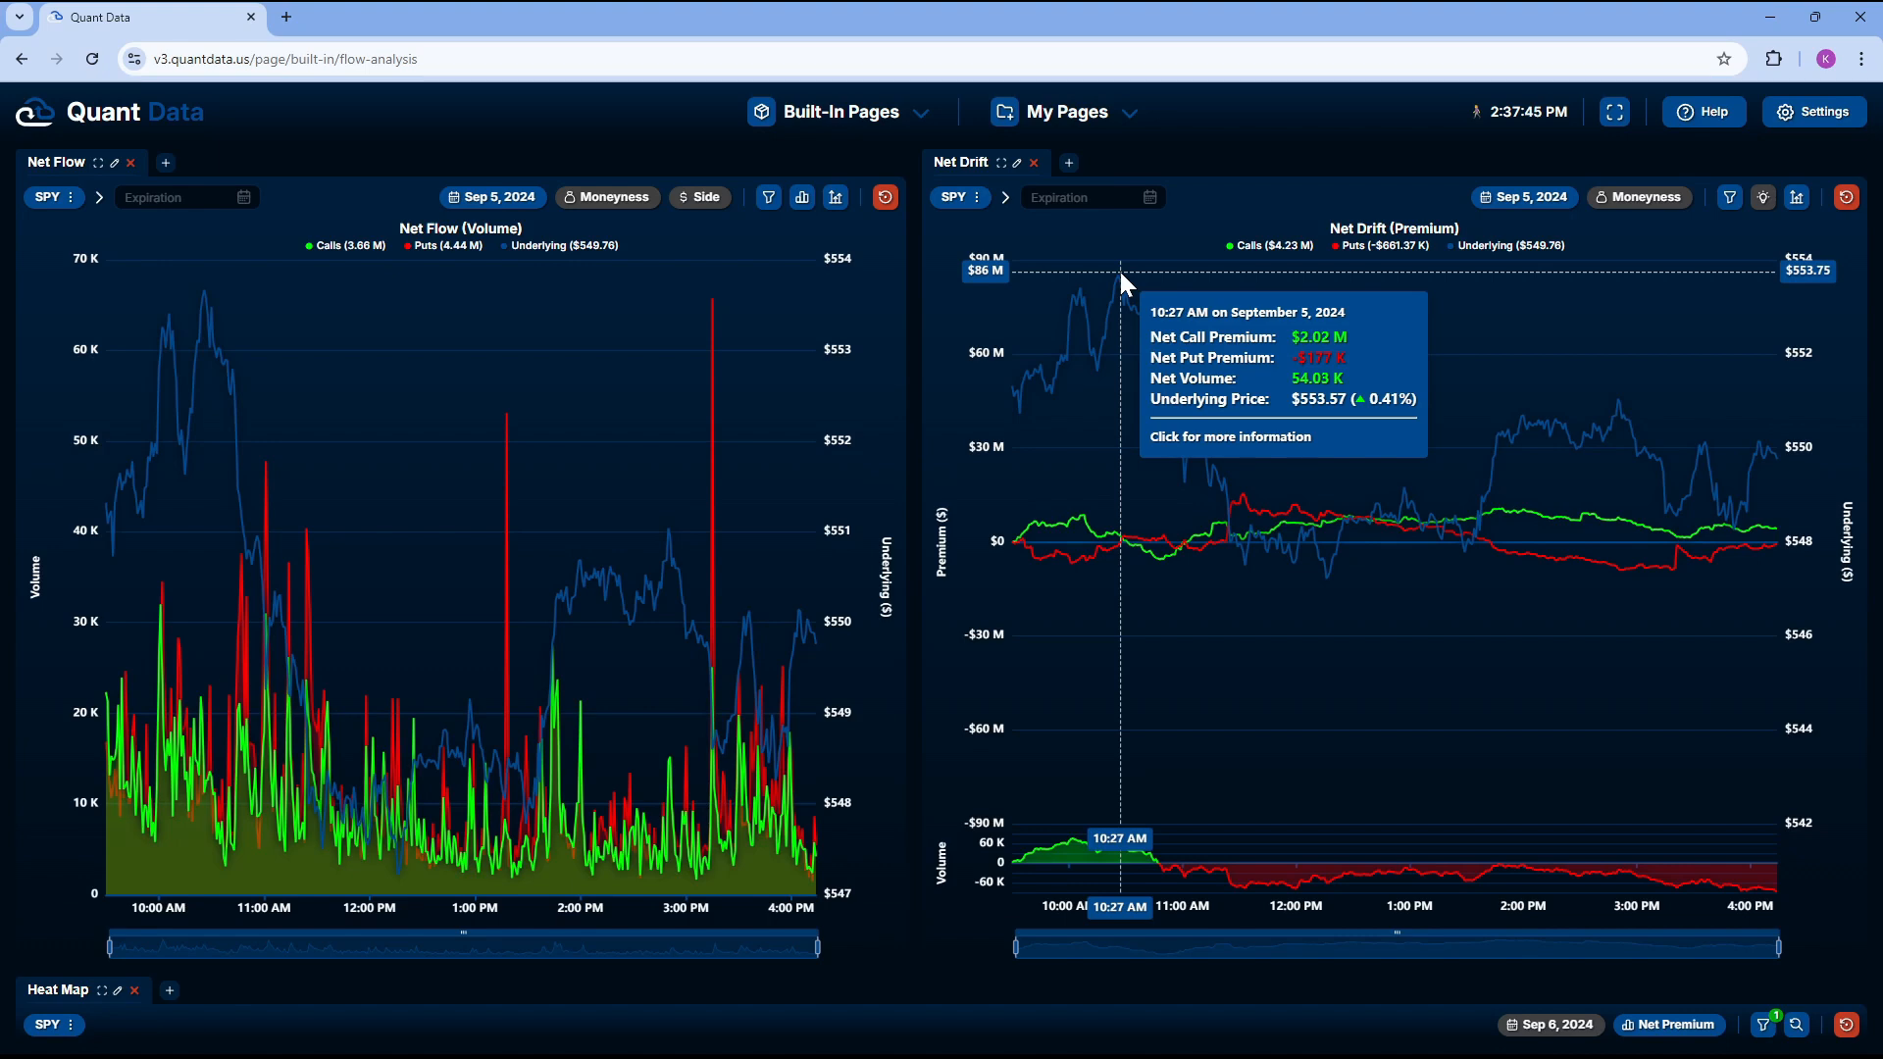
mouse_move(1102, 298)
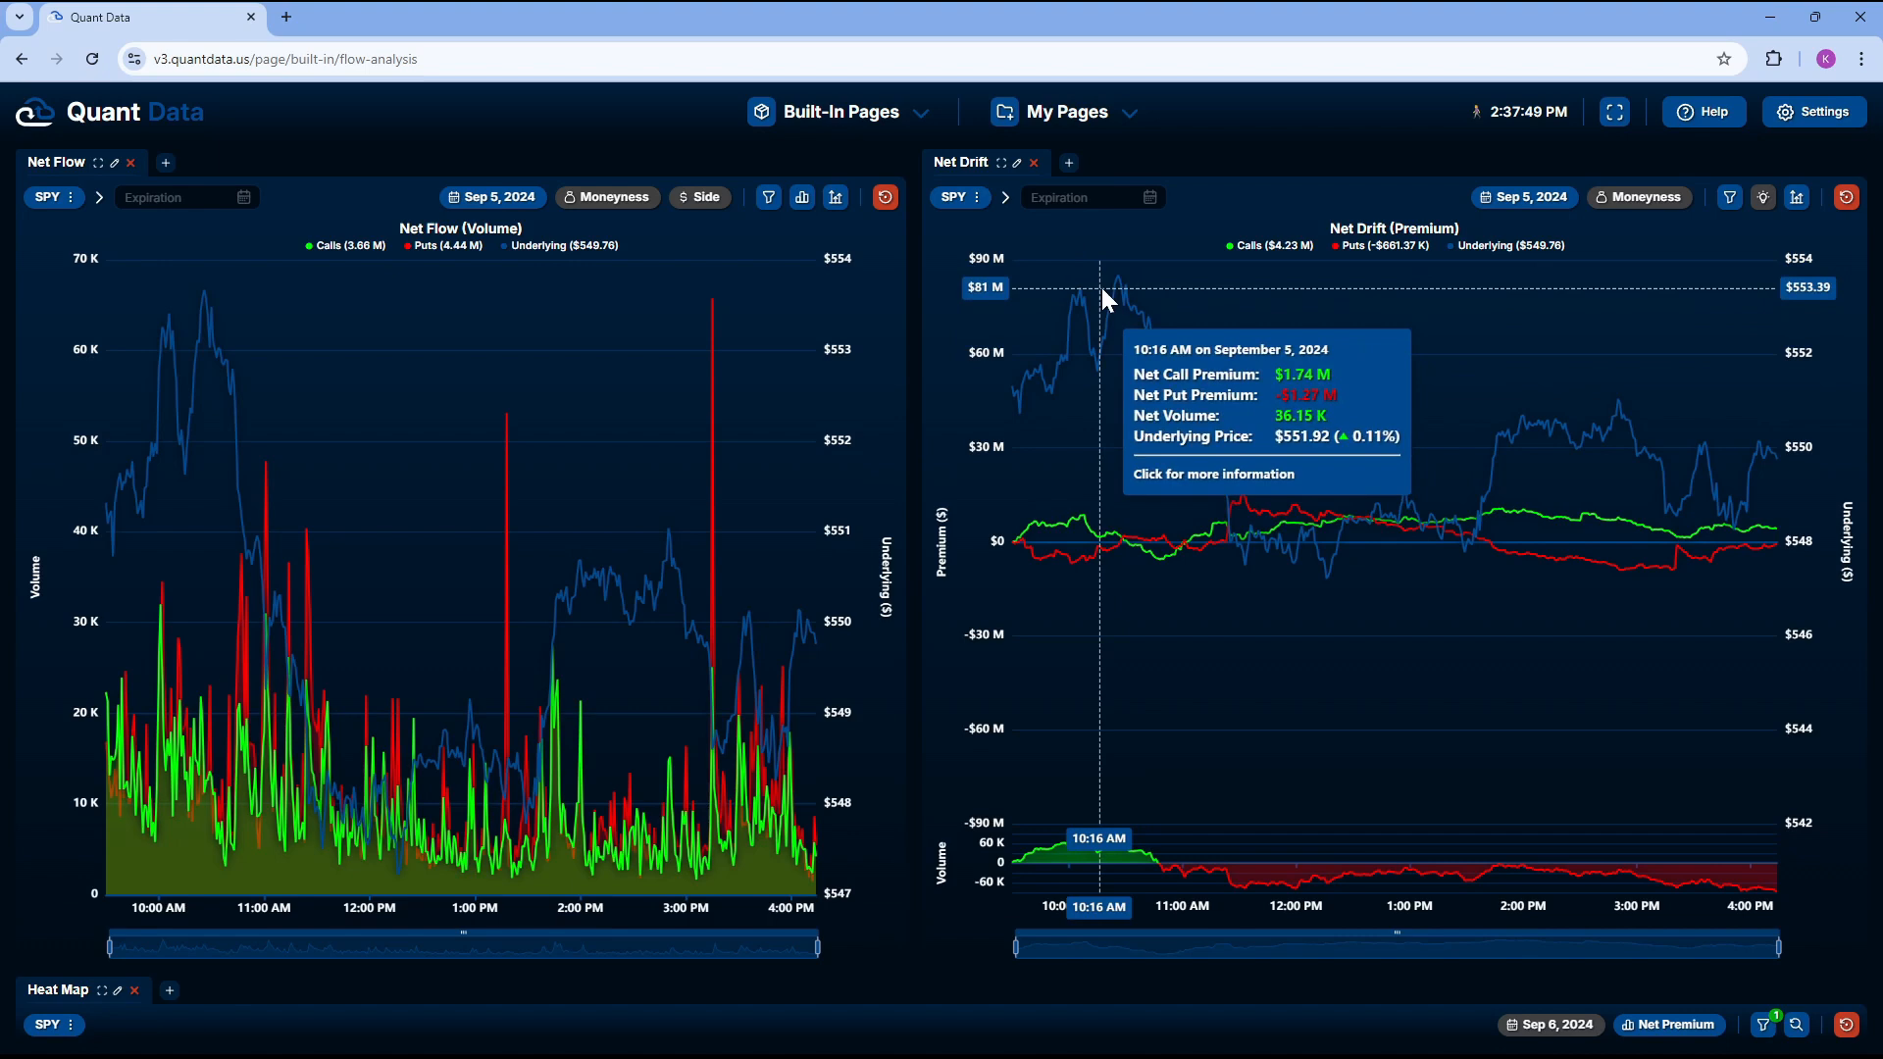
mouse_move(1110, 292)
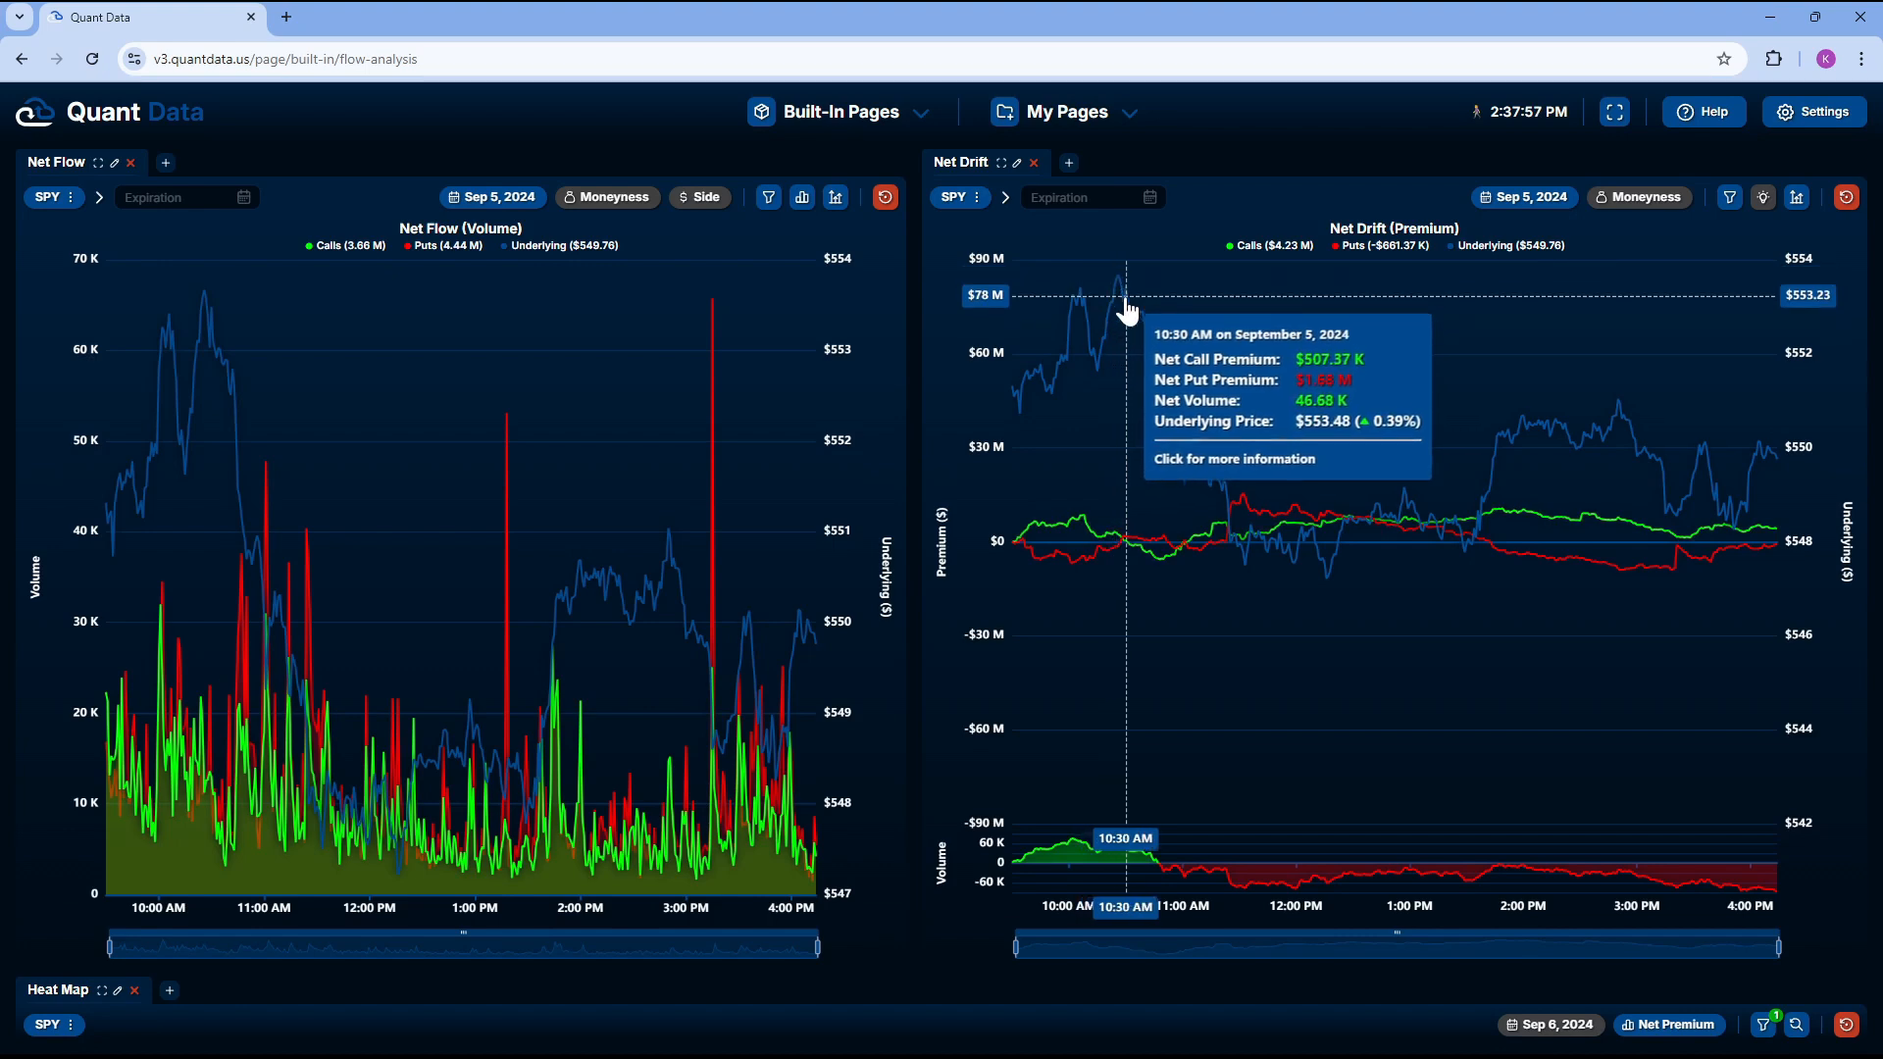
mouse_move(1141, 334)
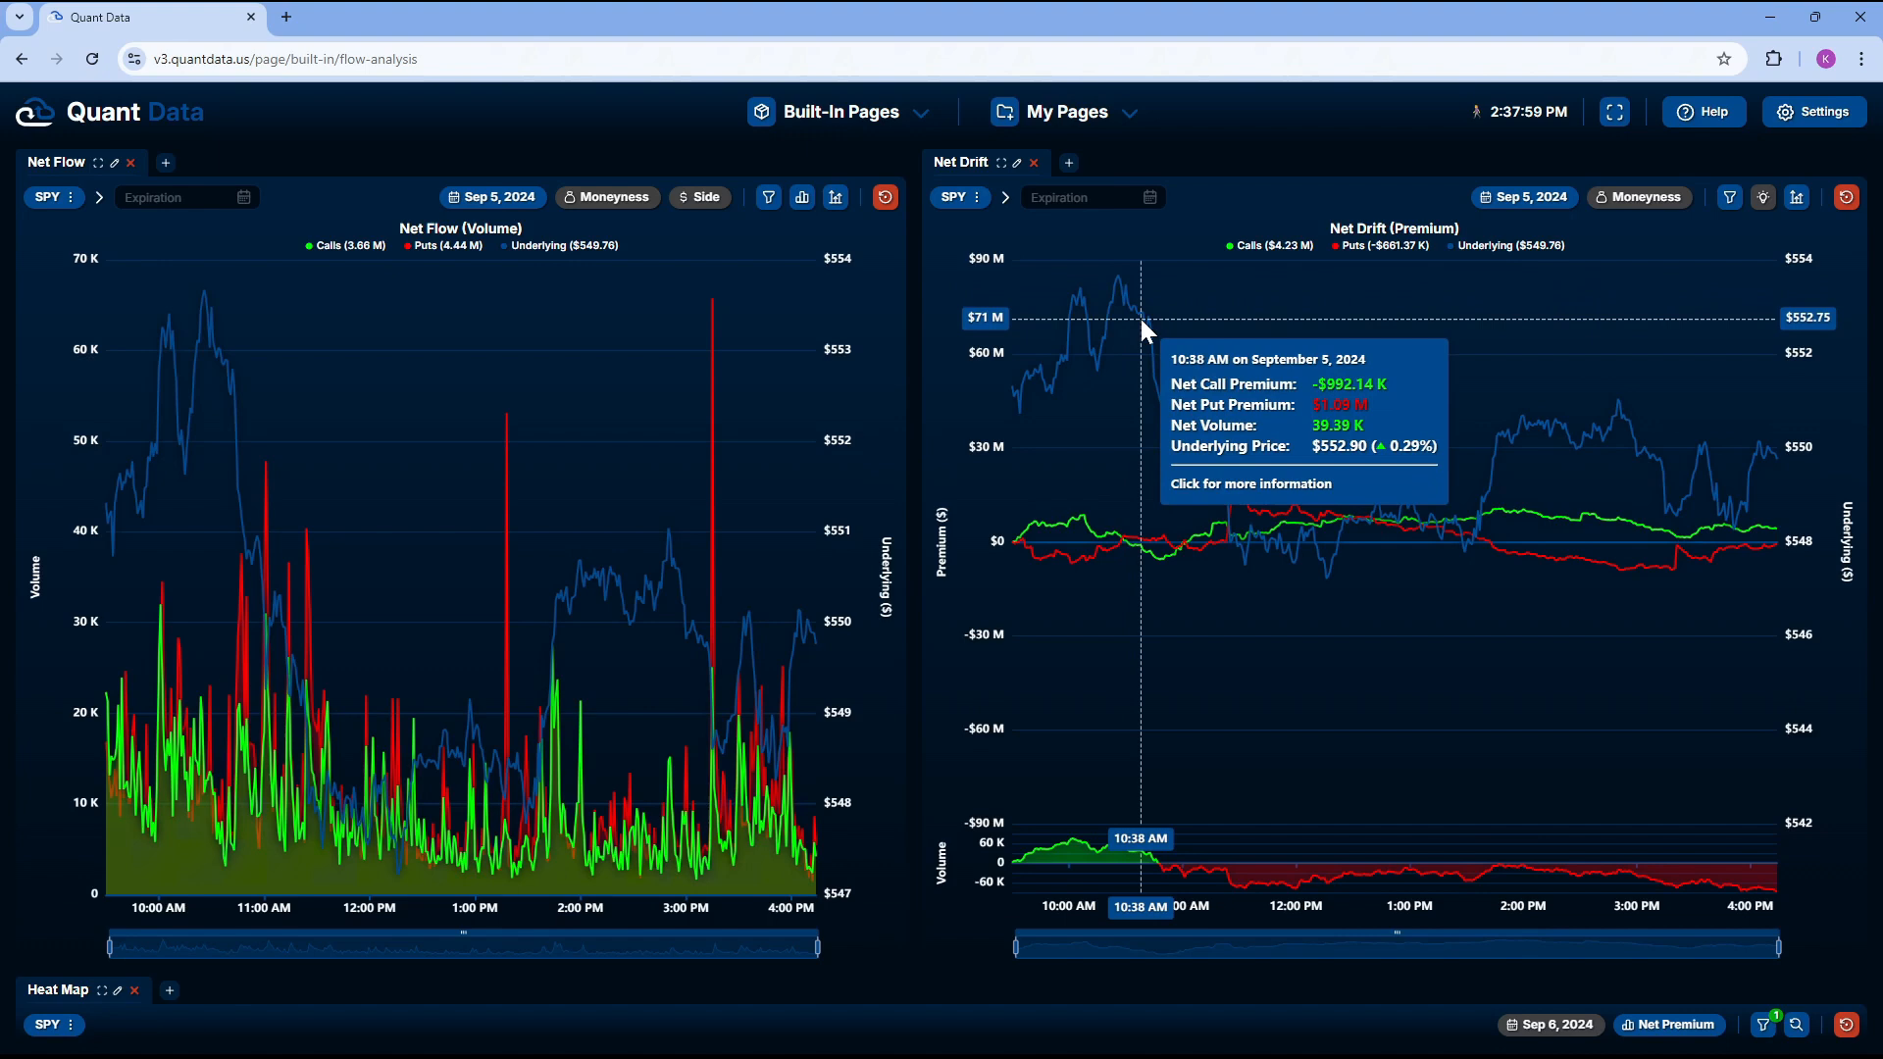
mouse_move(1130, 305)
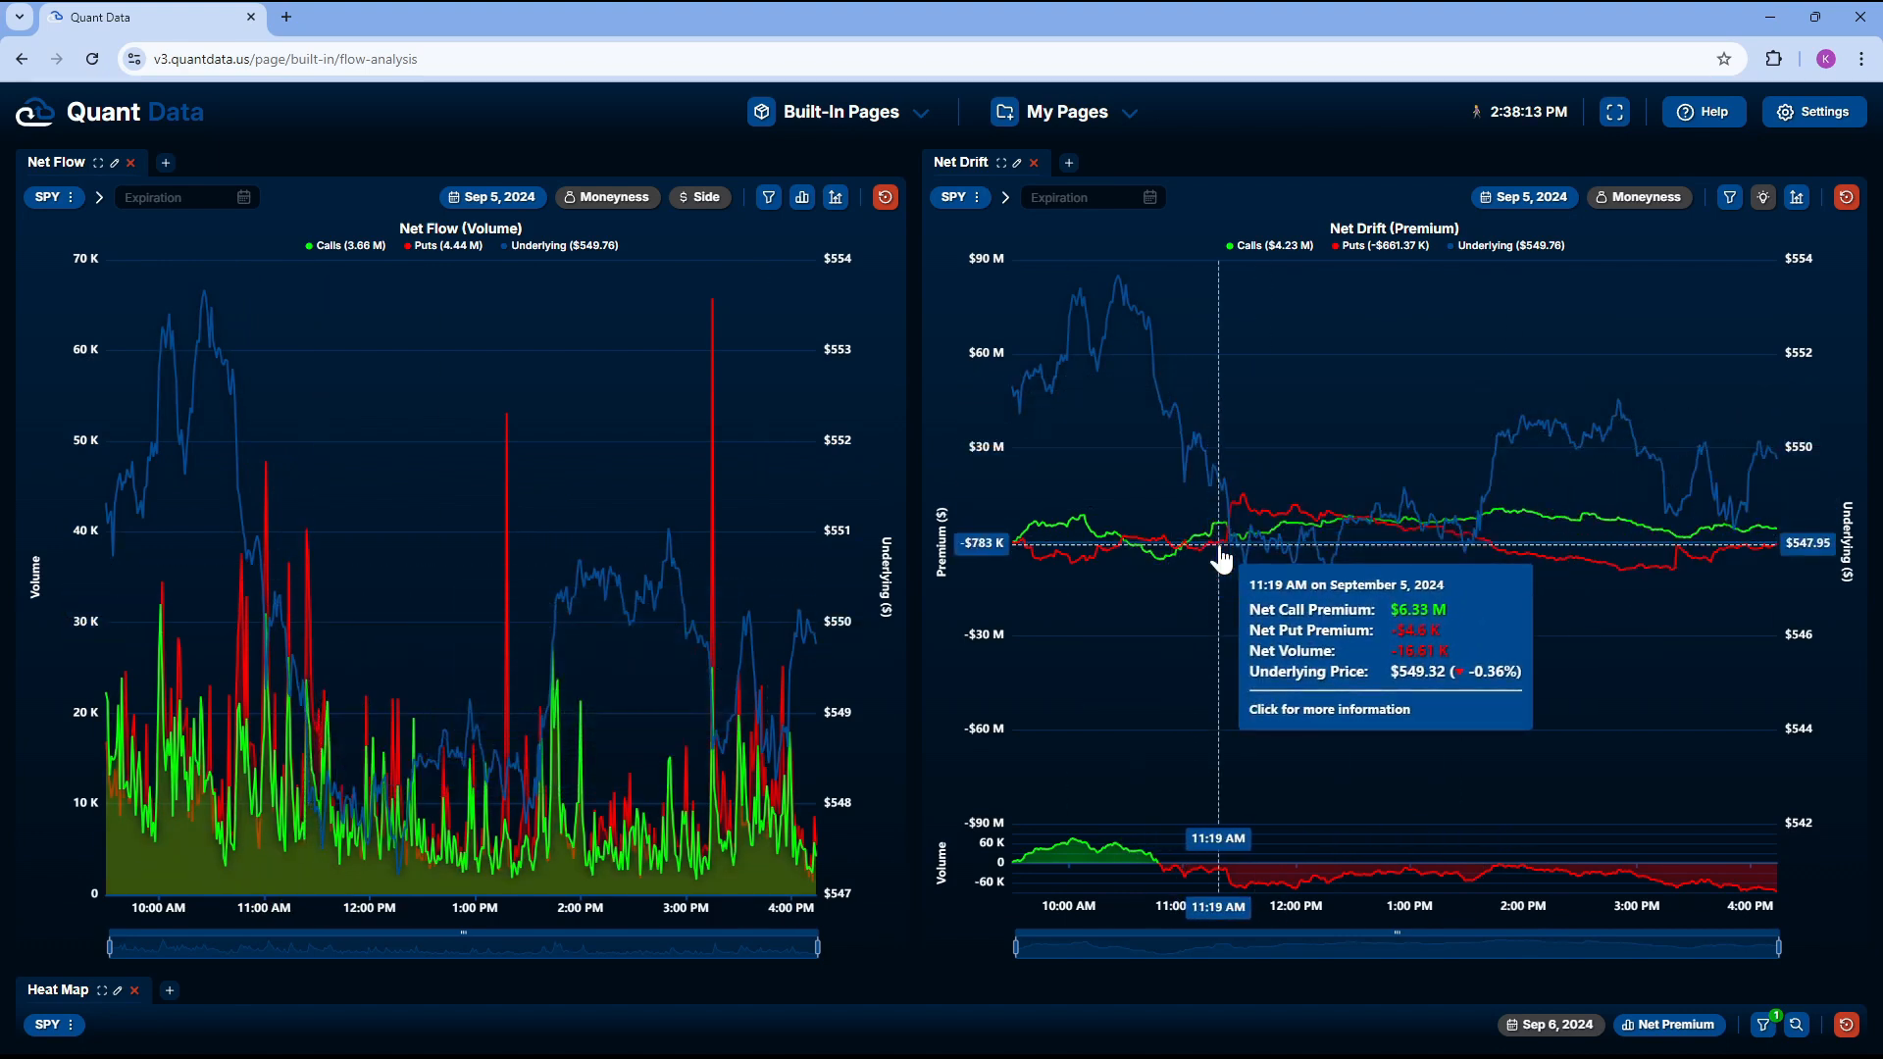
mouse_move(649, 118)
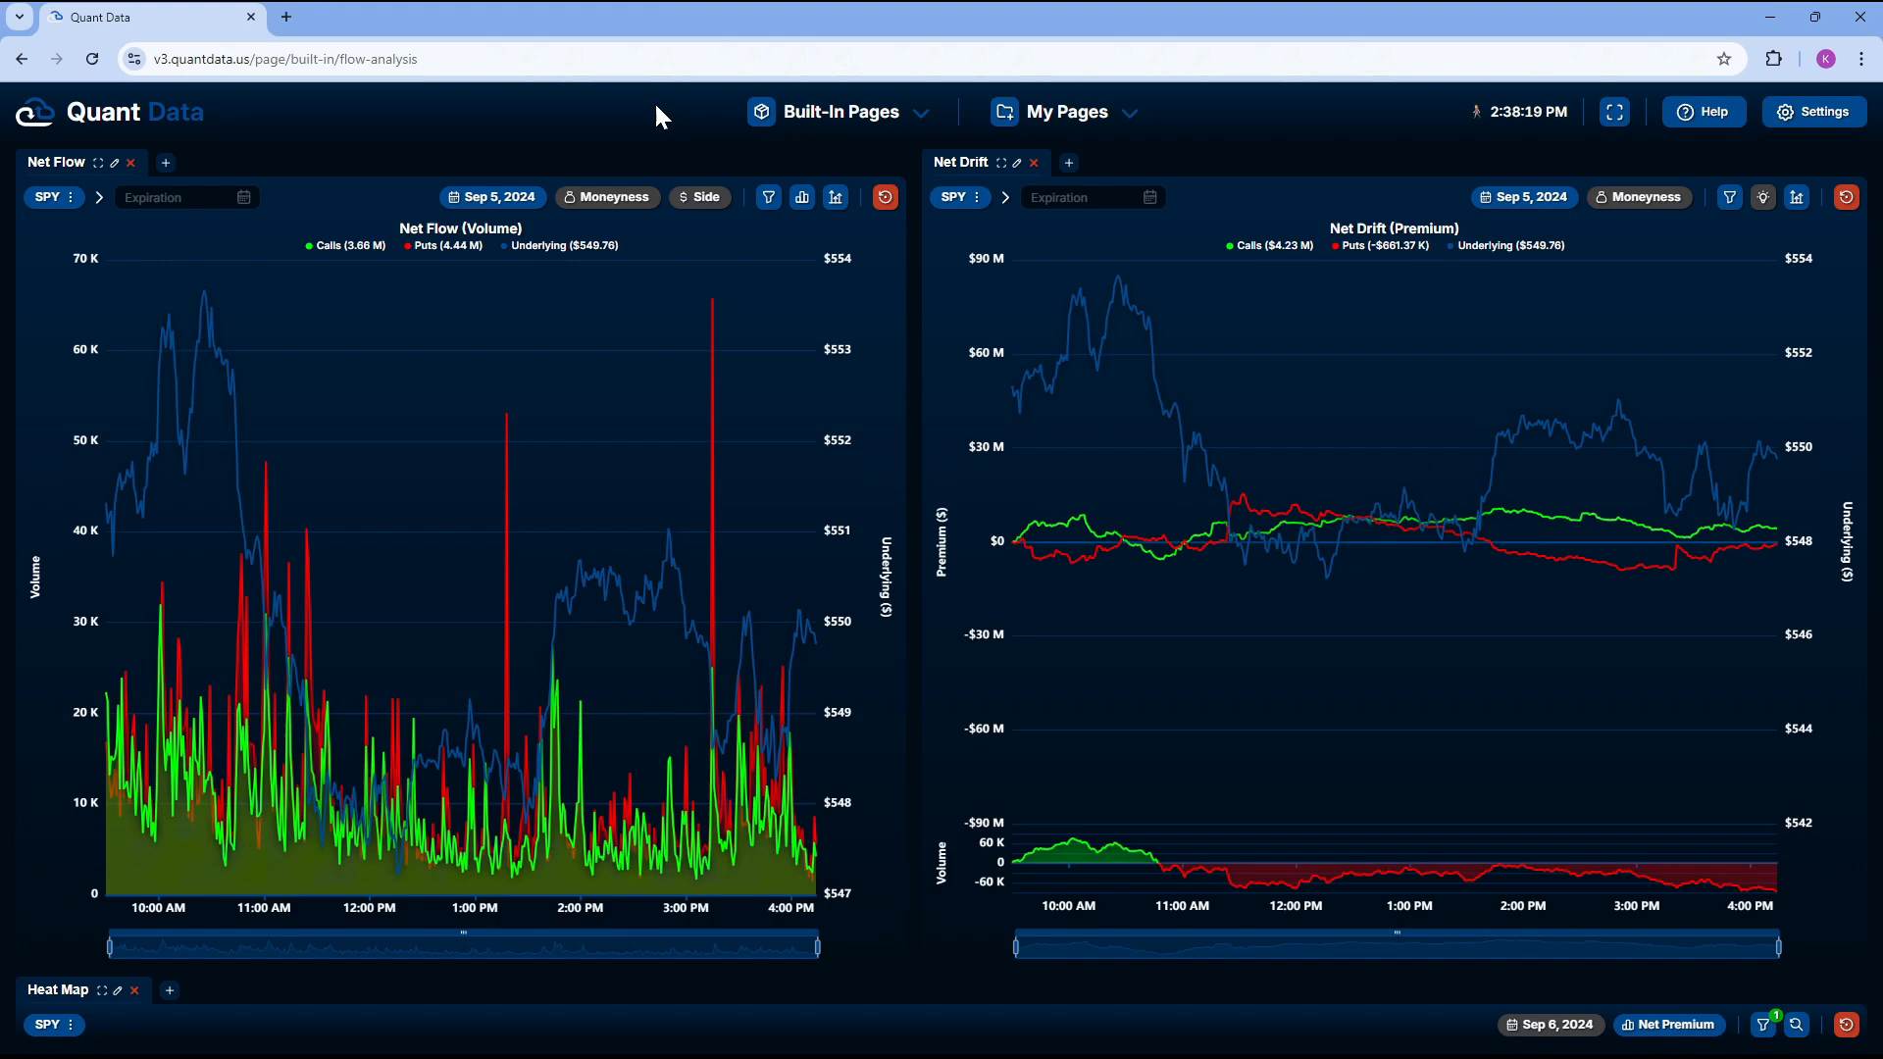
mouse_move(577, 120)
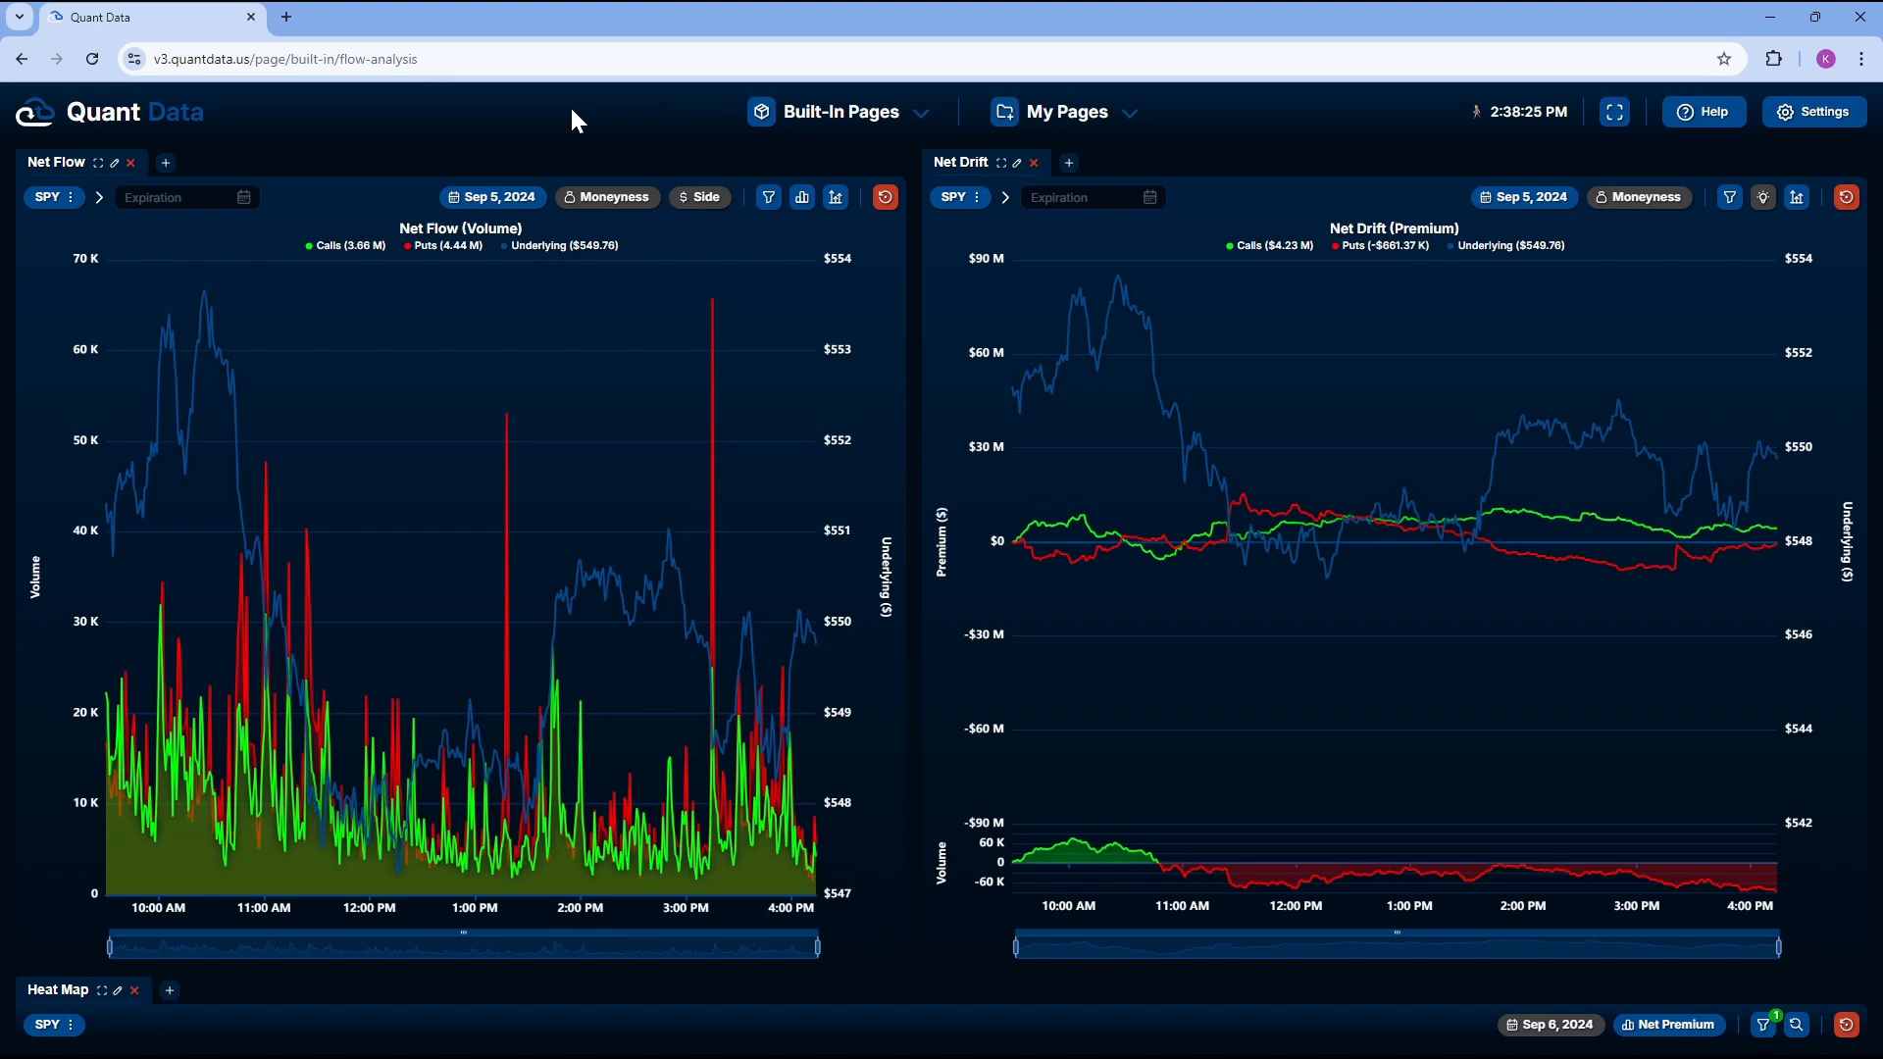
mouse_move(453, 153)
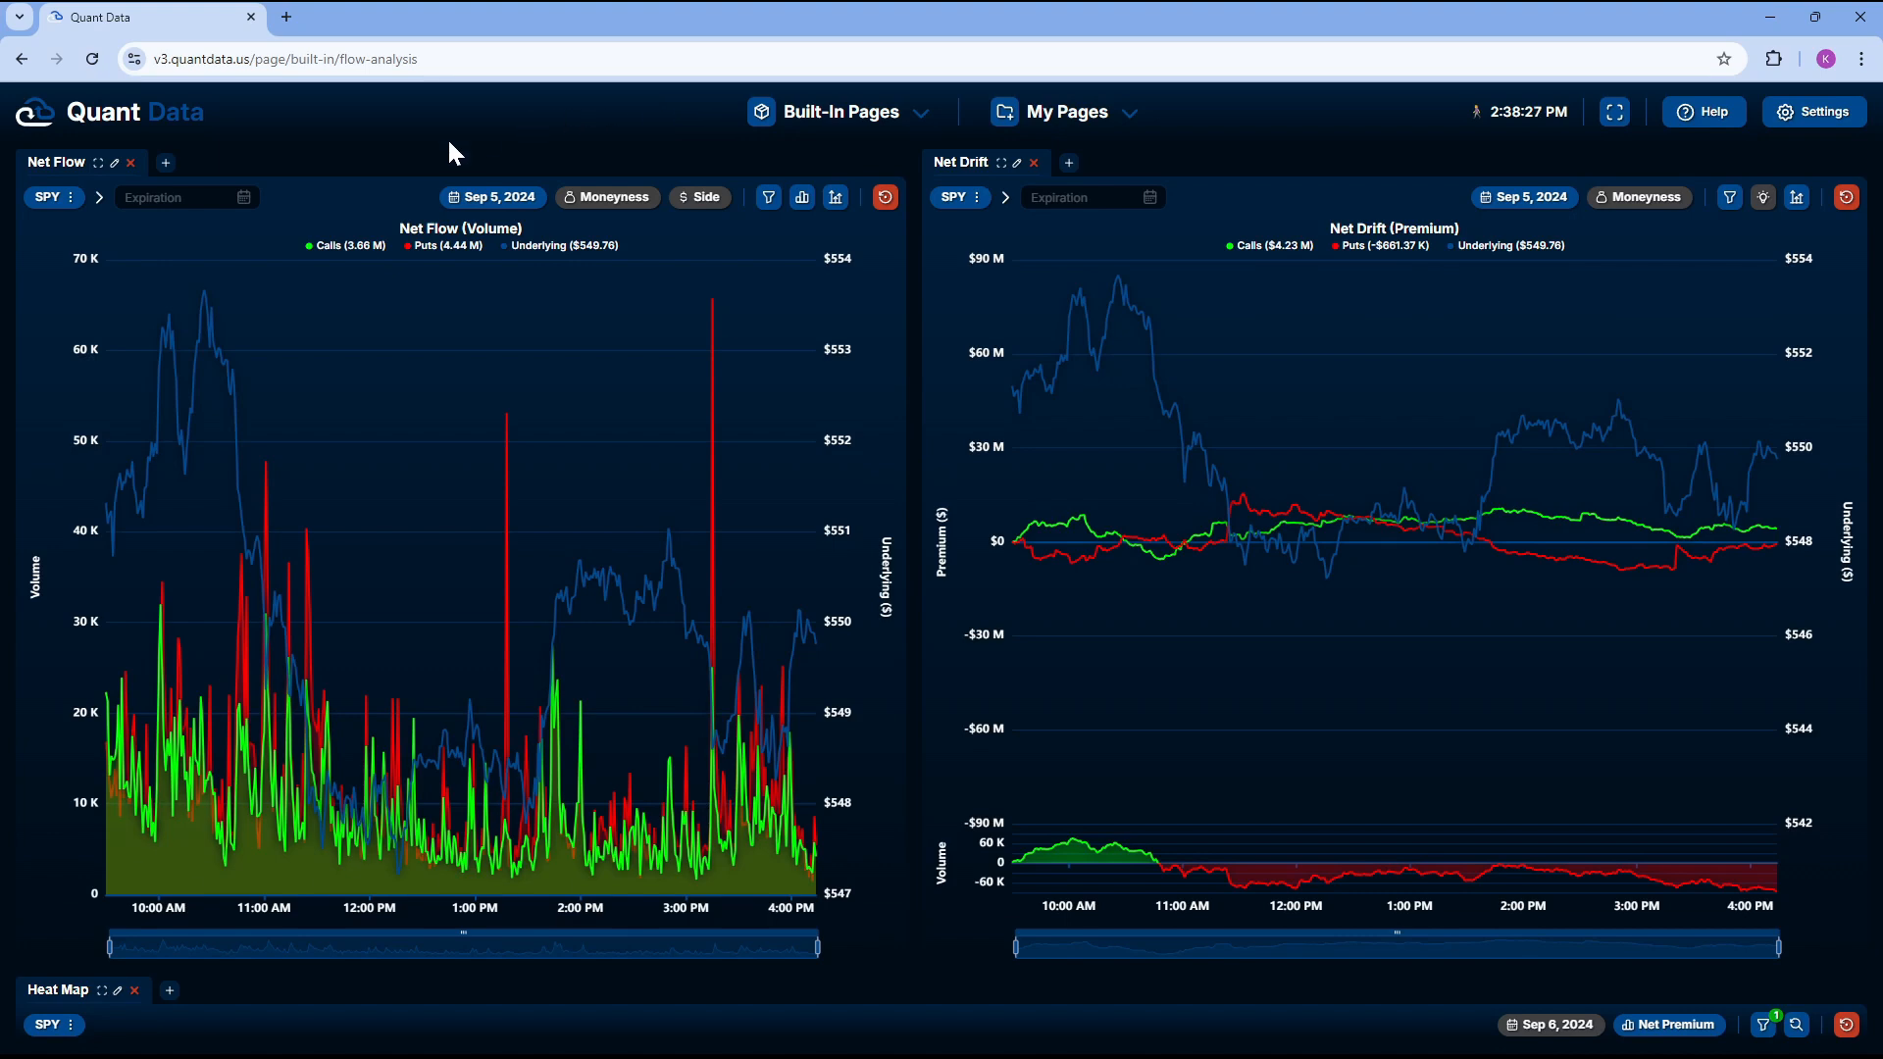
mouse_move(706, 204)
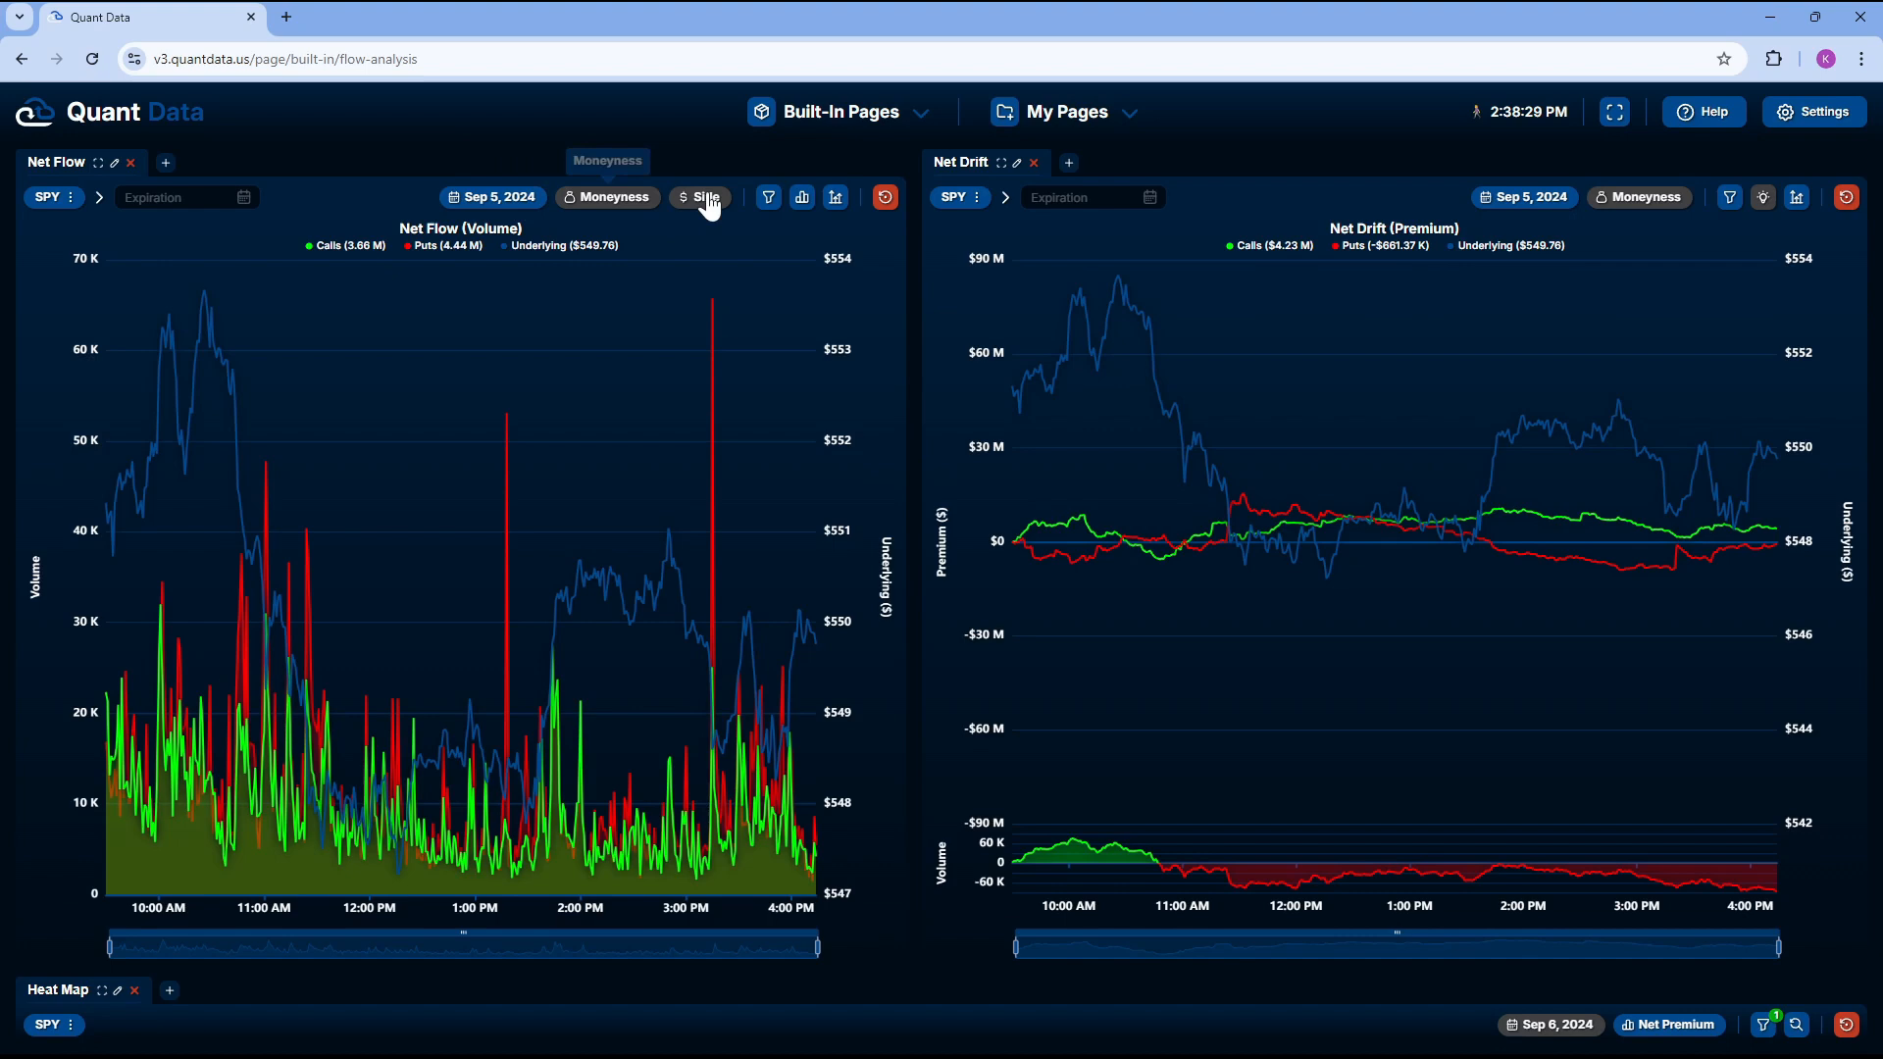
mouse_move(492, 196)
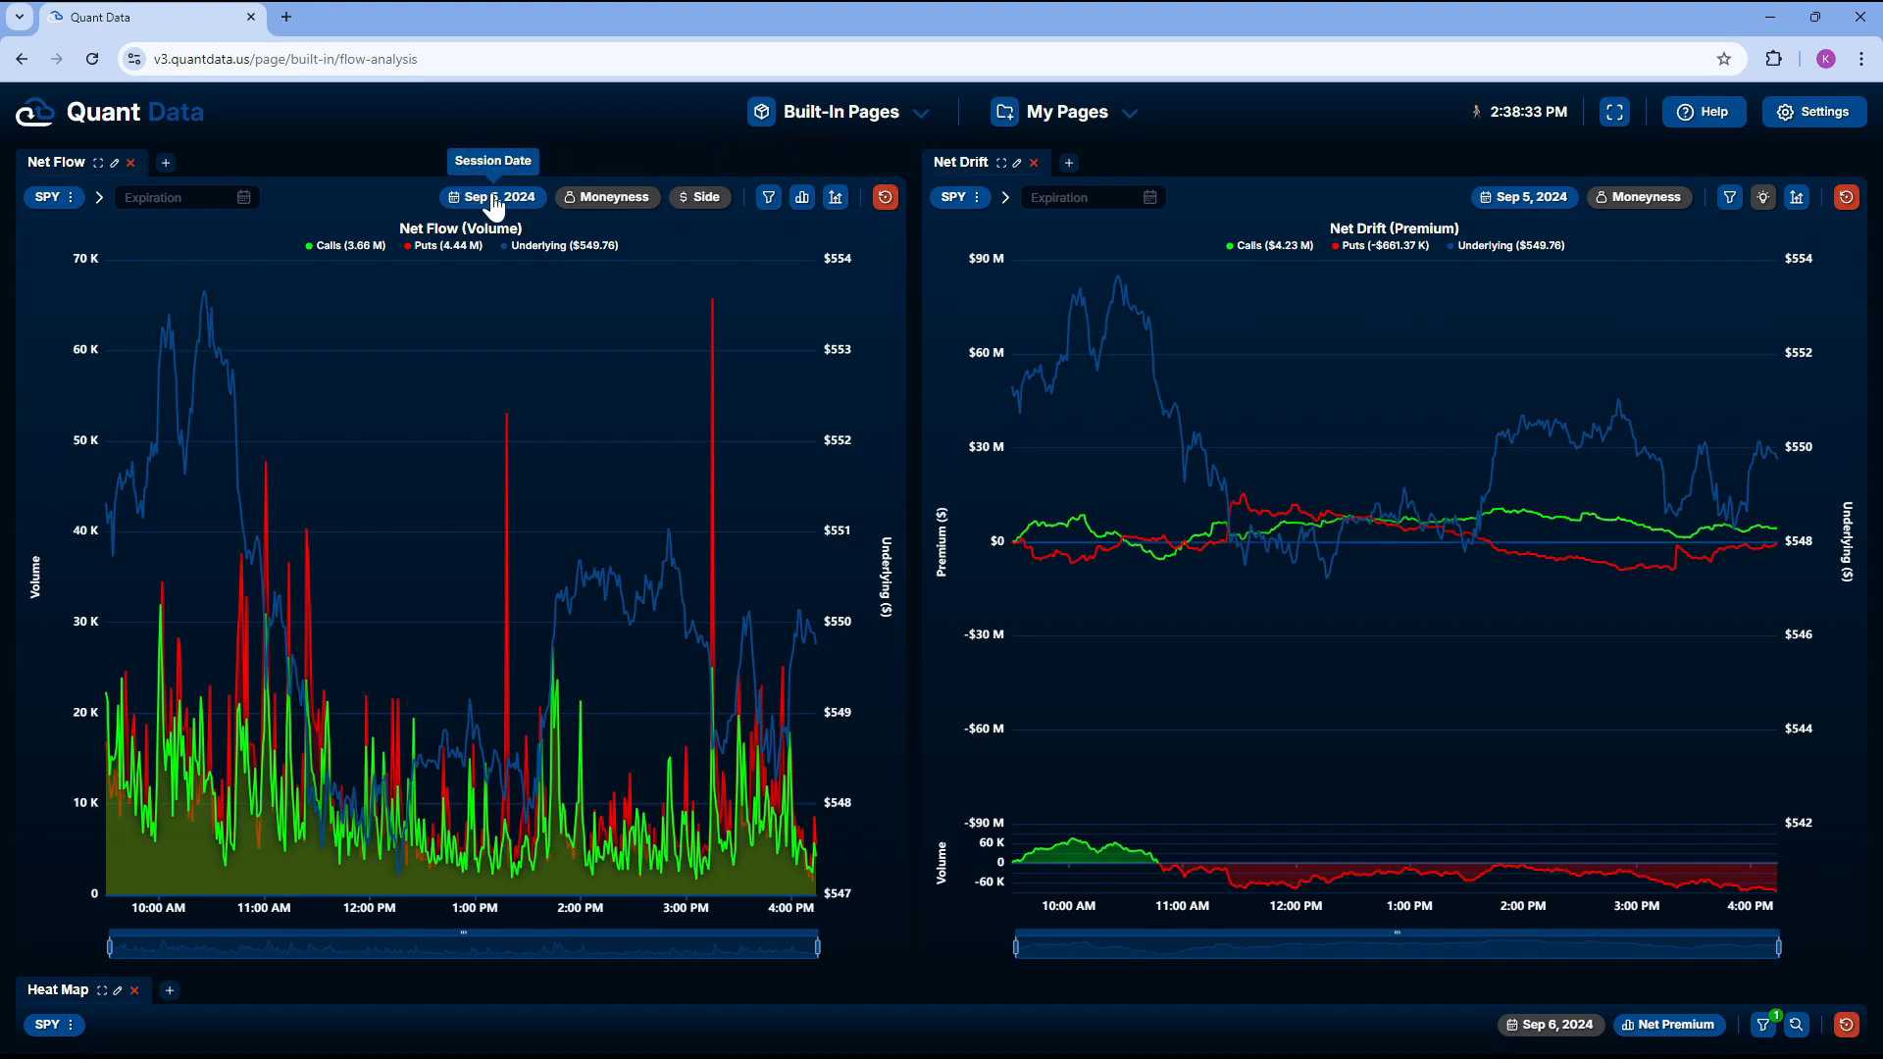
click(492, 196)
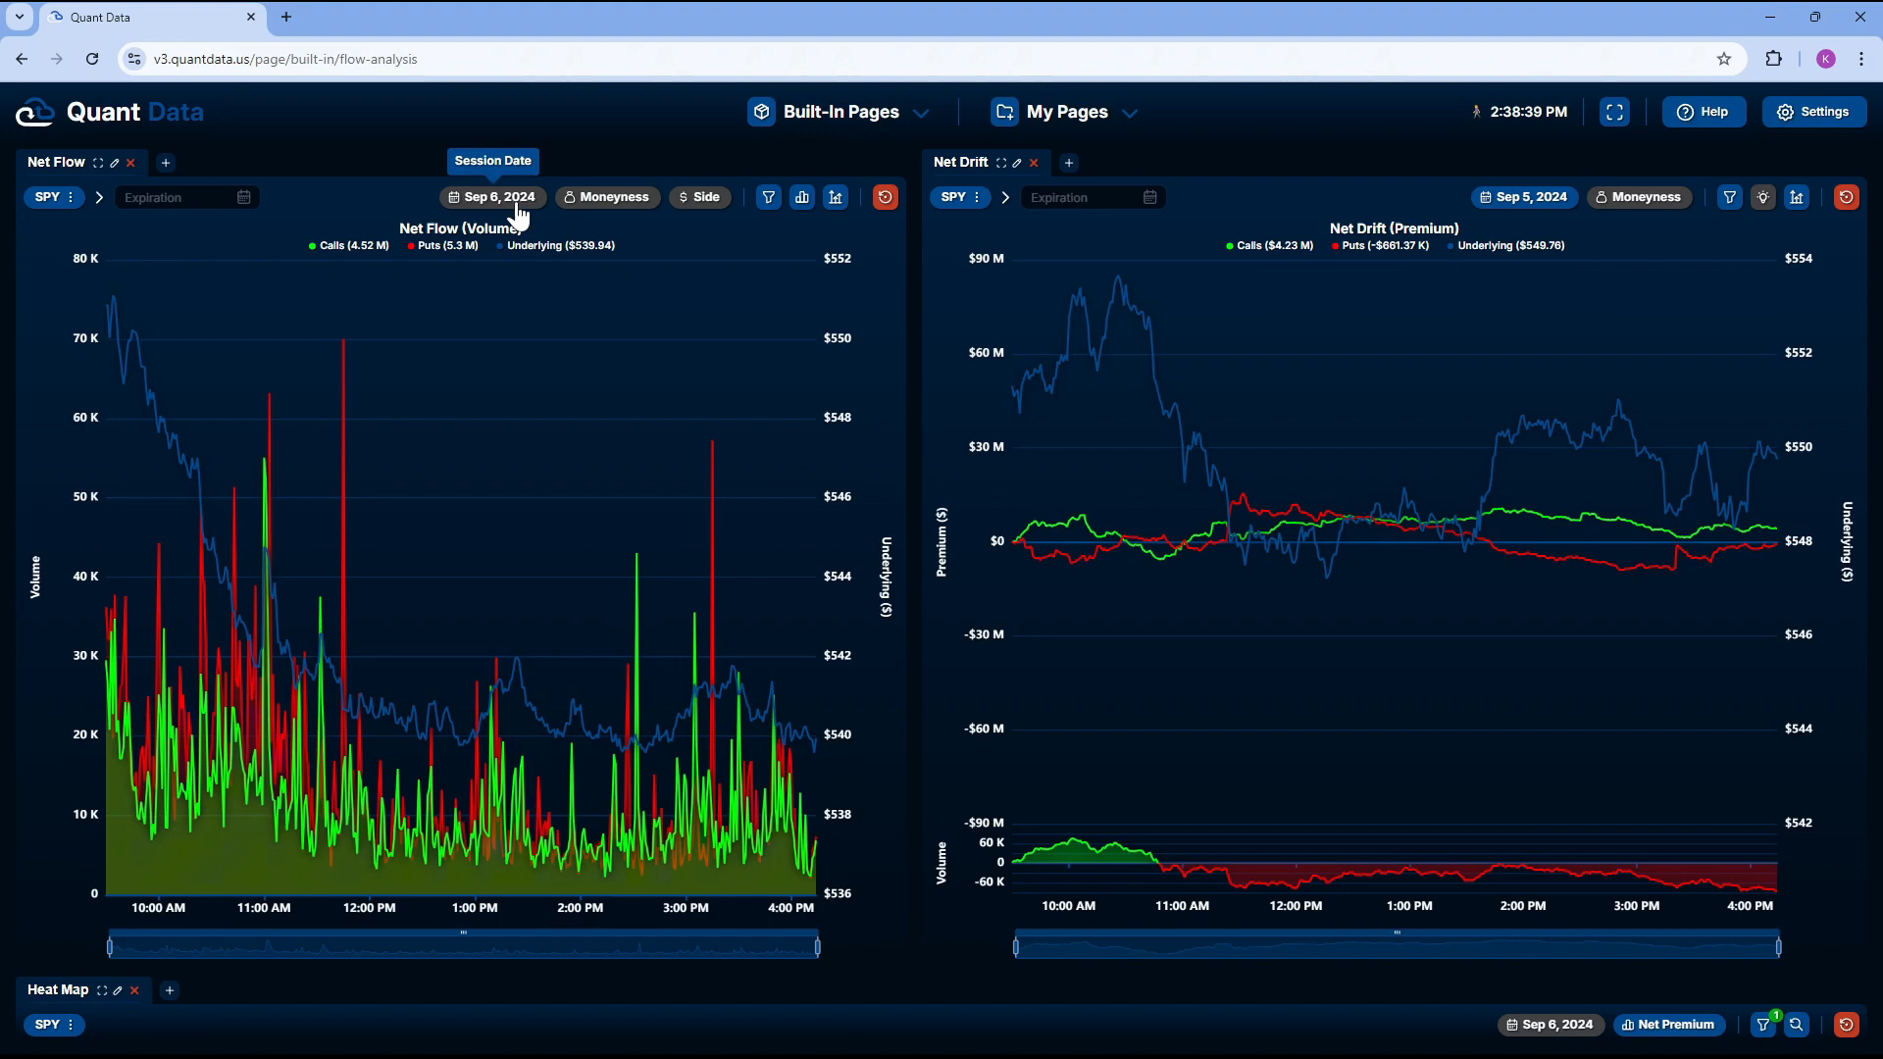
click(492, 196)
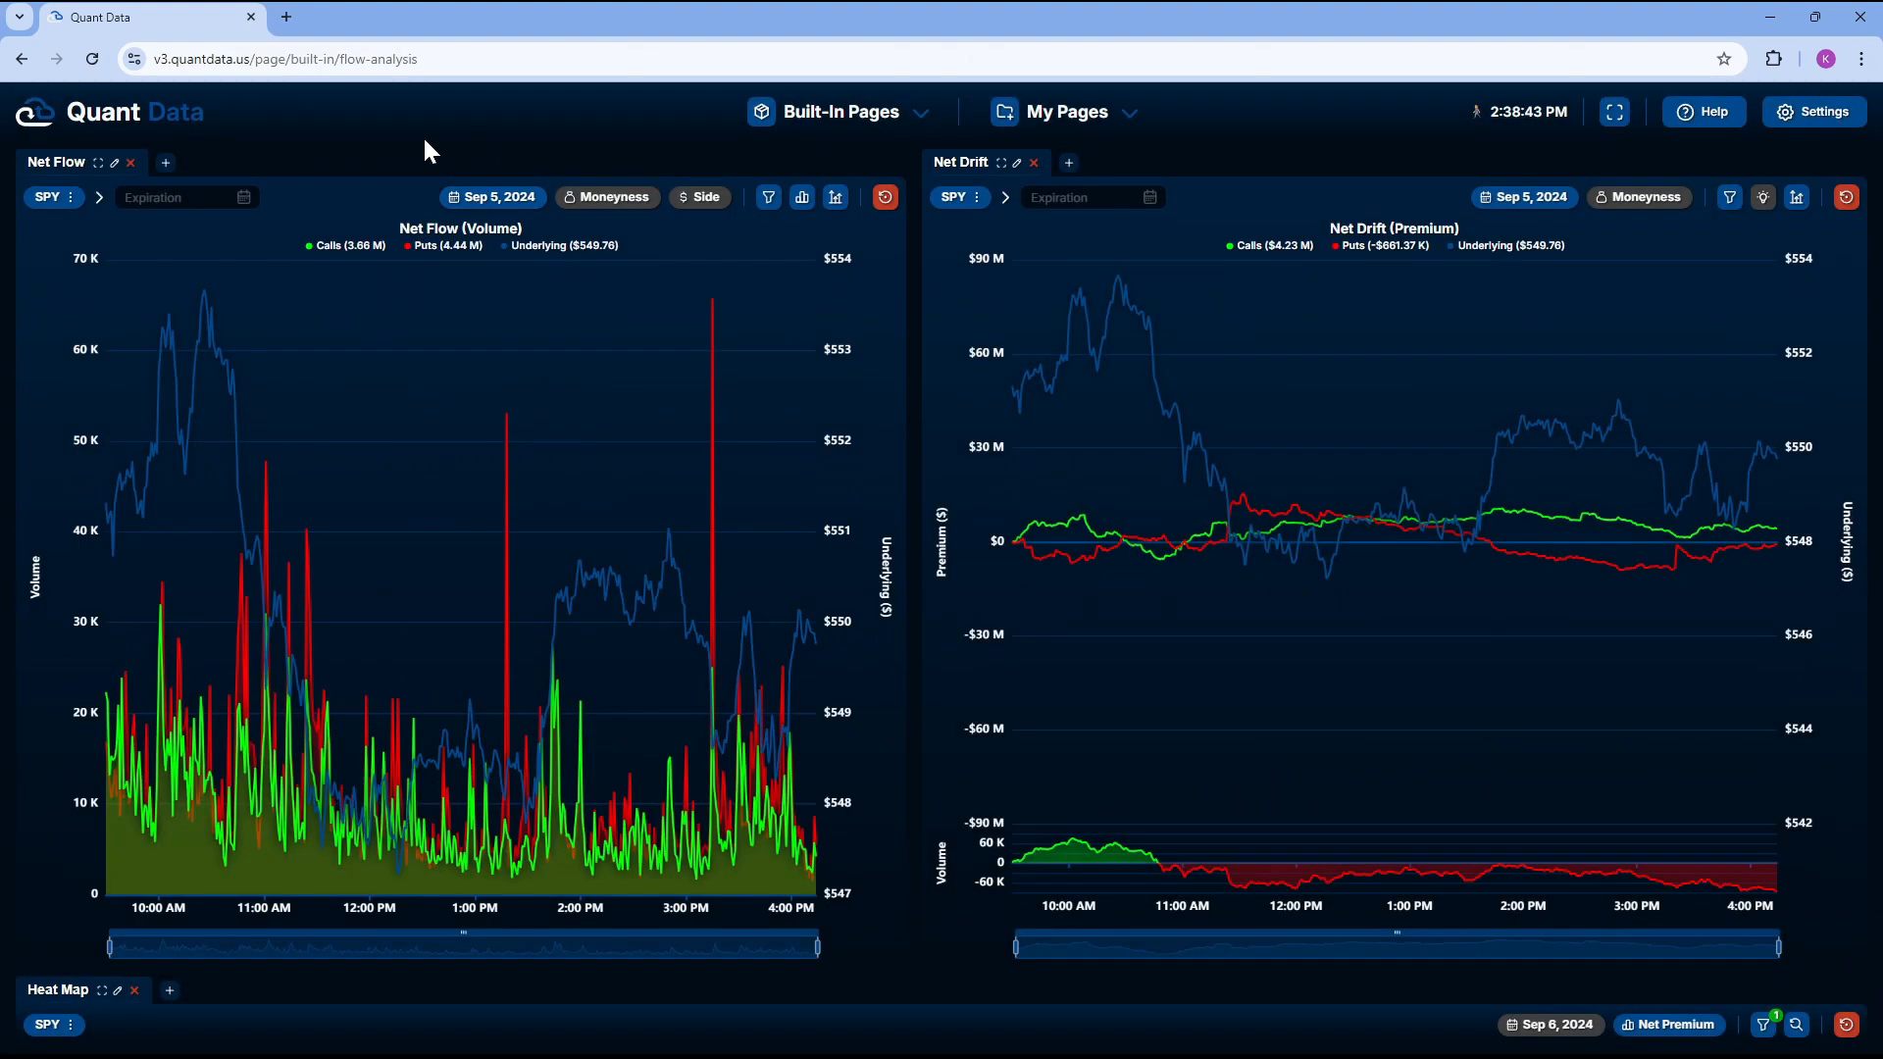
click(612, 196)
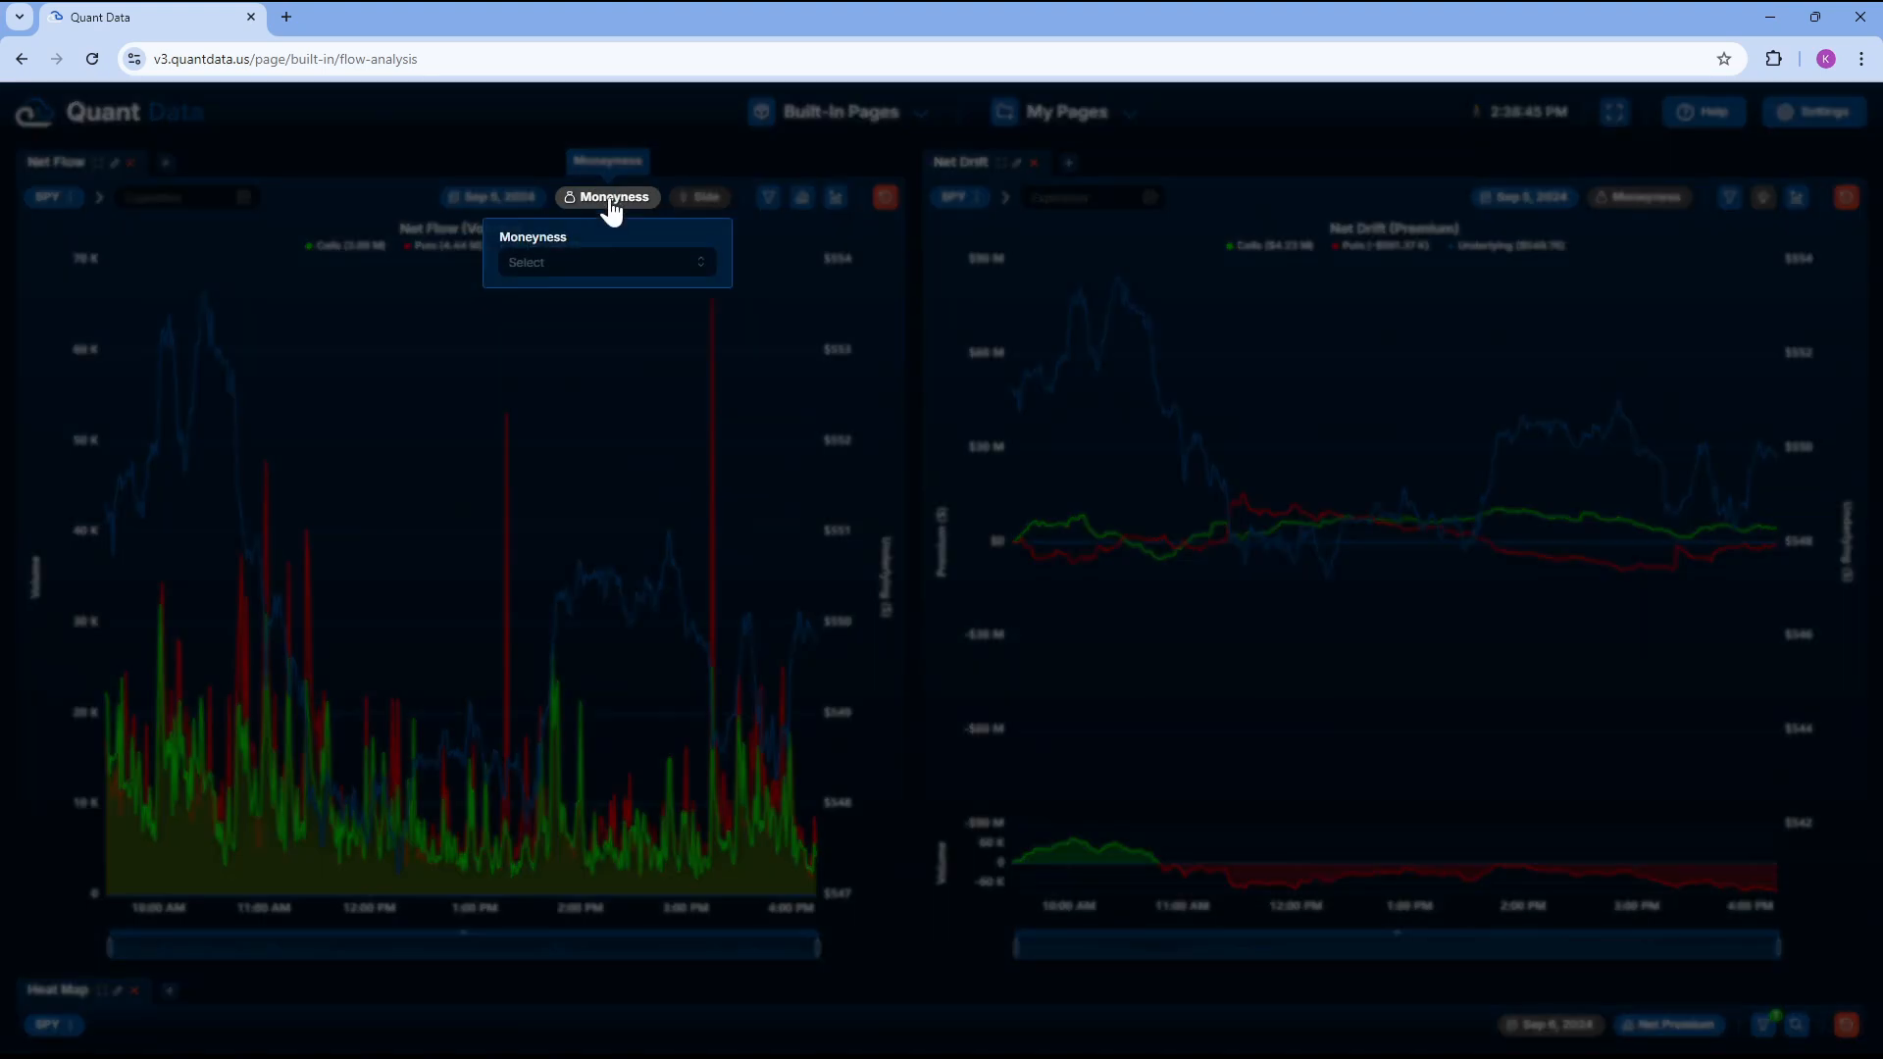
click(606, 261)
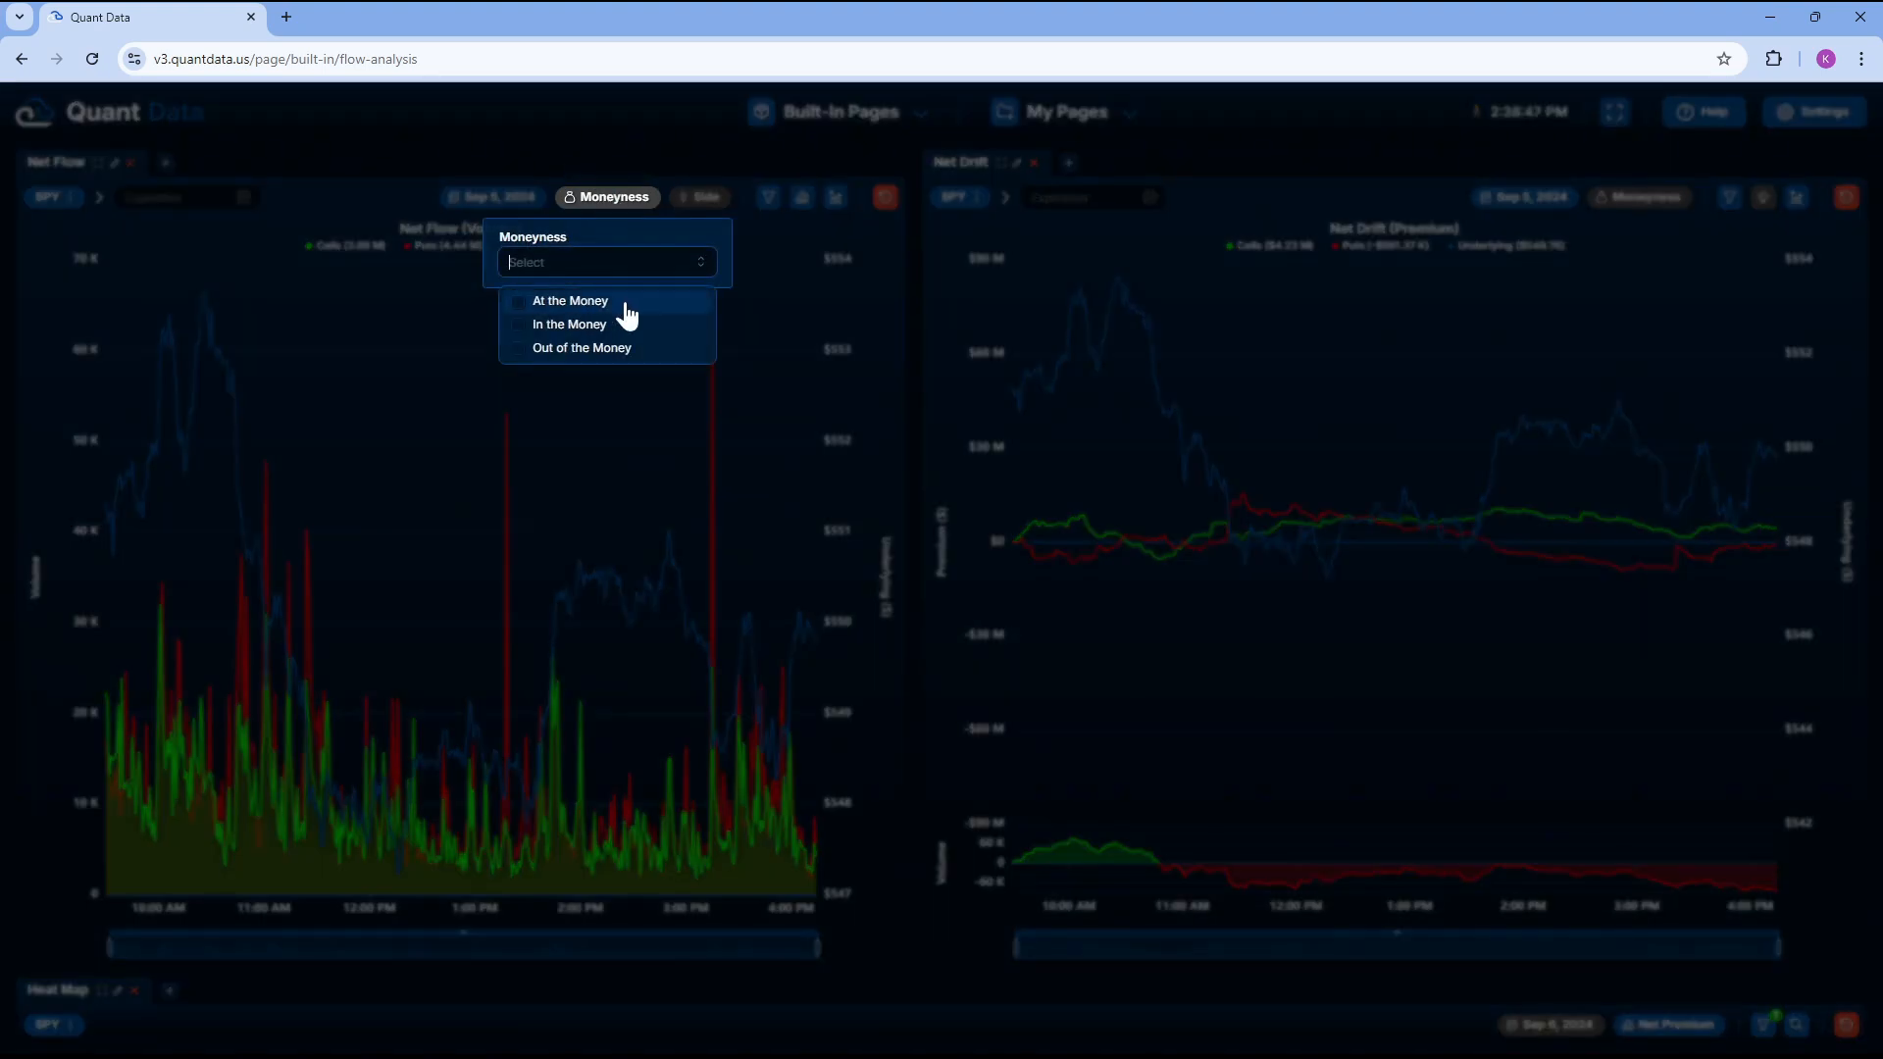
mouse_move(627, 130)
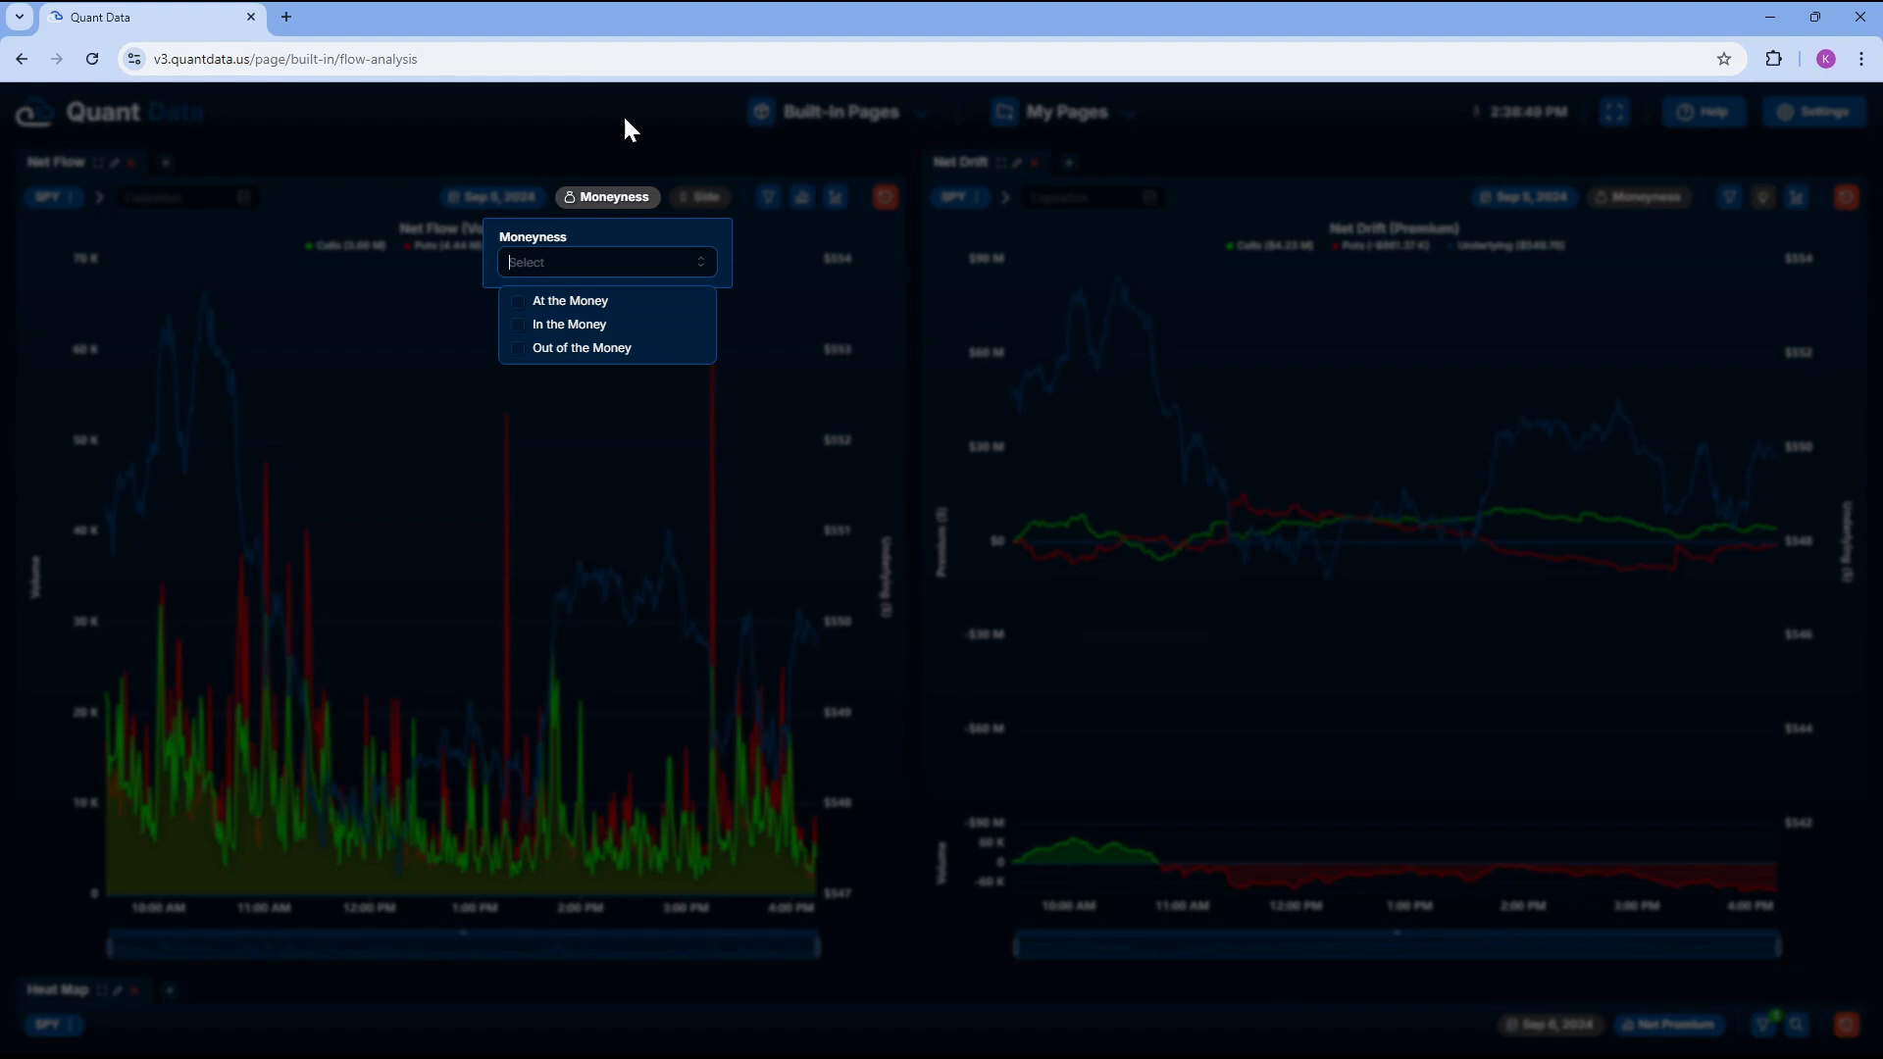
click(699, 196)
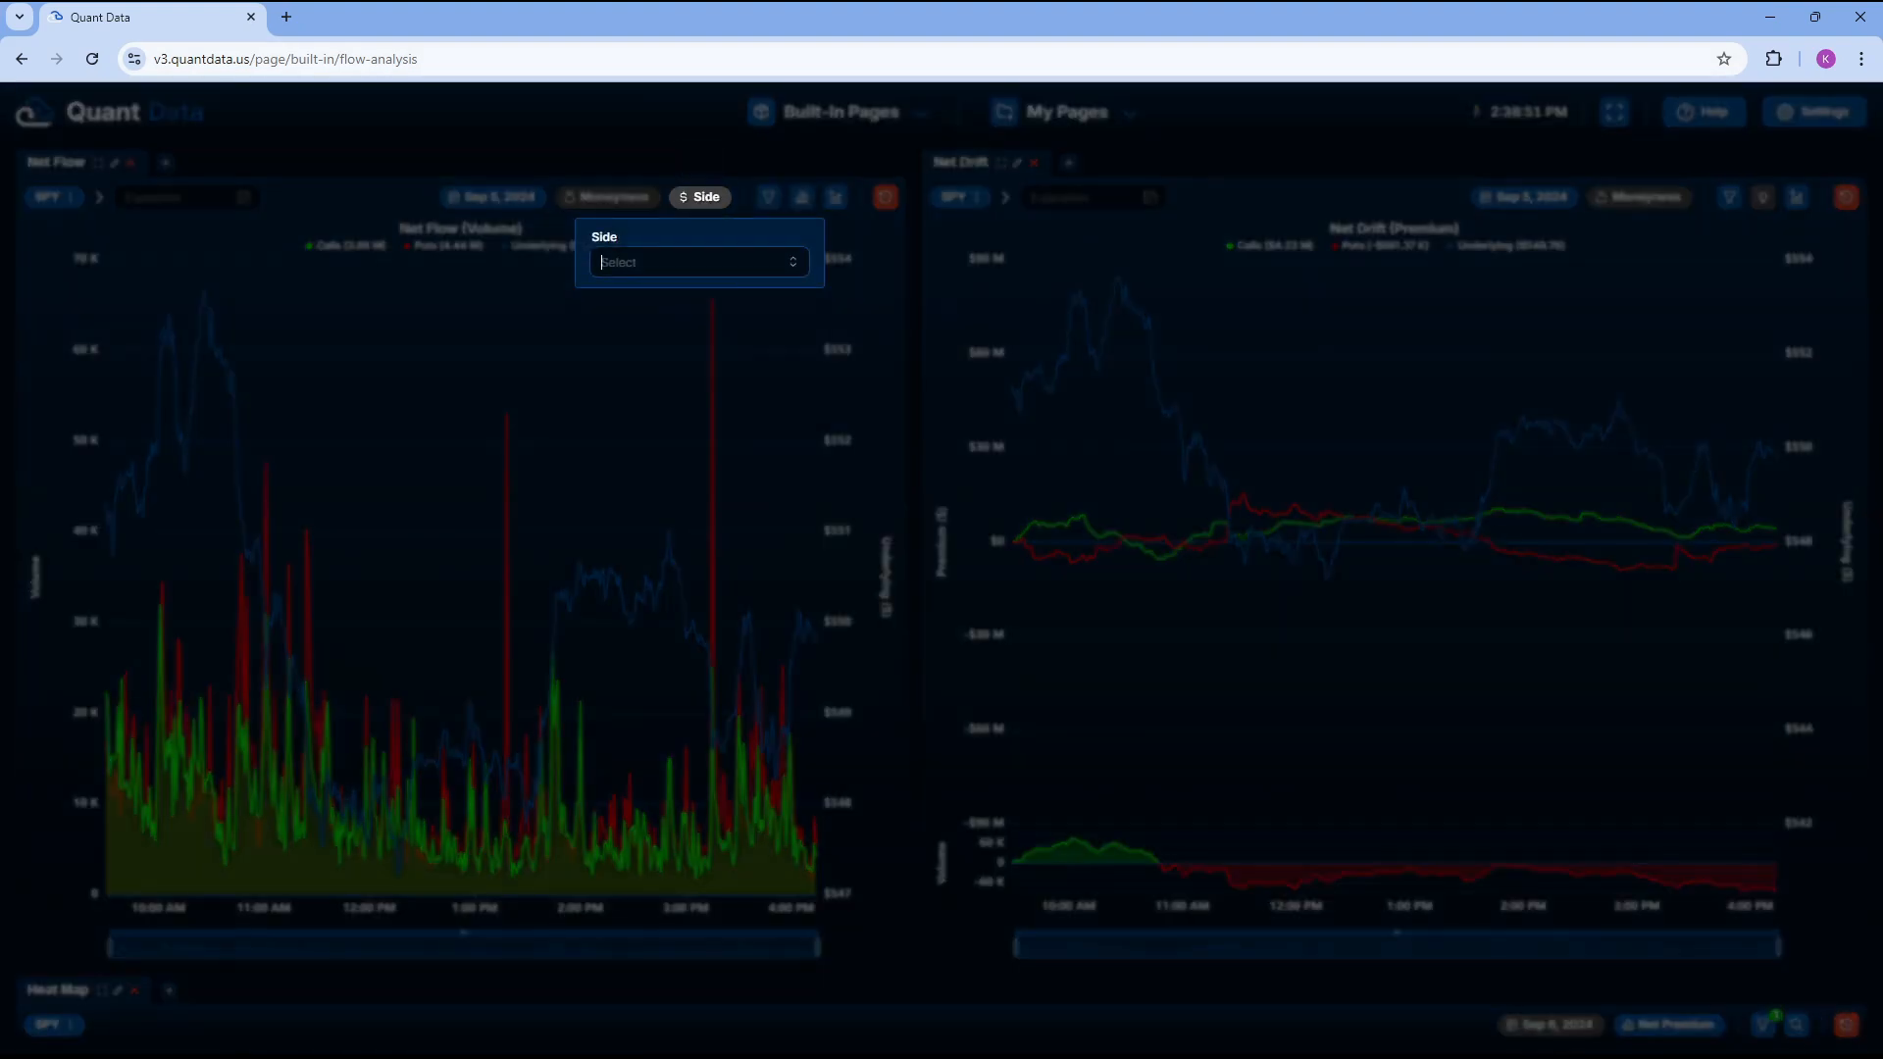
click(696, 260)
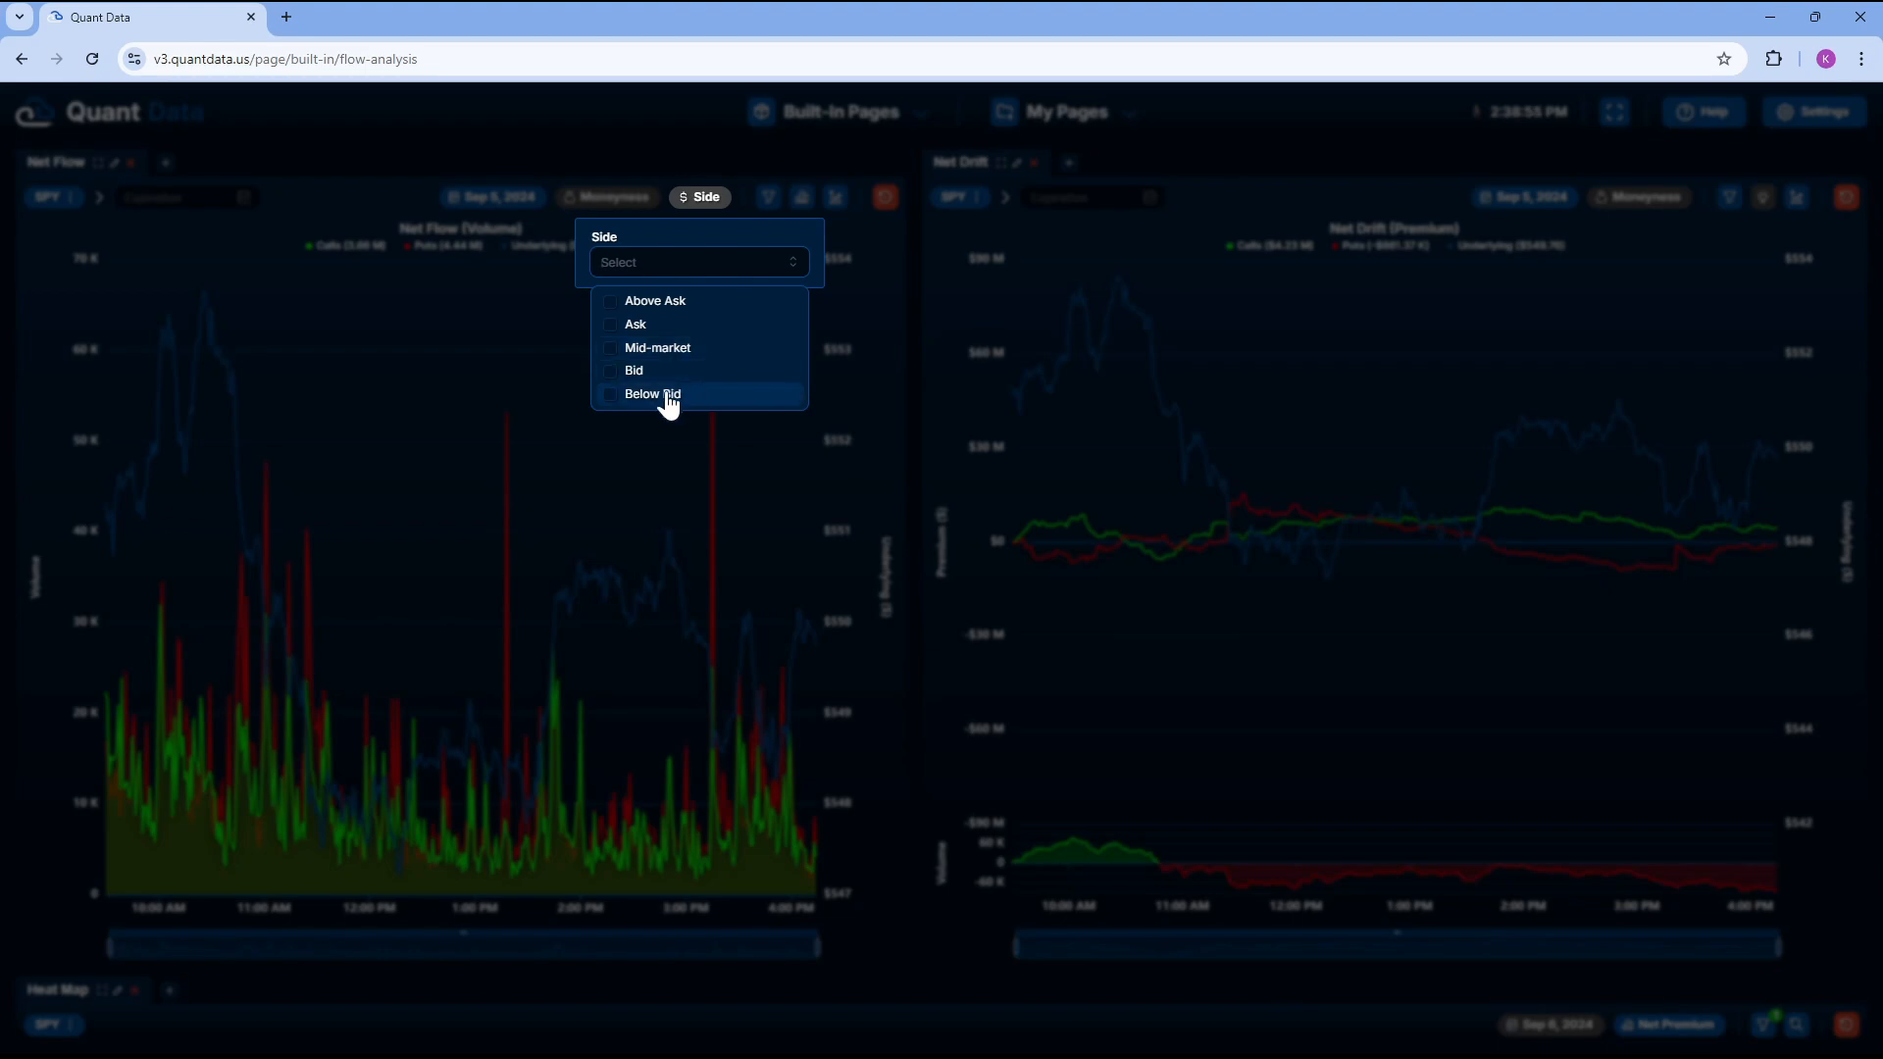
click(735, 166)
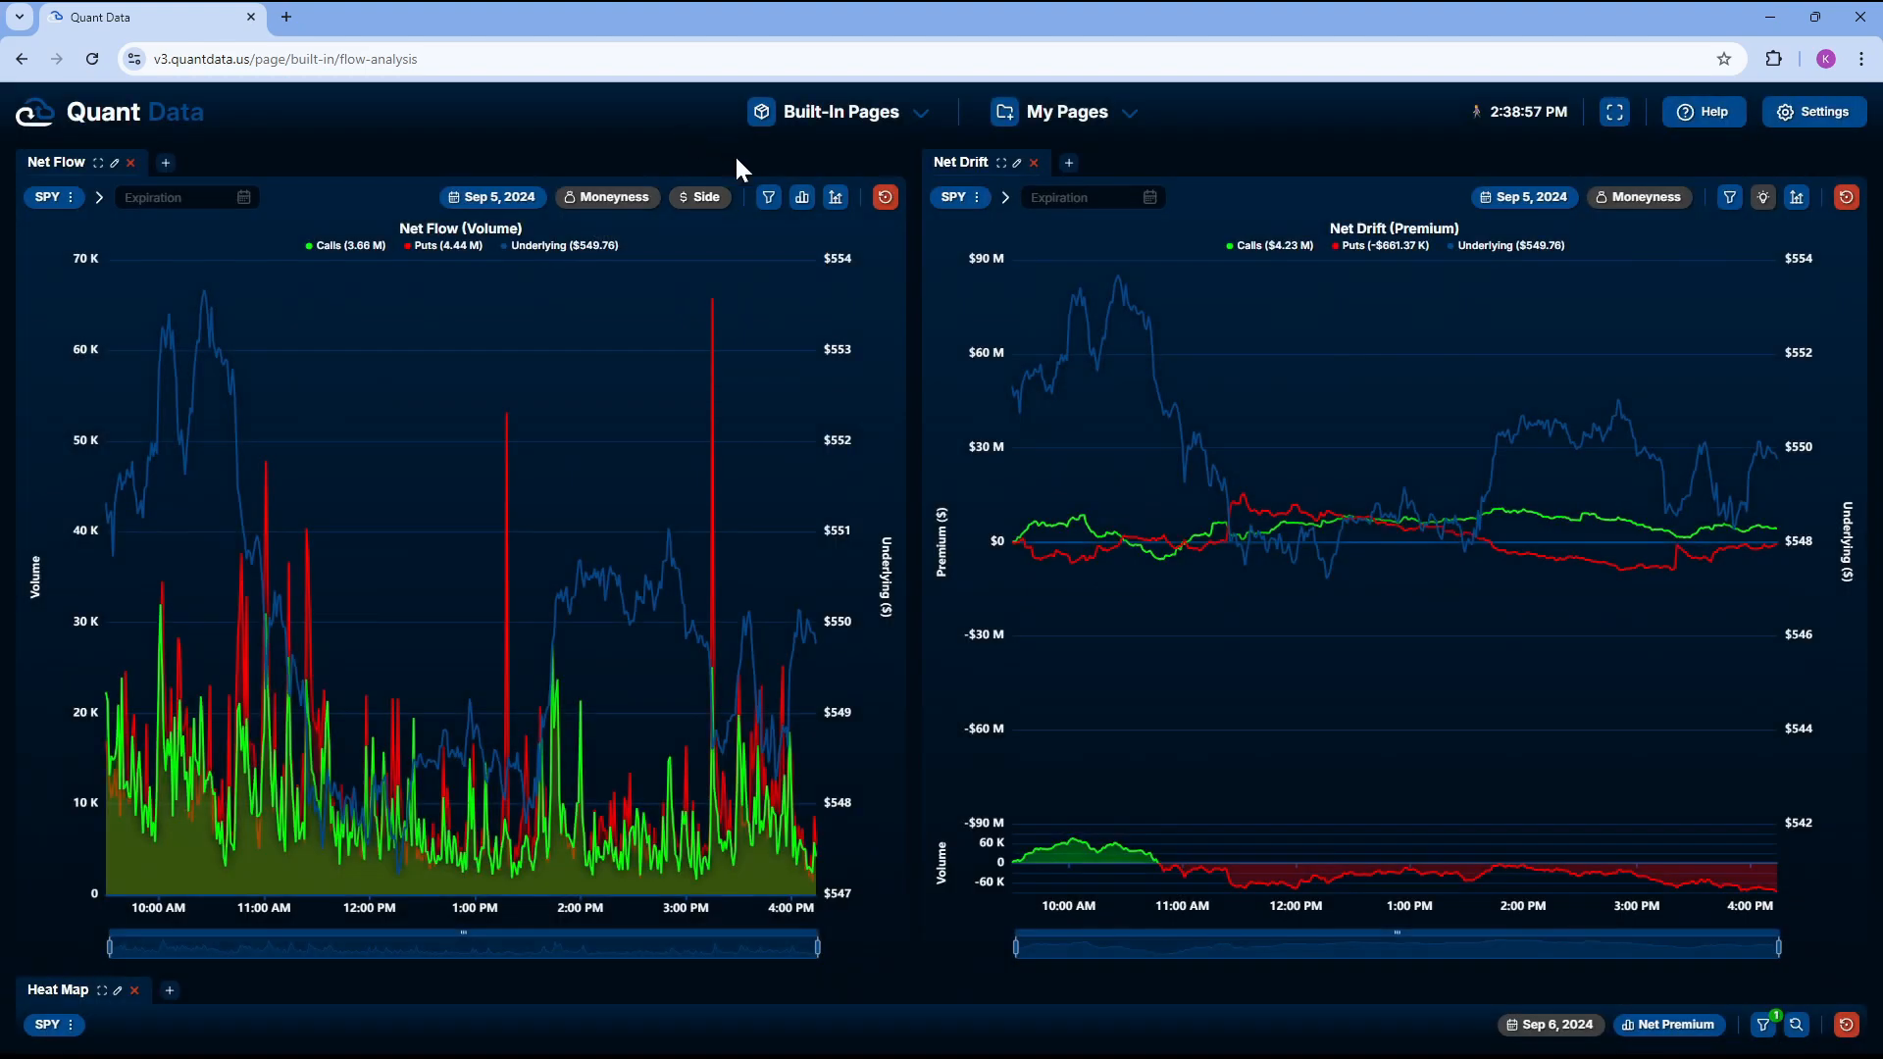
mouse_move(766, 196)
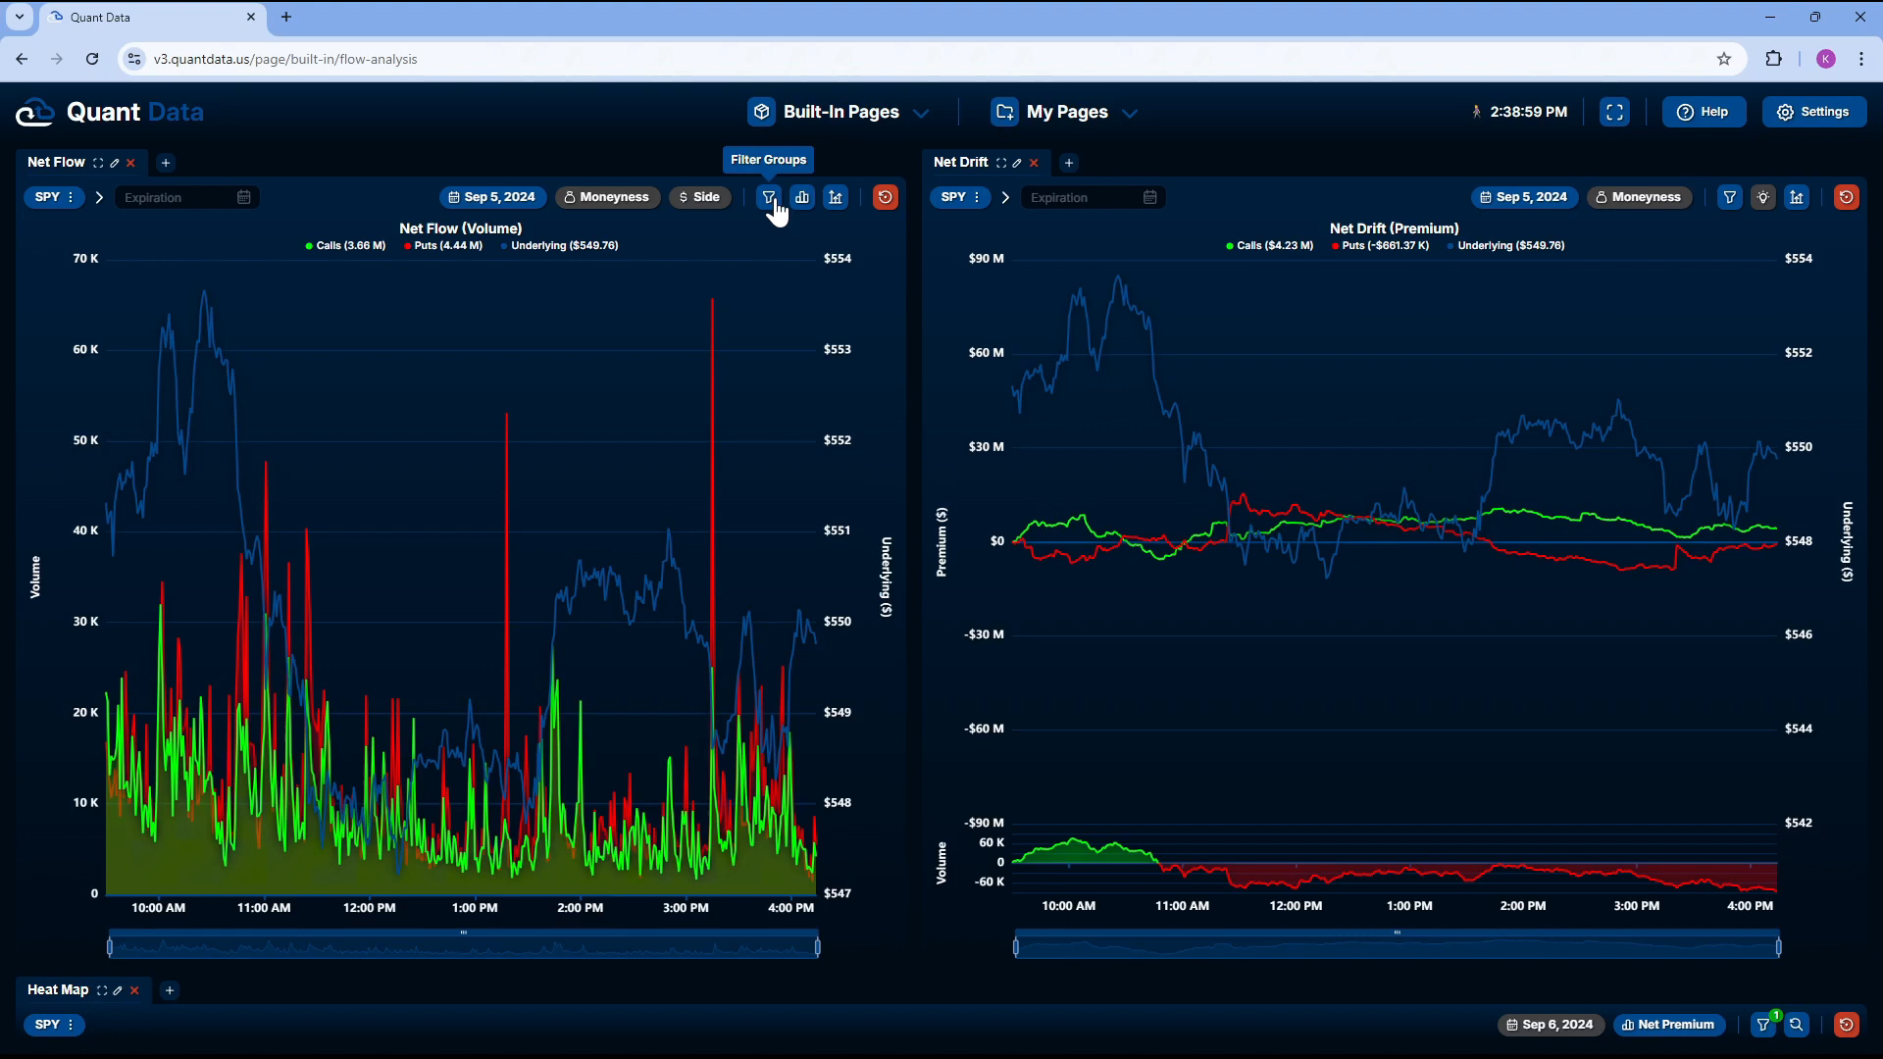
mouse_move(771, 210)
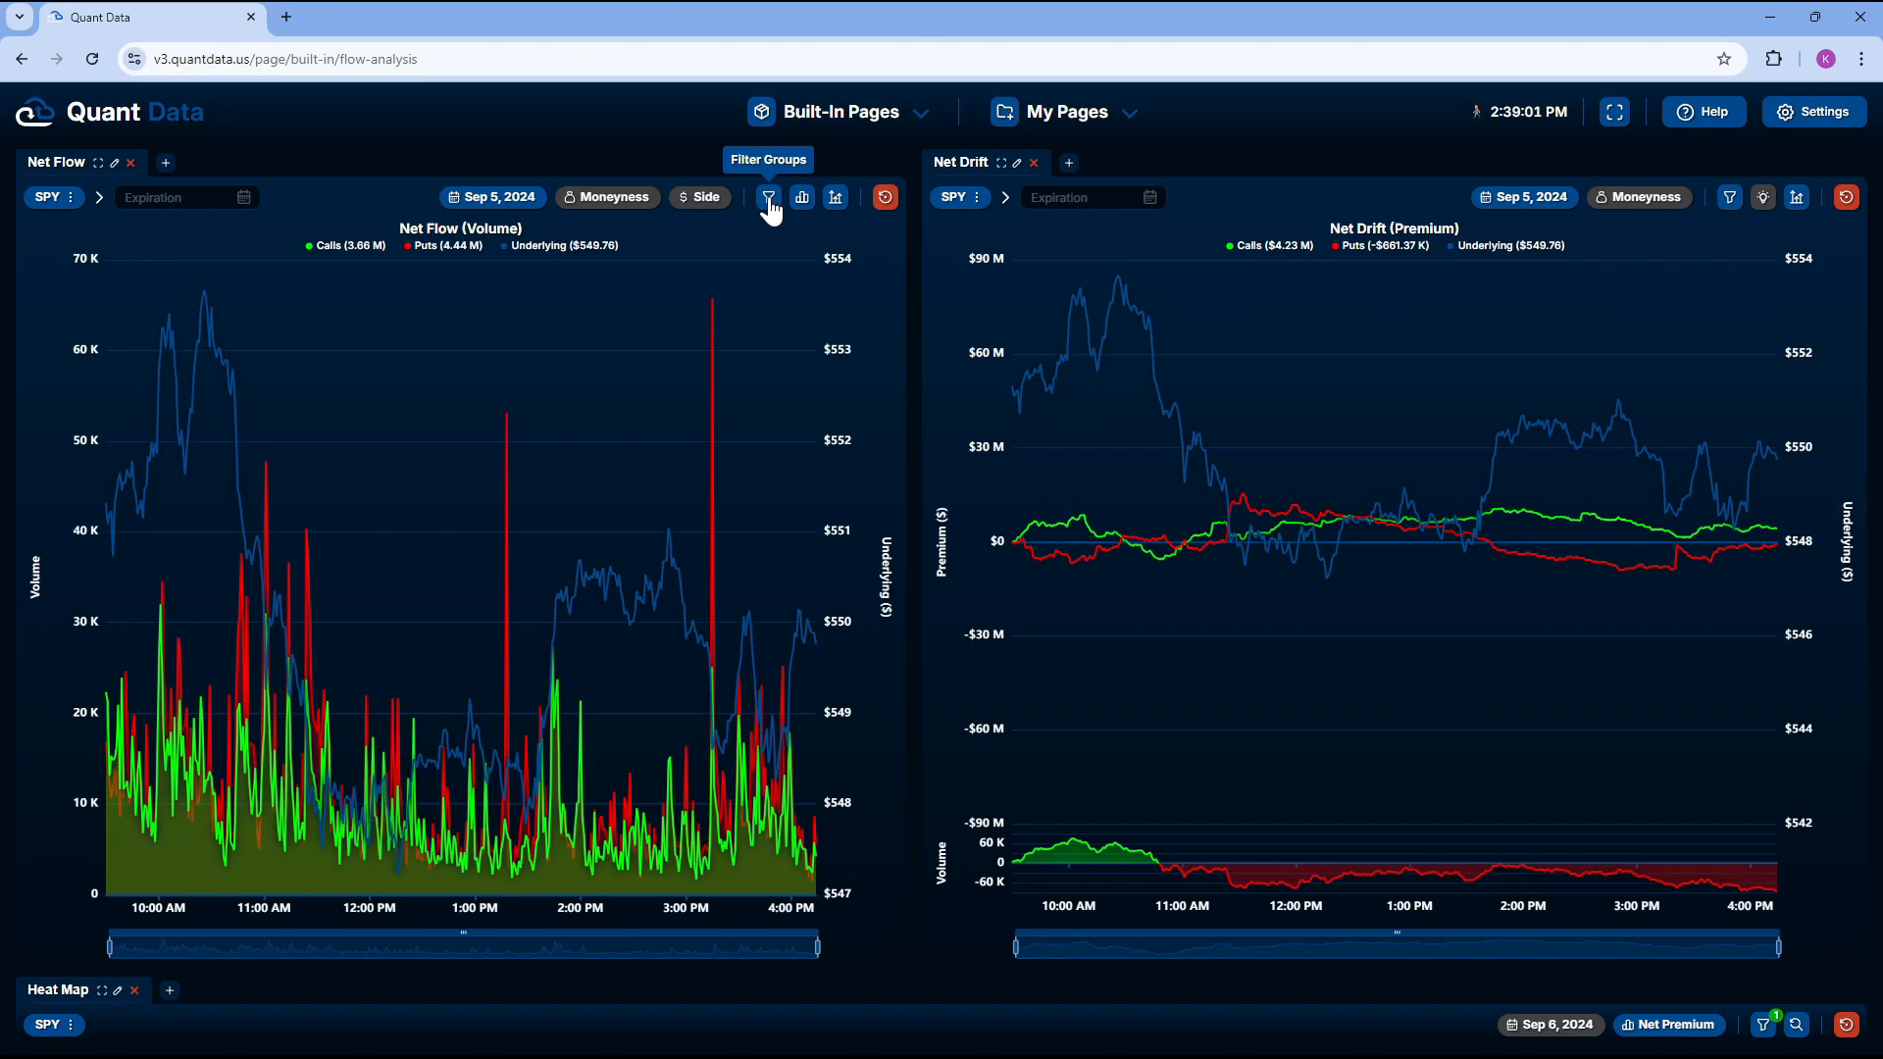
Activate My Filter Group, excluding complex and tied trades, on the Net Flow chart
click(766, 196)
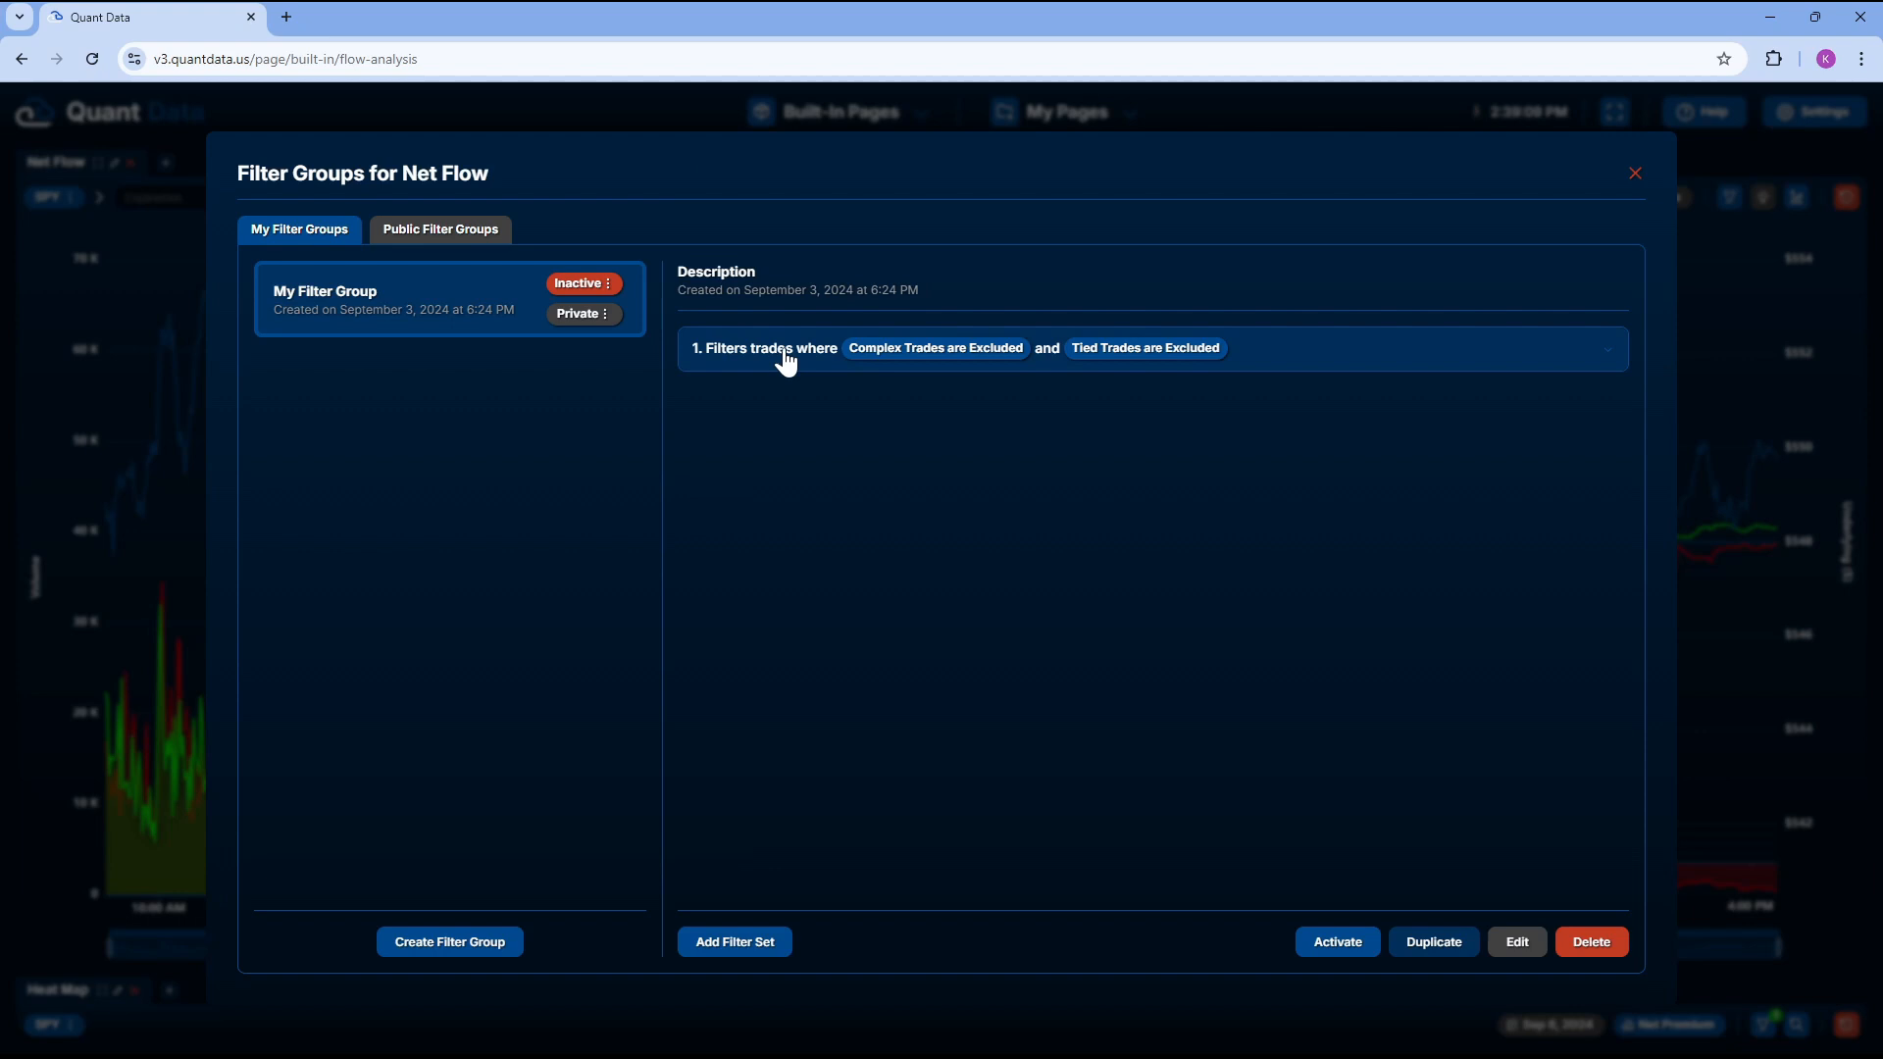
mouse_move(993, 367)
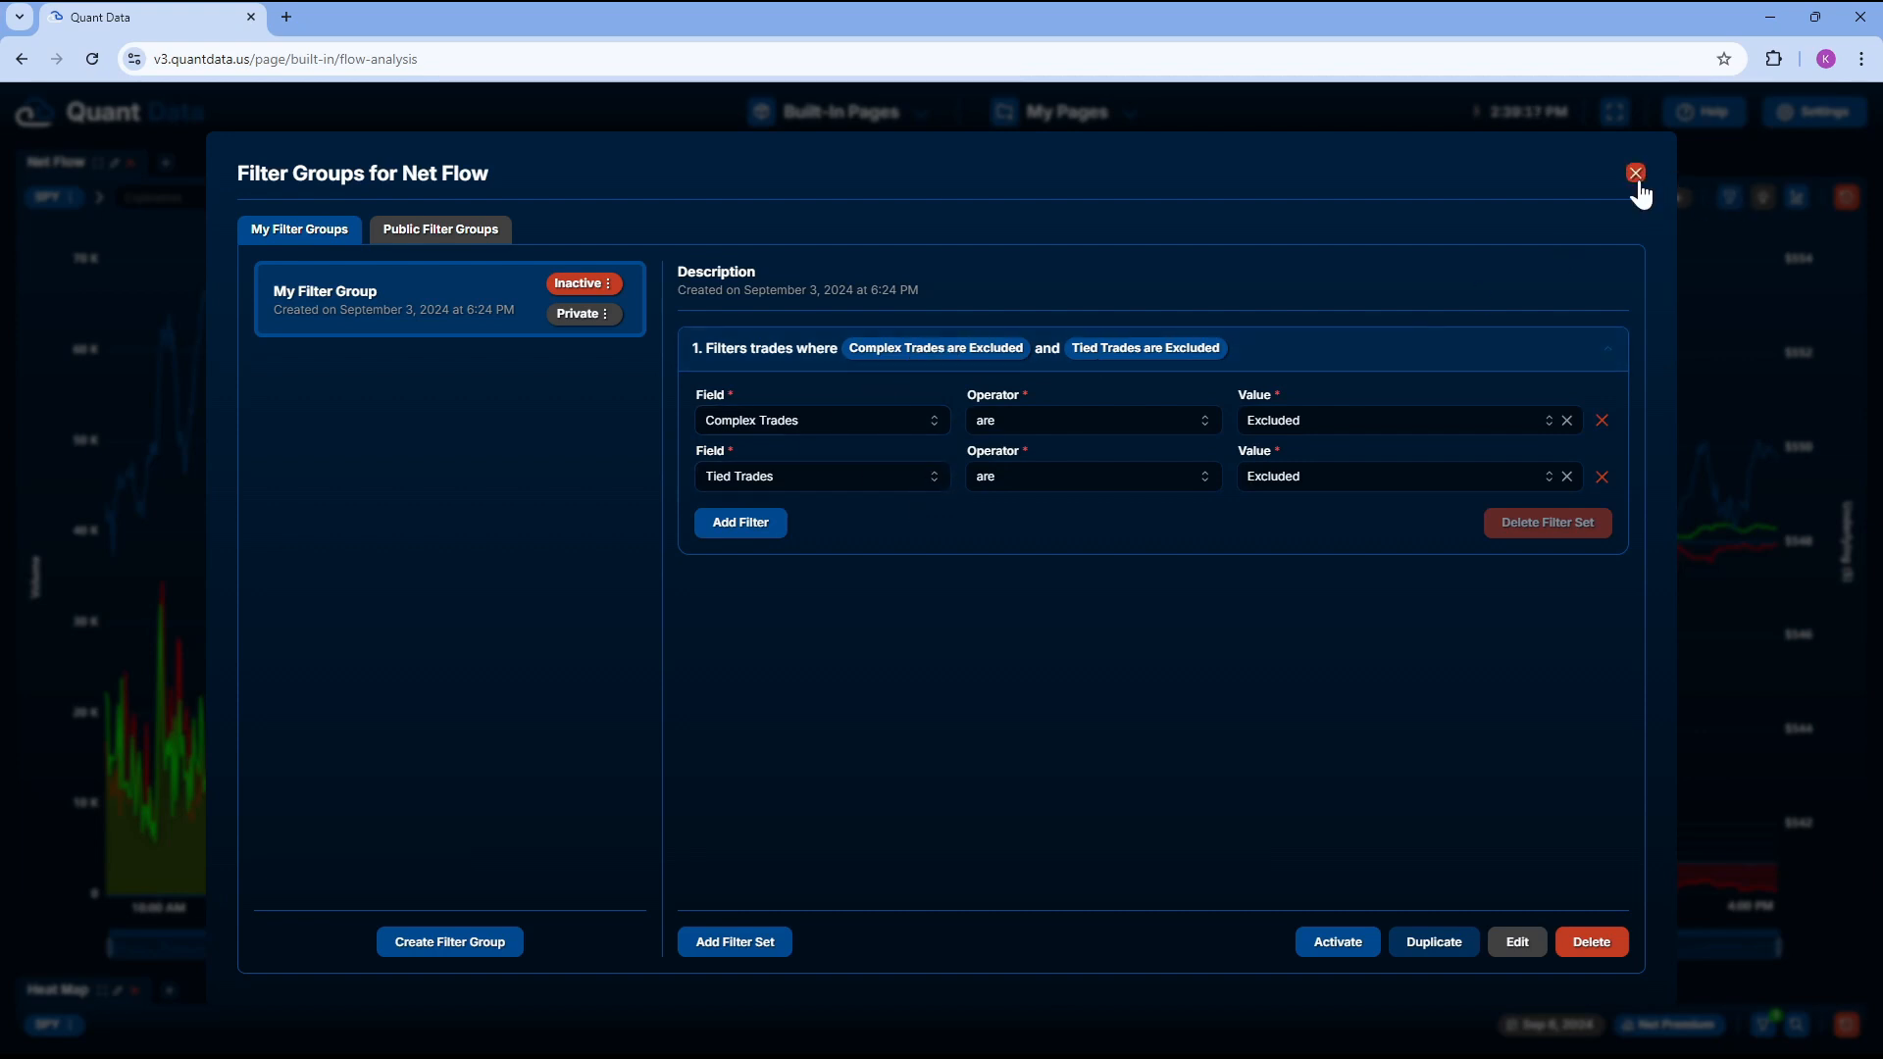
mouse_move(418, 198)
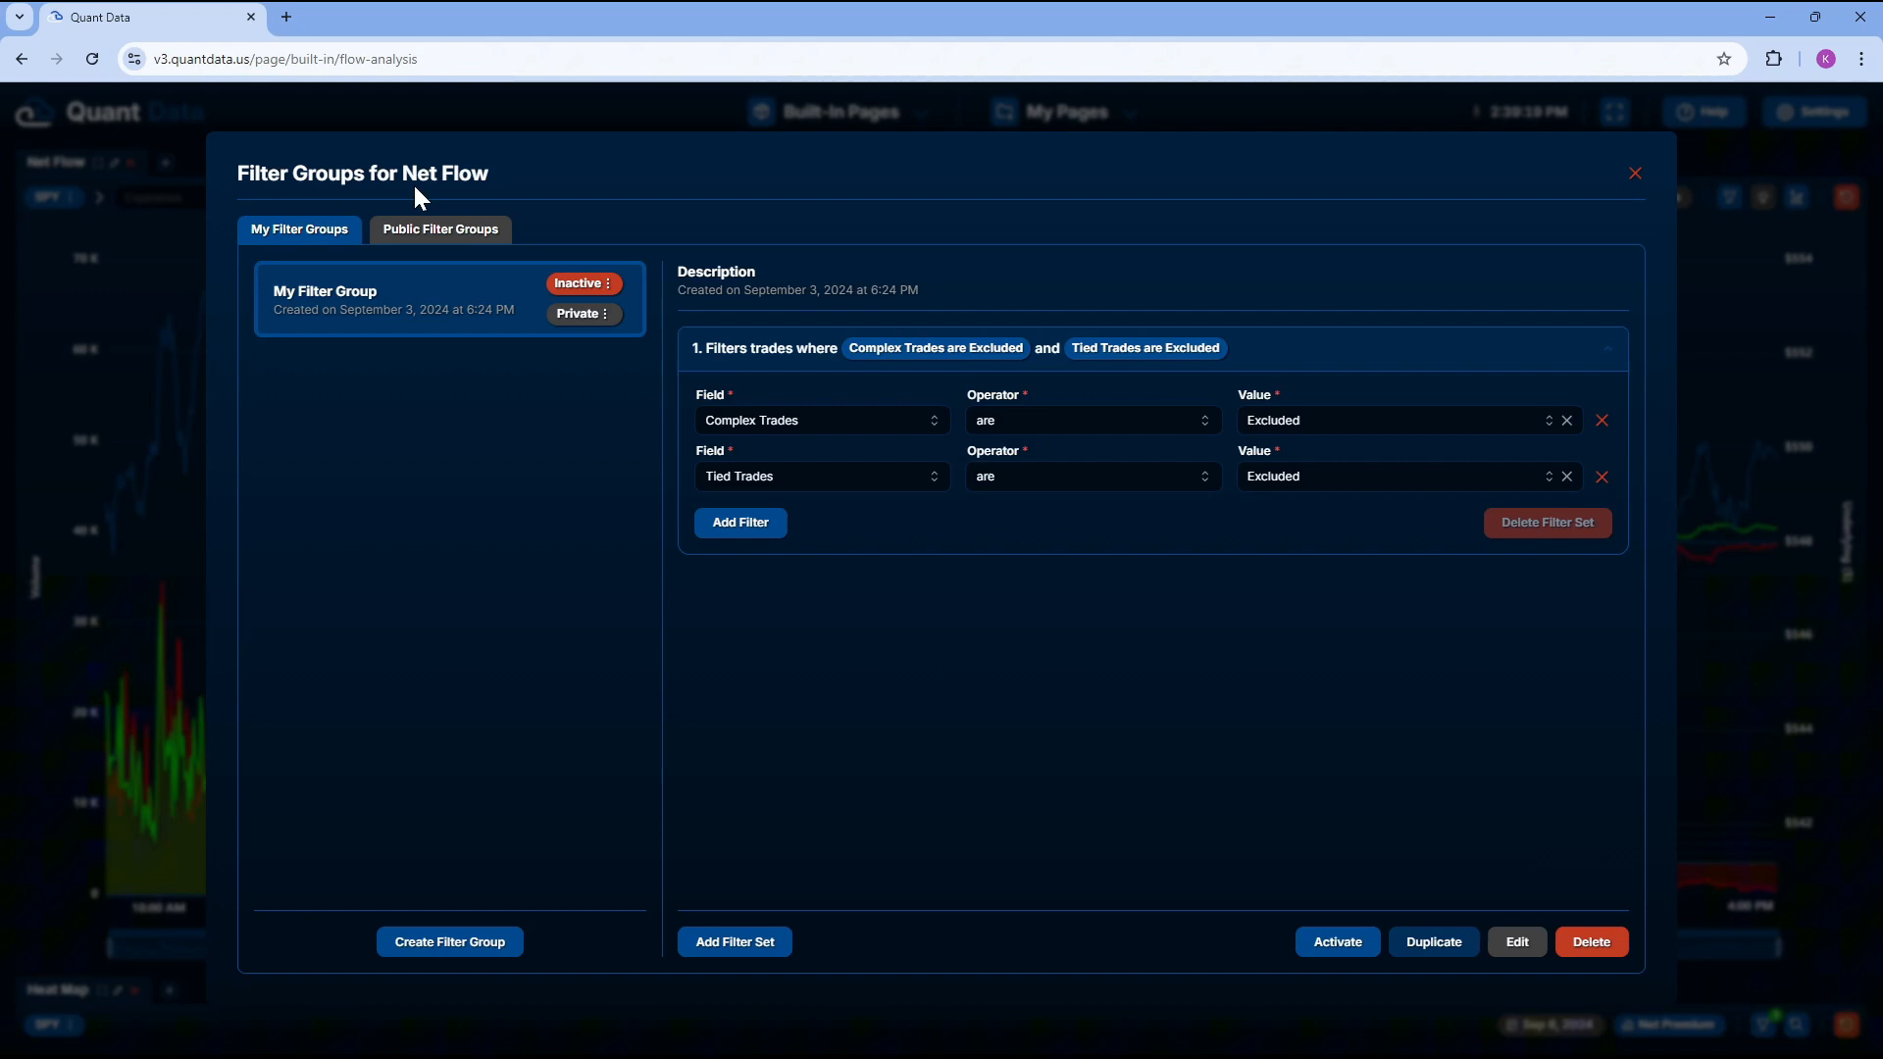
click(1606, 349)
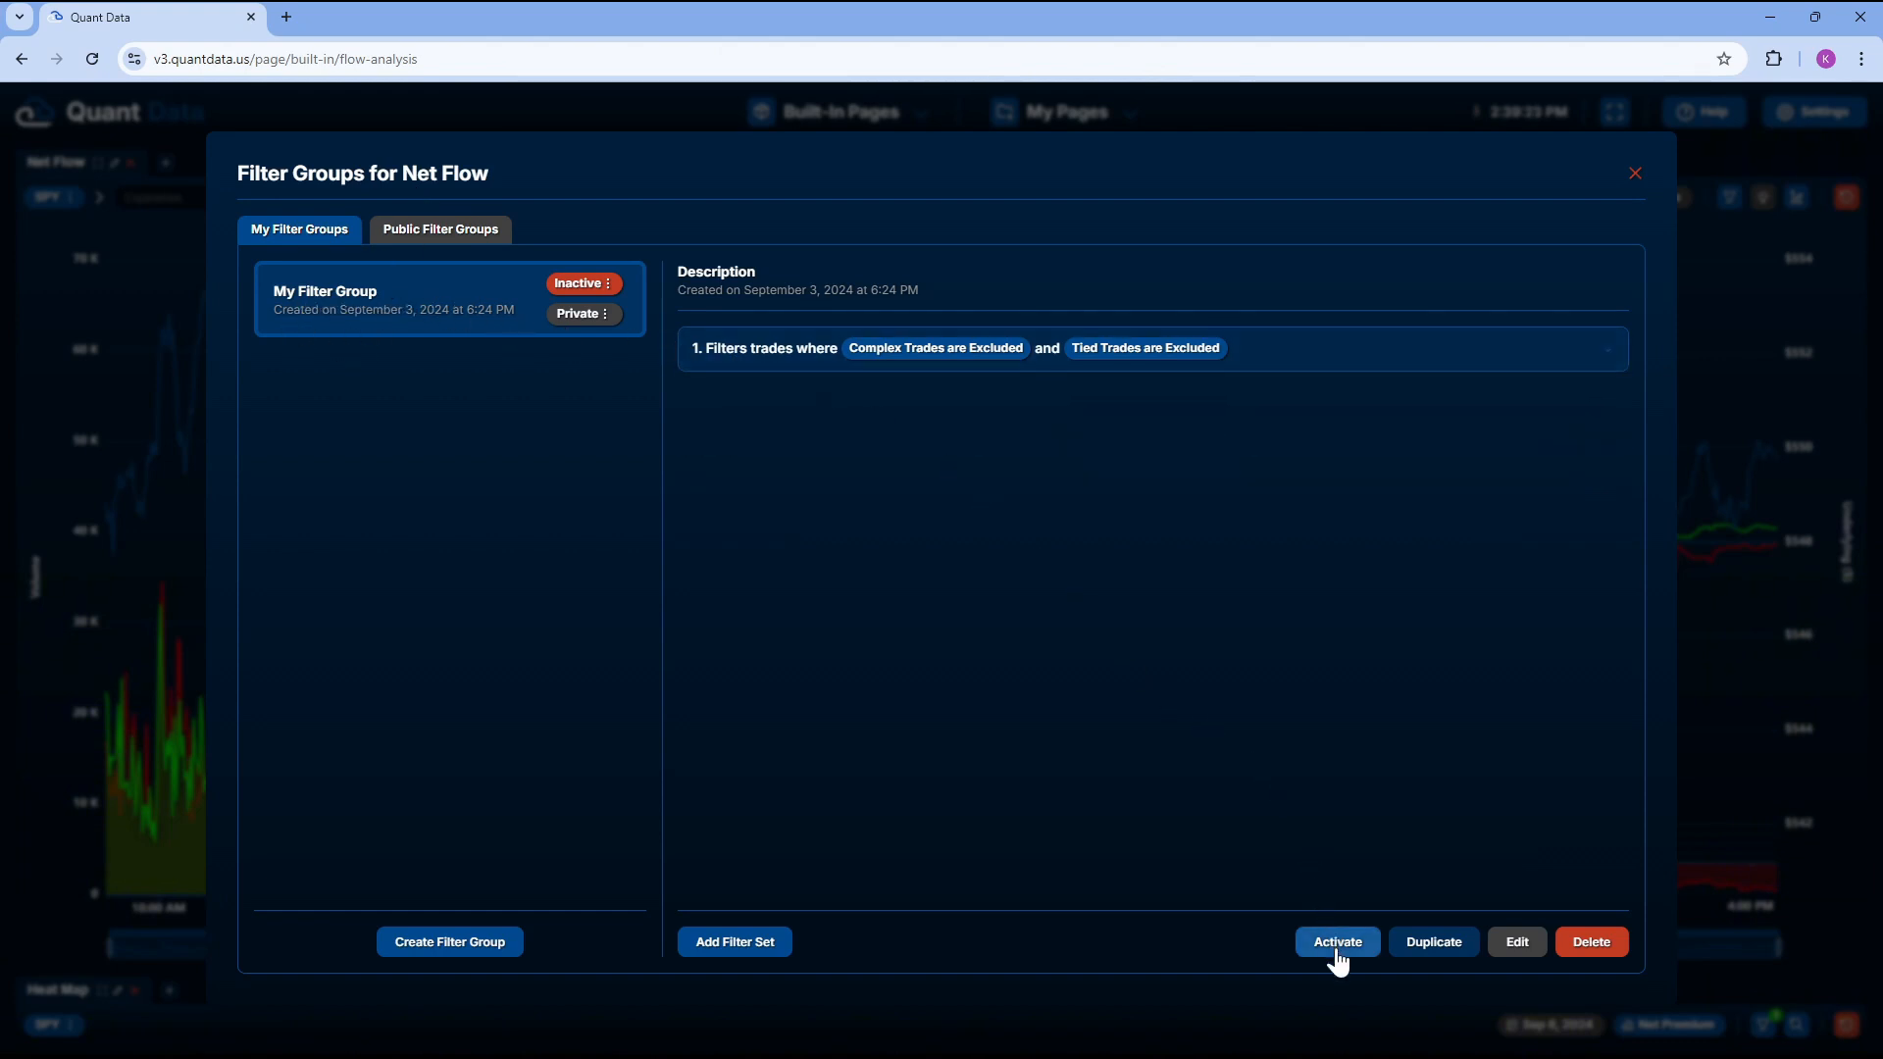
click(1335, 942)
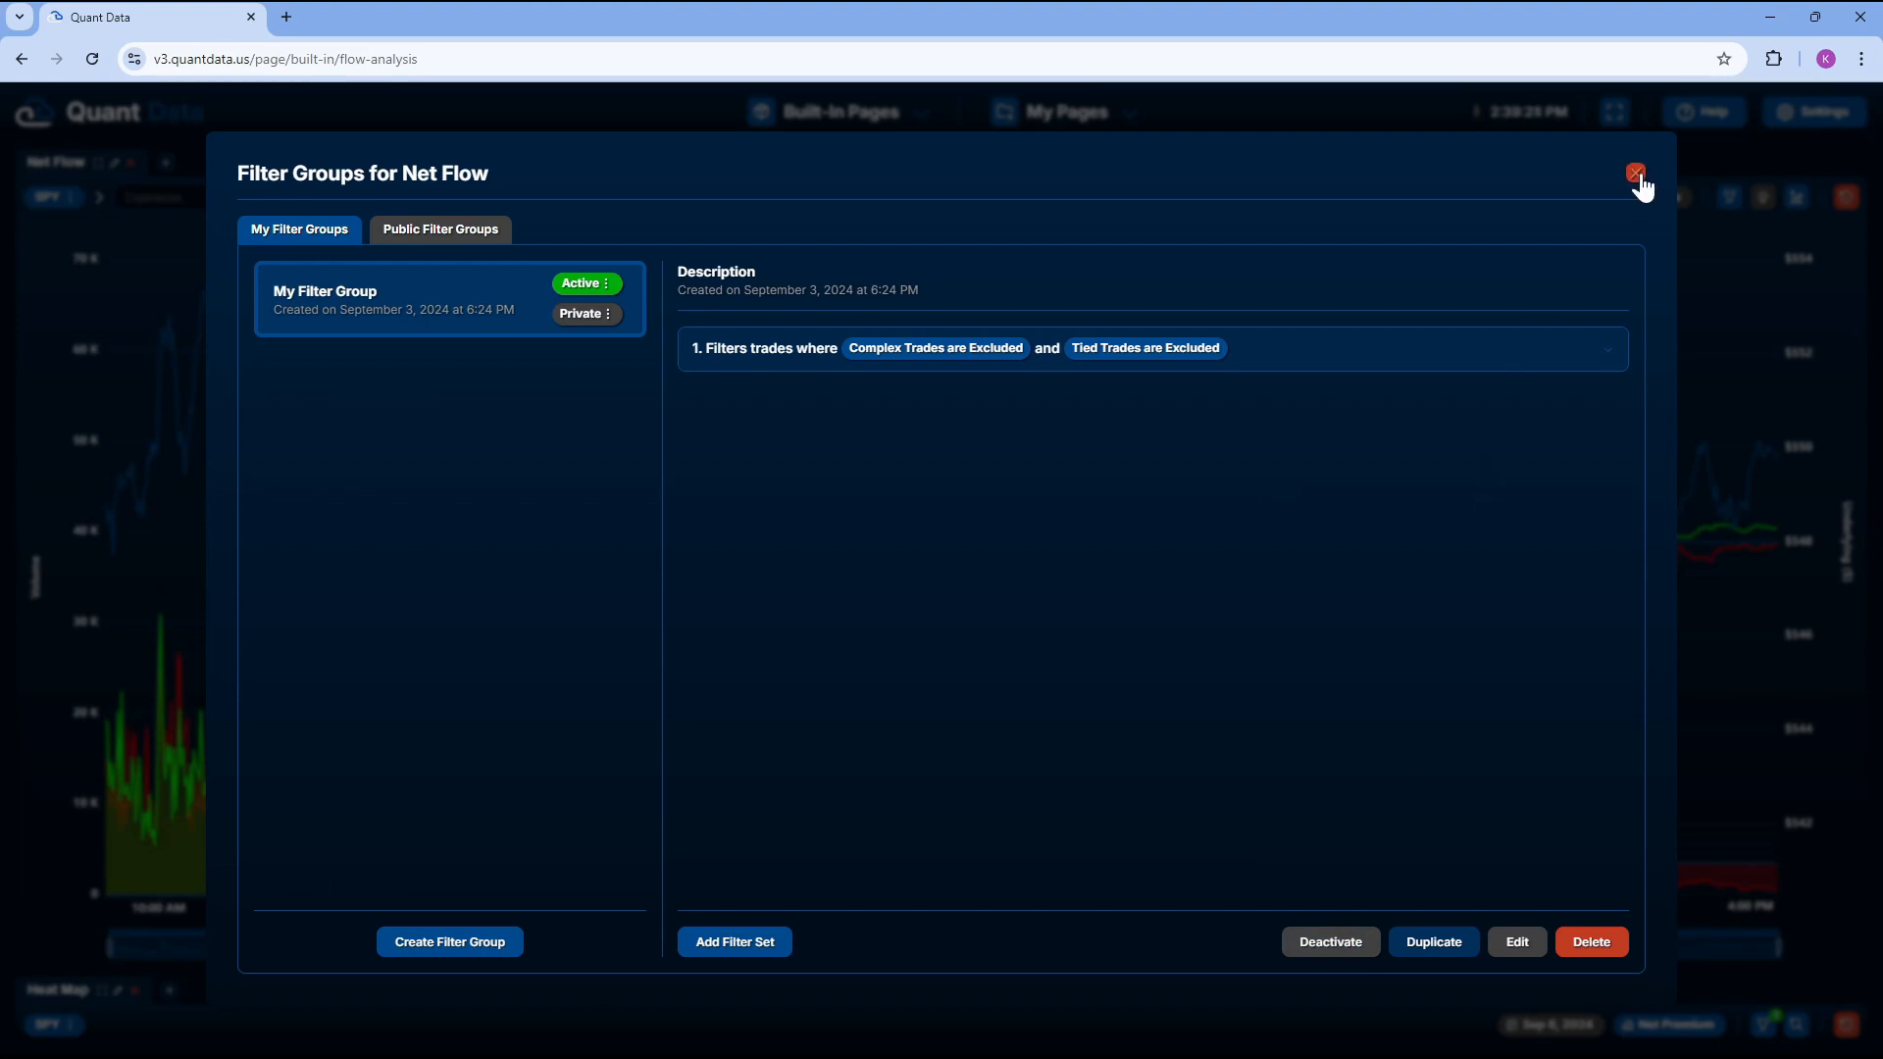
click(1634, 172)
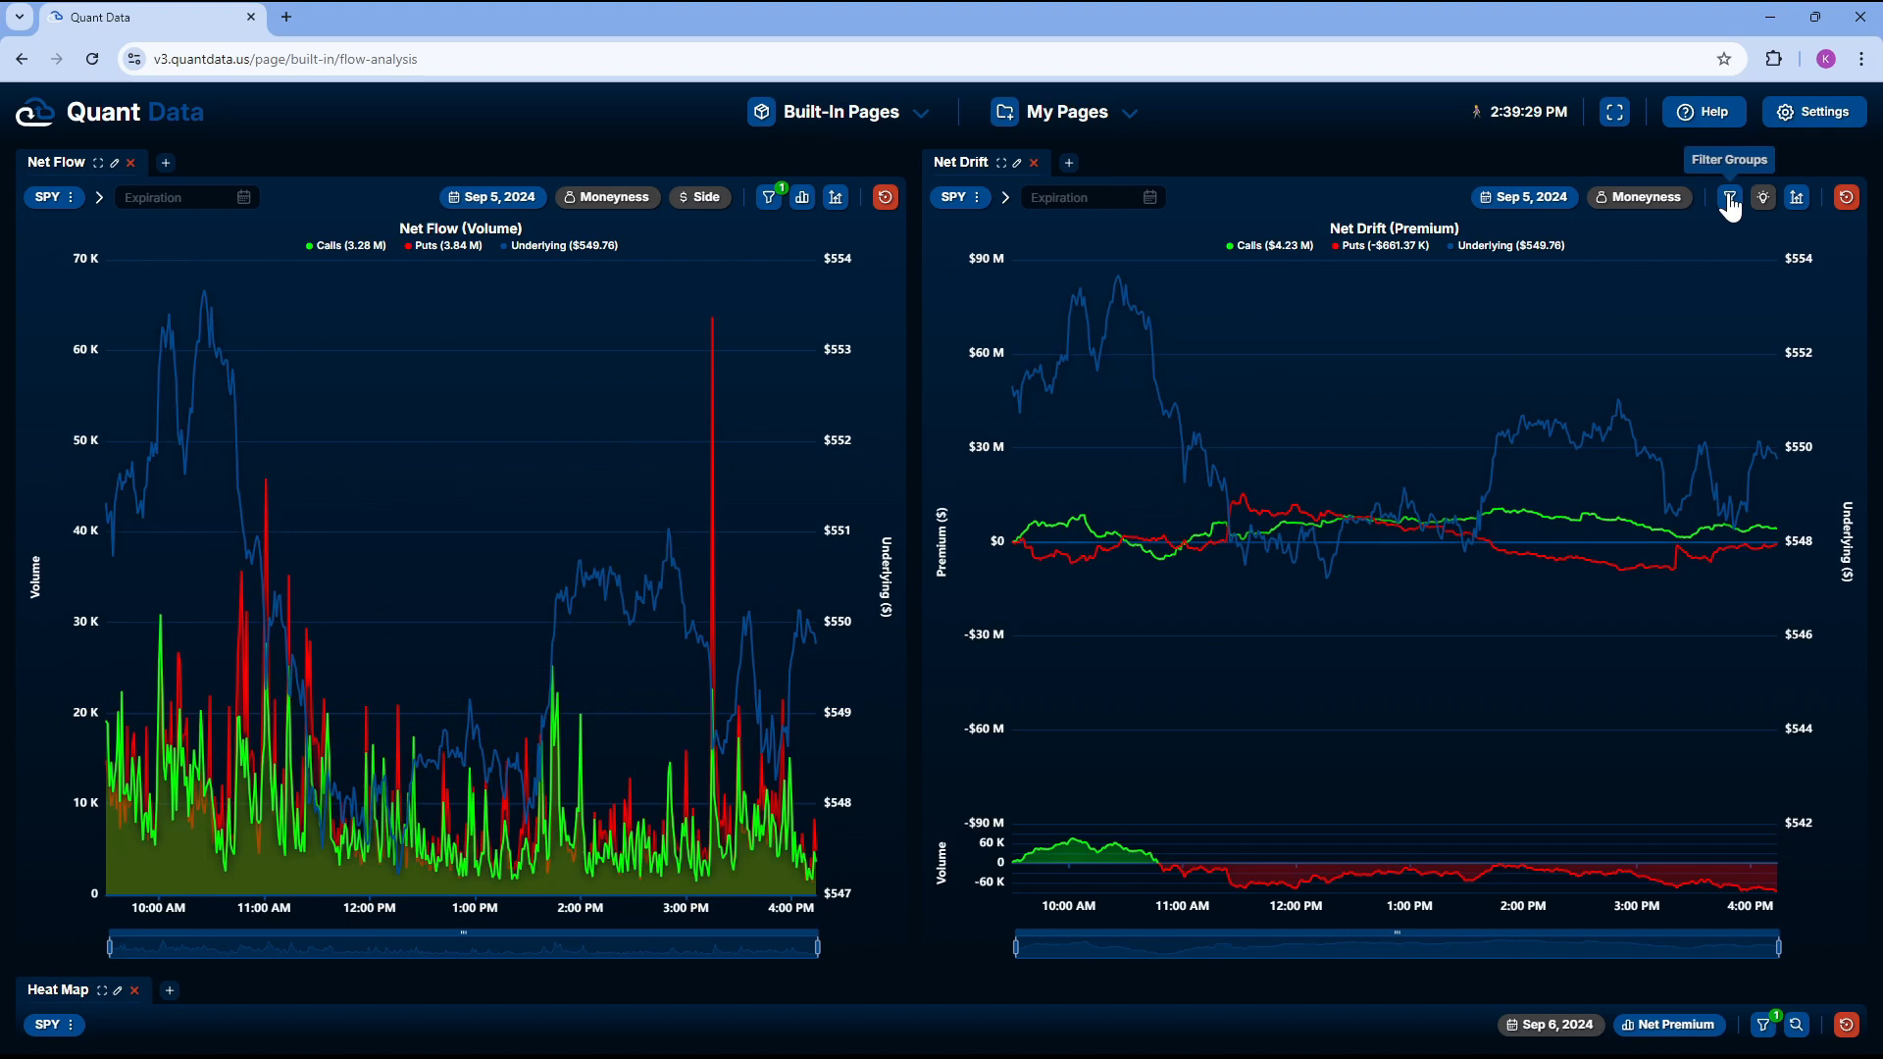
Activate the same filter group on the Net Drift chart
click(1728, 196)
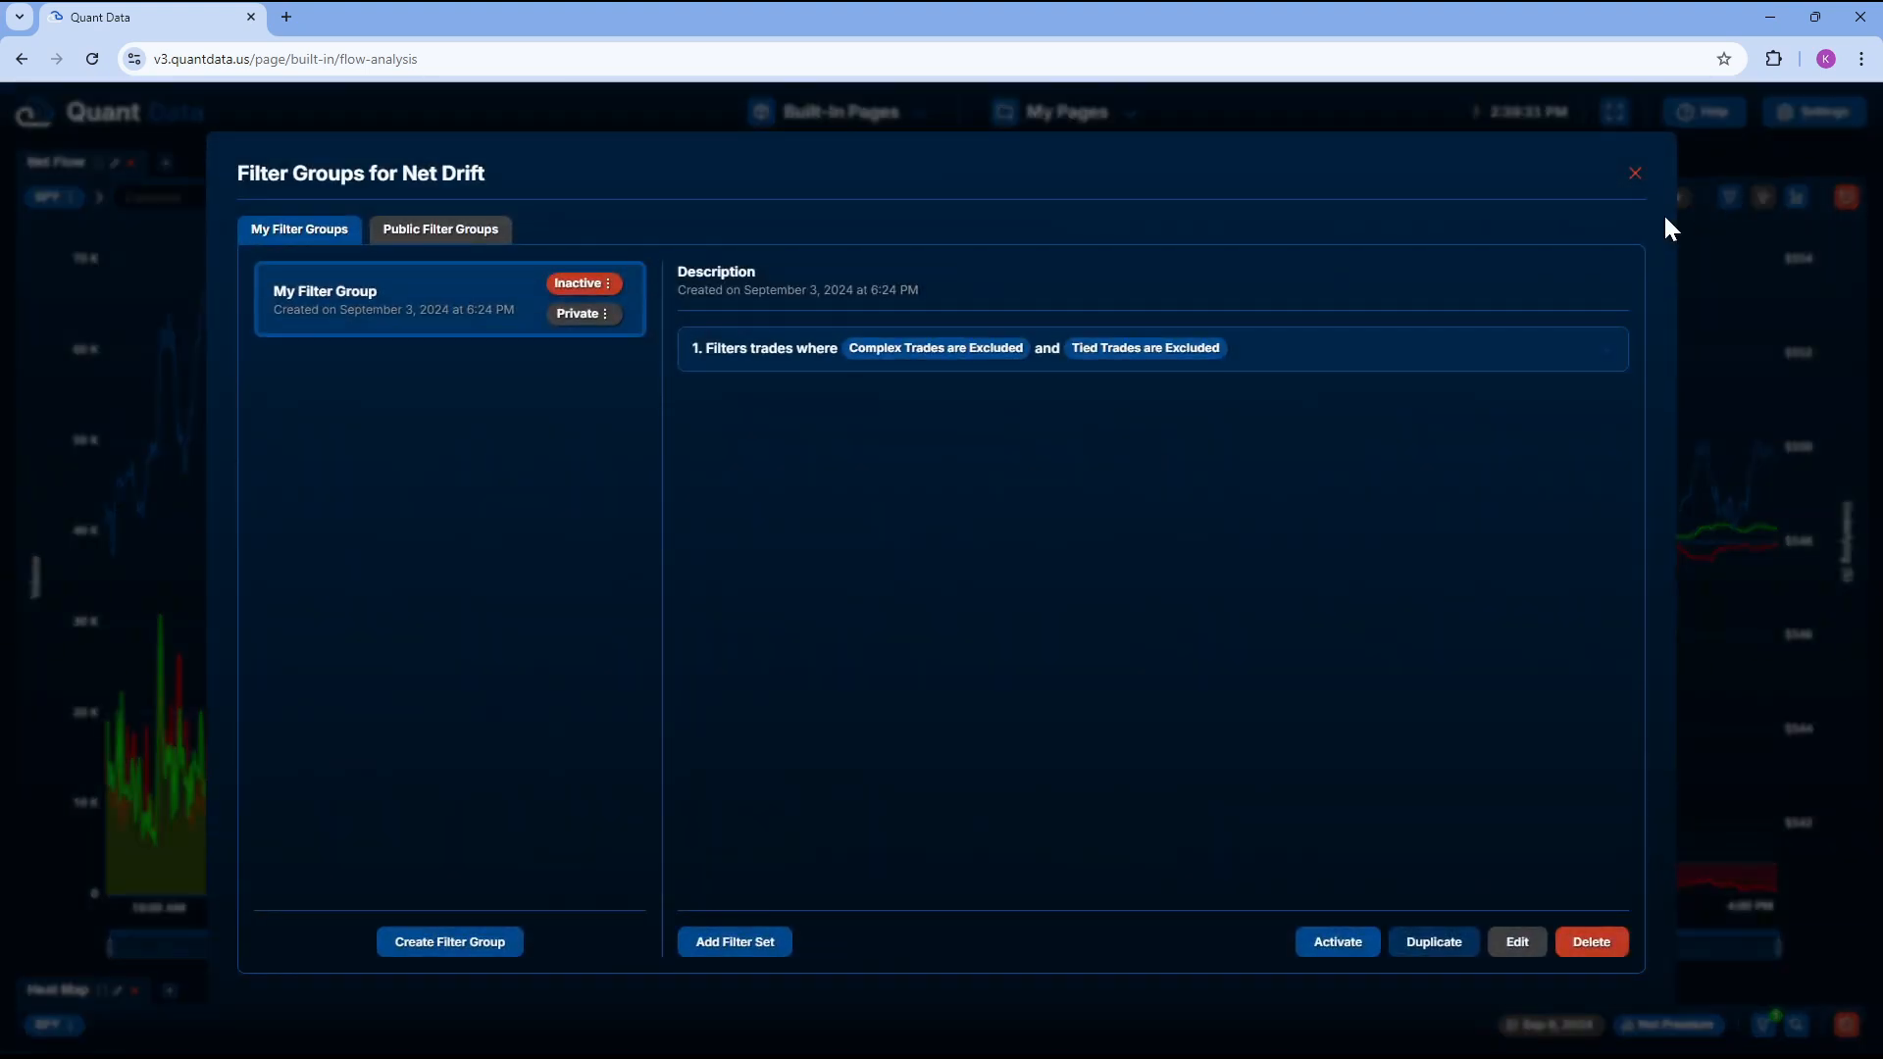
click(1151, 347)
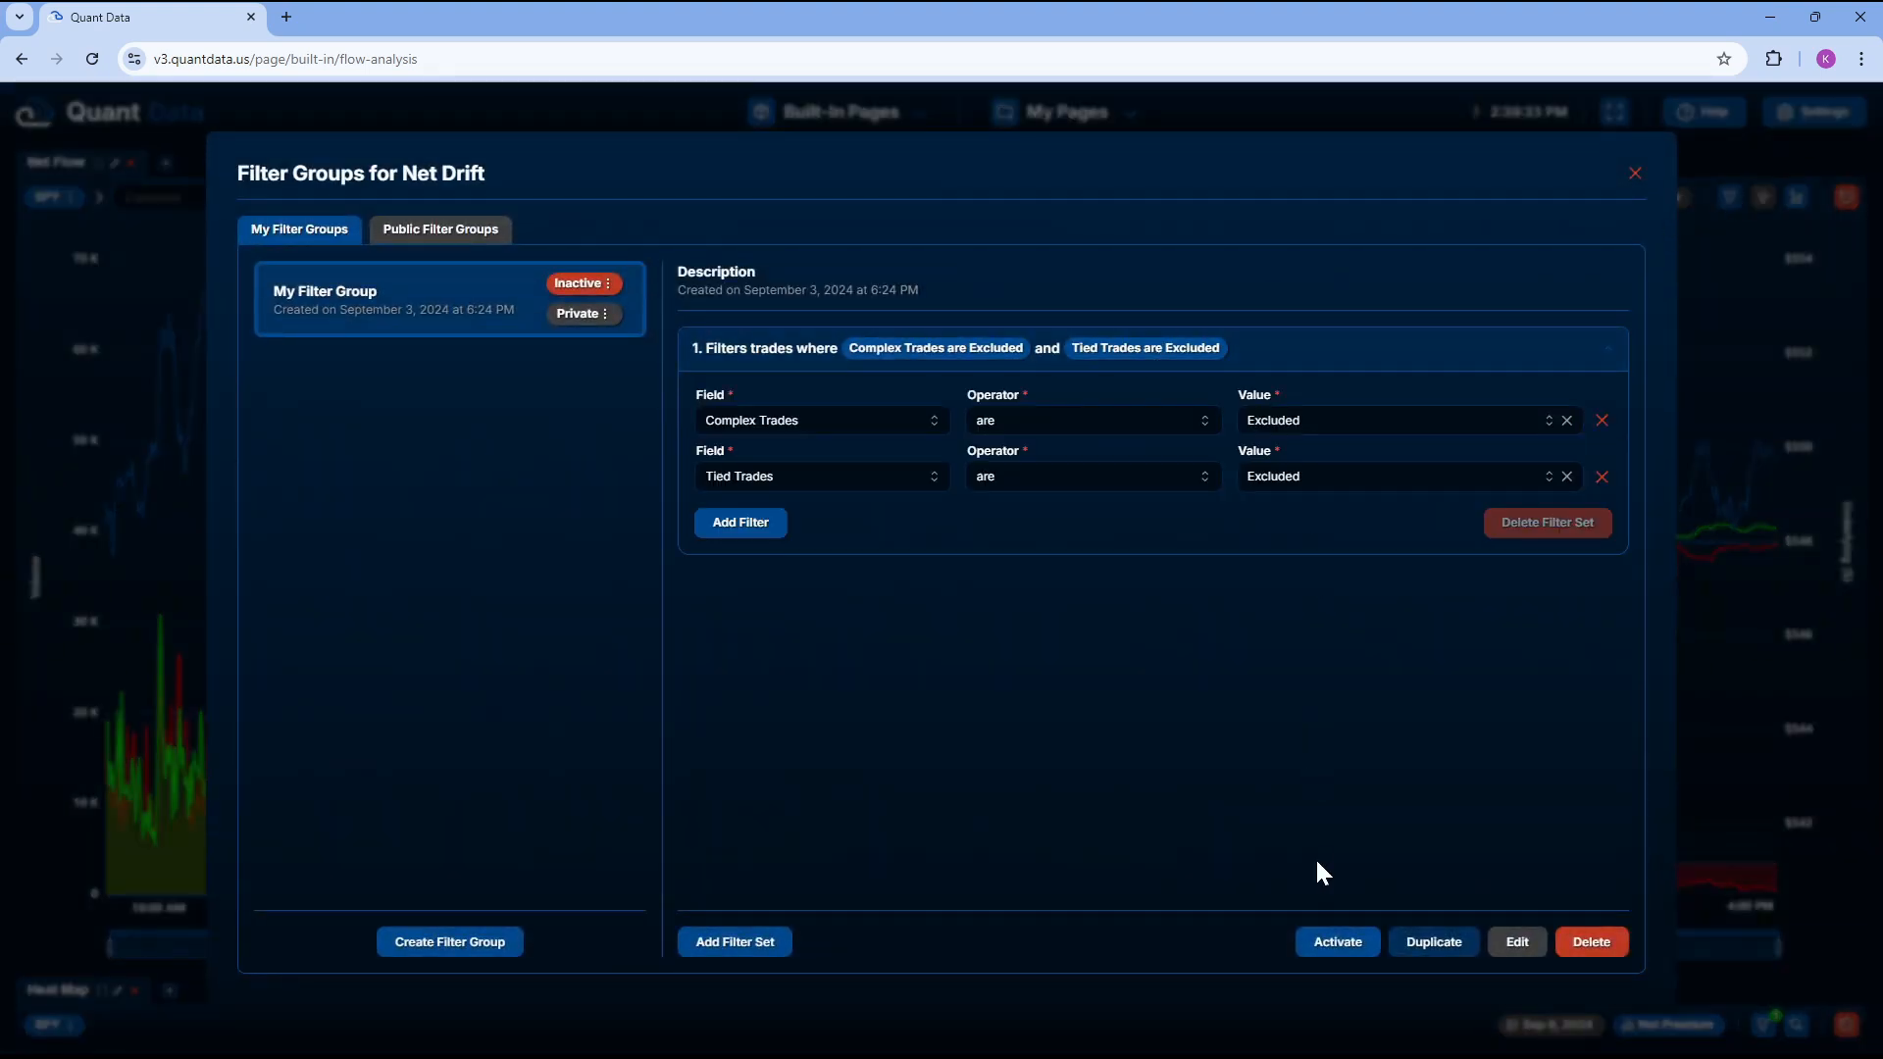
click(1336, 941)
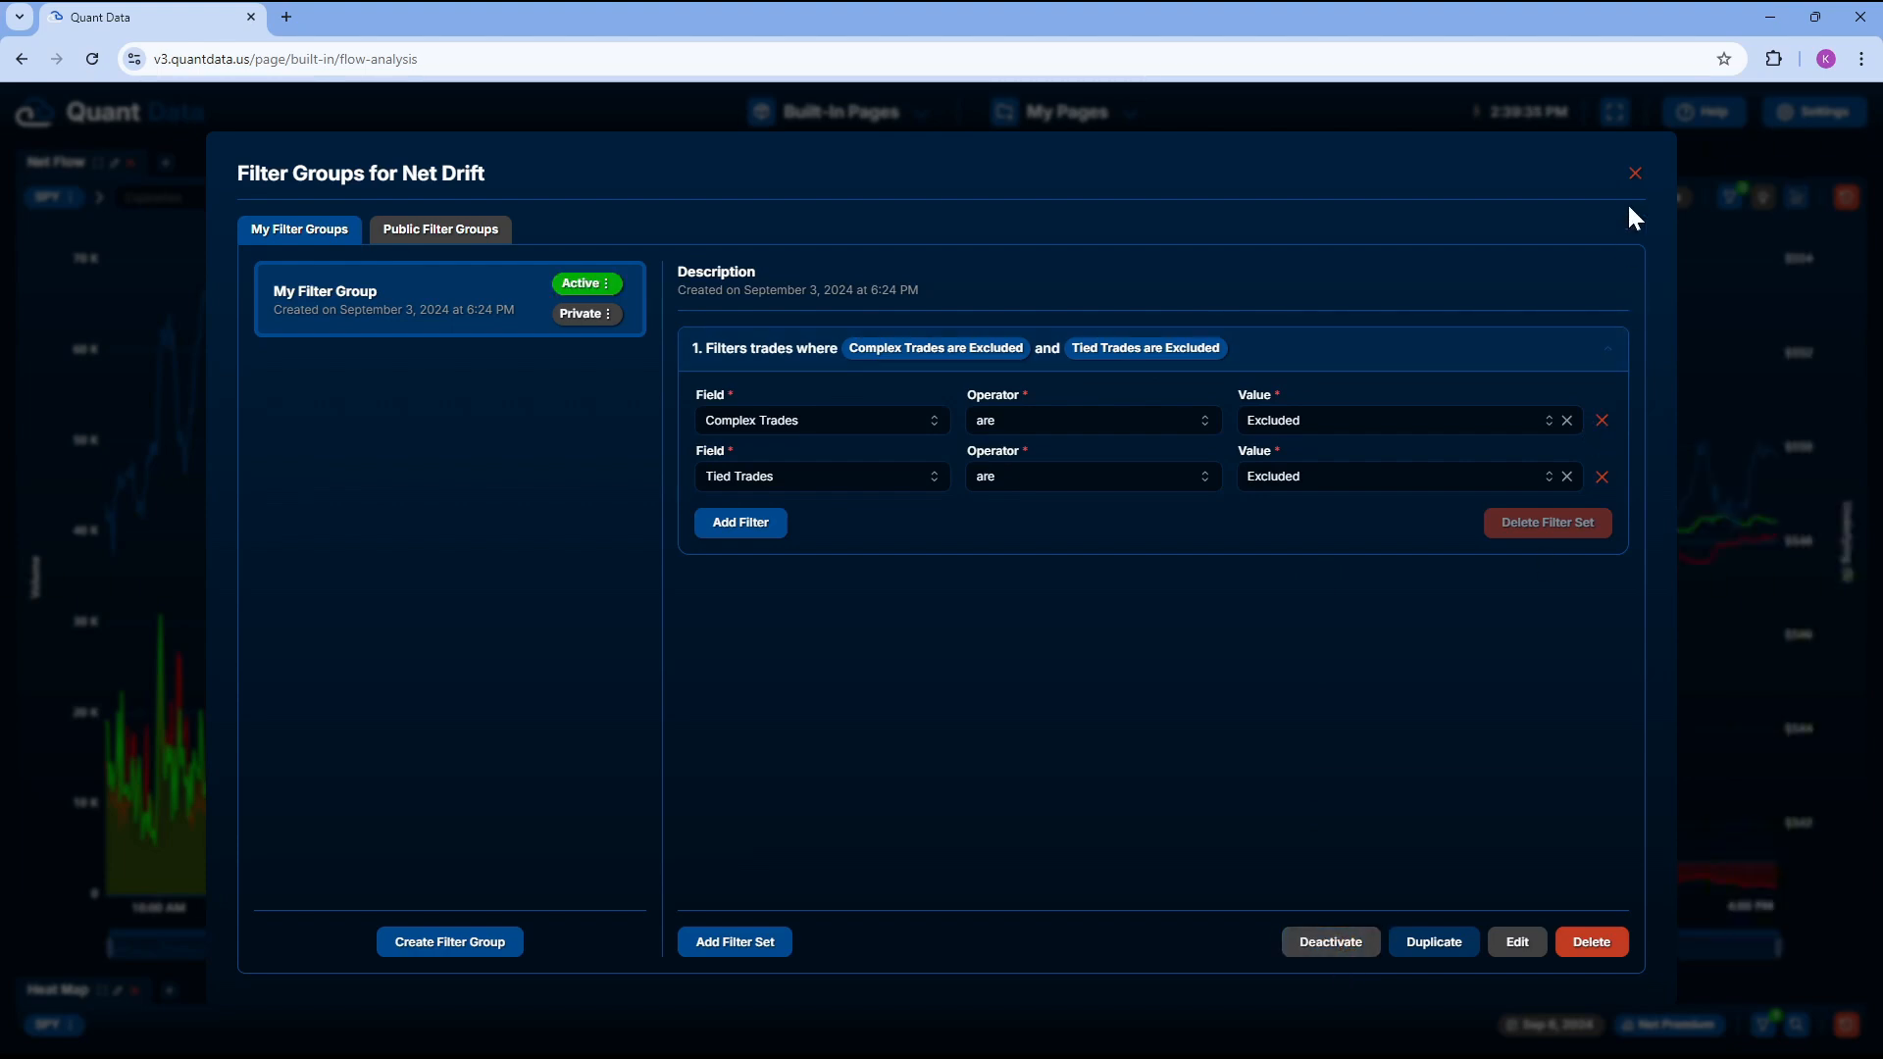
click(1634, 173)
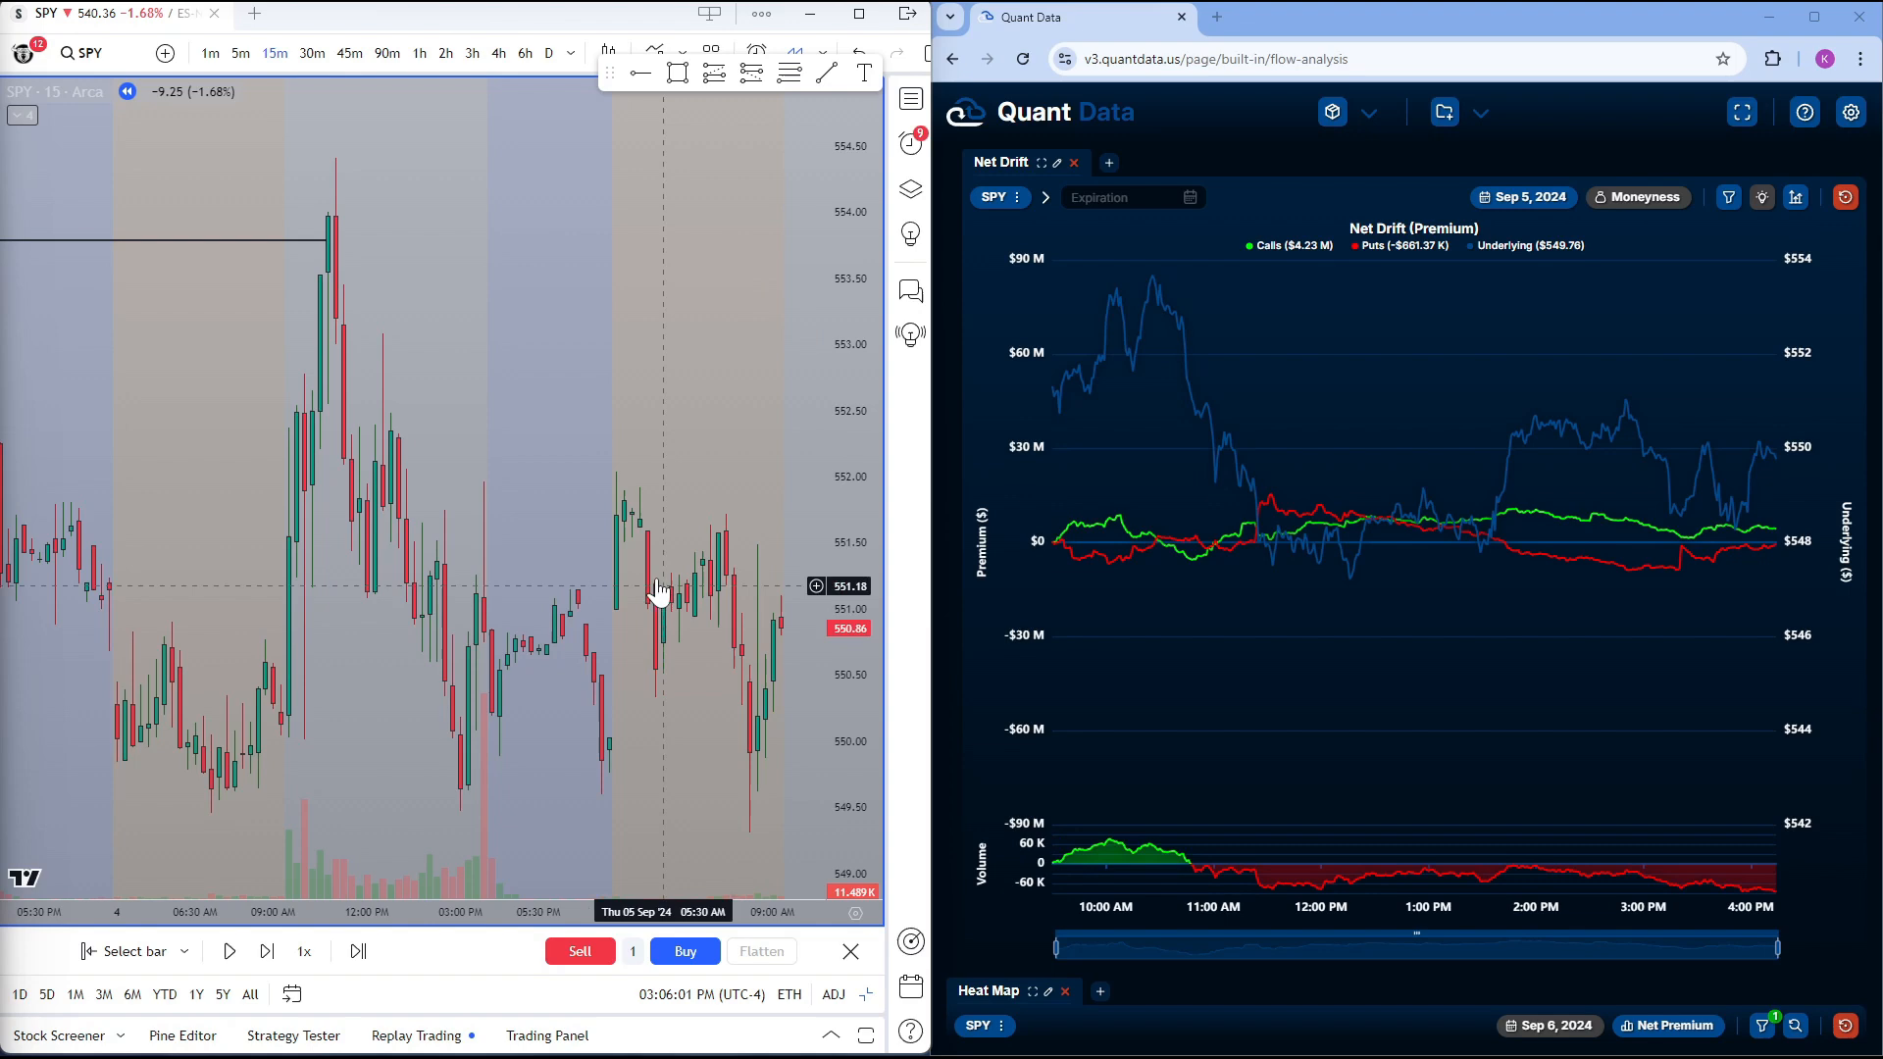
mouse_move(708, 655)
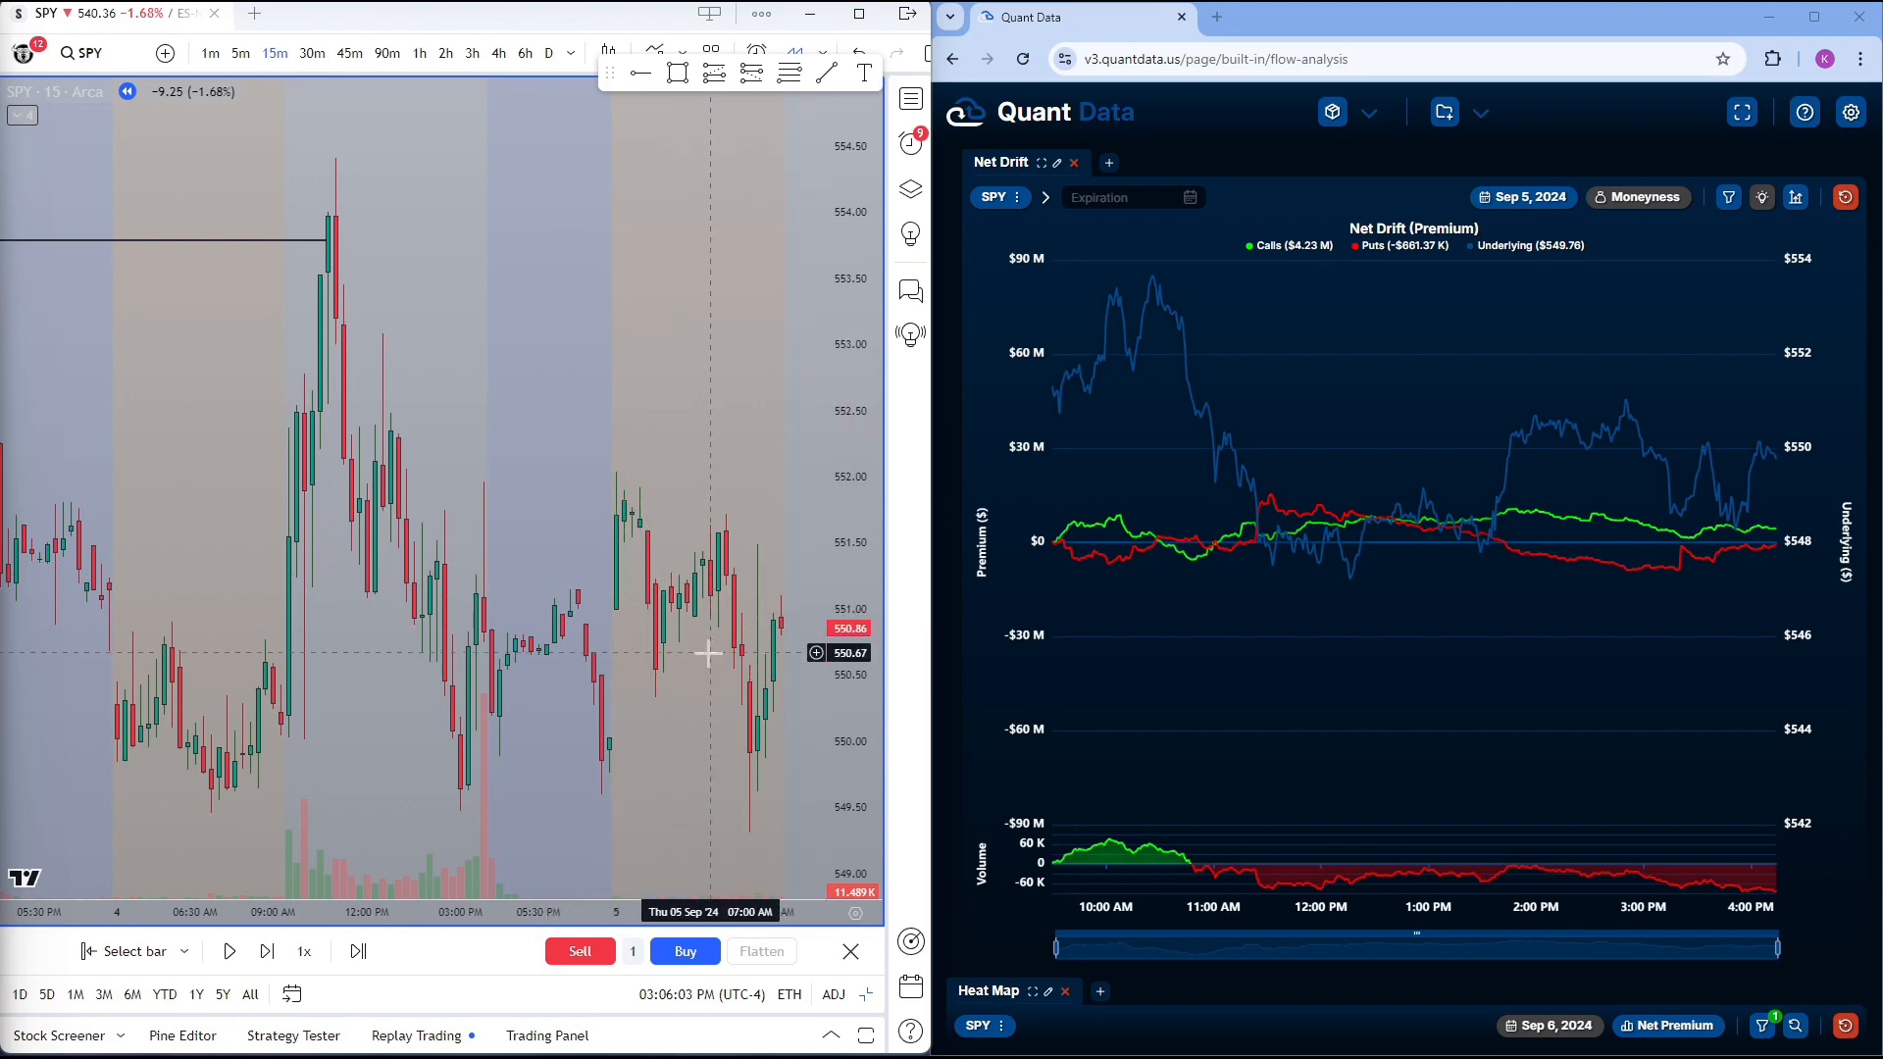
mouse_move(780, 627)
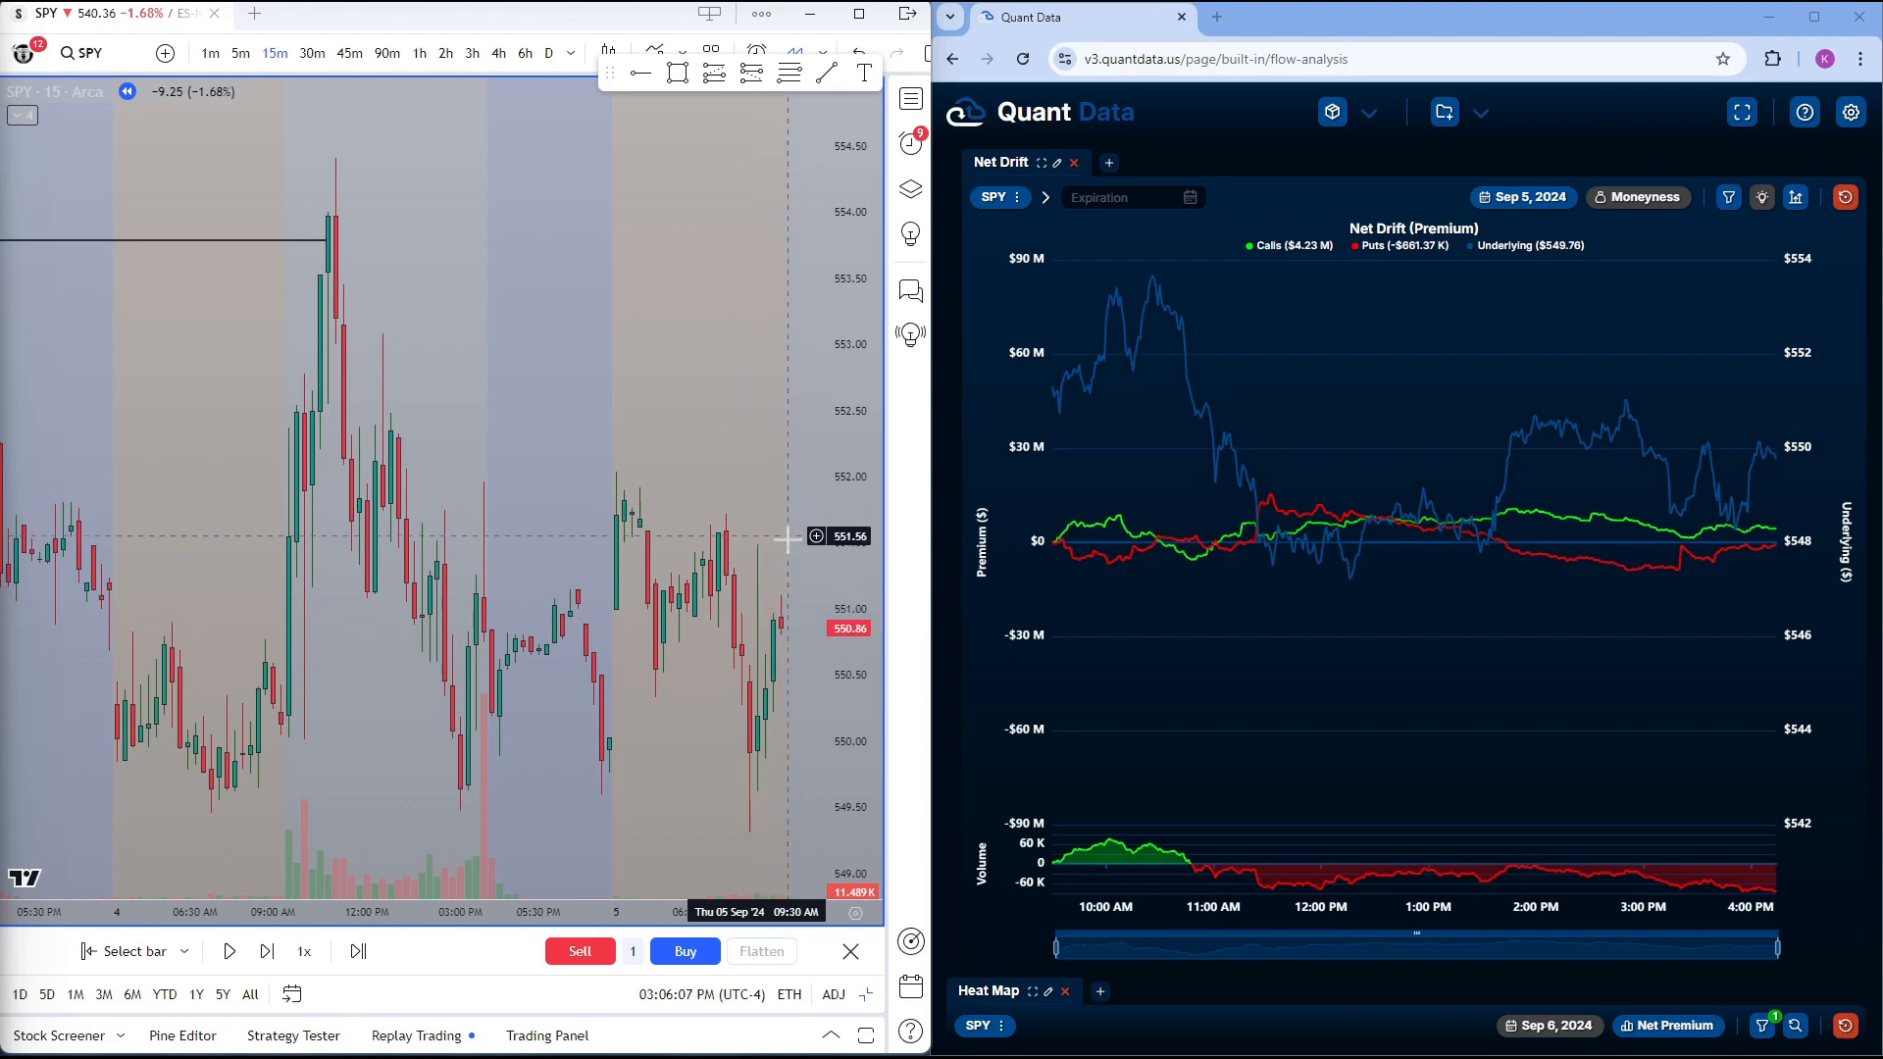
mouse_move(780, 624)
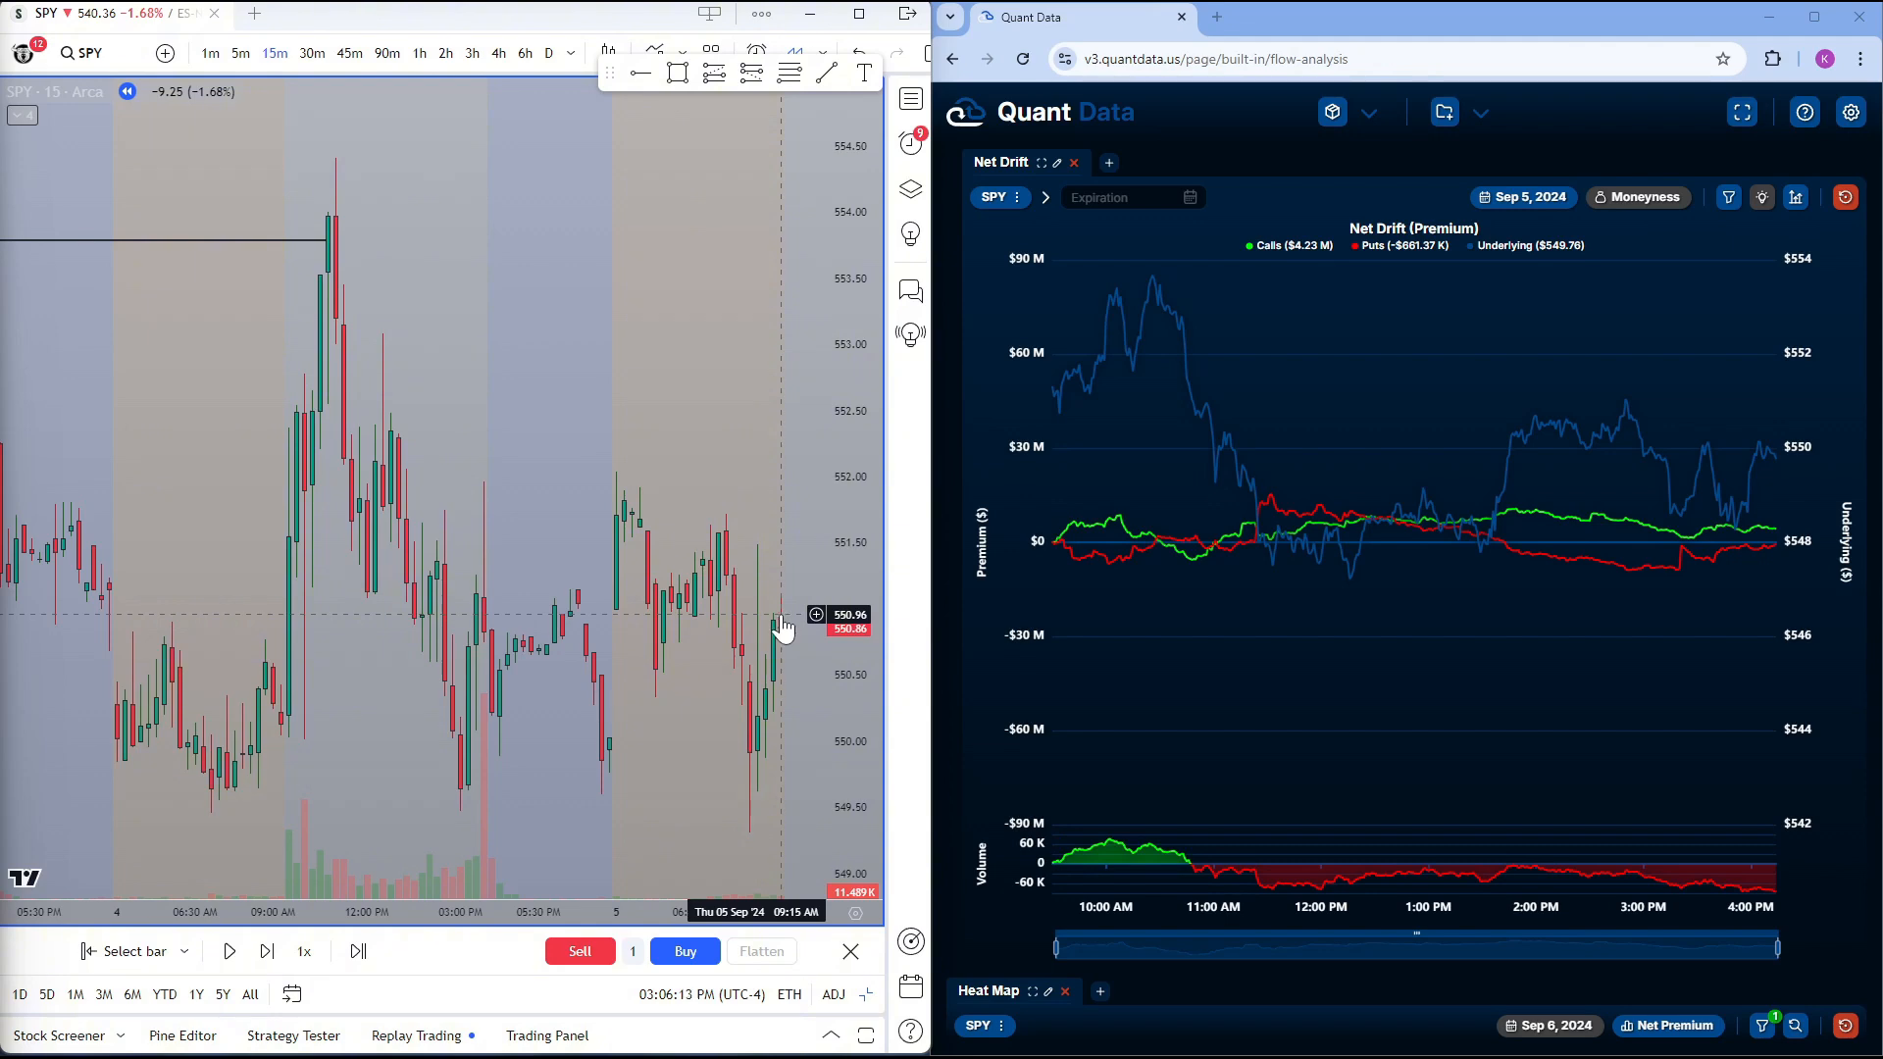
mouse_move(459, 304)
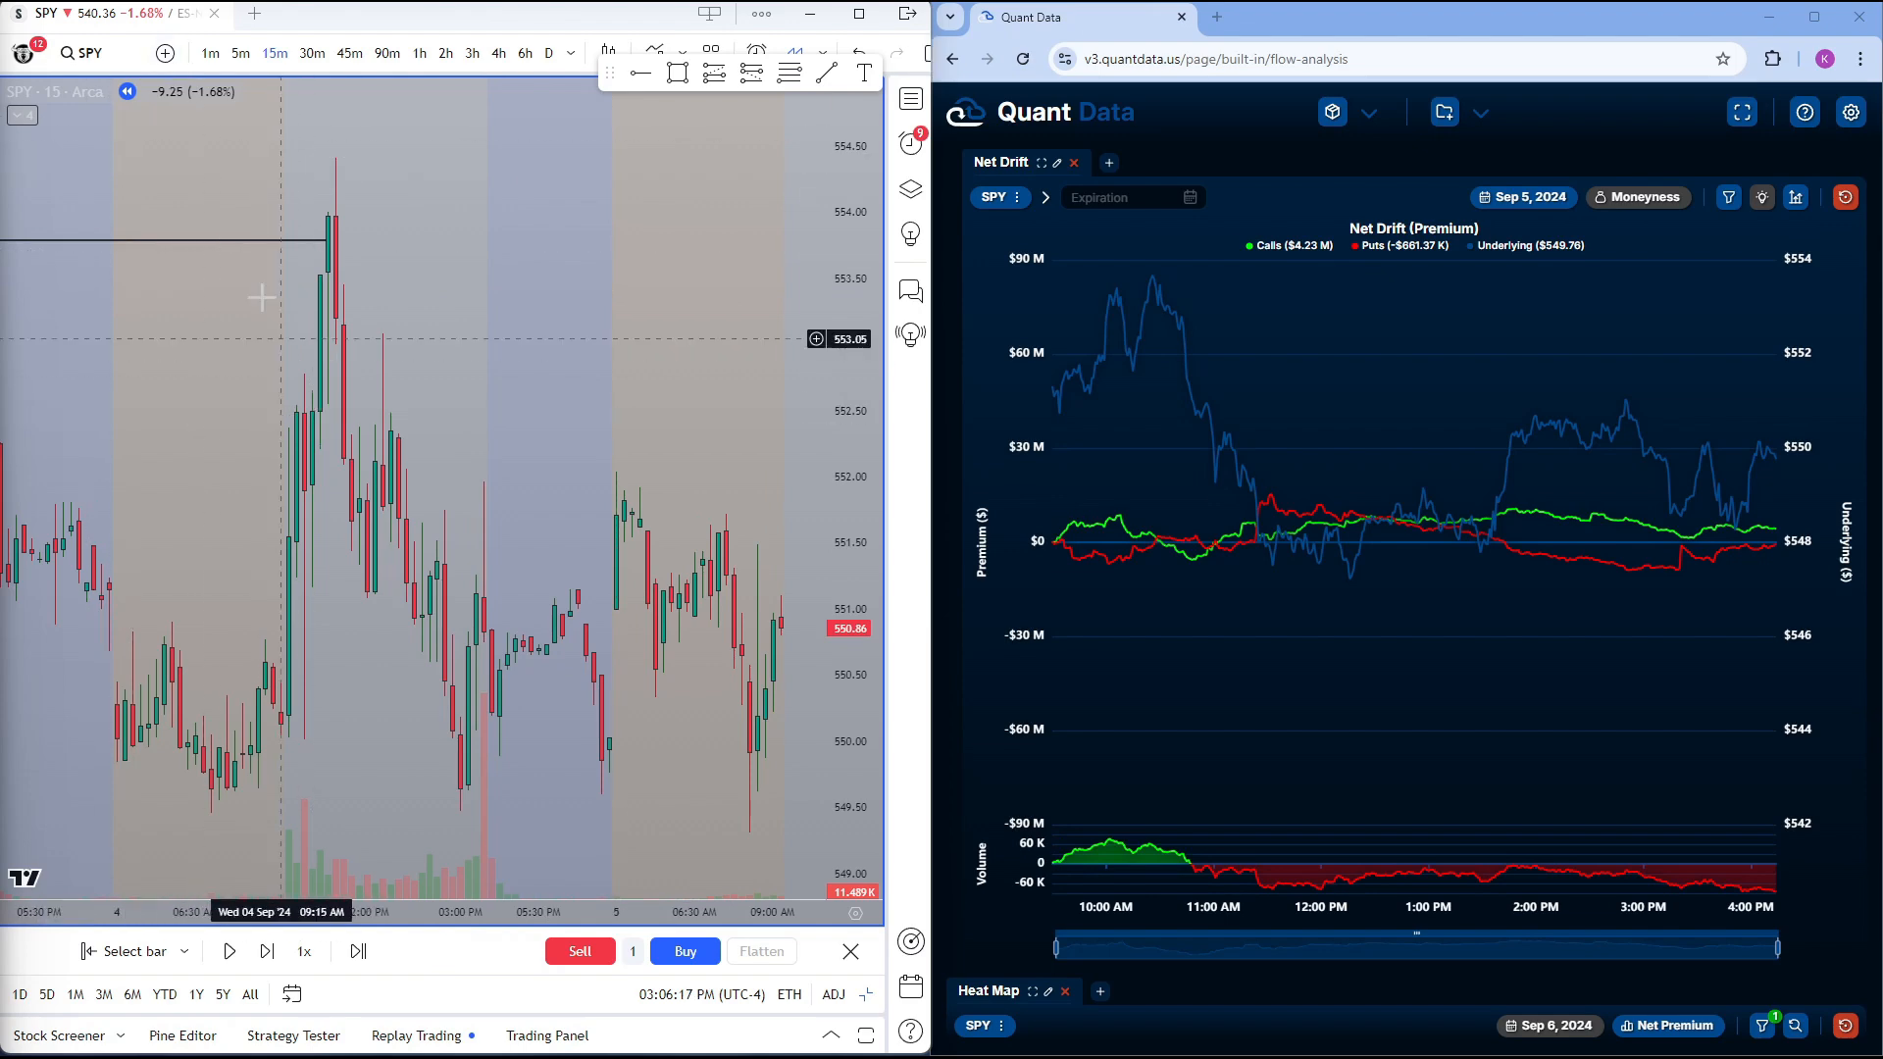
mouse_move(388, 320)
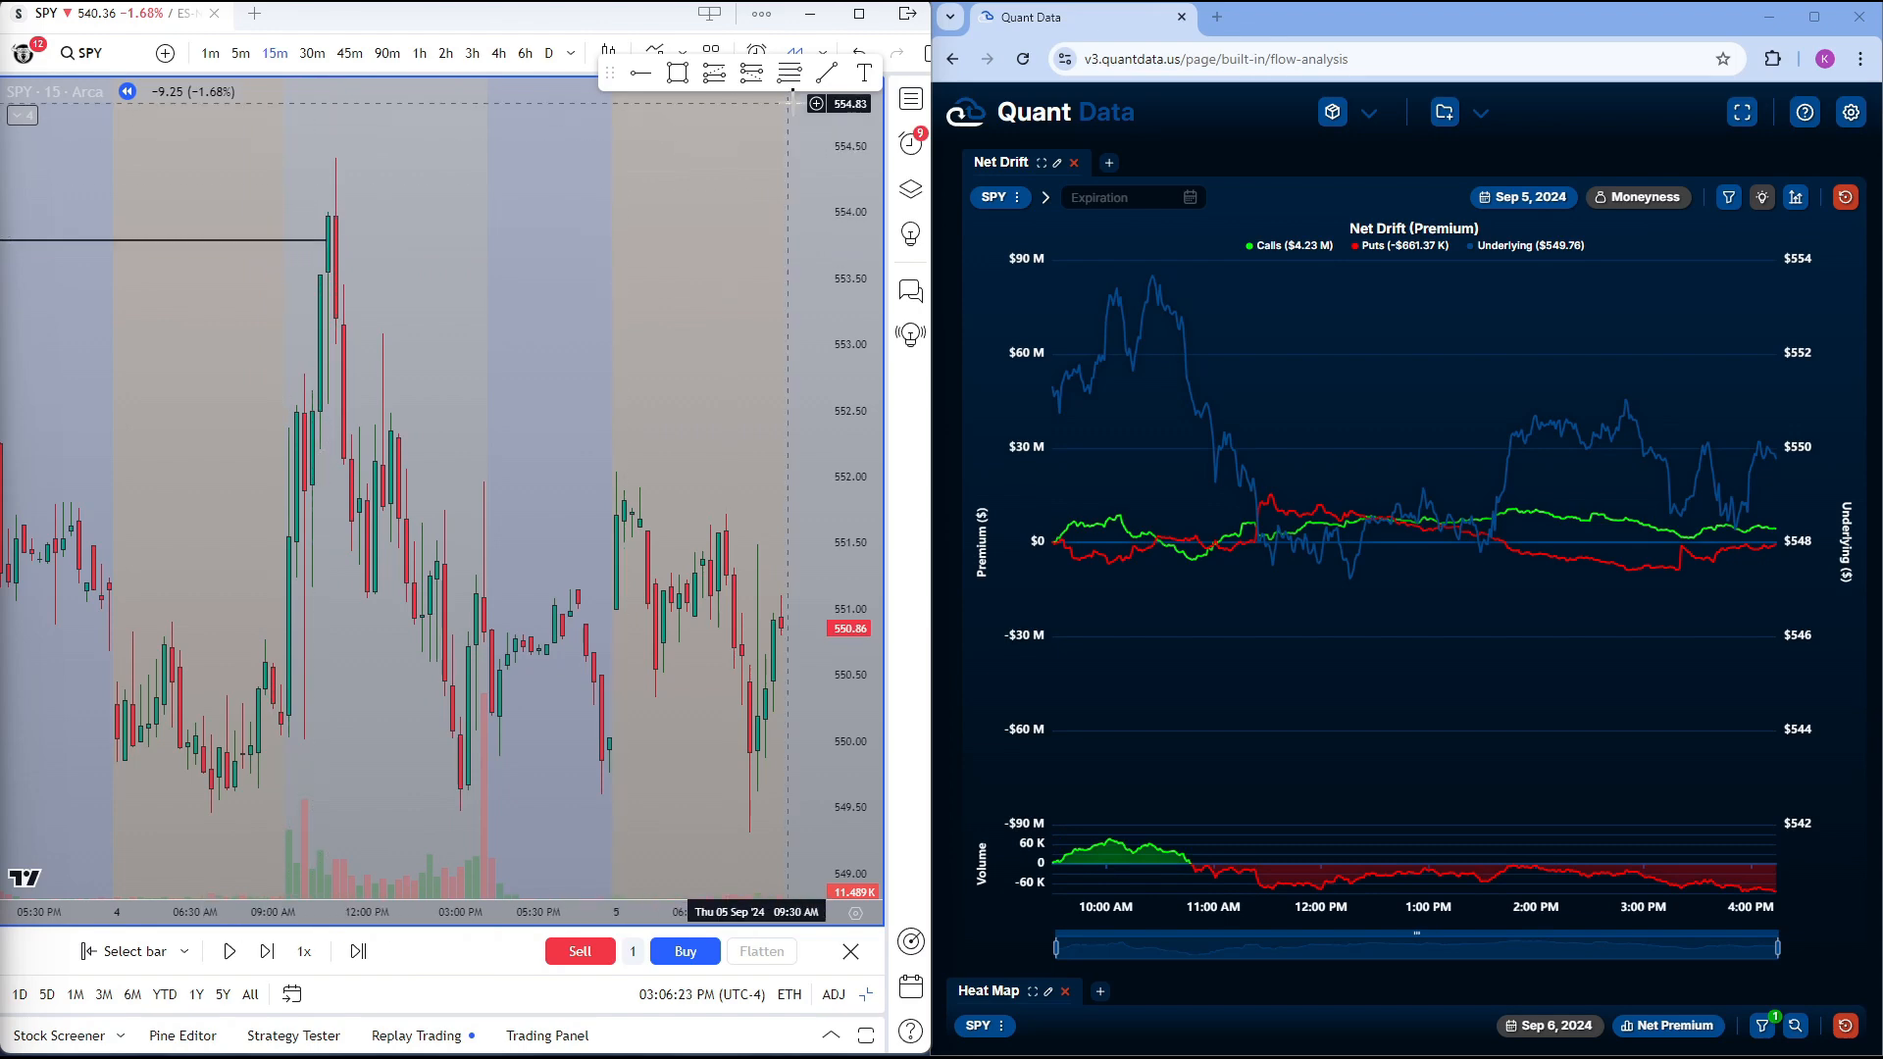
mouse_move(377, 330)
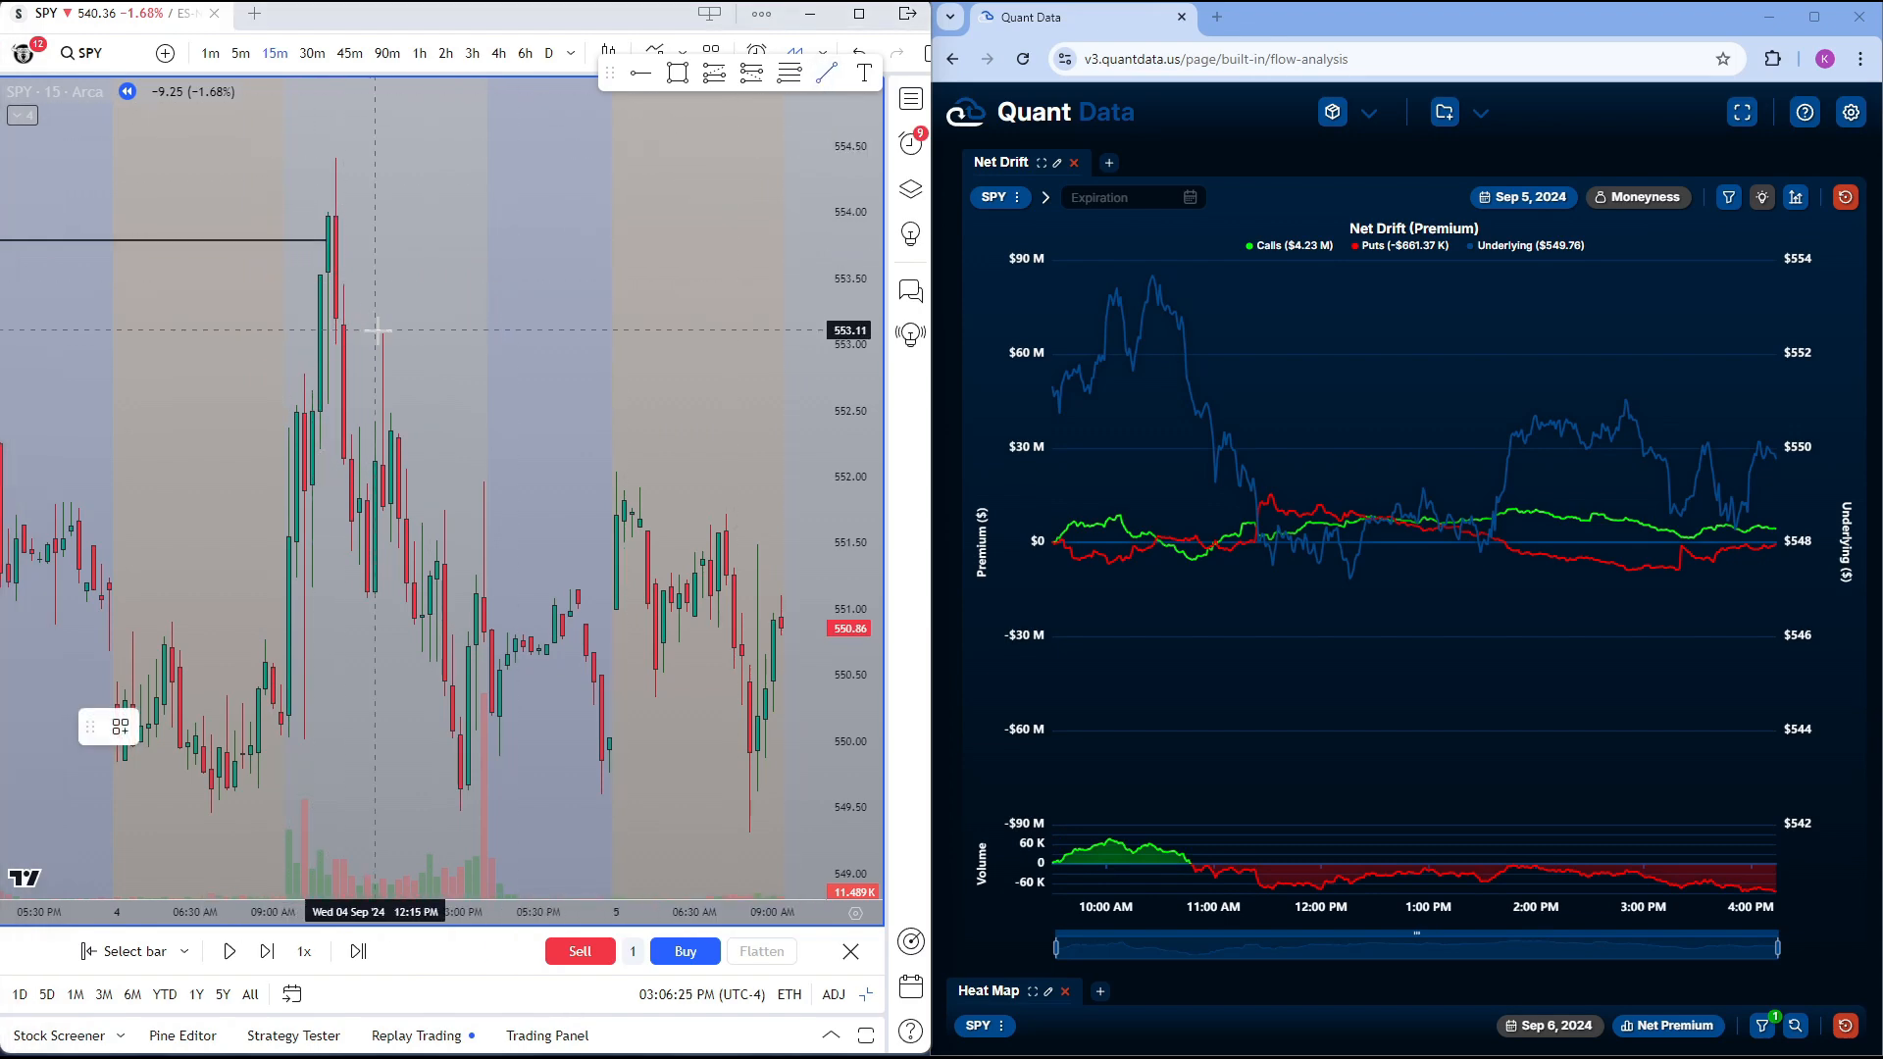
Draw a horizontal level near 553 at the Sep 4 midday high, then switch to 5-minute candles
drag(383, 333, 731, 334)
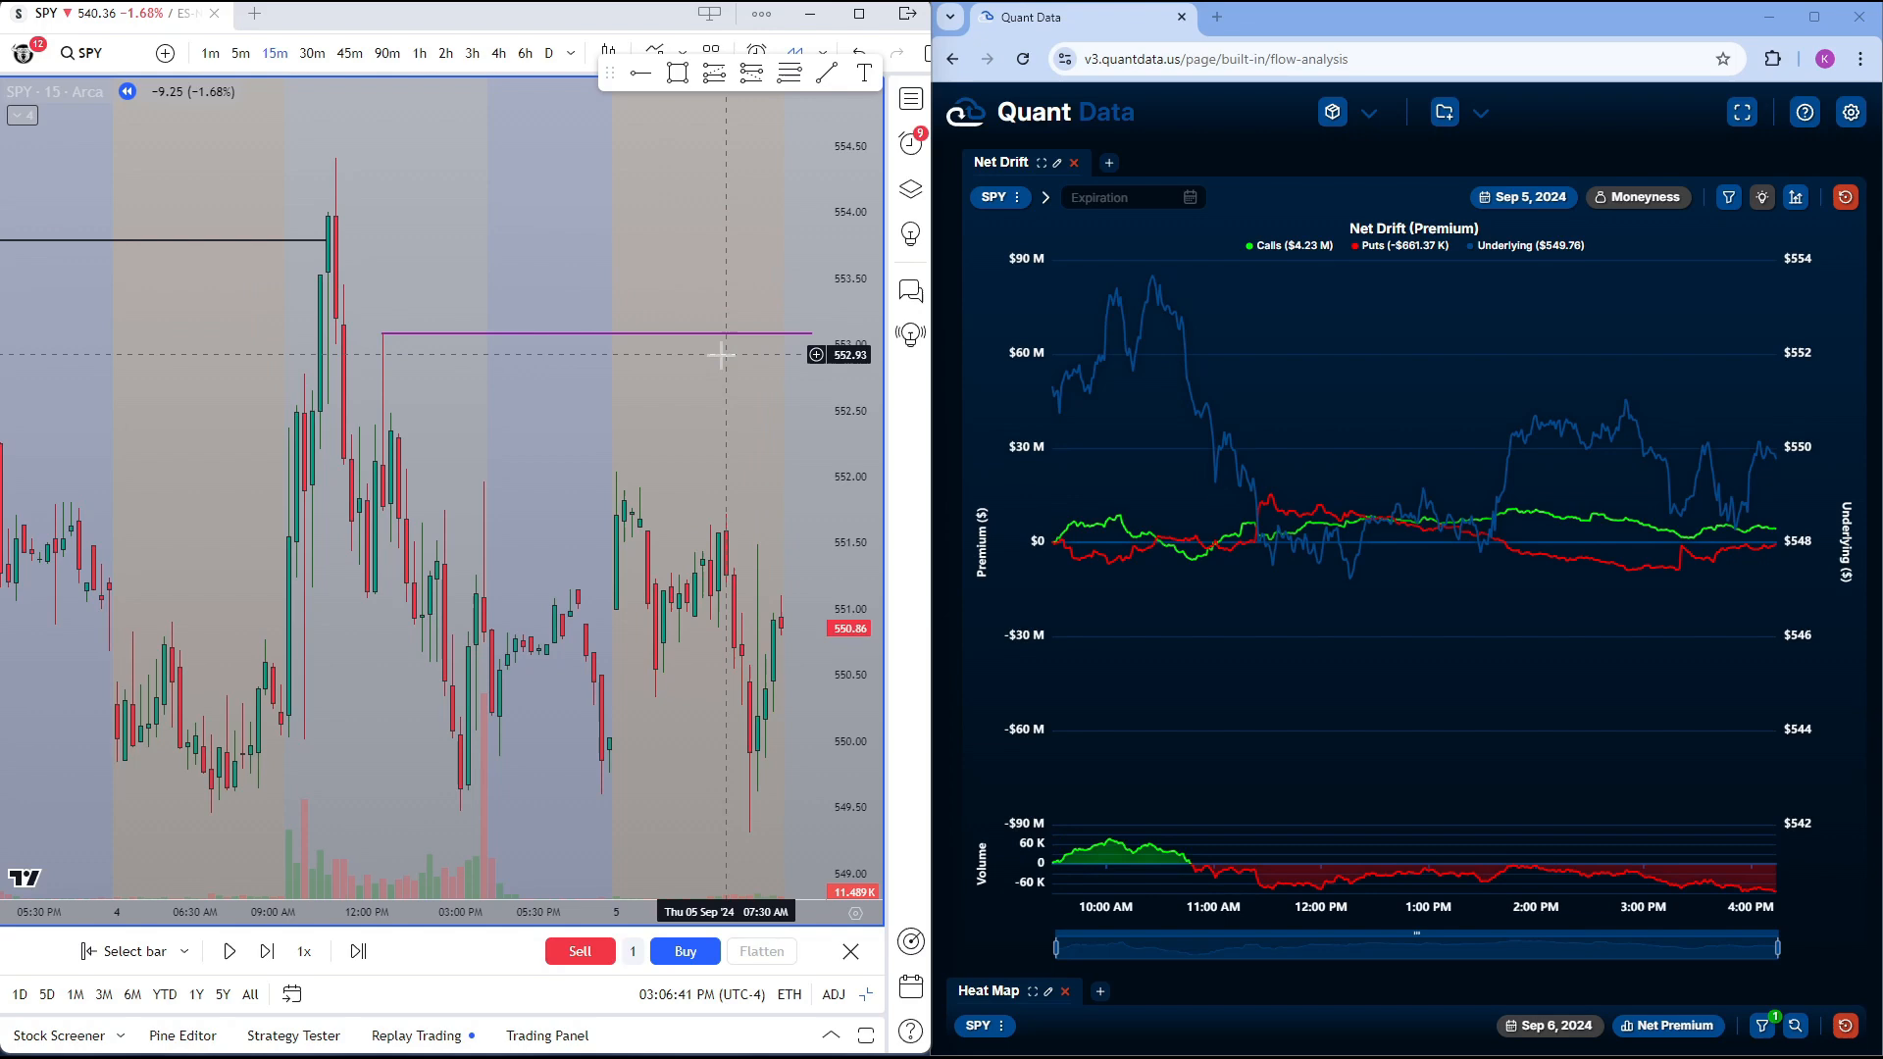
click(239, 53)
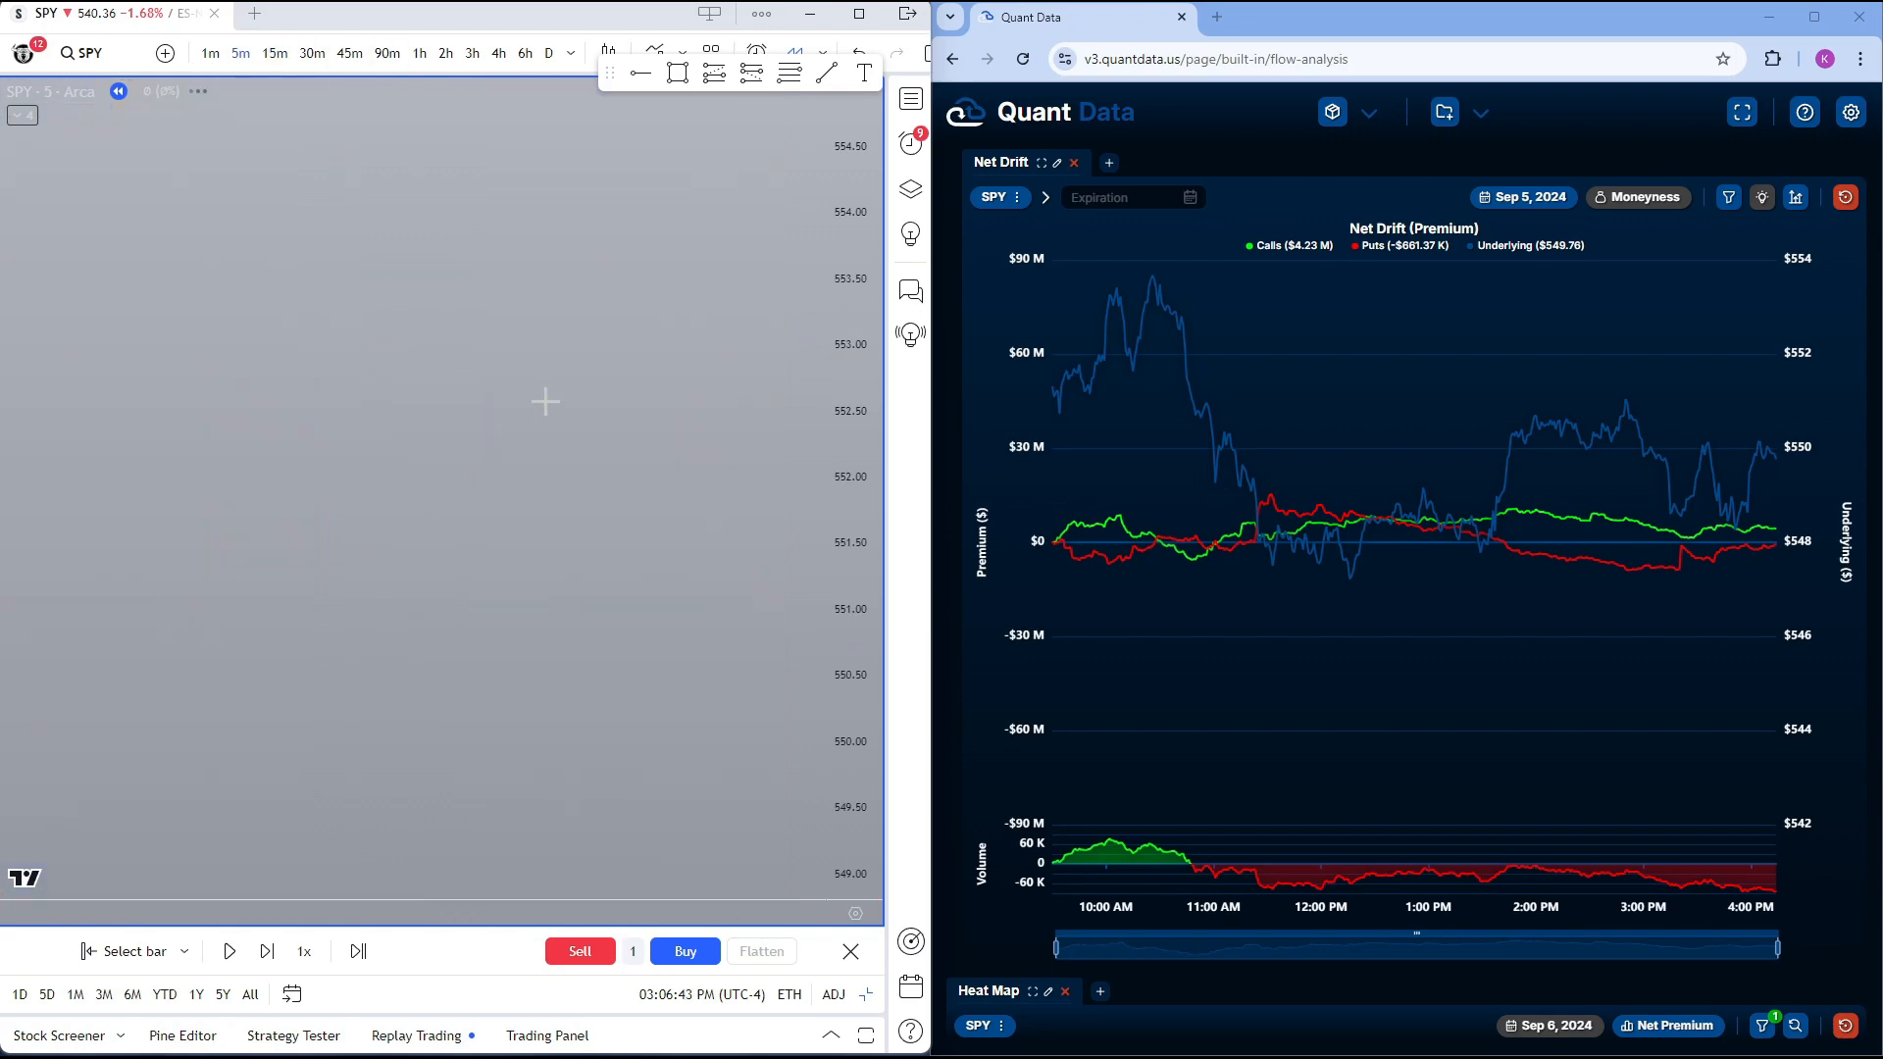
click(265, 951)
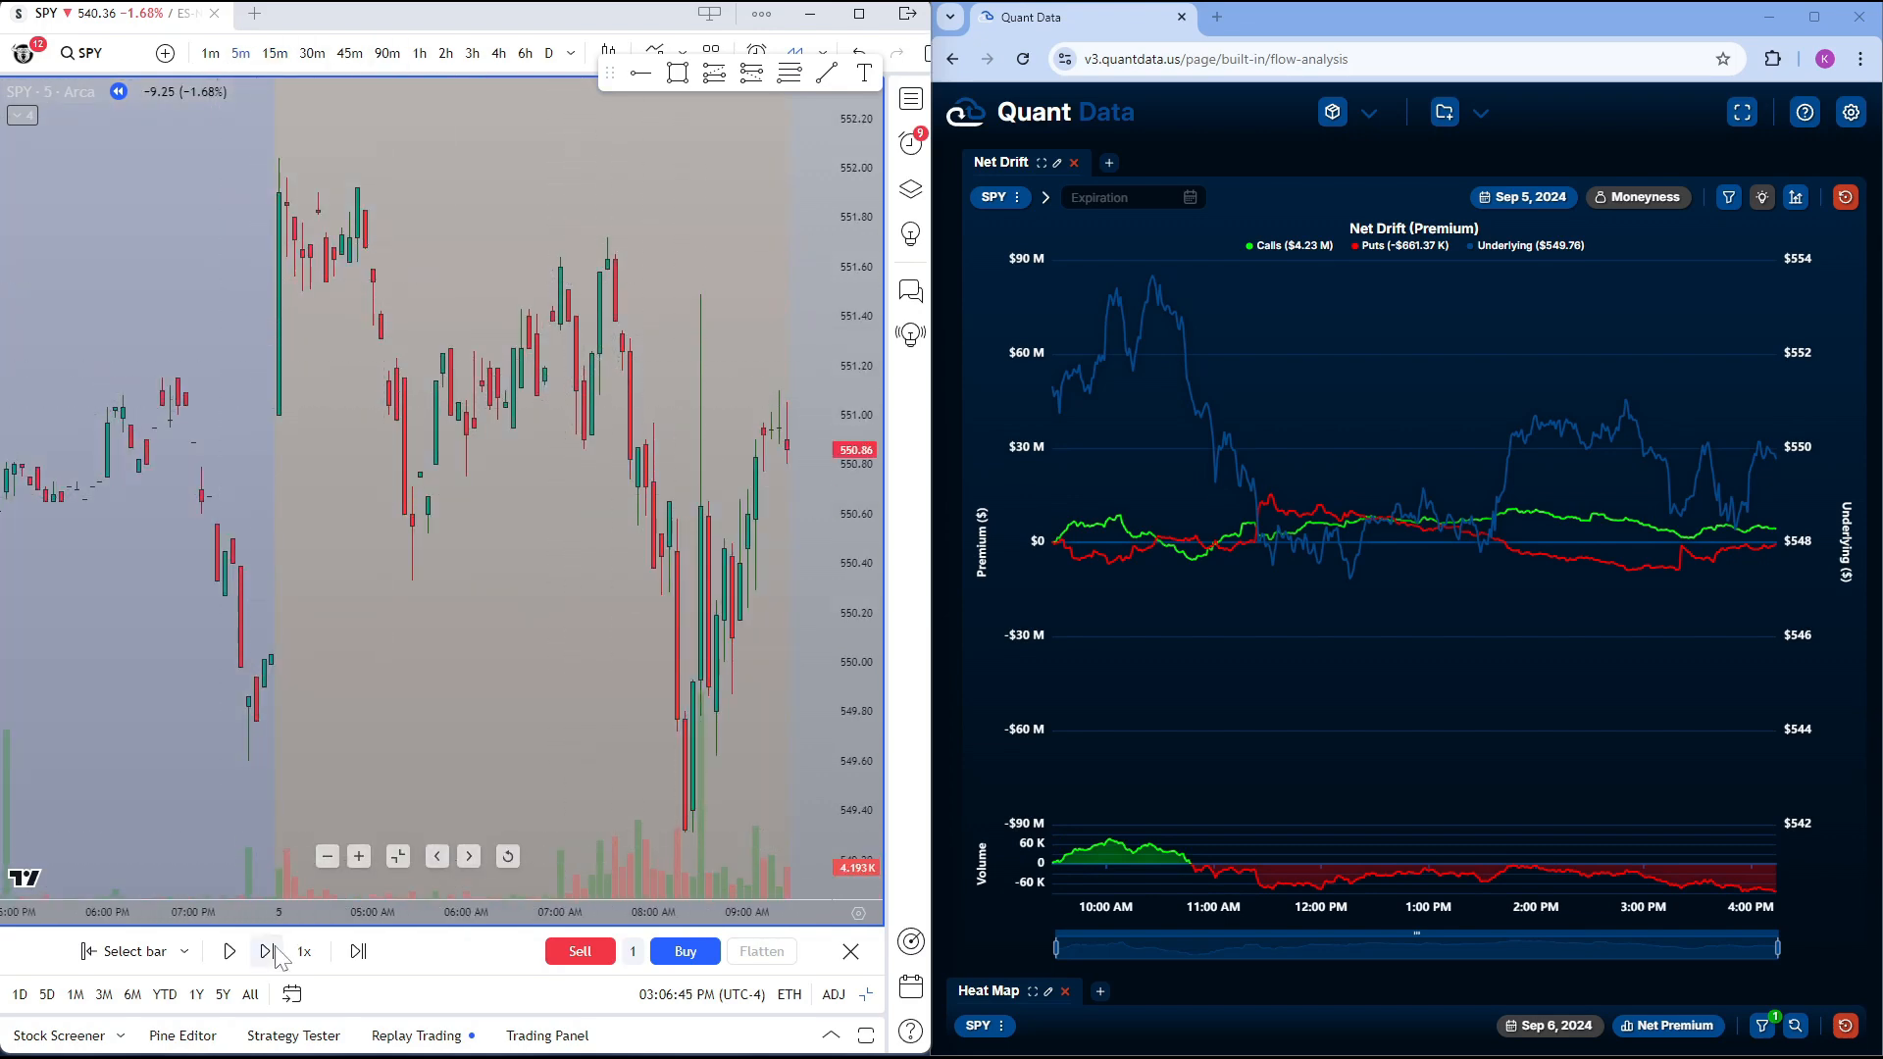
click(229, 951)
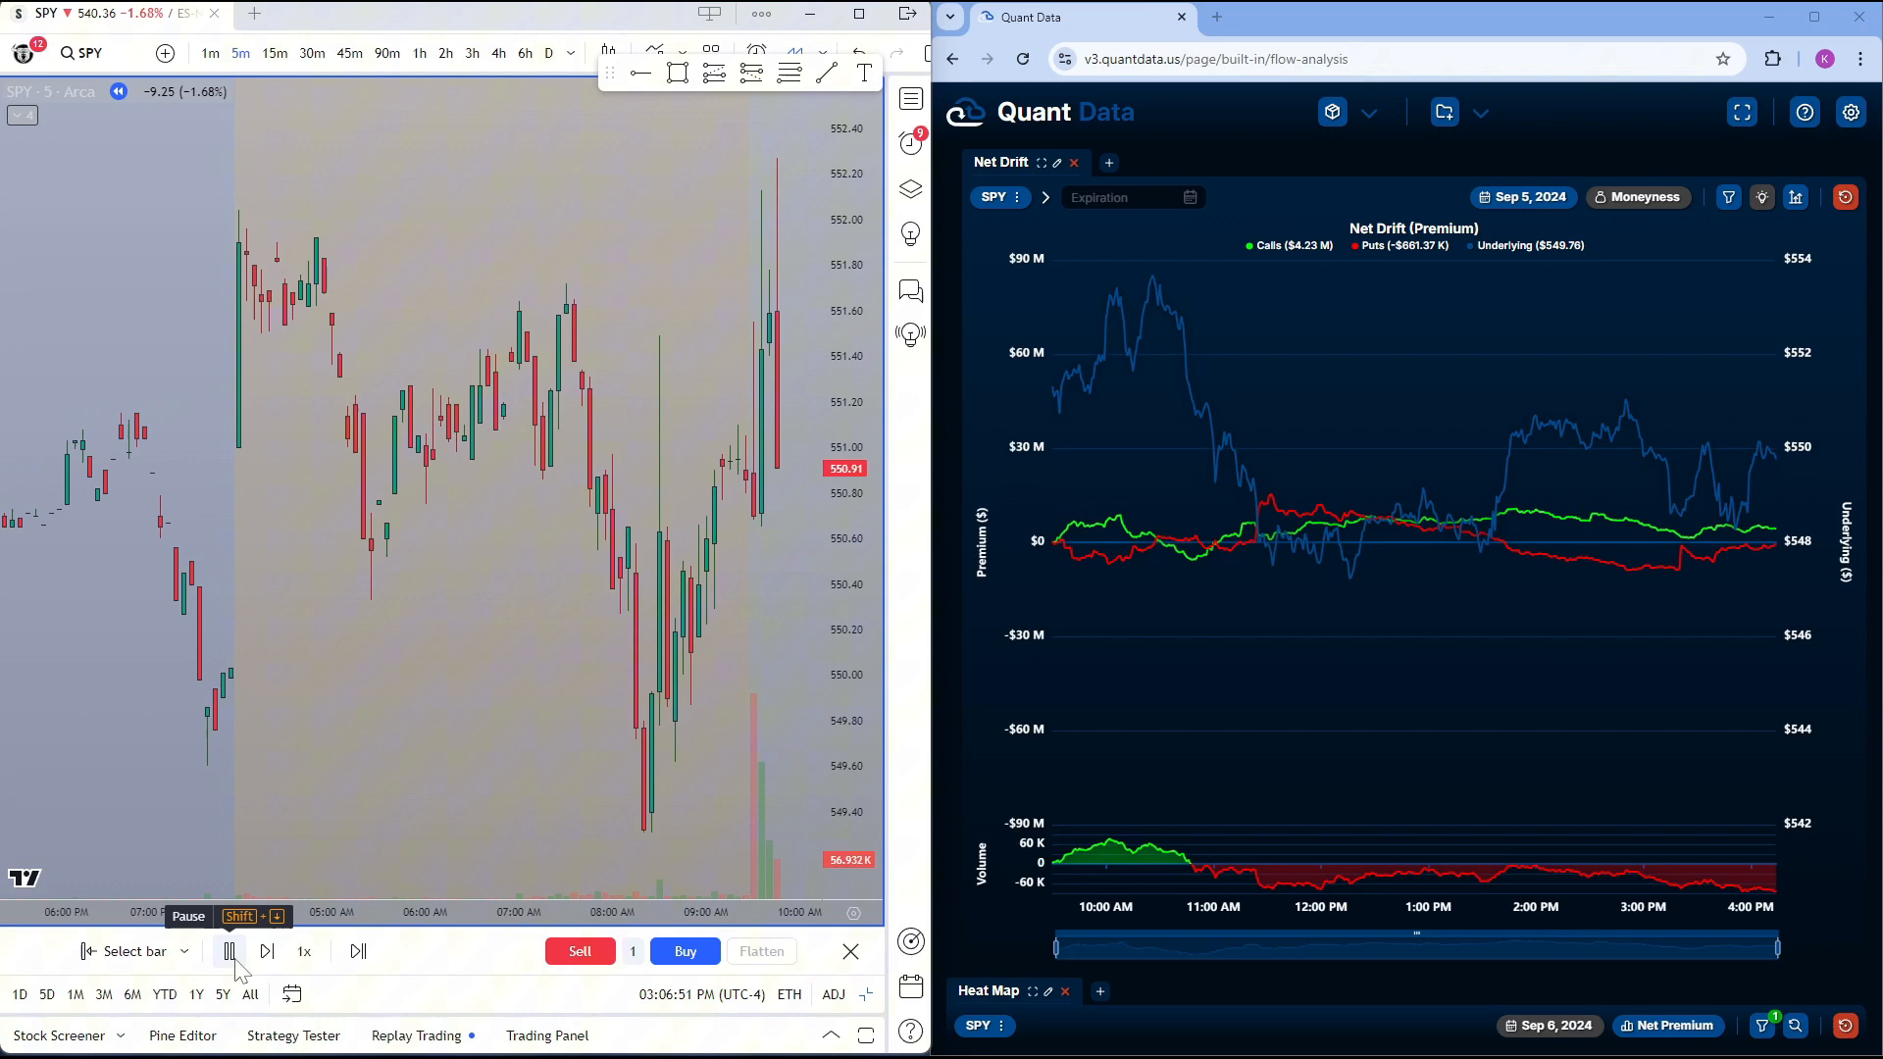
click(265, 950)
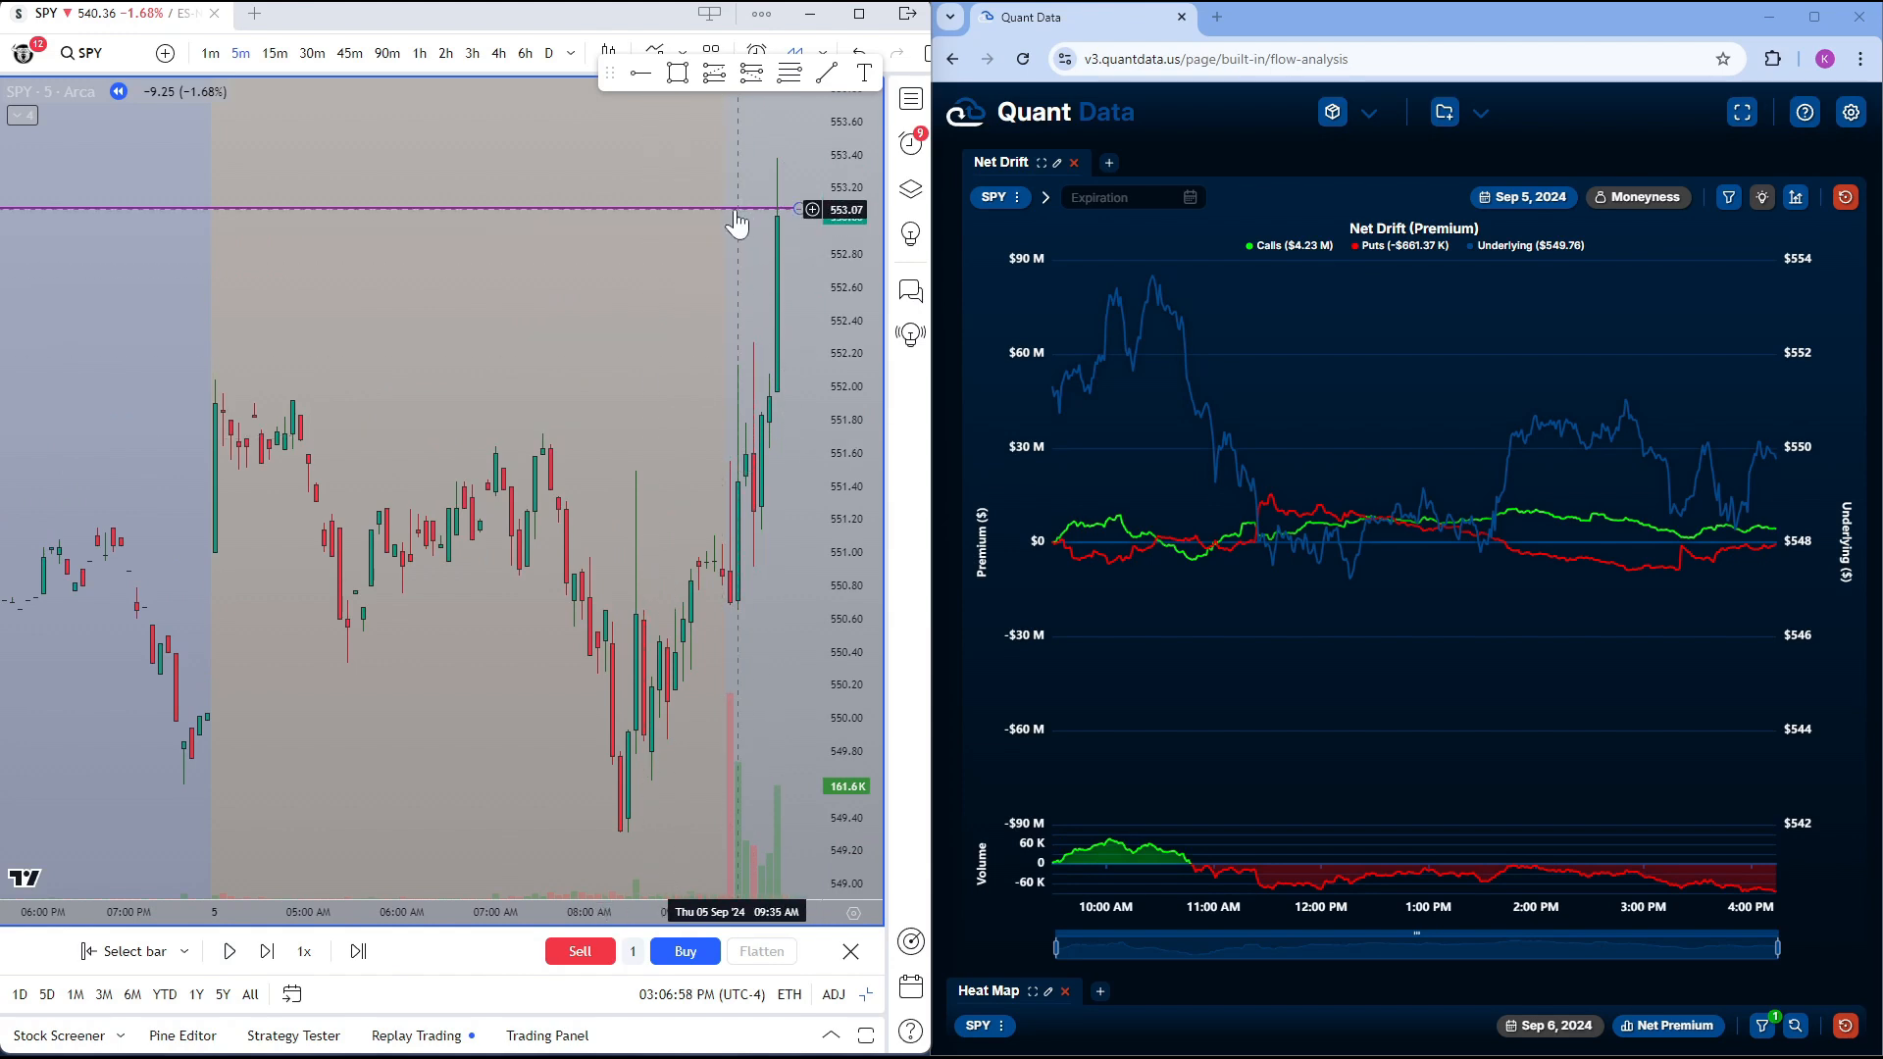
mouse_move(720, 487)
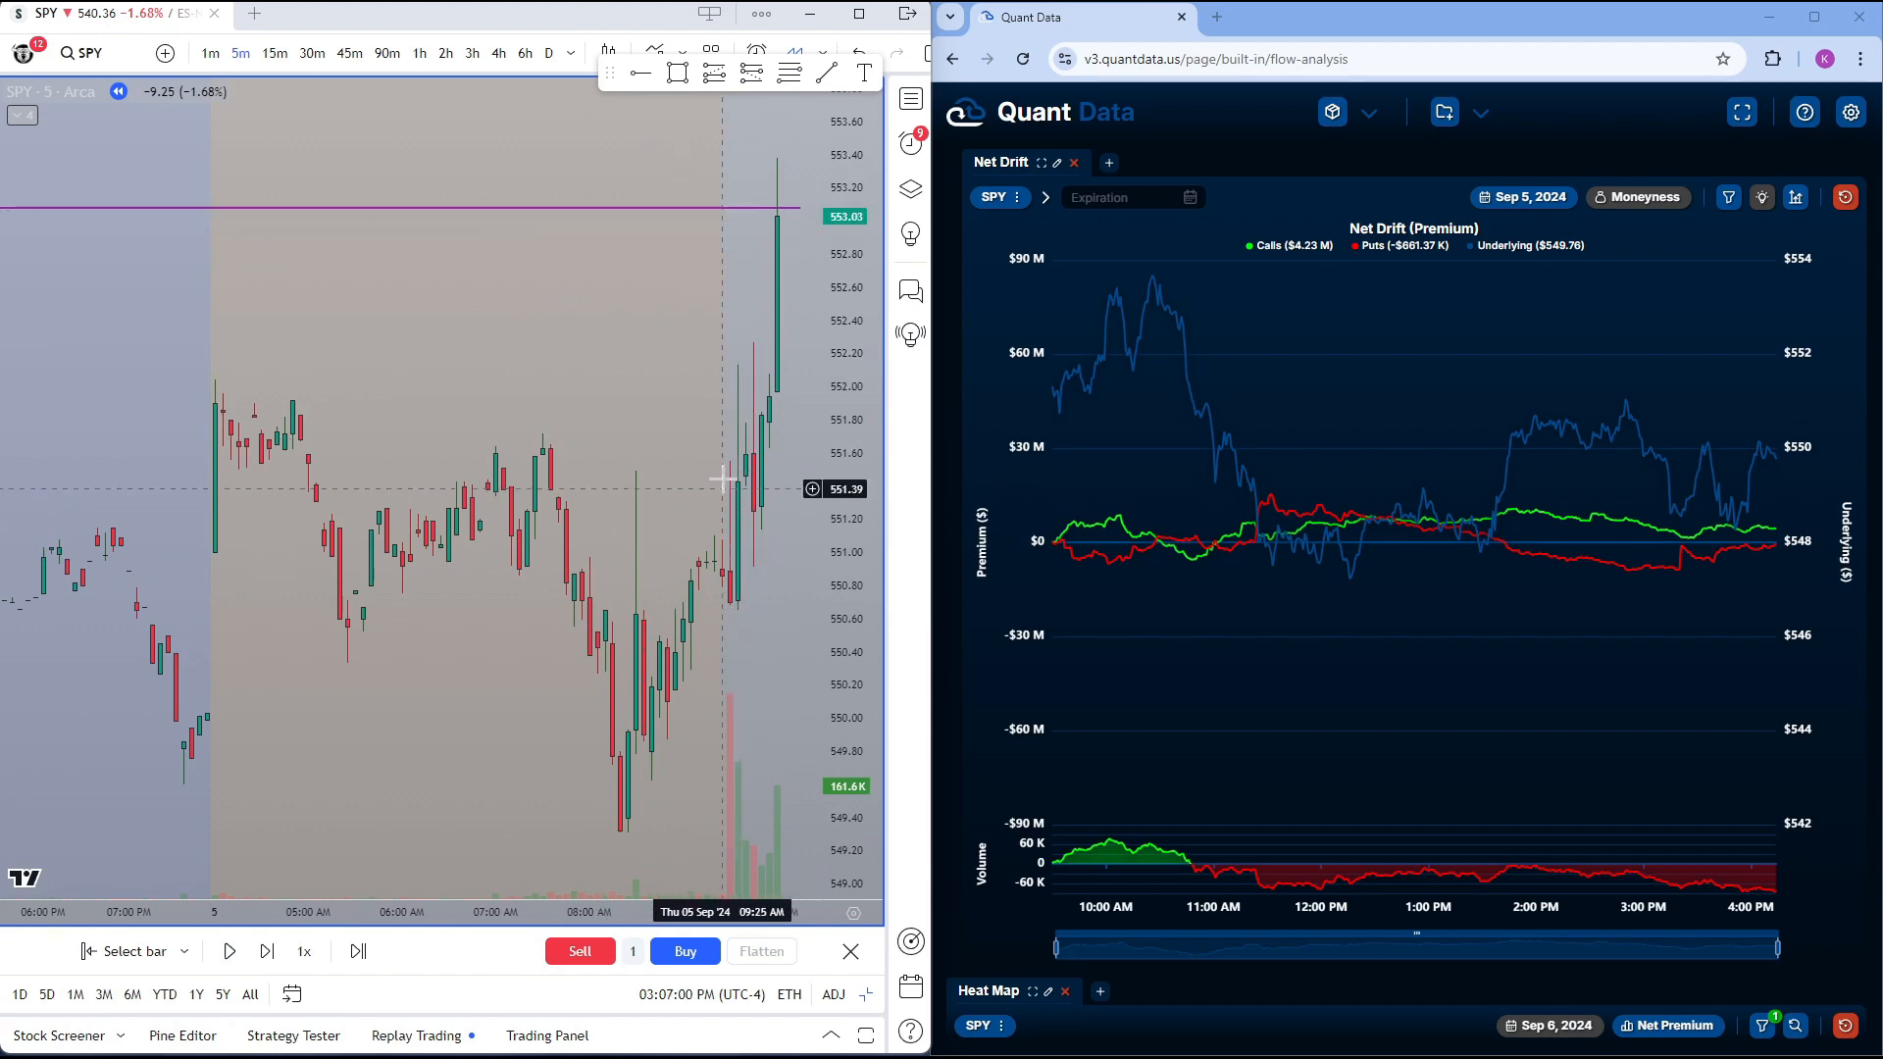
mouse_move(468, 600)
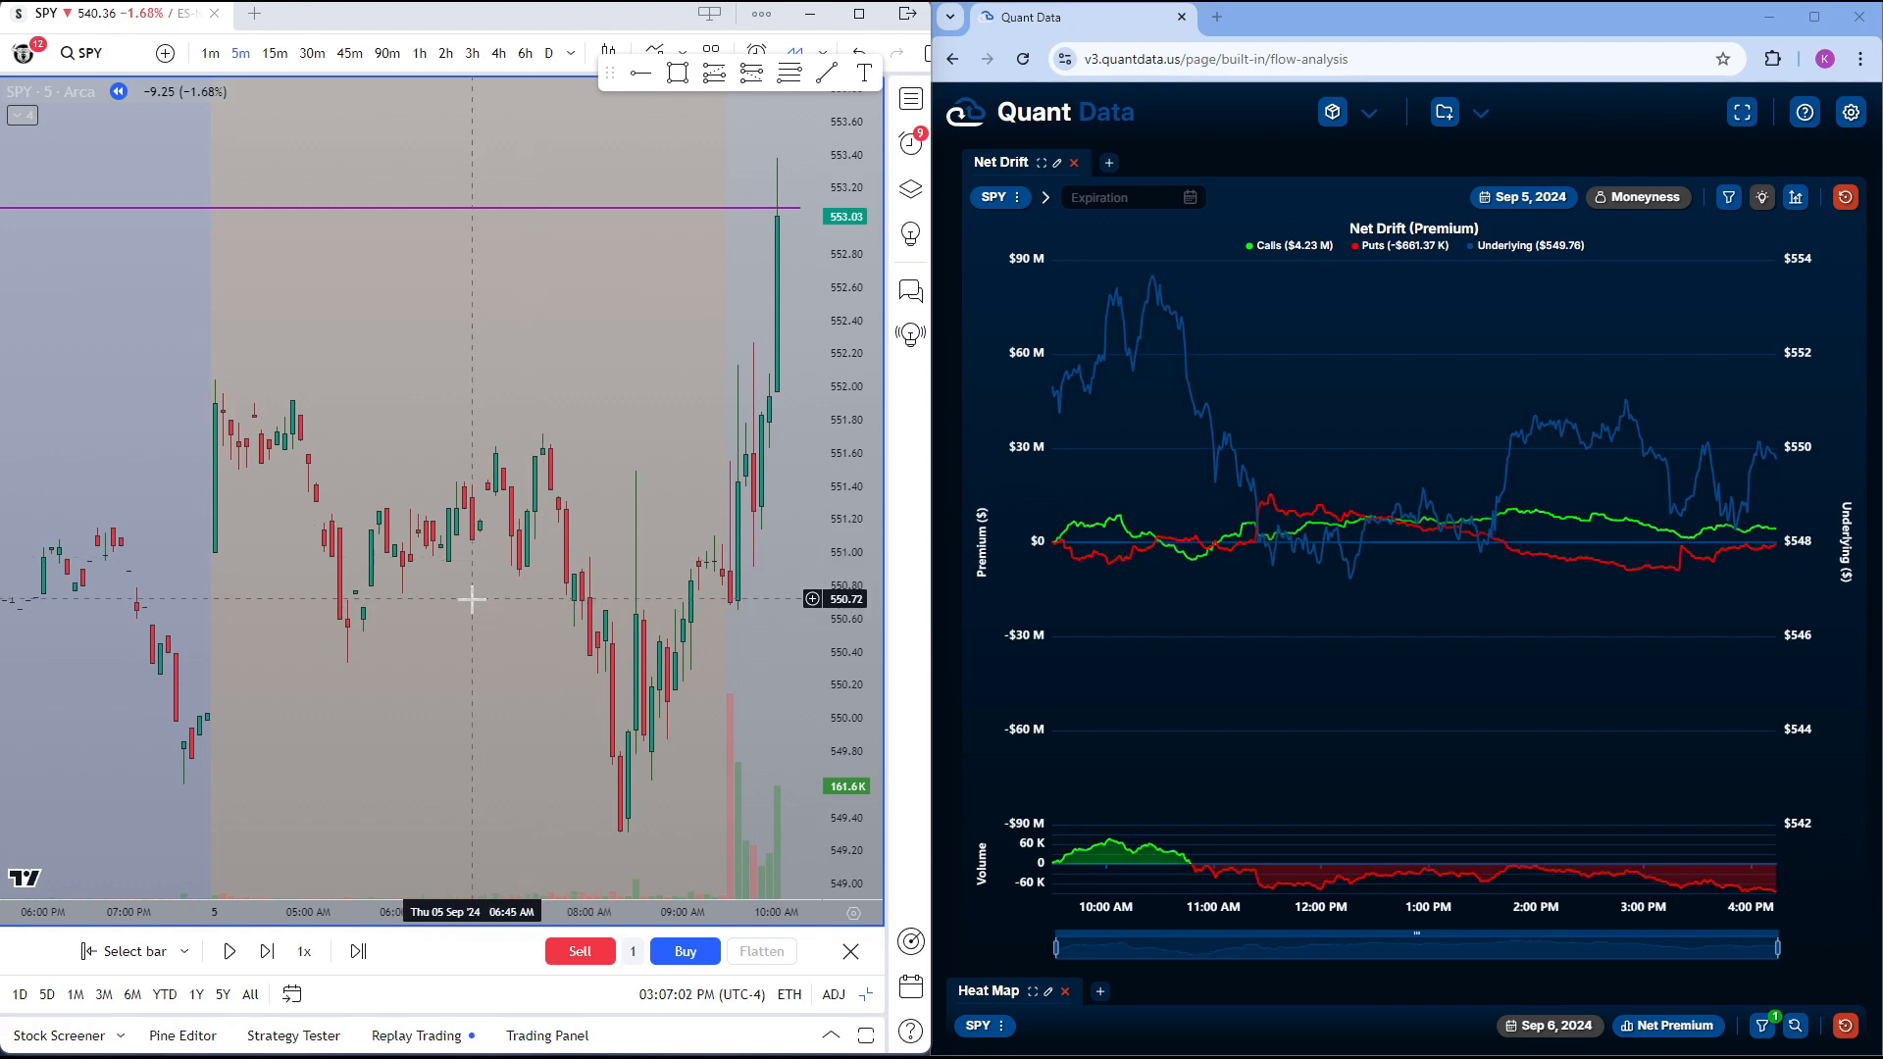
mouse_move(781, 186)
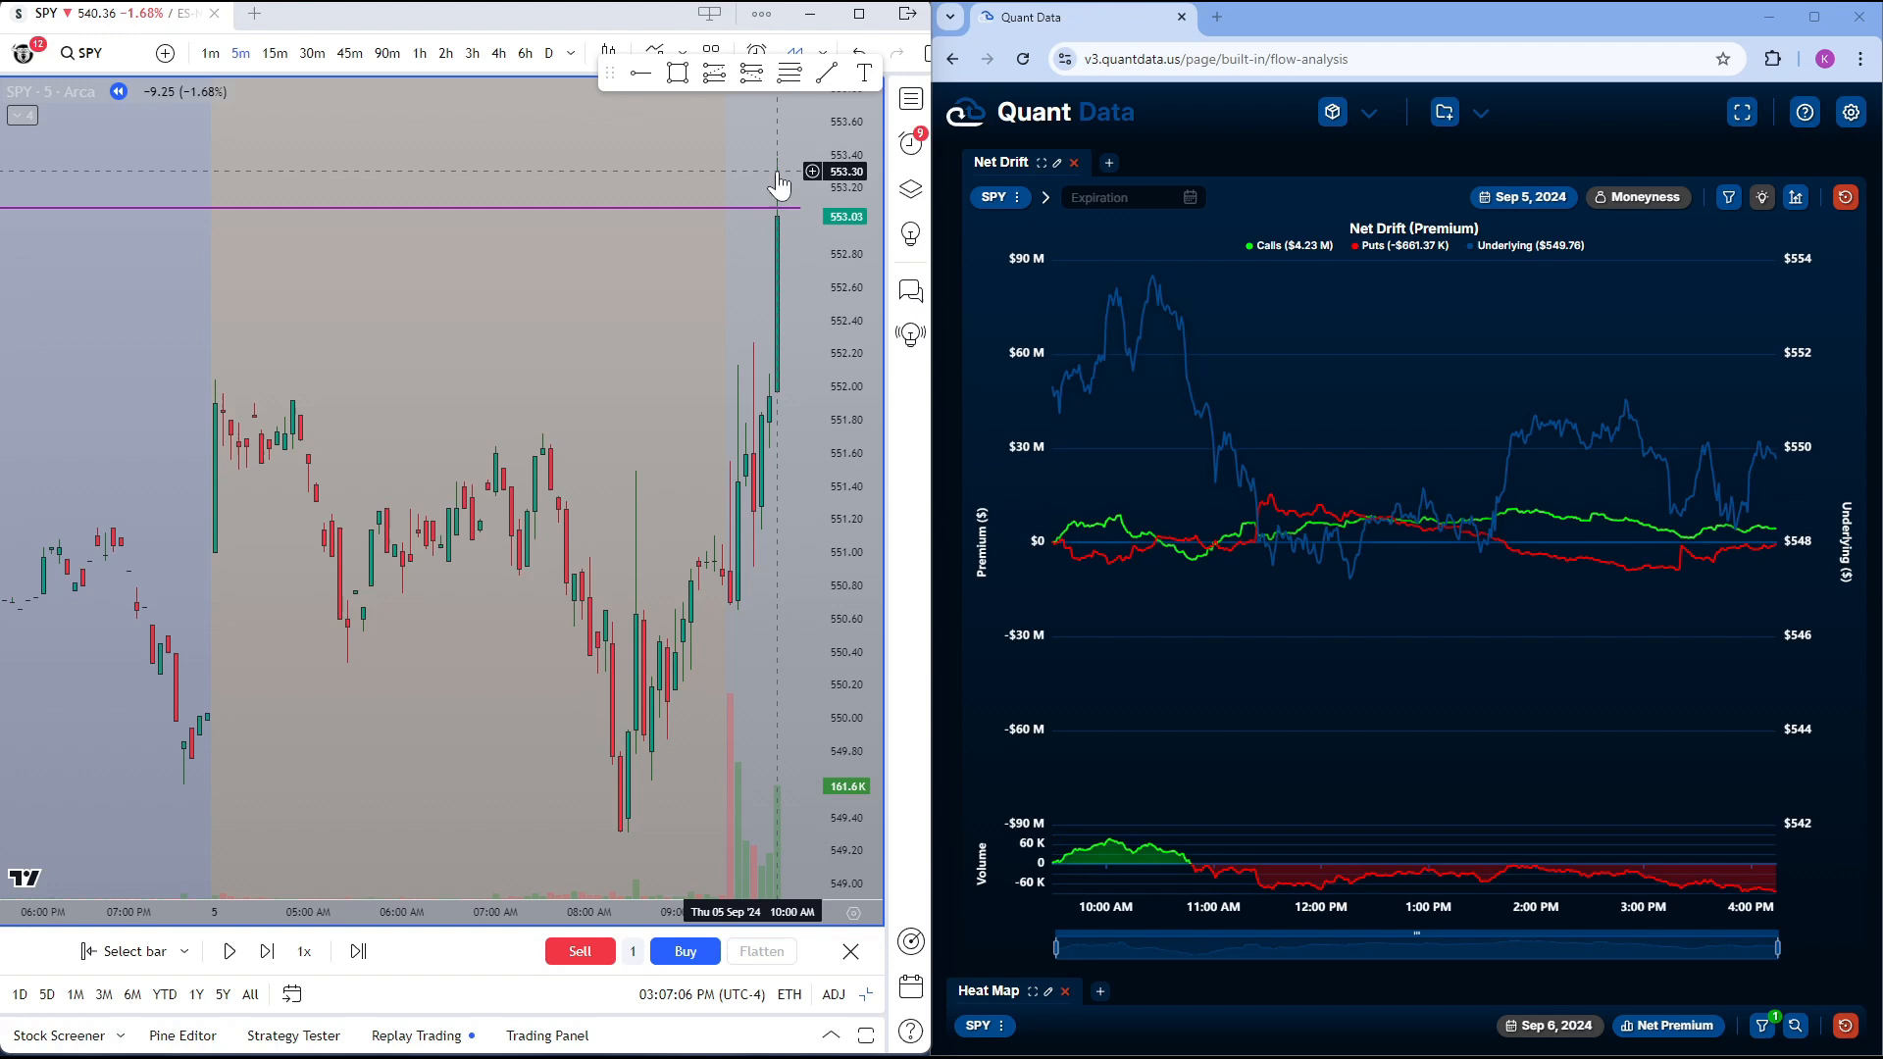
mouse_move(1116, 399)
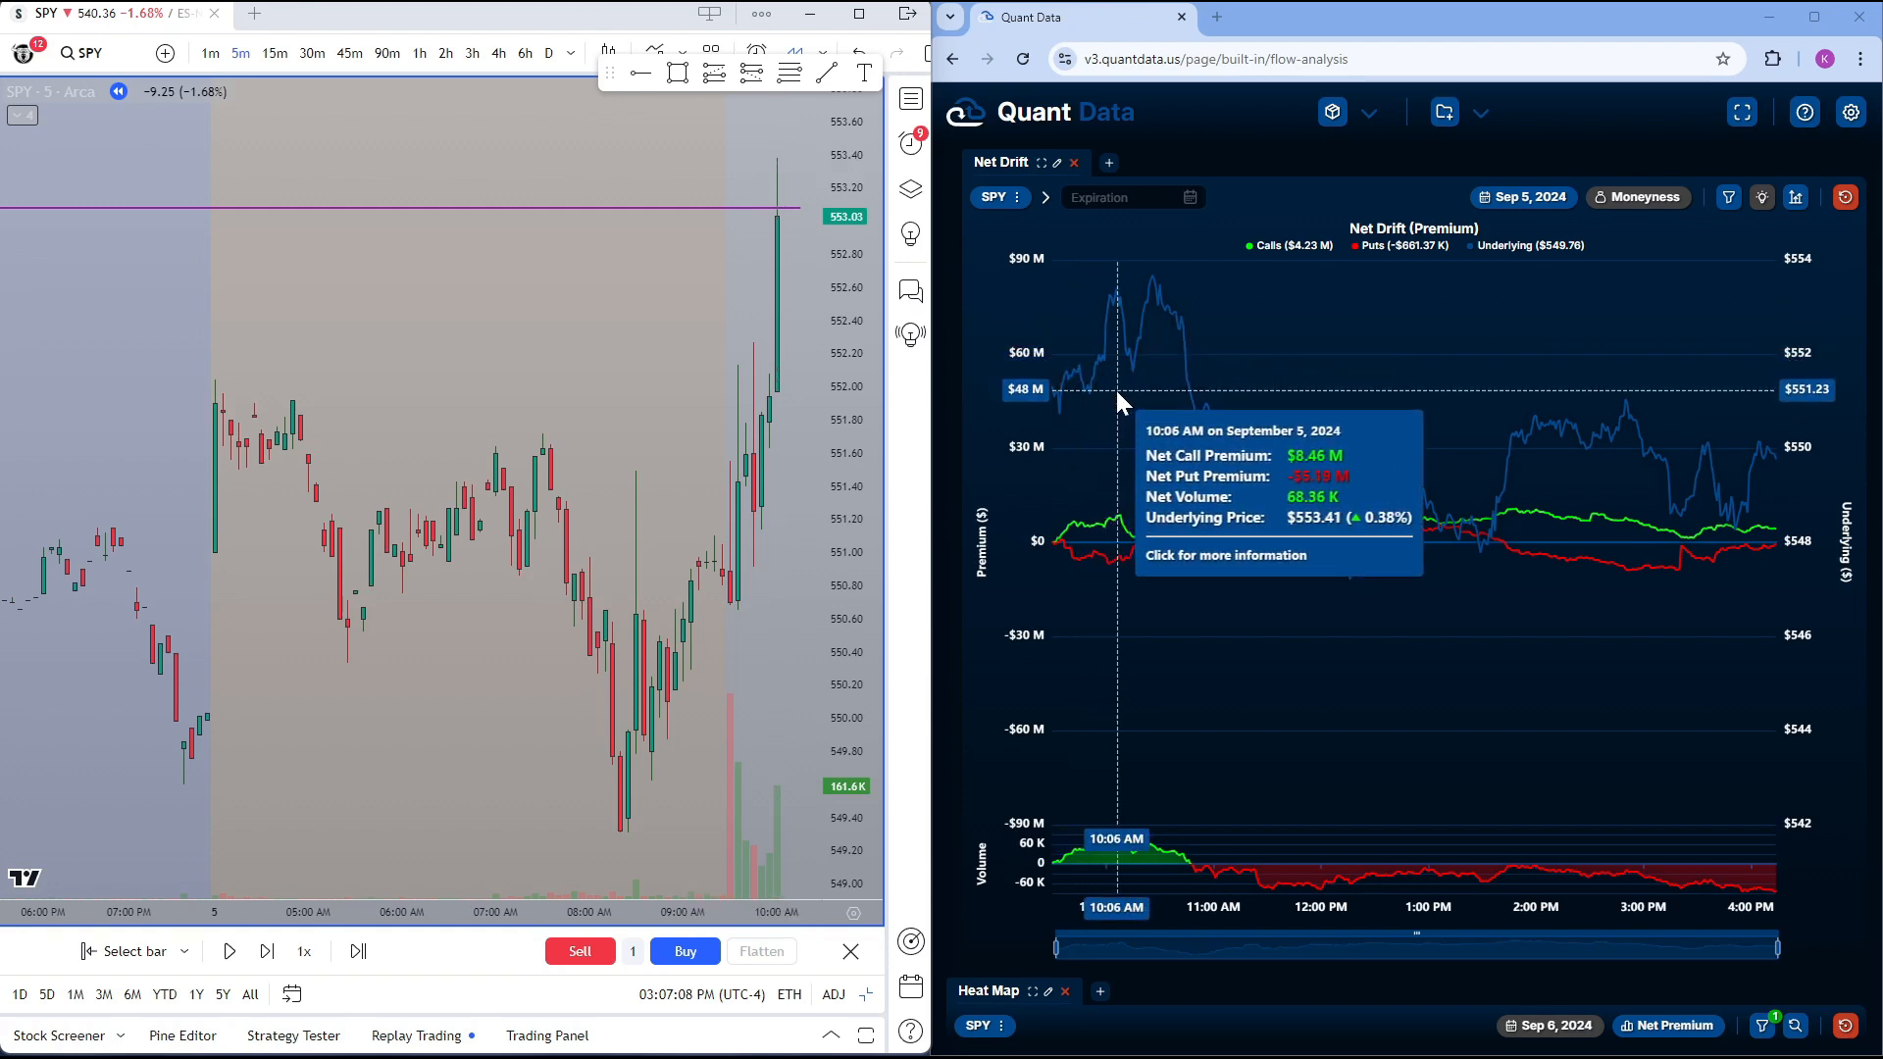
mouse_move(1090, 541)
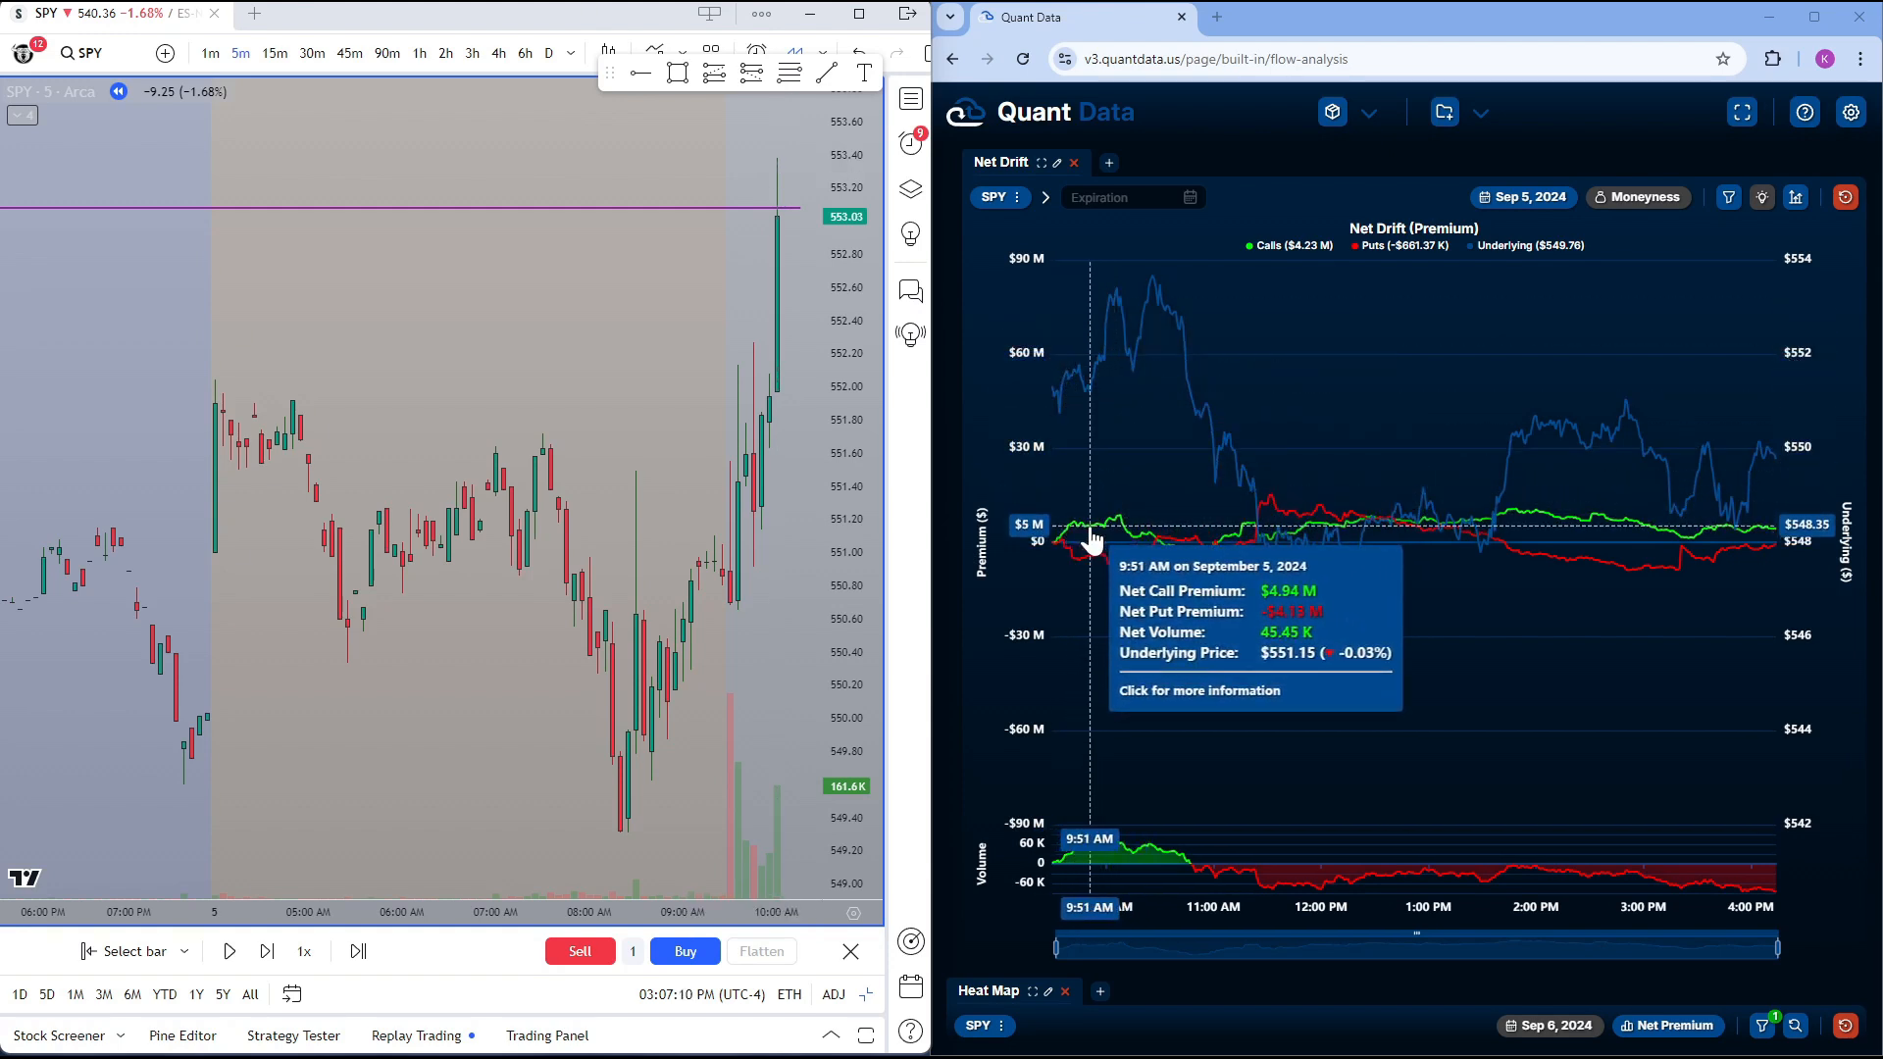
mouse_move(1093, 522)
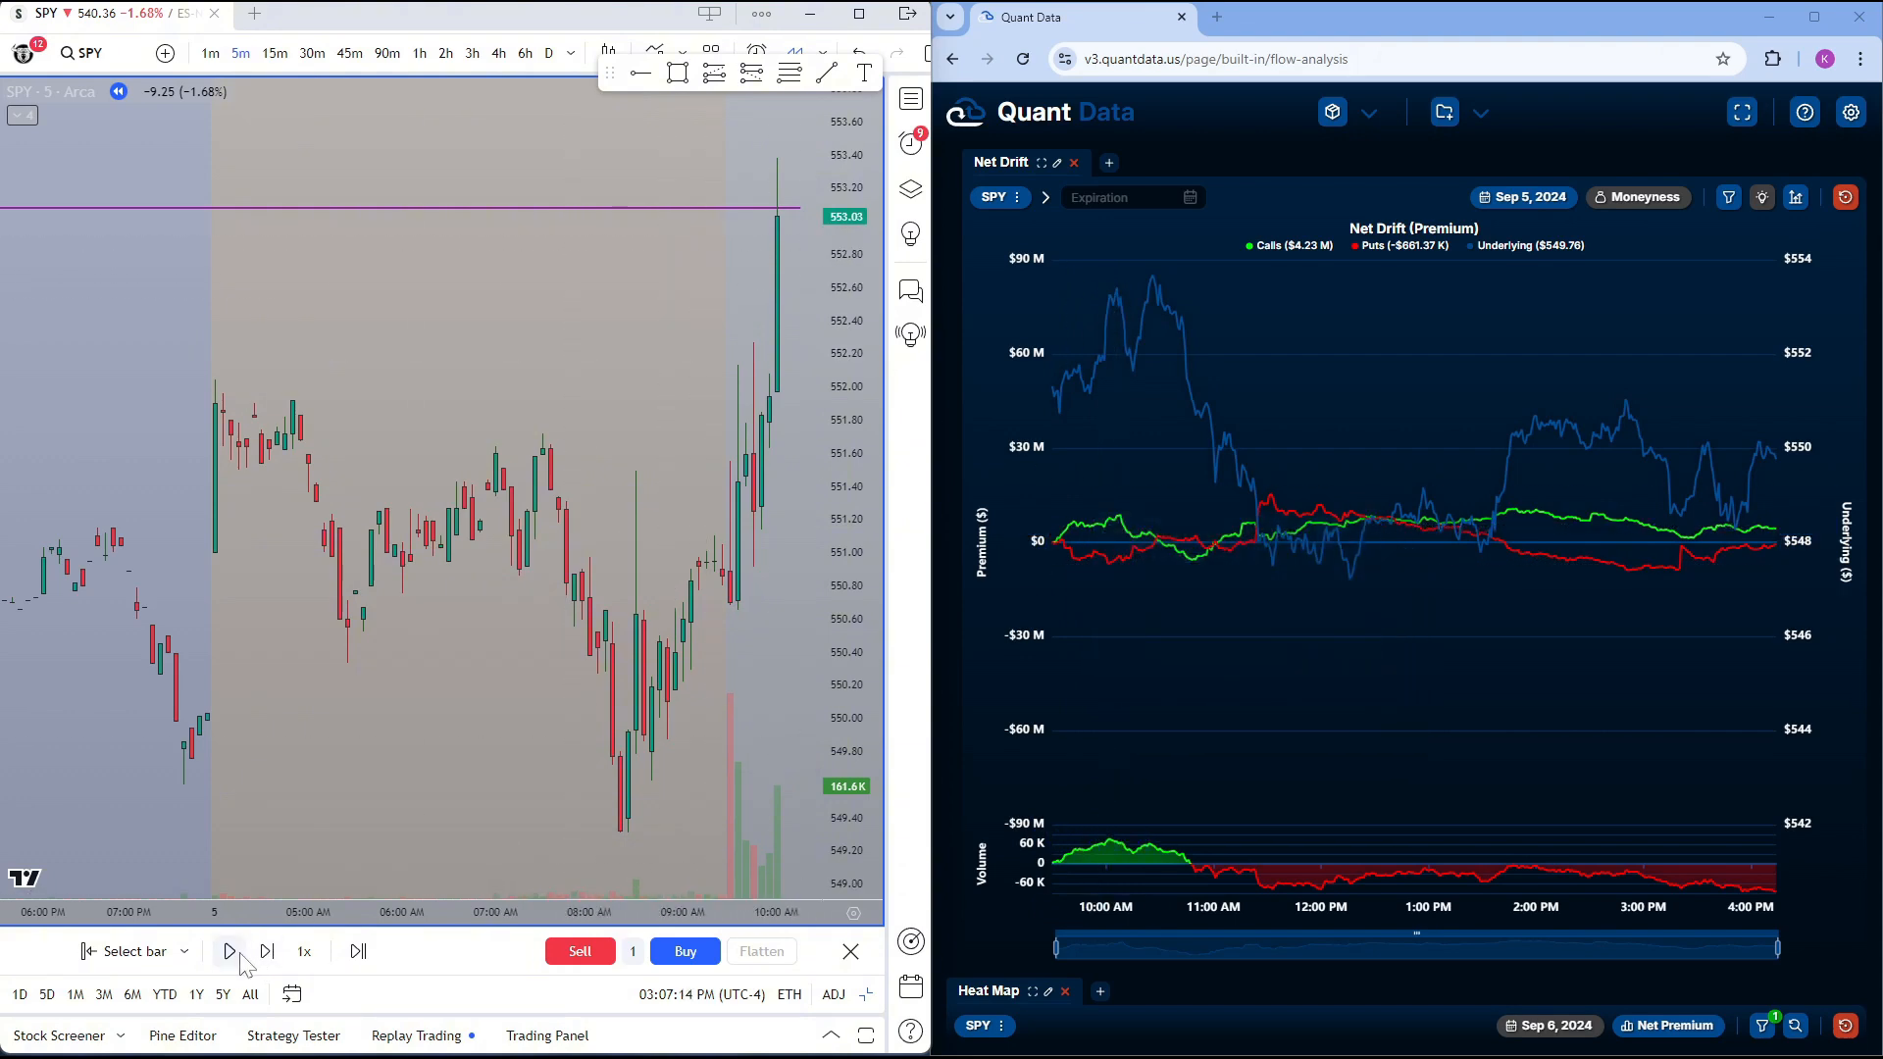
Advance the SPY replay a few bars around 10 AM while reading Net Drift calls leading near 552–553
click(228, 952)
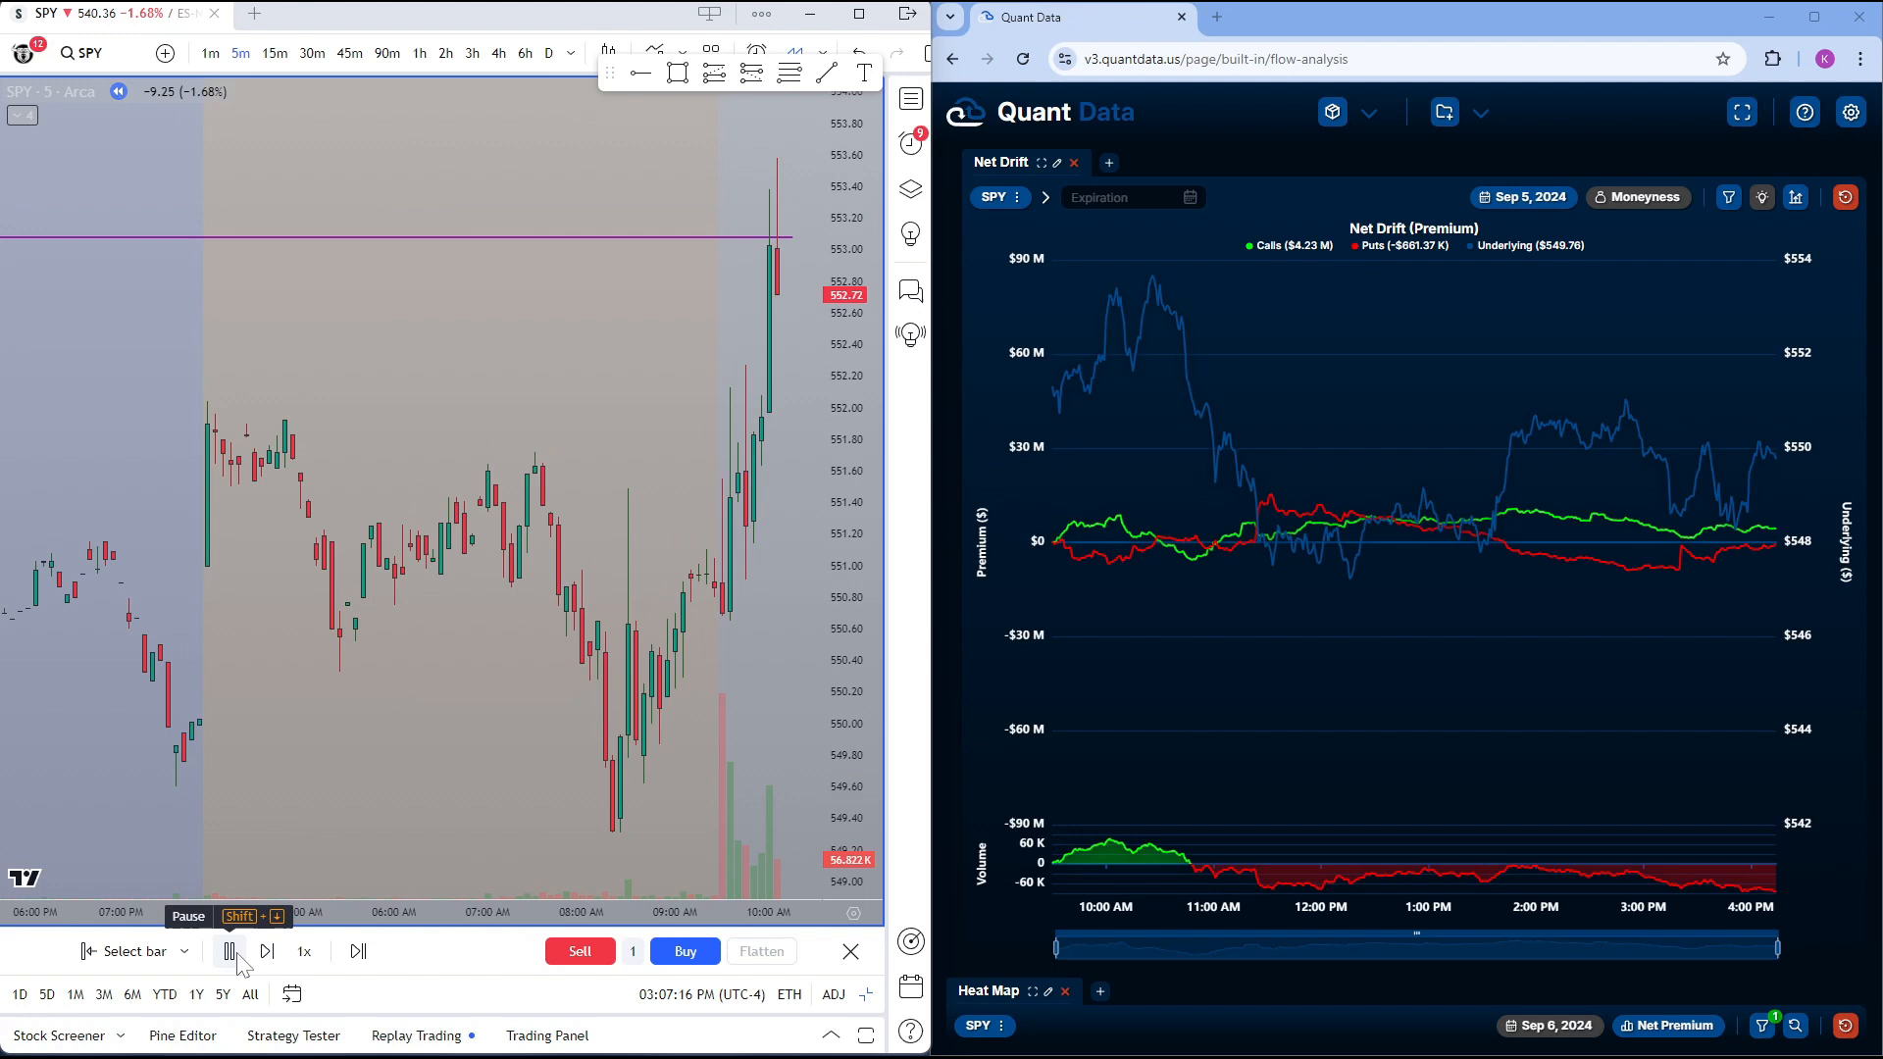
click(227, 951)
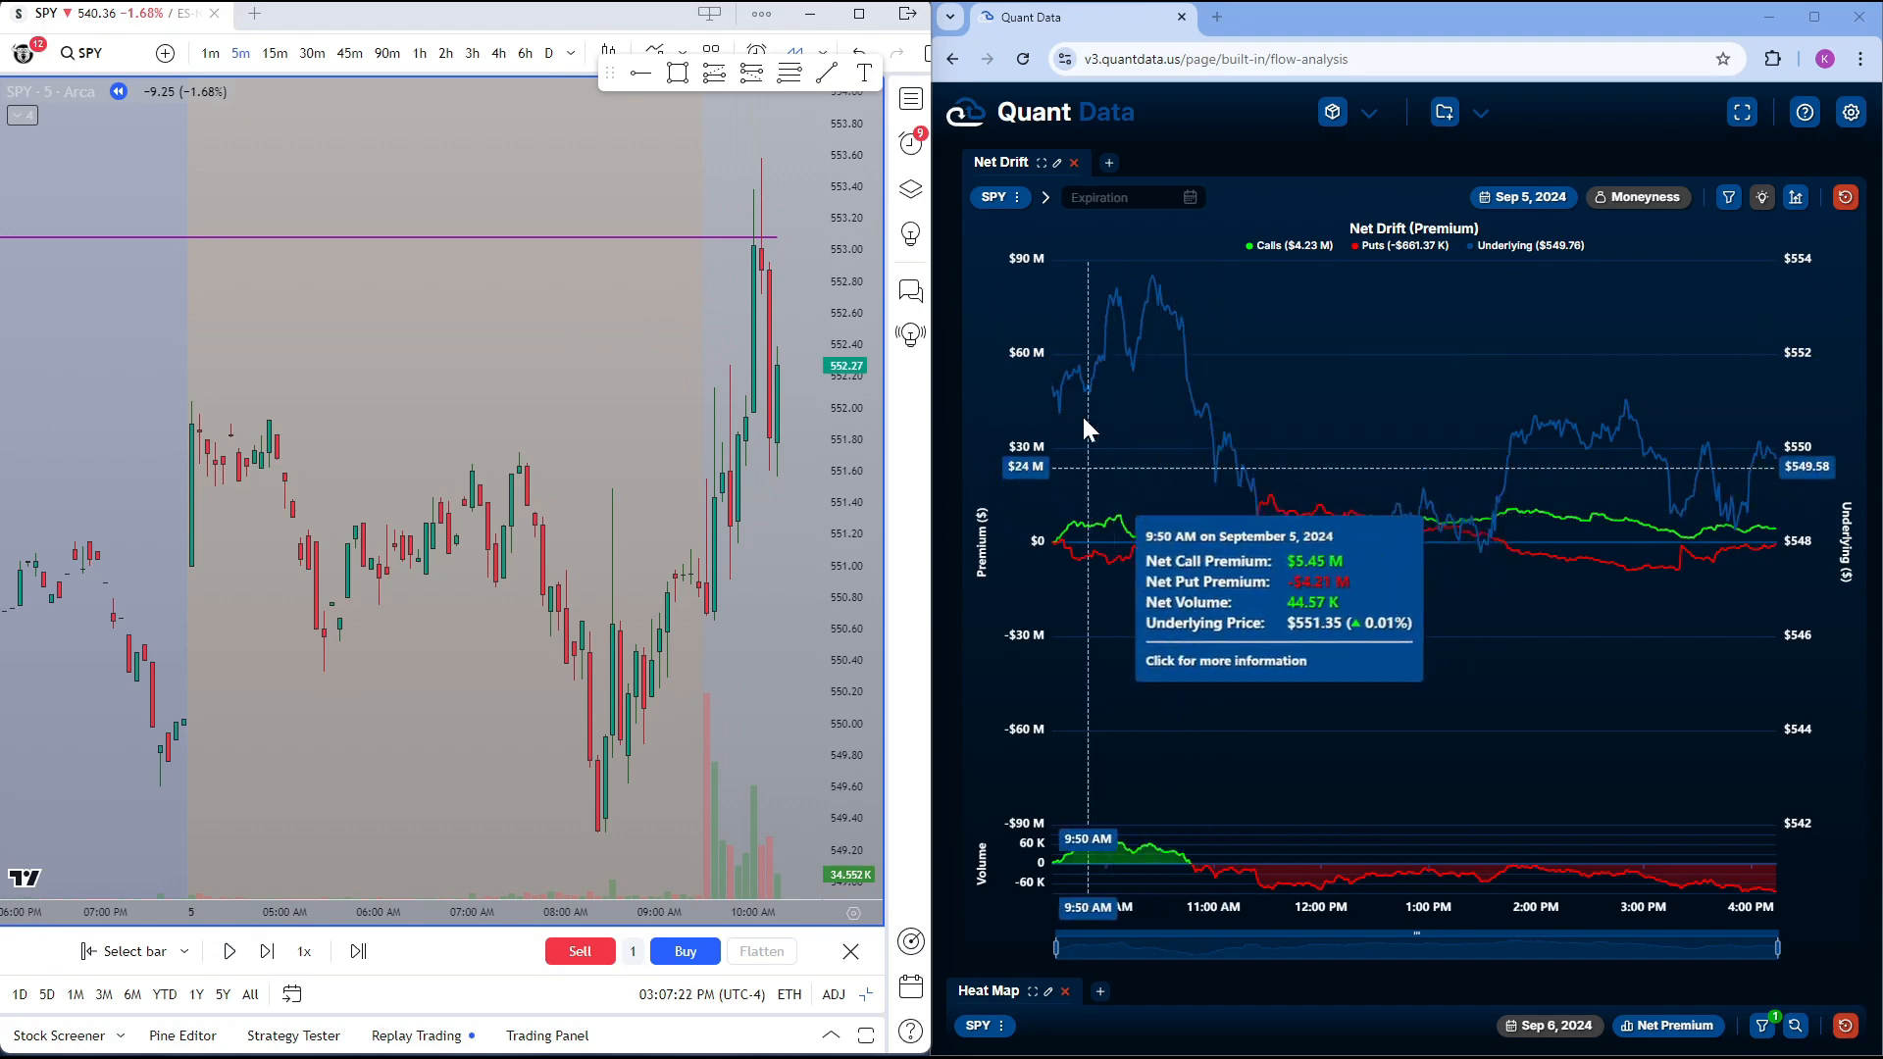
mouse_move(1147, 445)
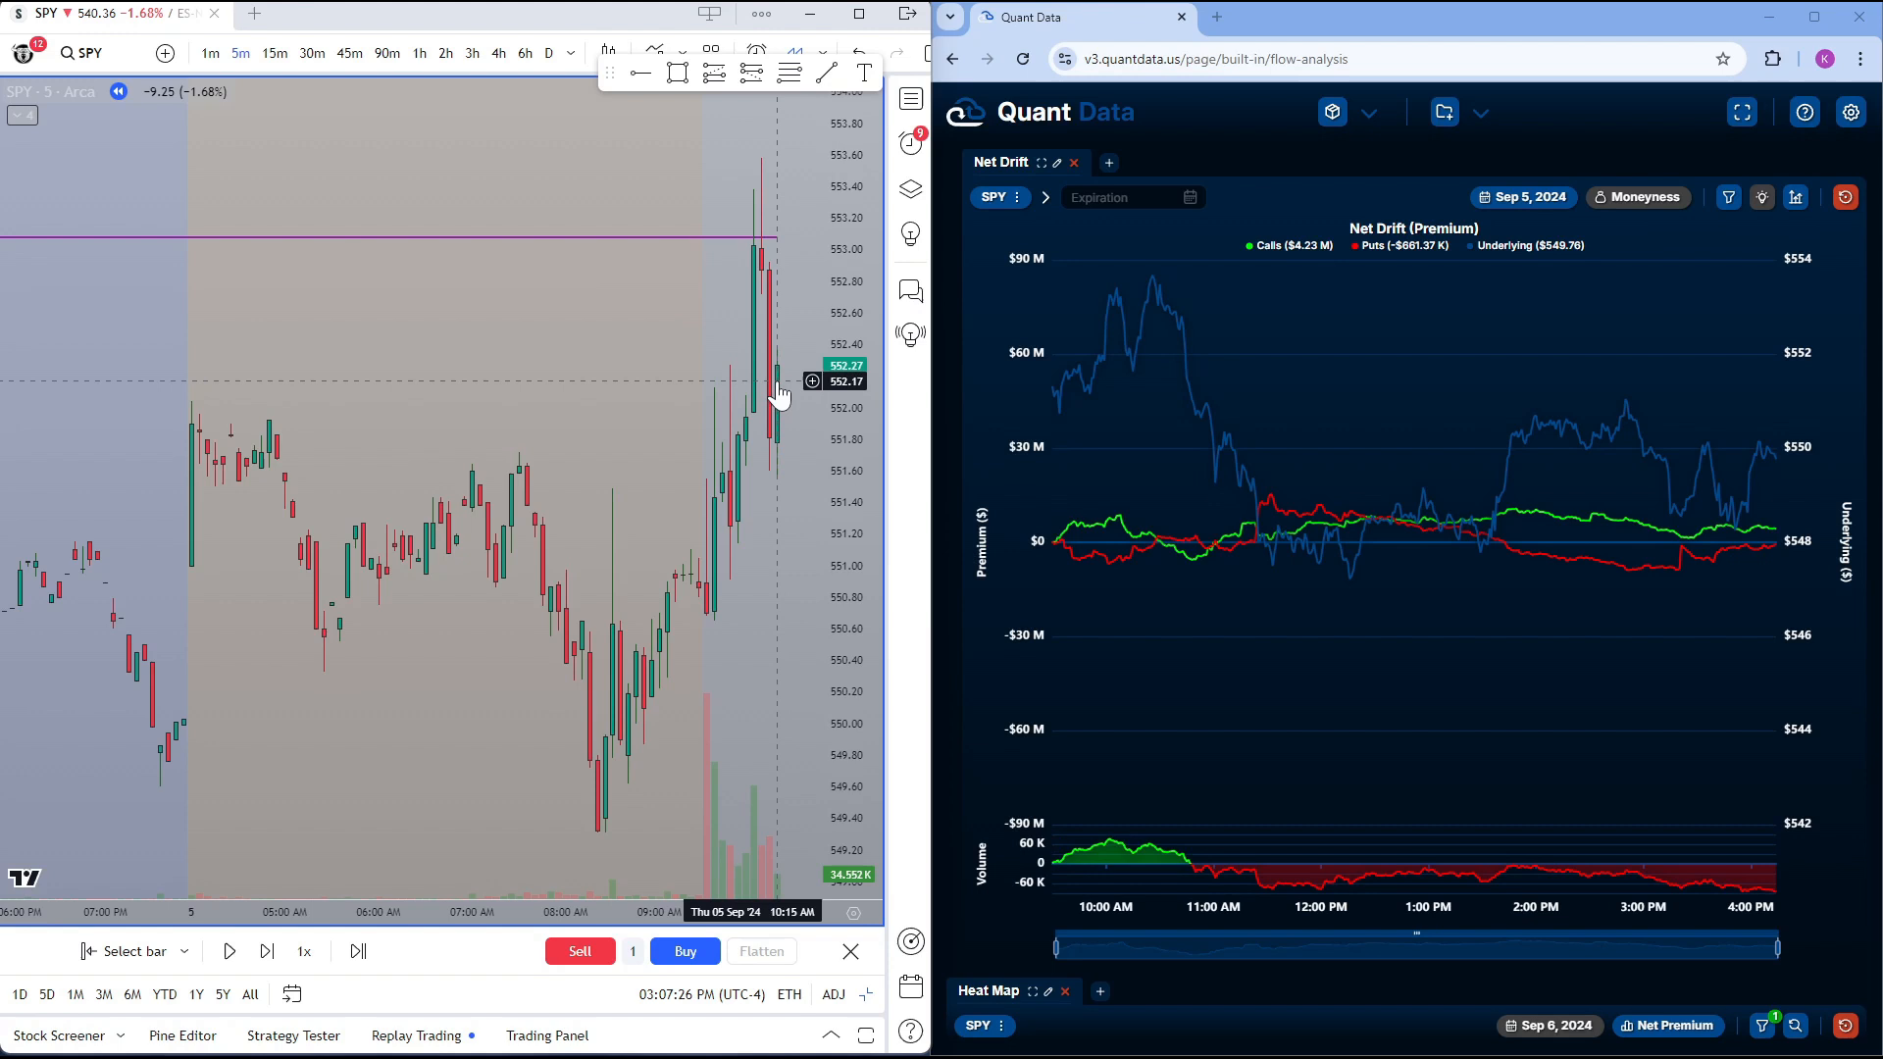
mouse_move(1142, 497)
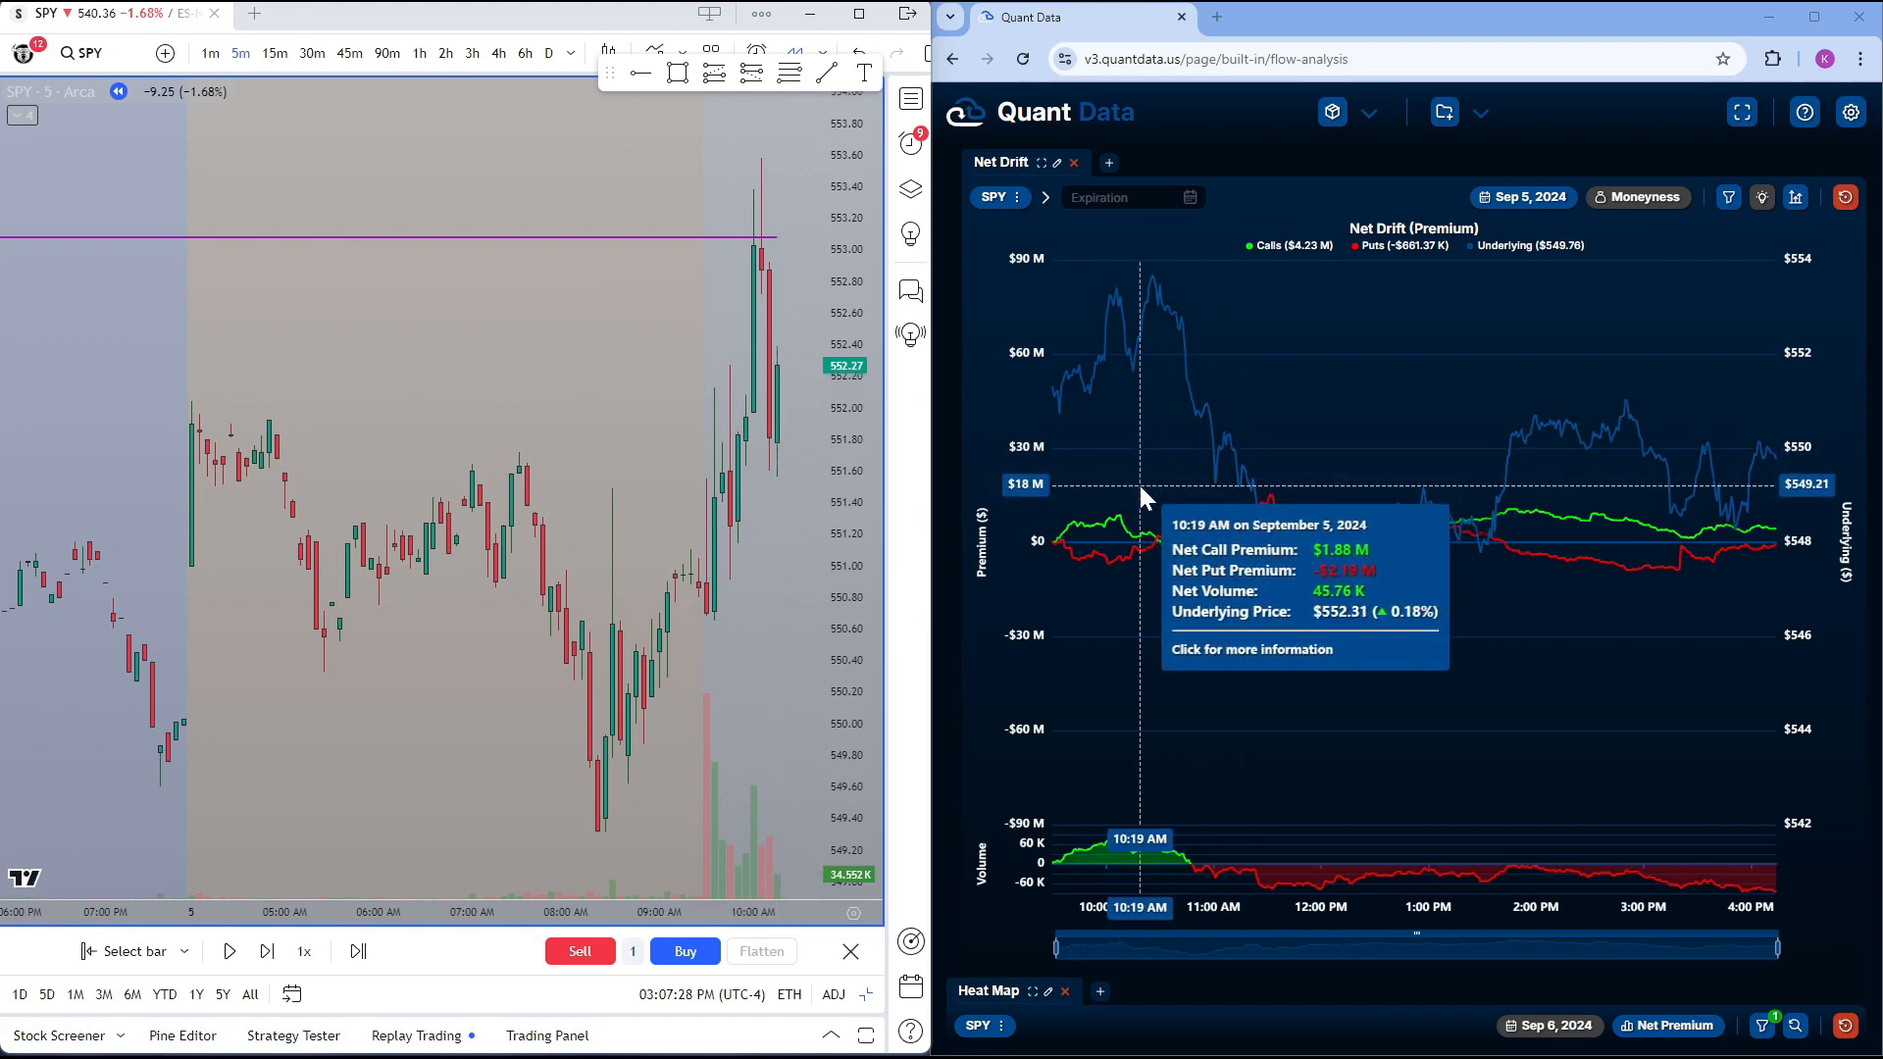
mouse_move(1123, 498)
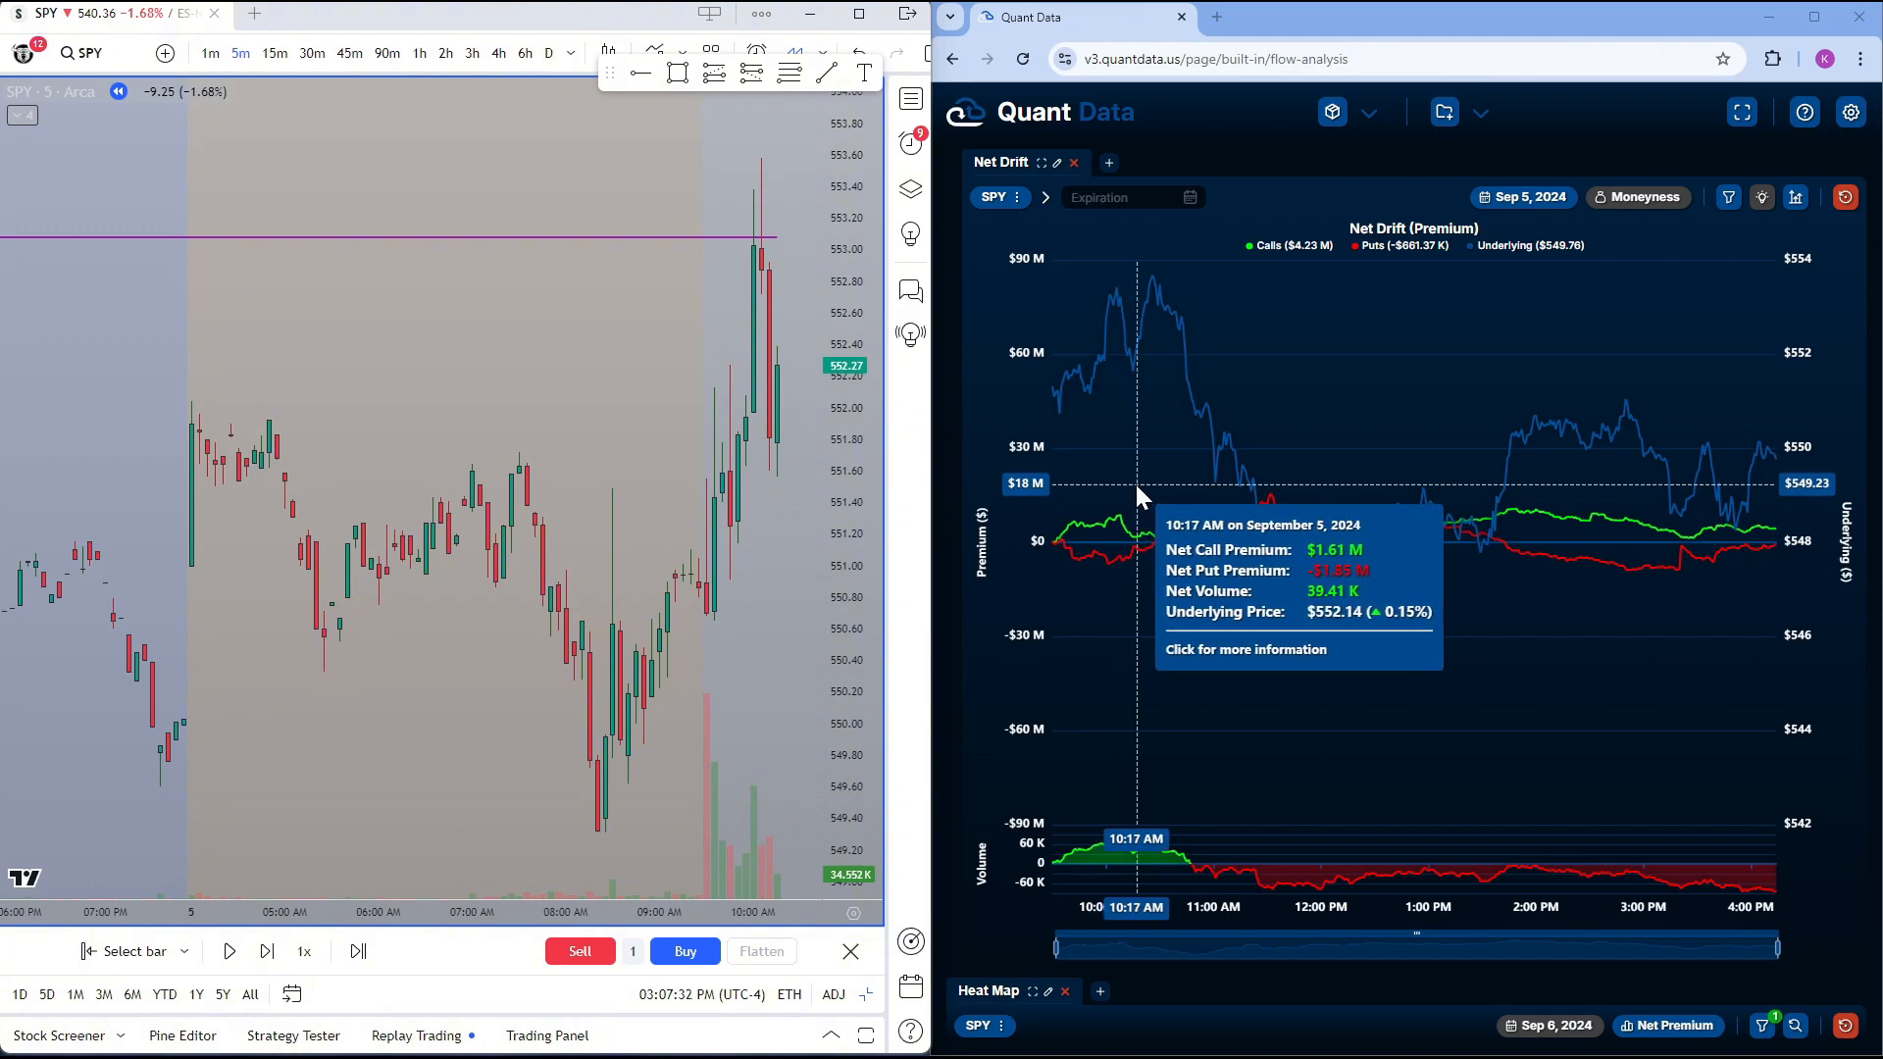
mouse_move(1129, 498)
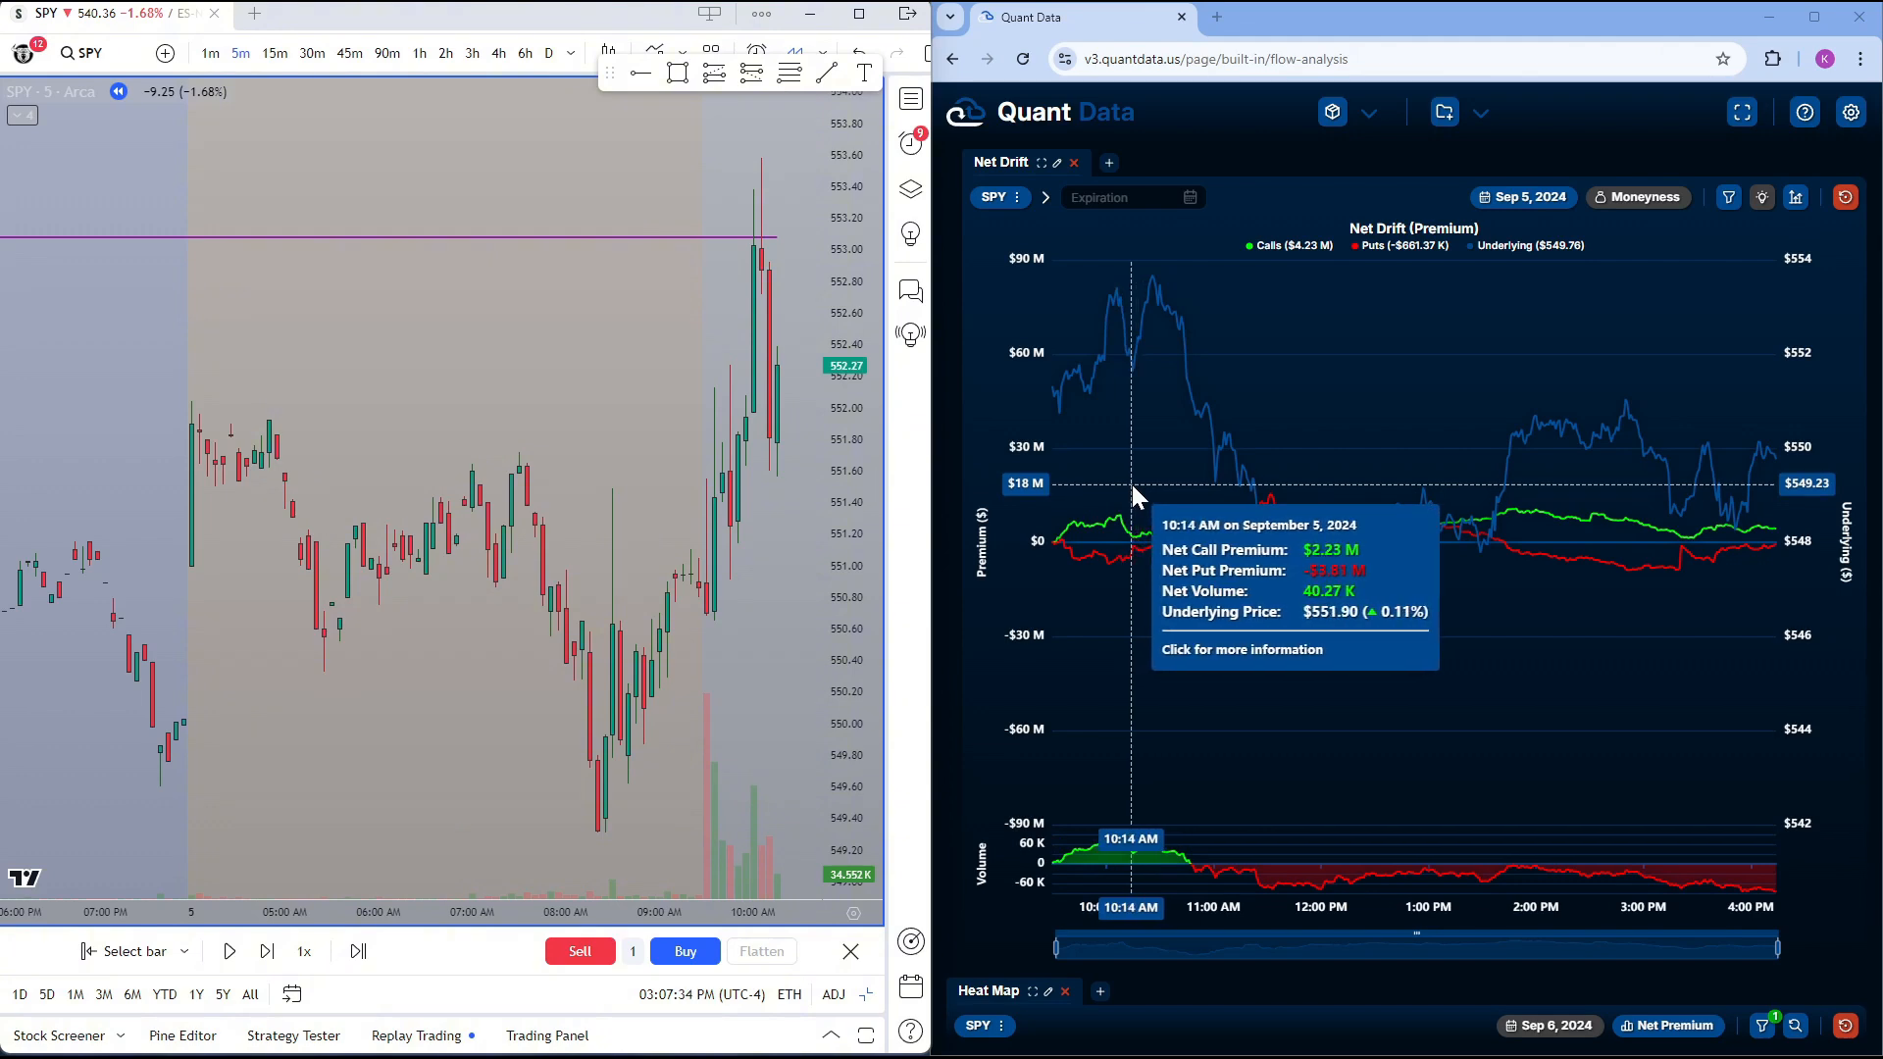
mouse_move(1129, 541)
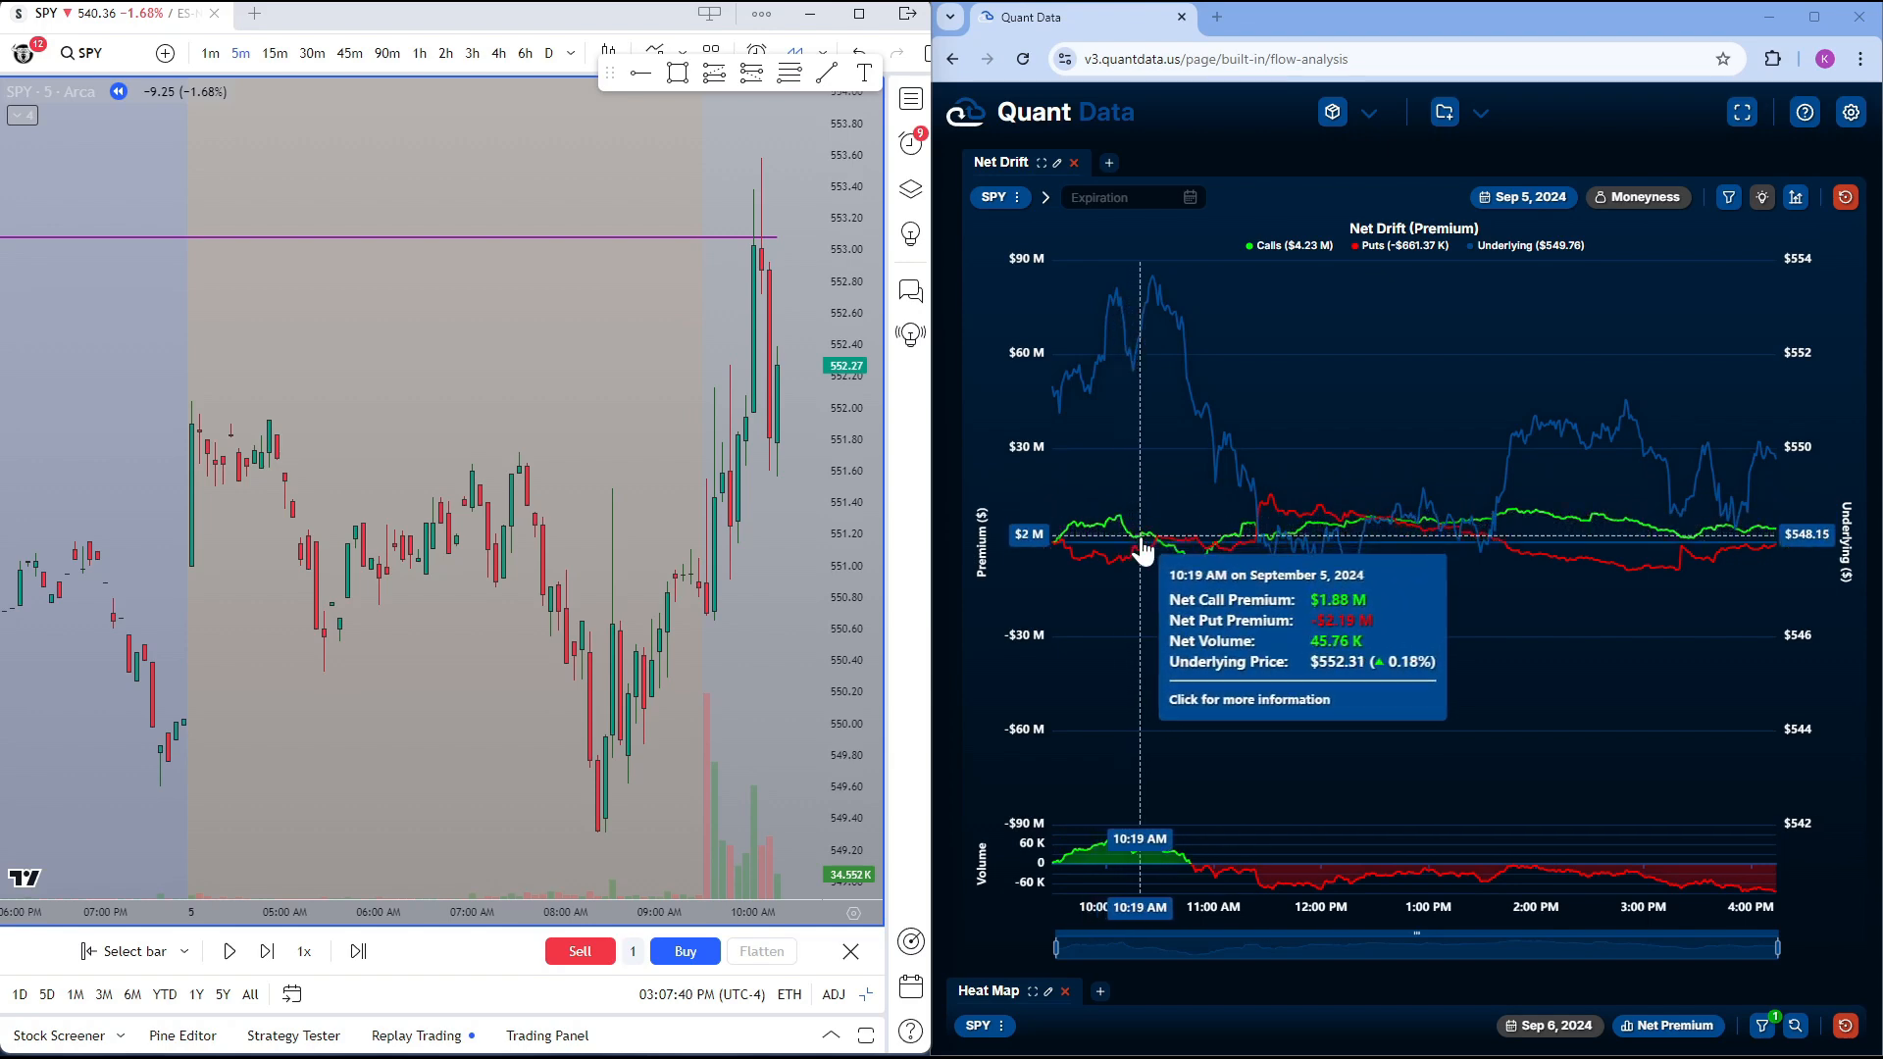
mouse_move(1116, 543)
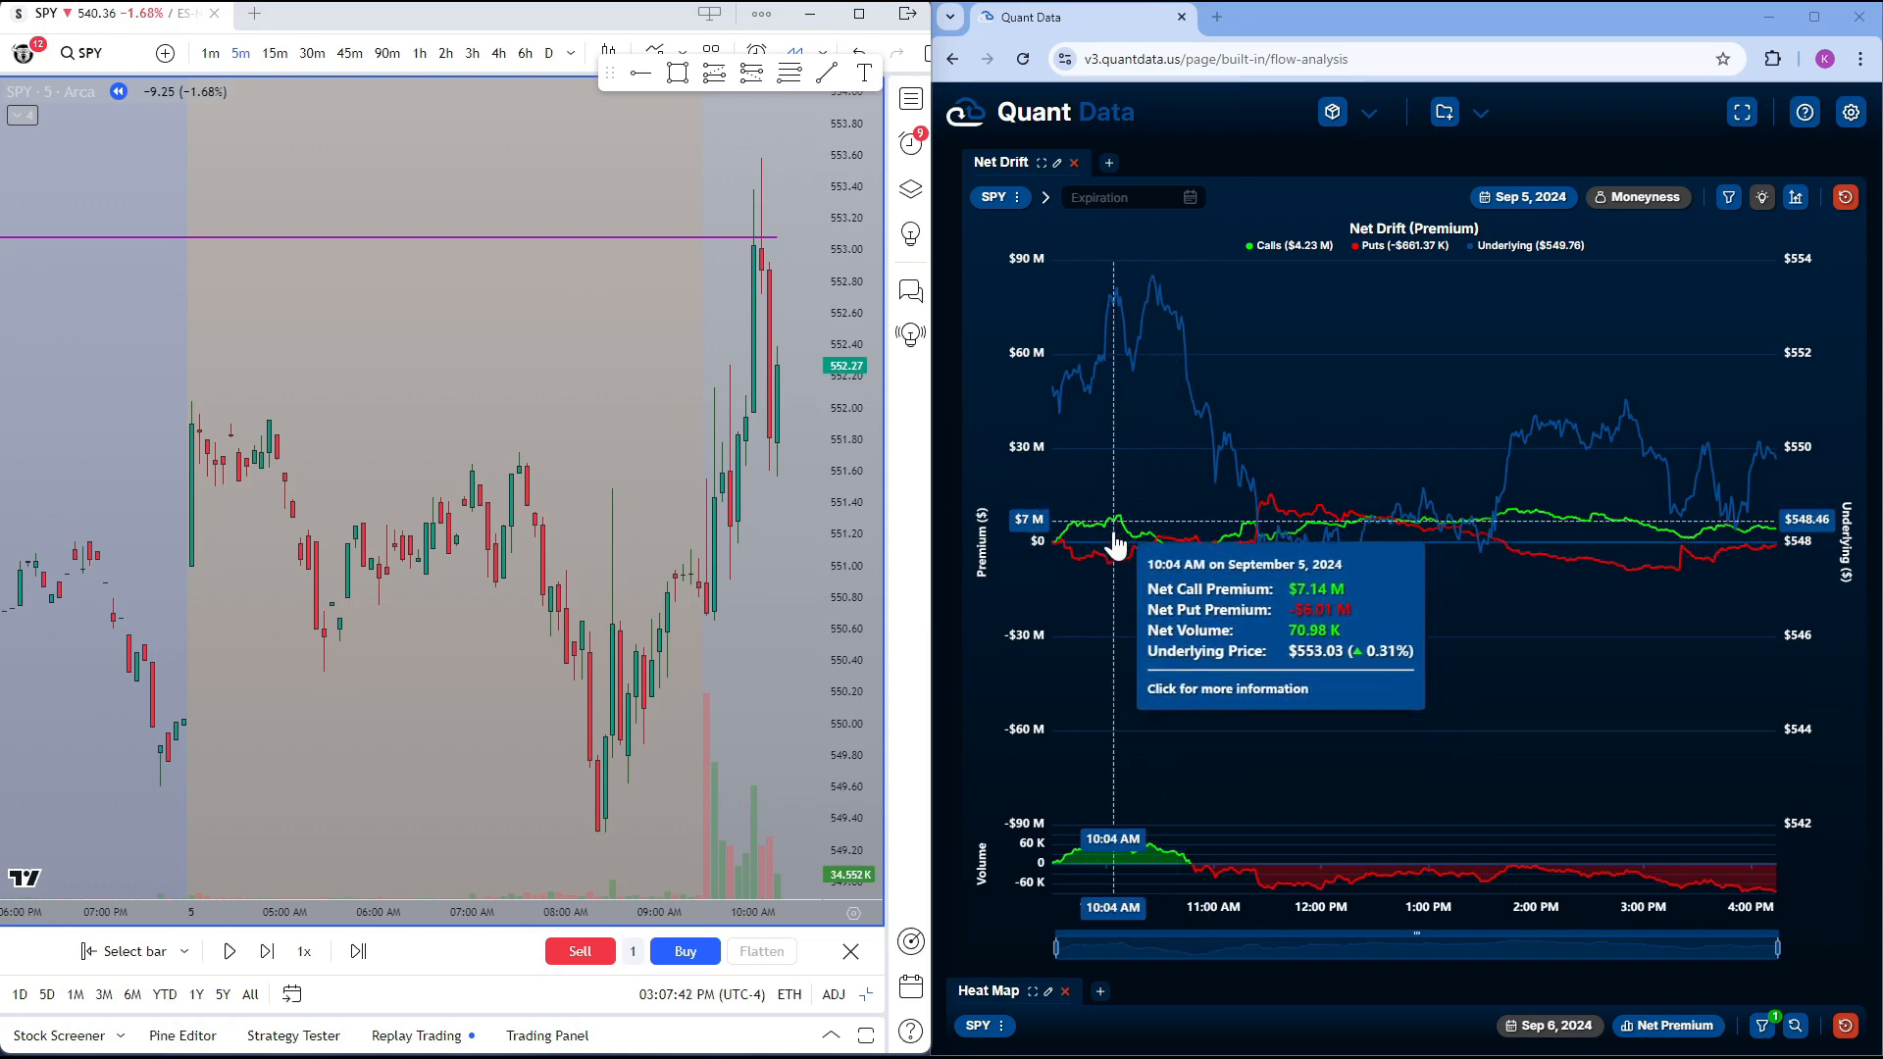
mouse_move(1165, 547)
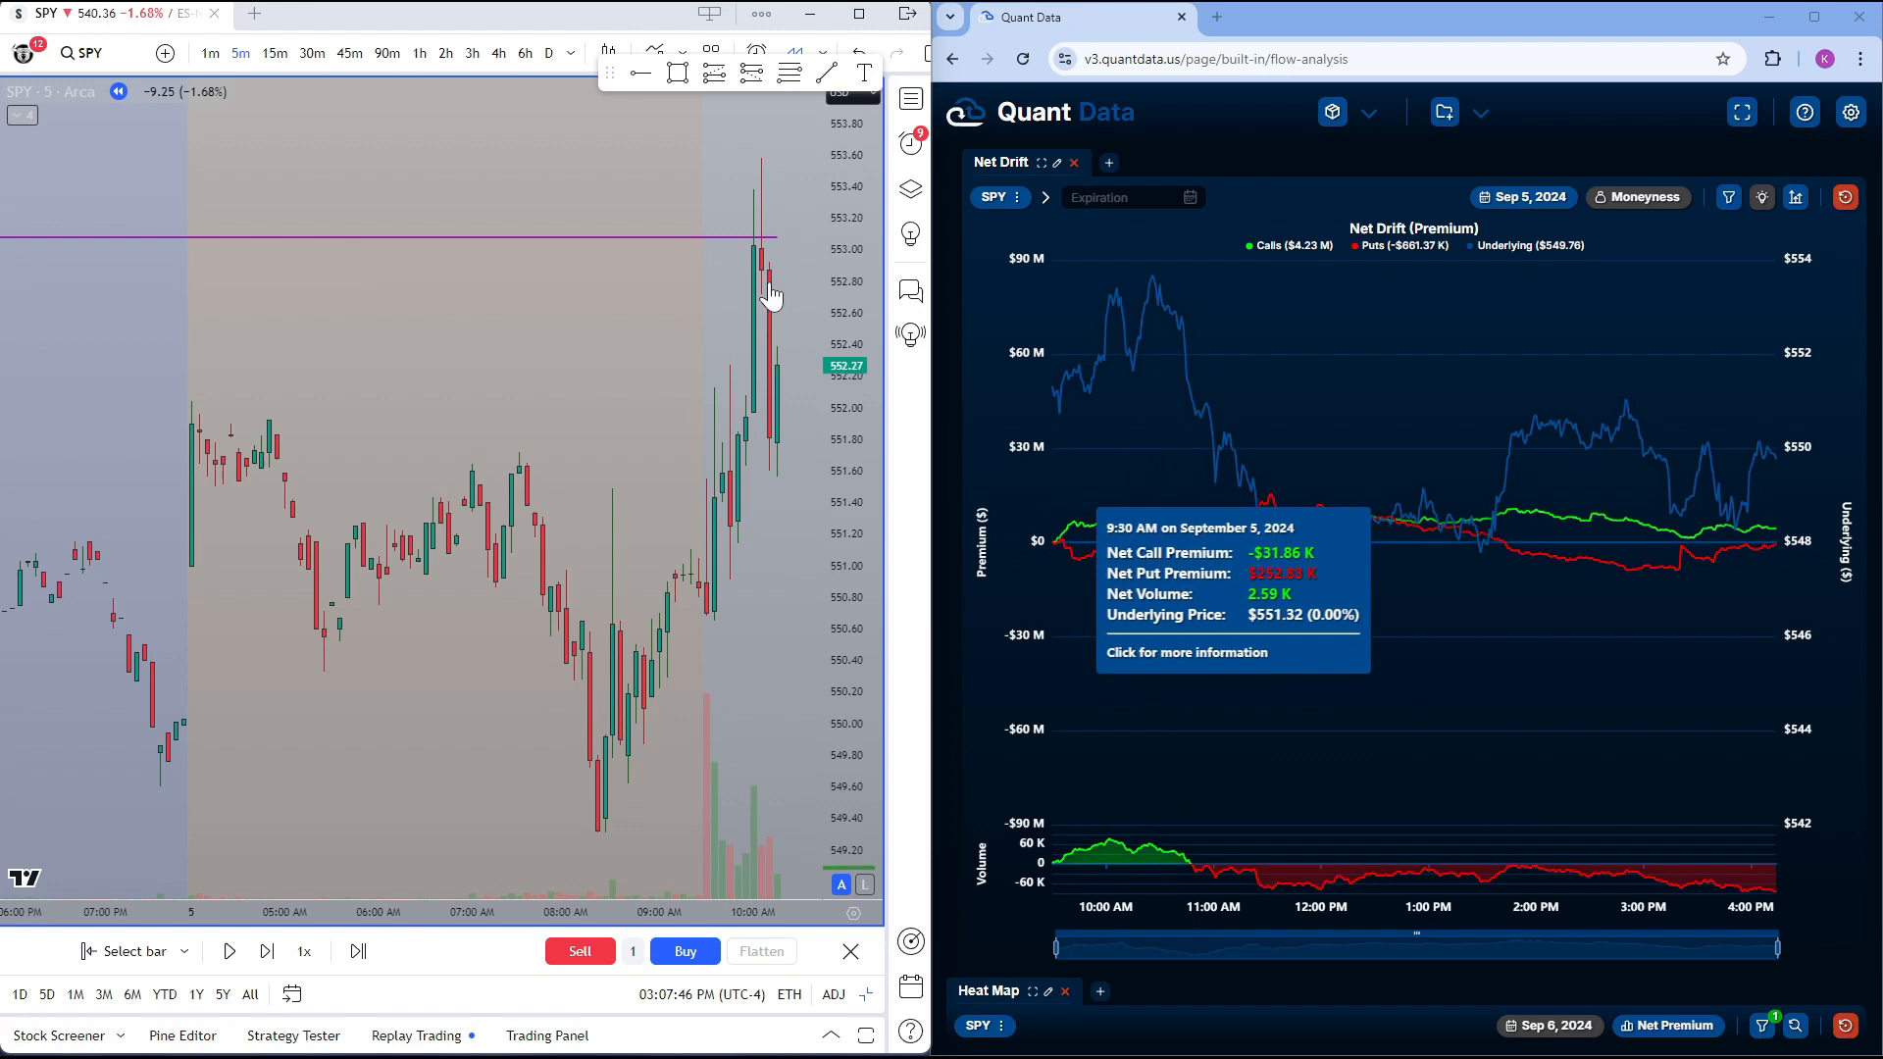
mouse_move(227, 949)
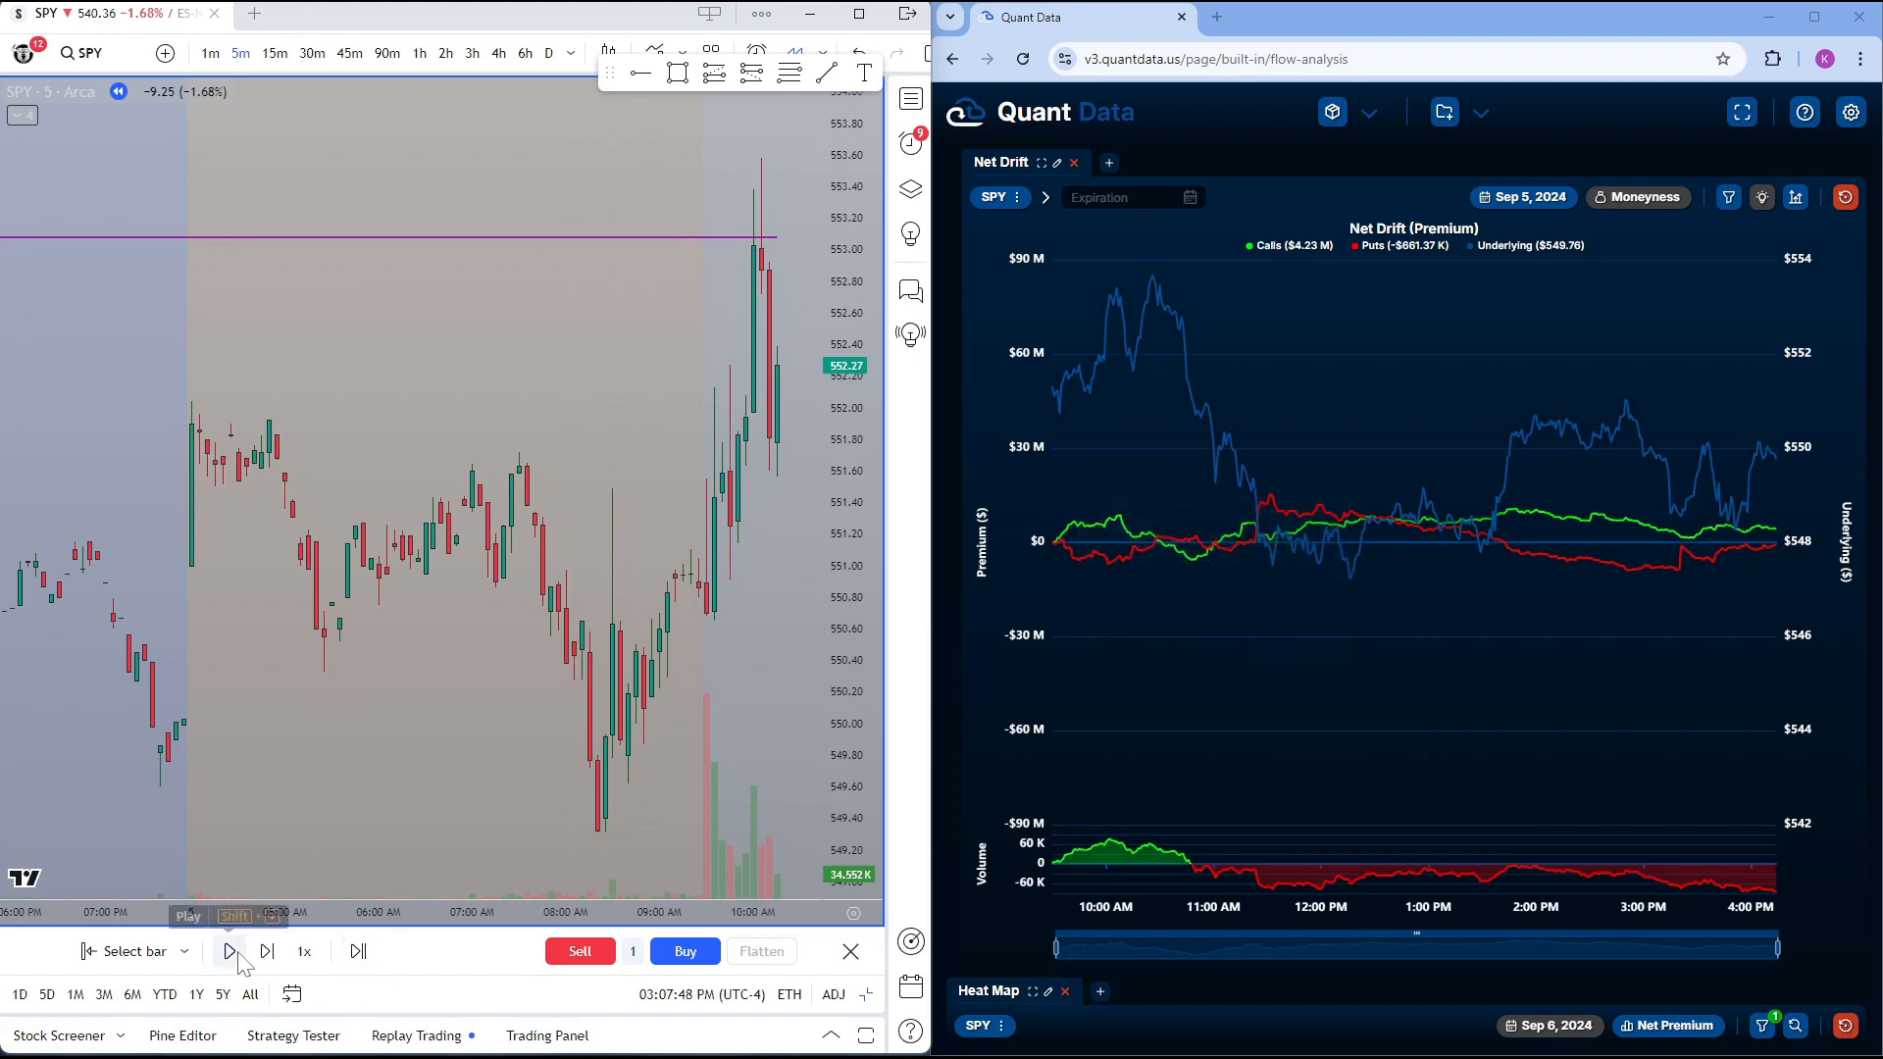
click(228, 950)
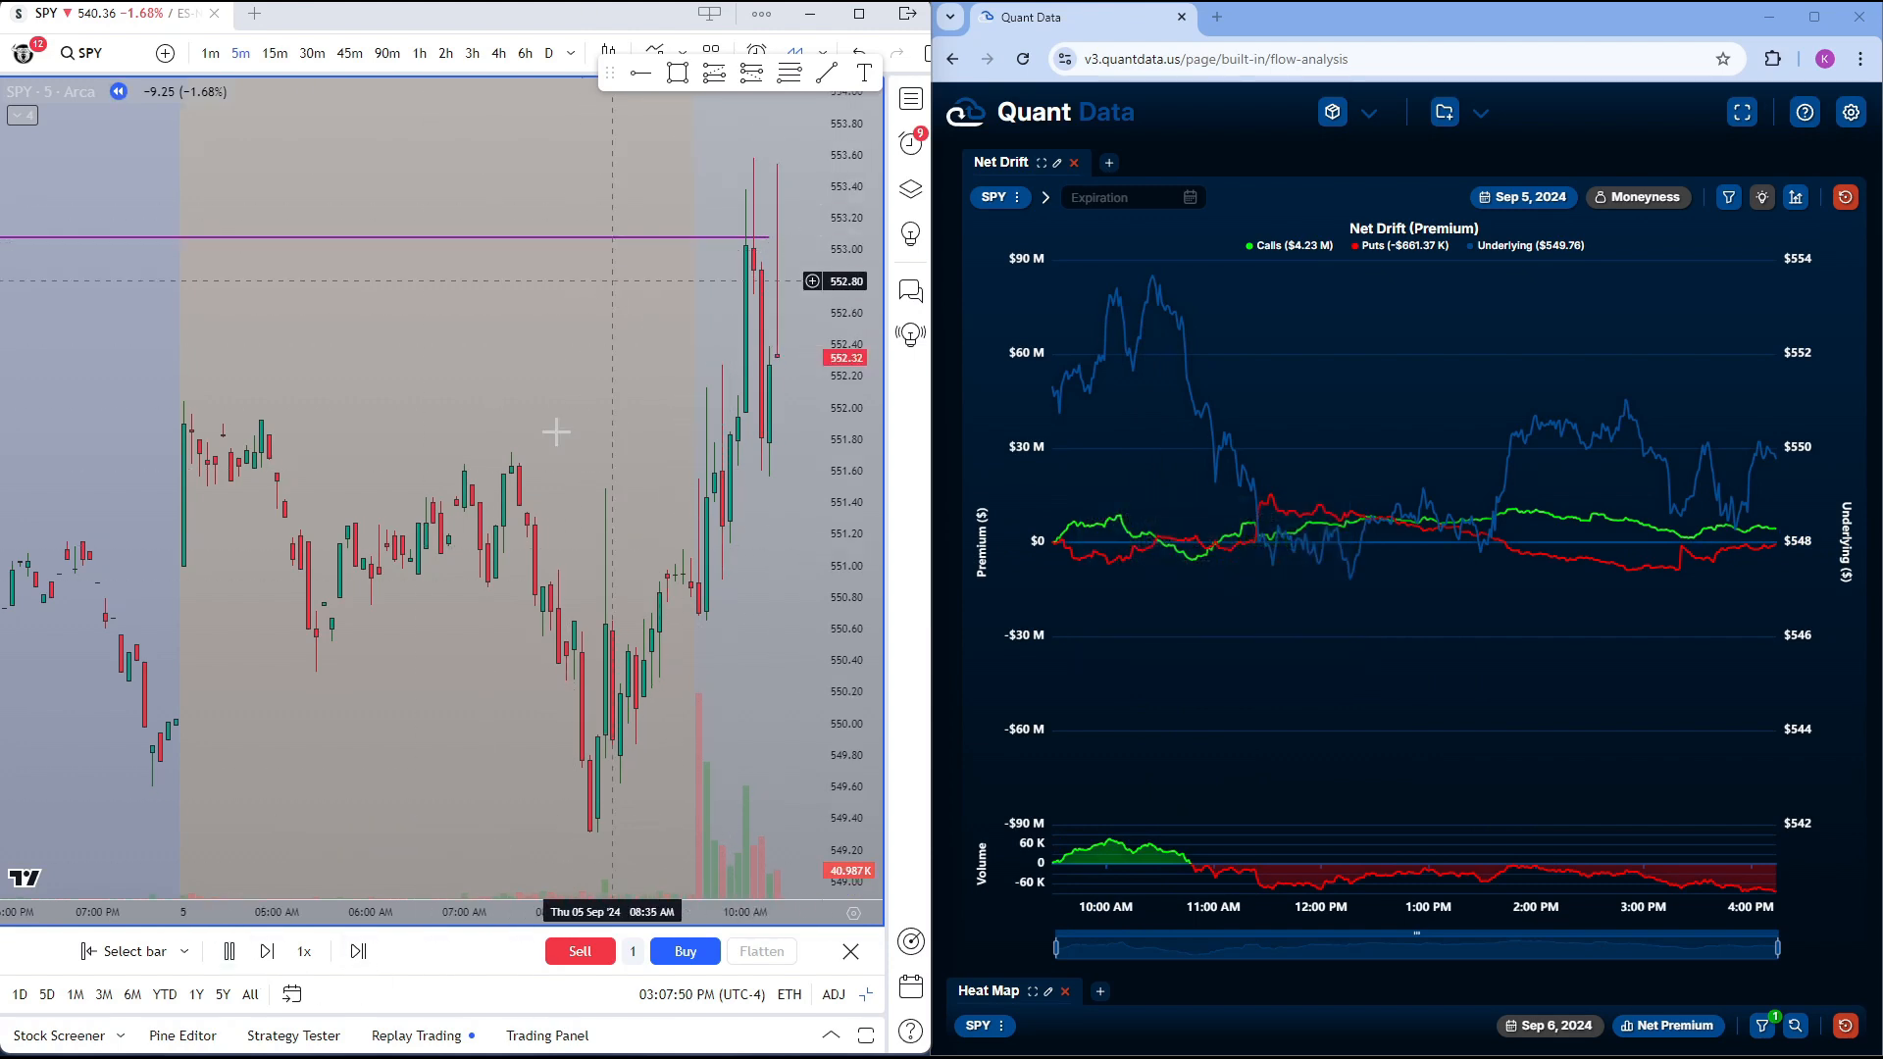
mouse_move(1141, 373)
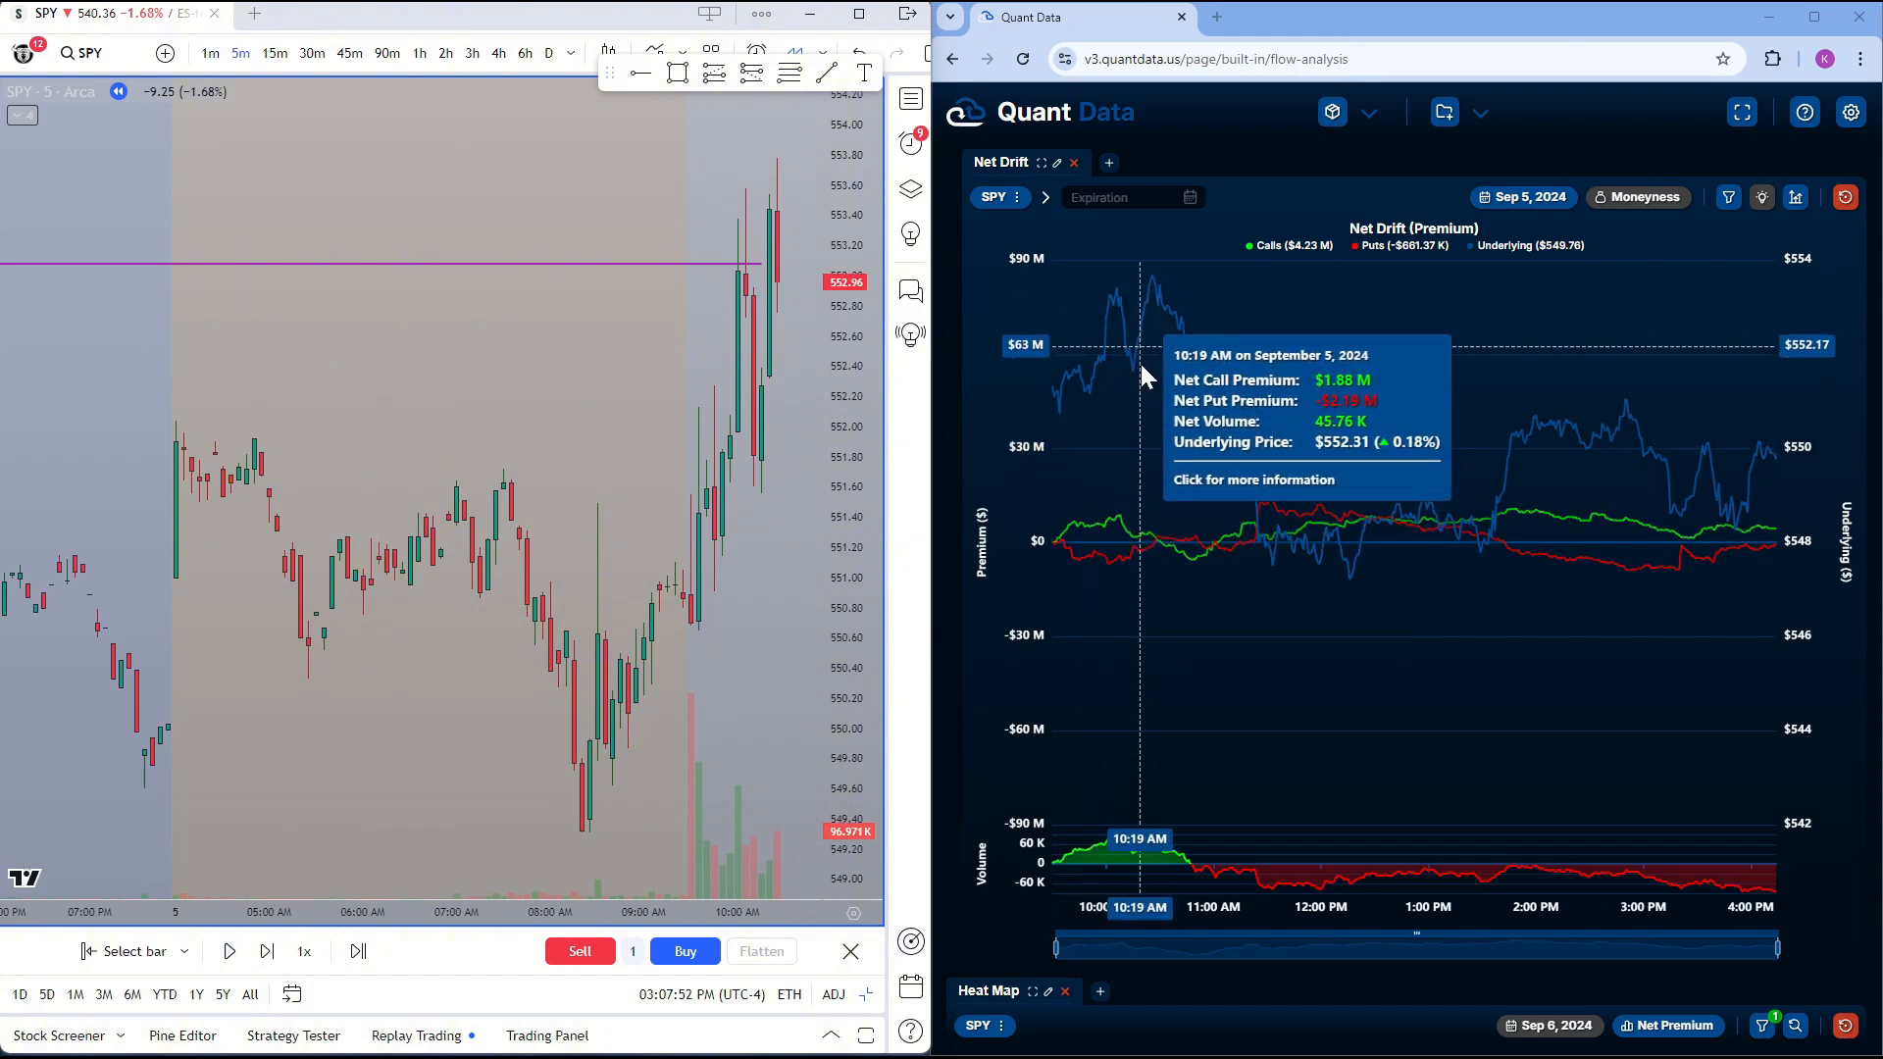
mouse_move(1163, 554)
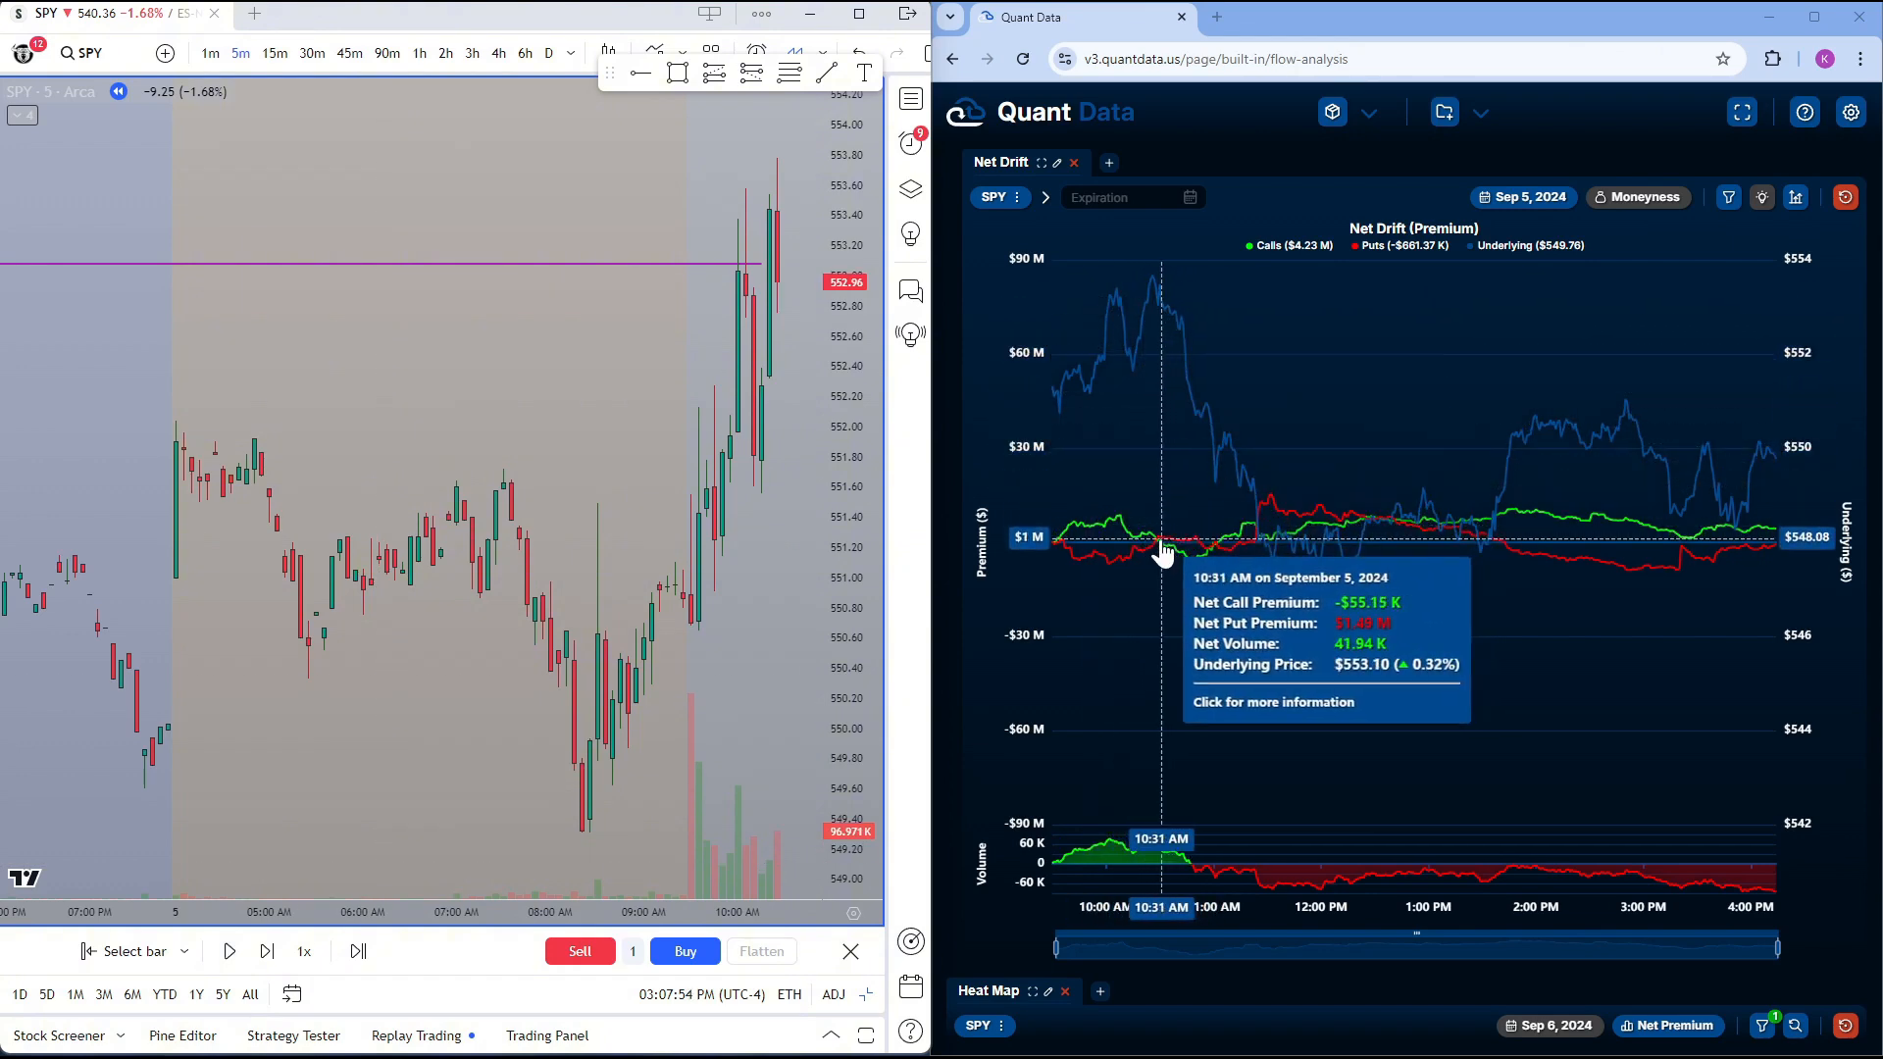
mouse_move(1136, 295)
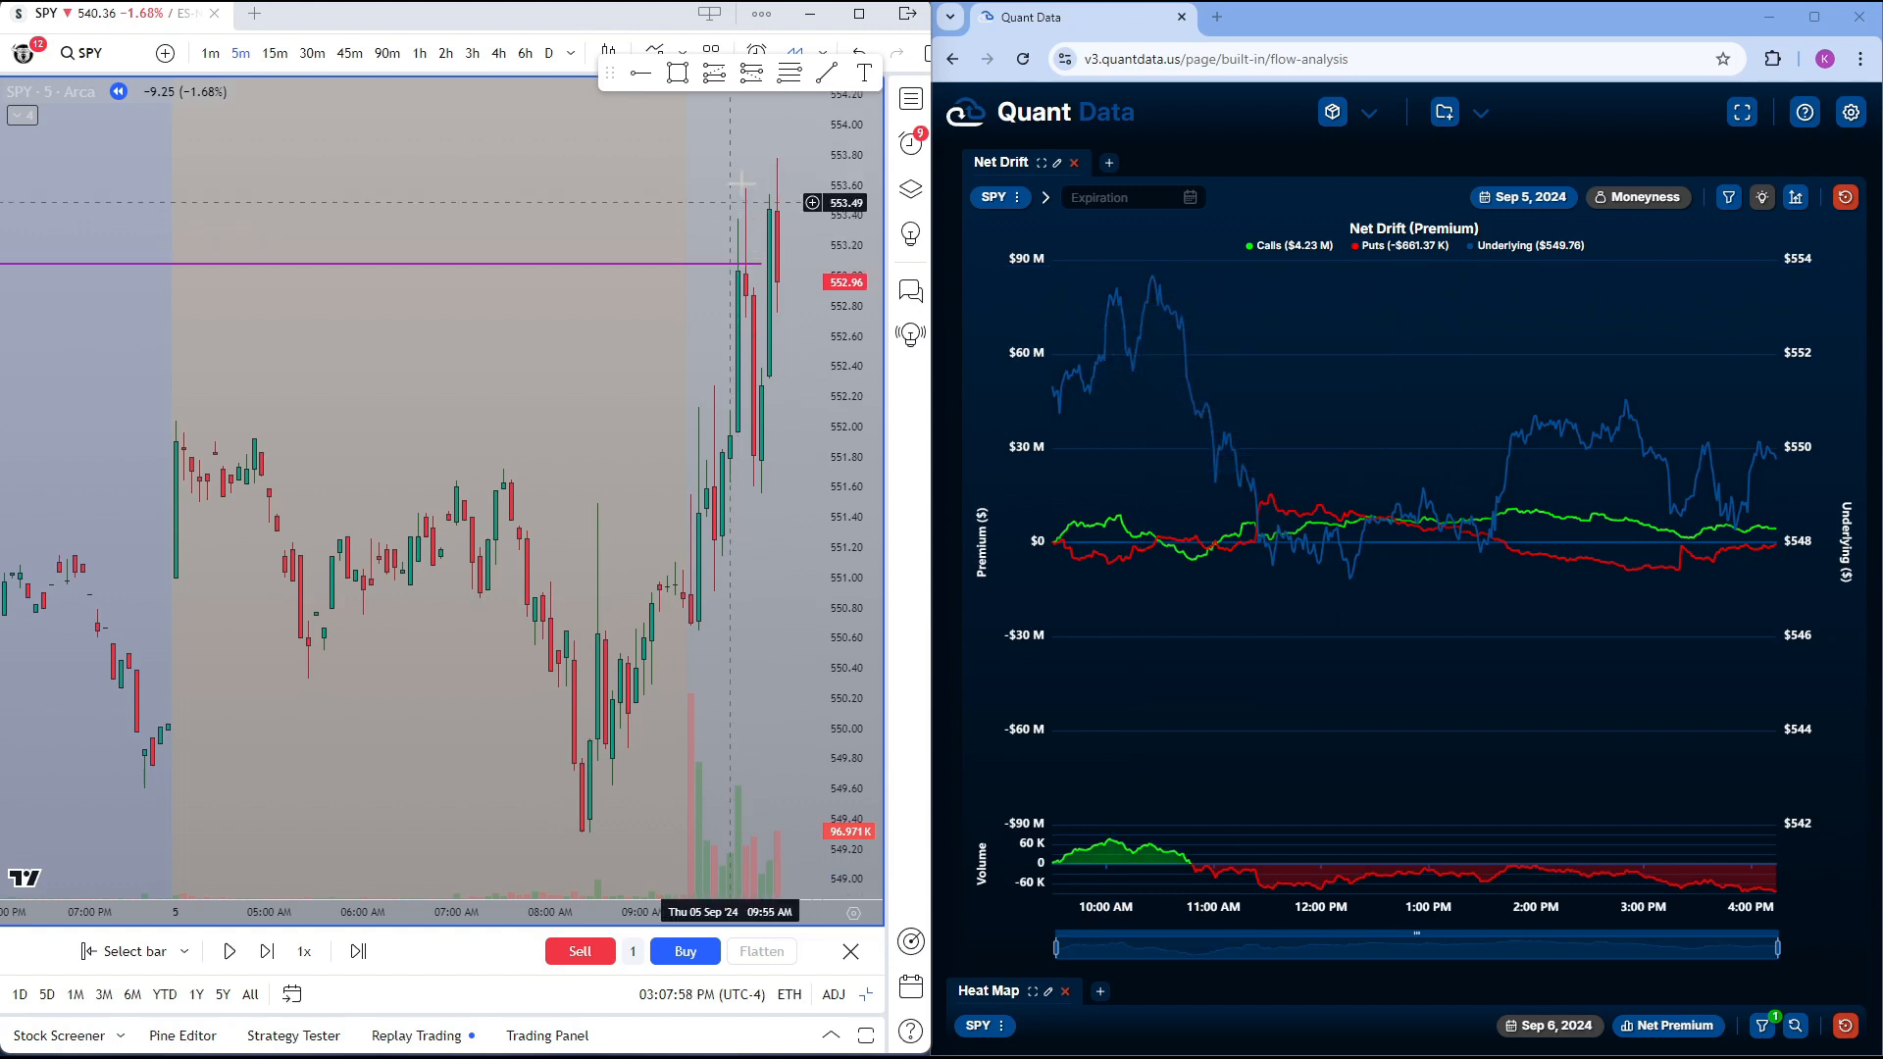
mouse_move(604, 401)
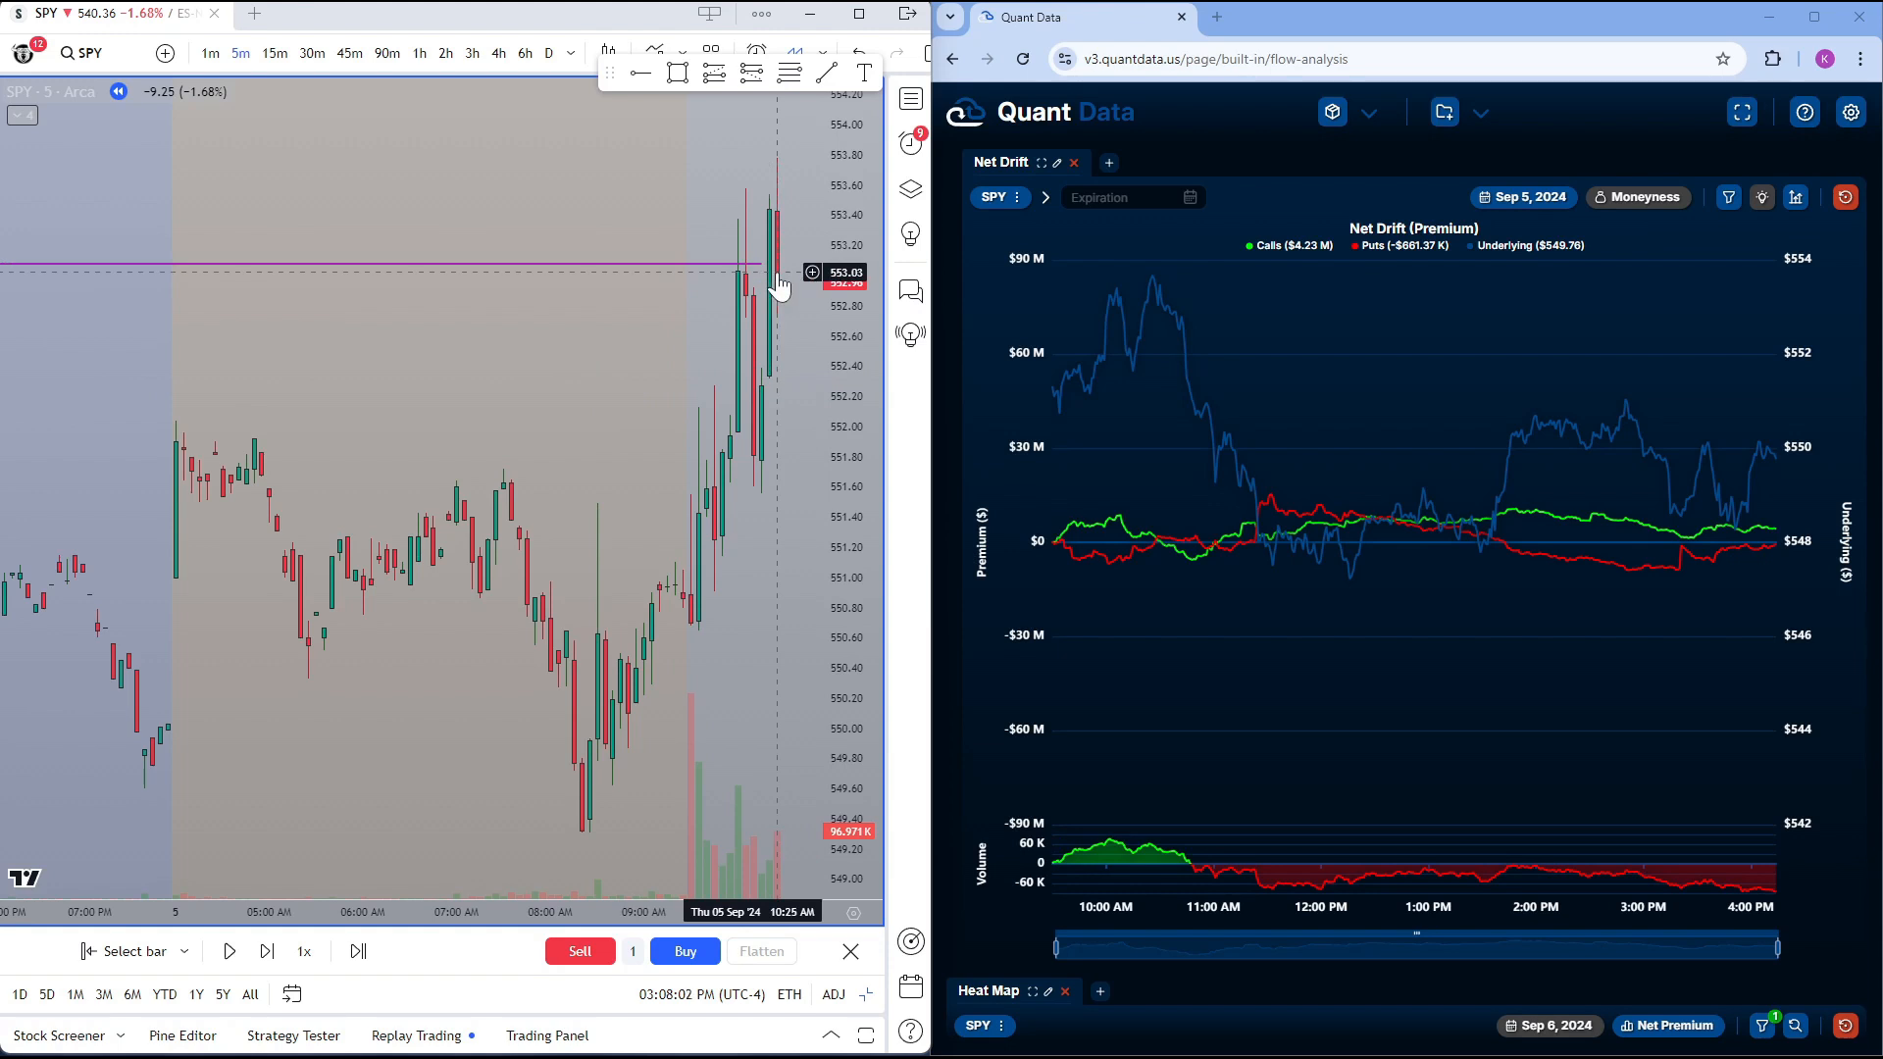
mouse_move(1155, 467)
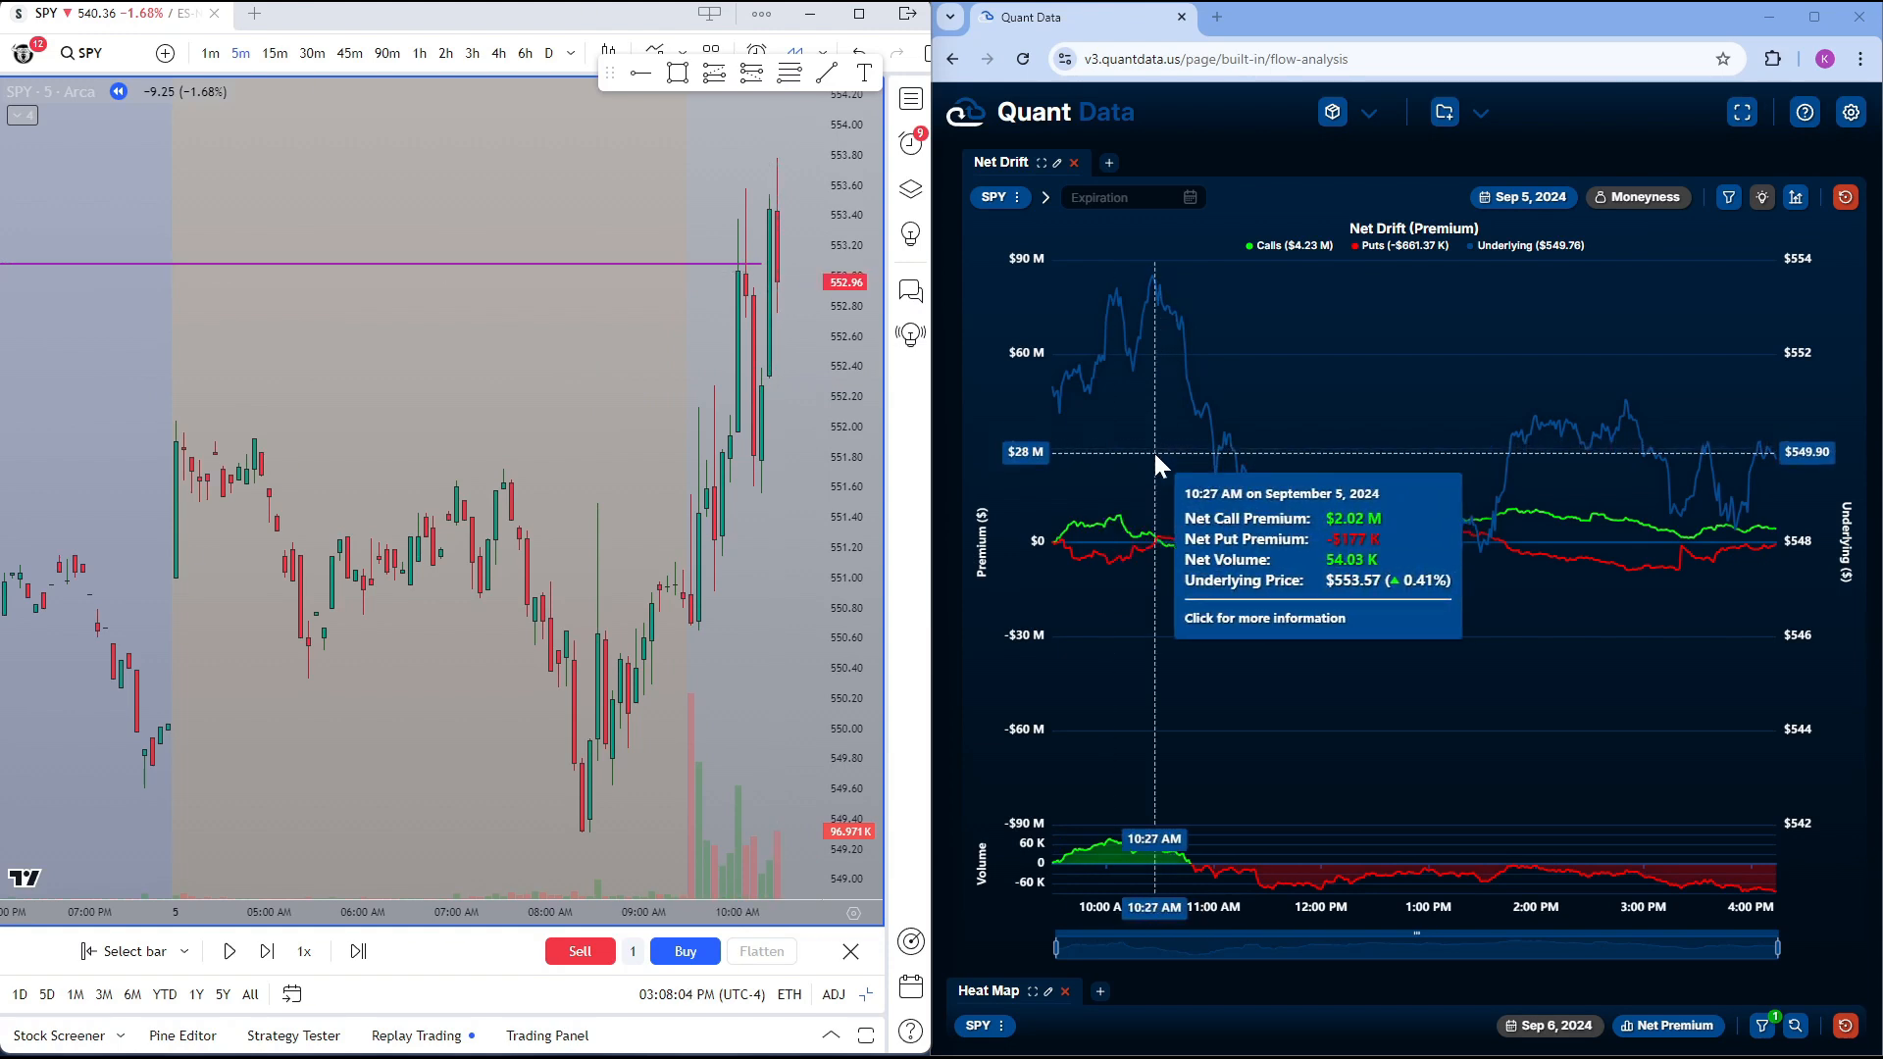
mouse_move(1167, 291)
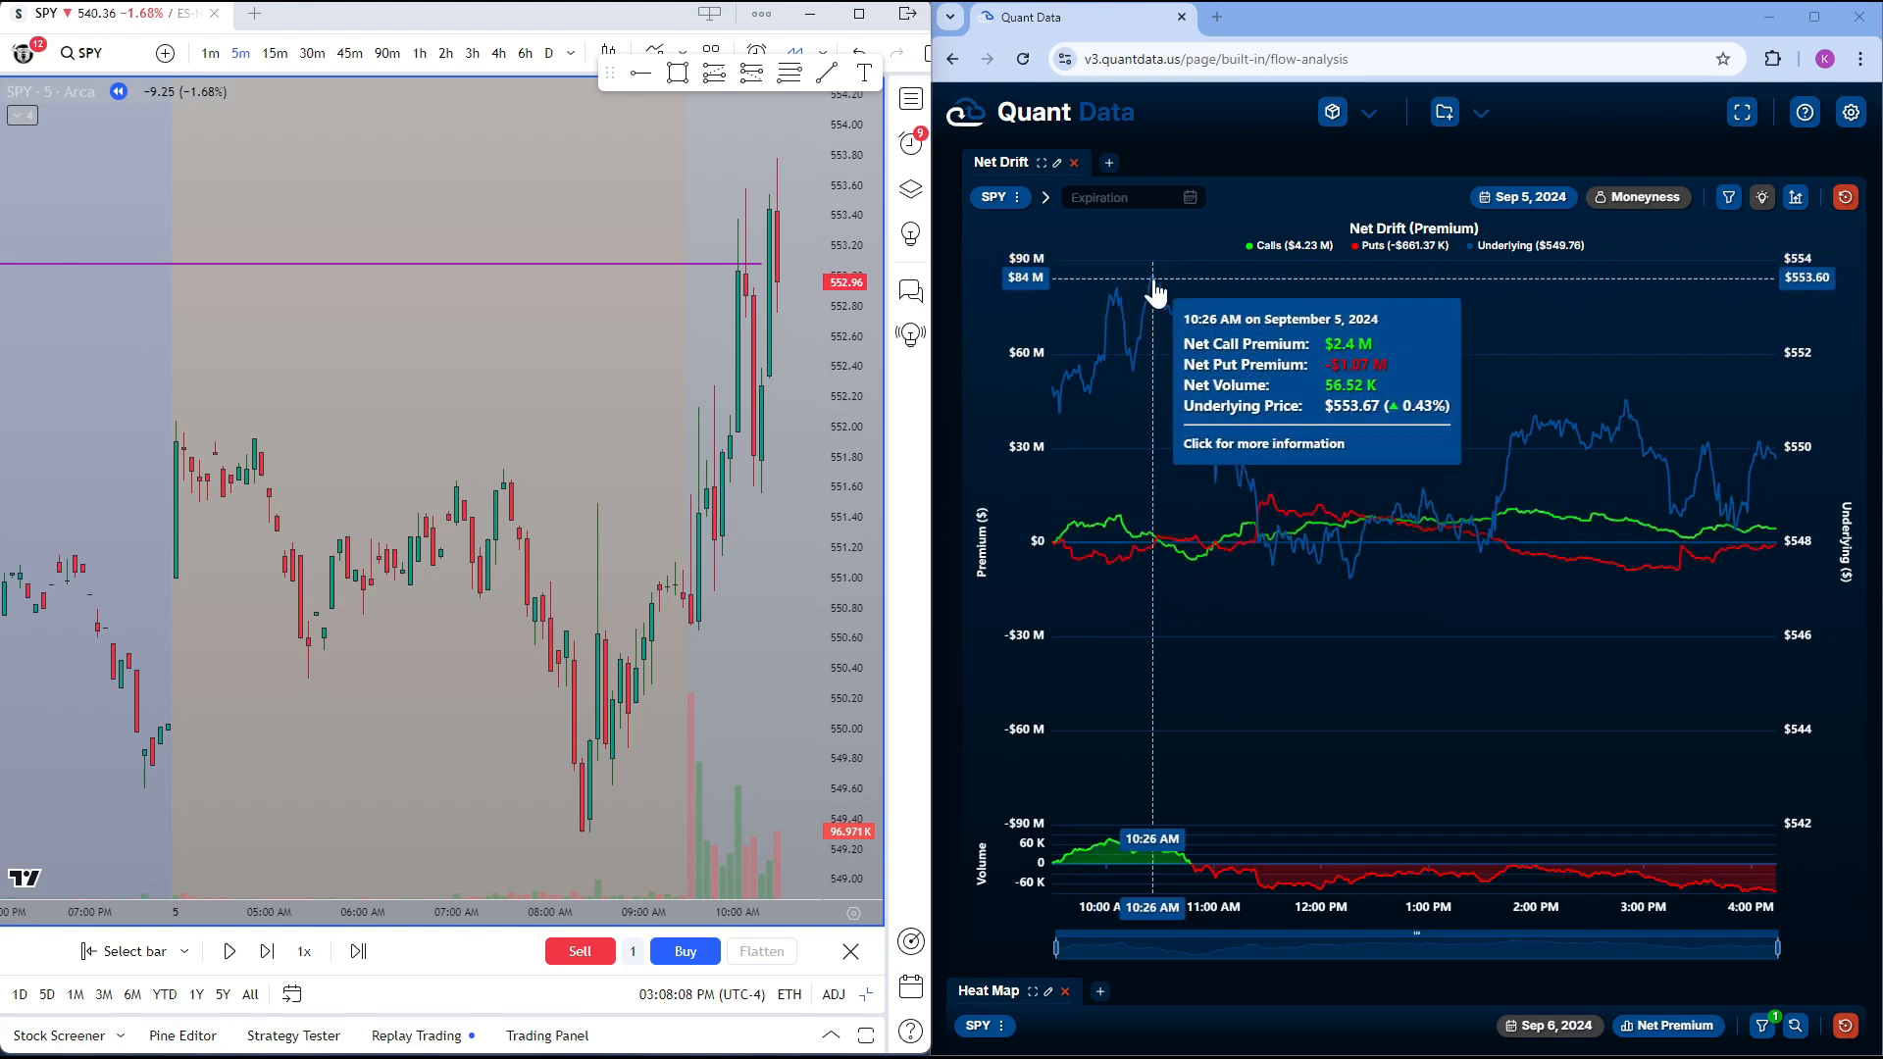
mouse_move(1549, 468)
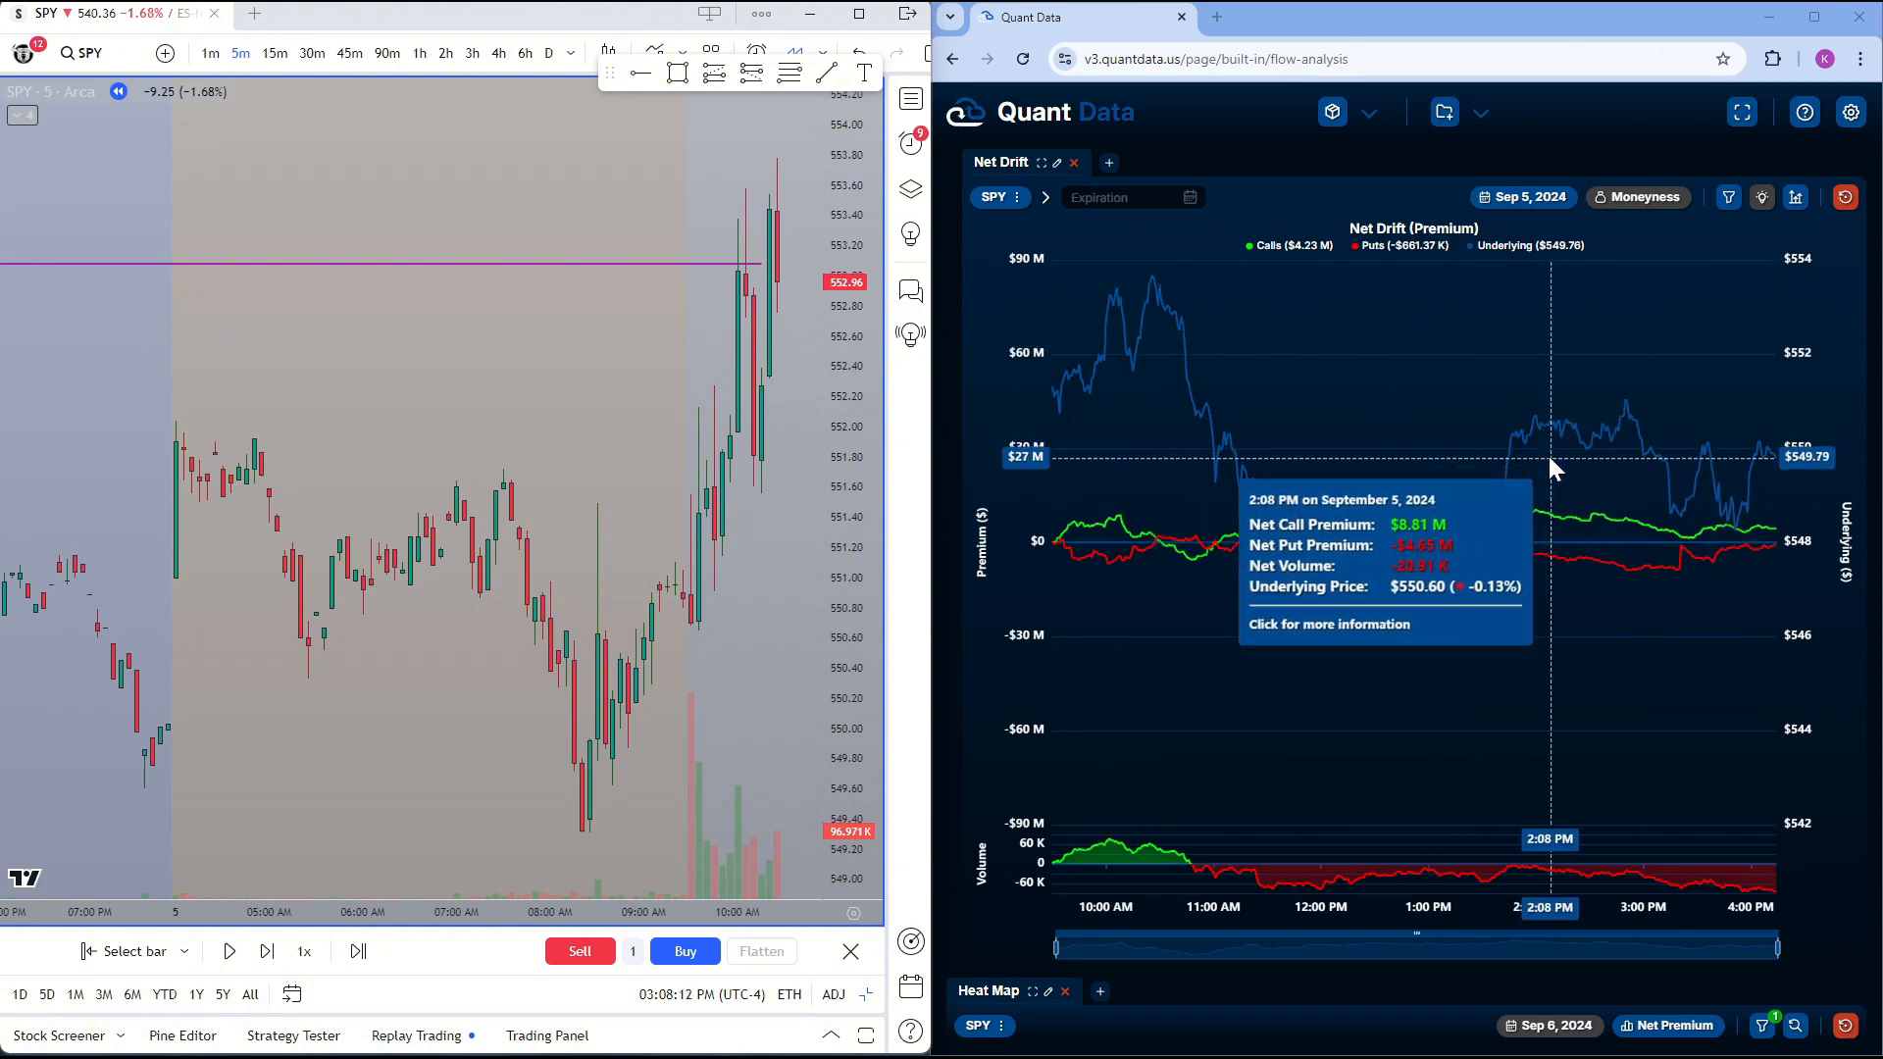
mouse_move(1147, 302)
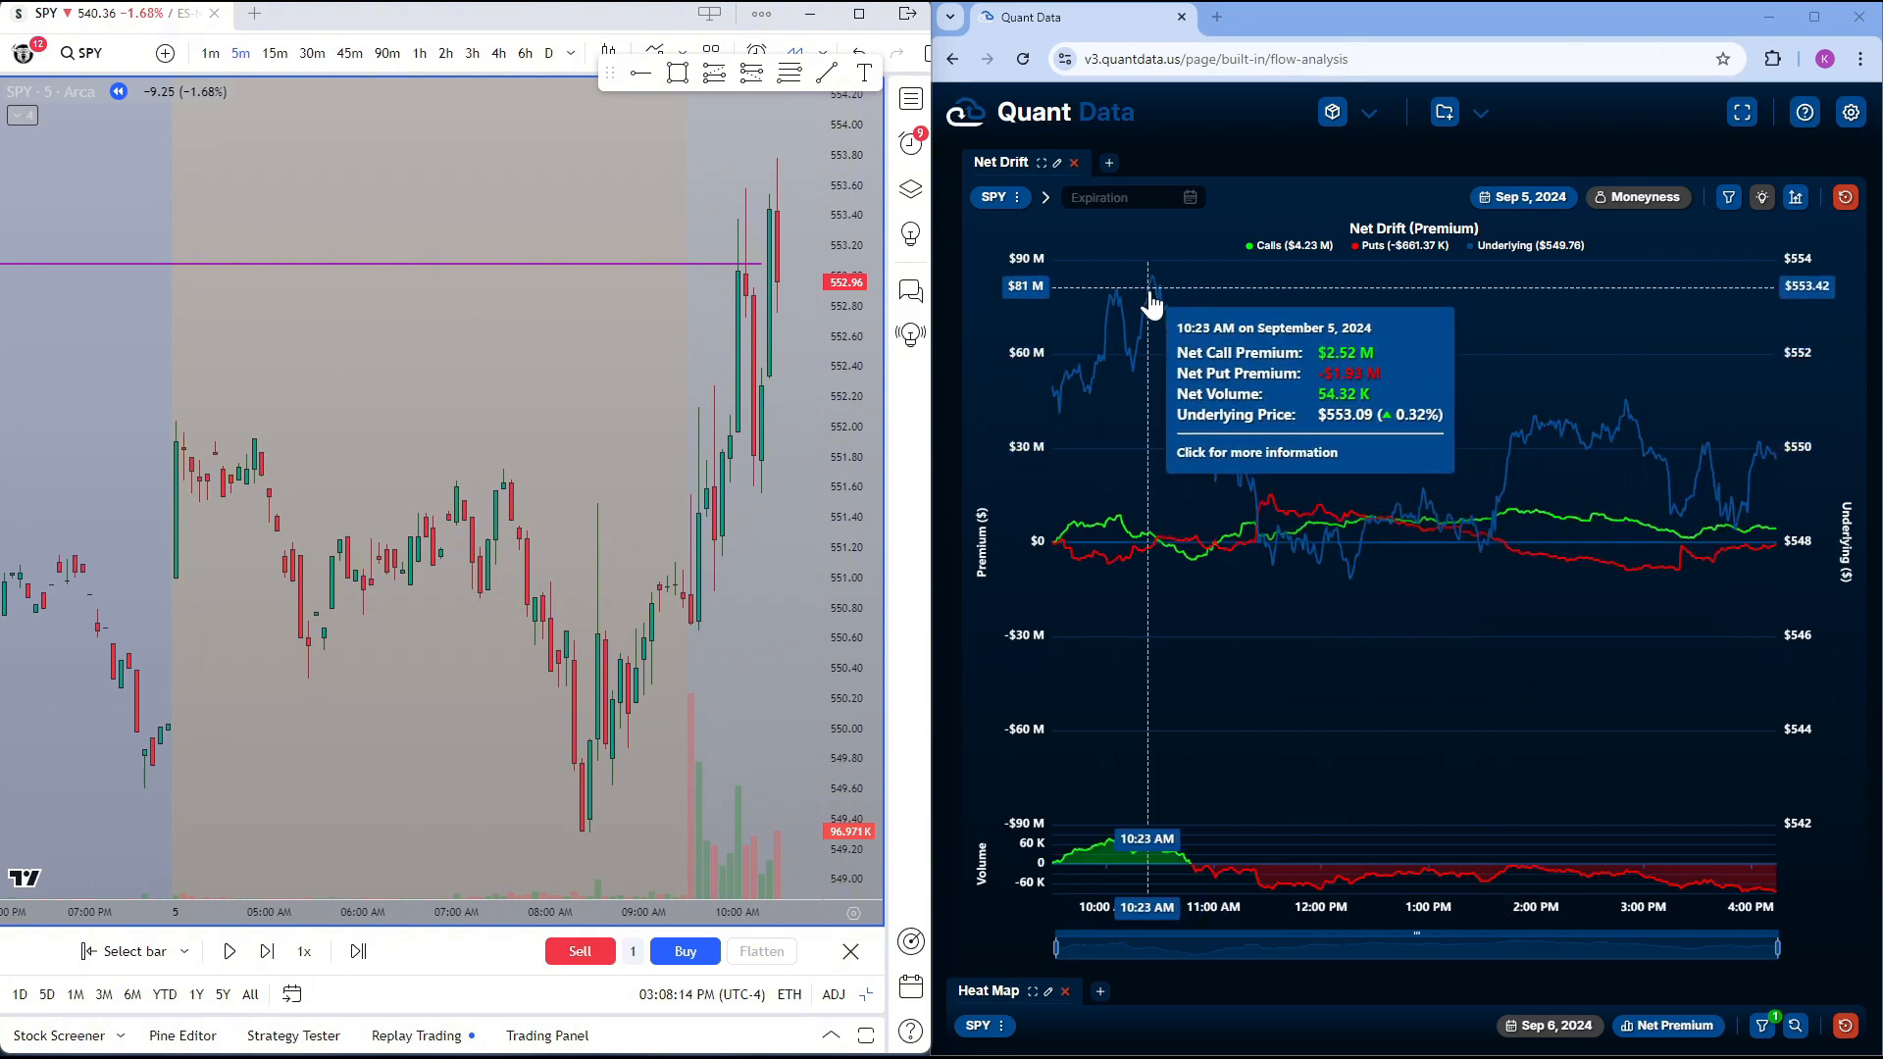
mouse_move(1158, 300)
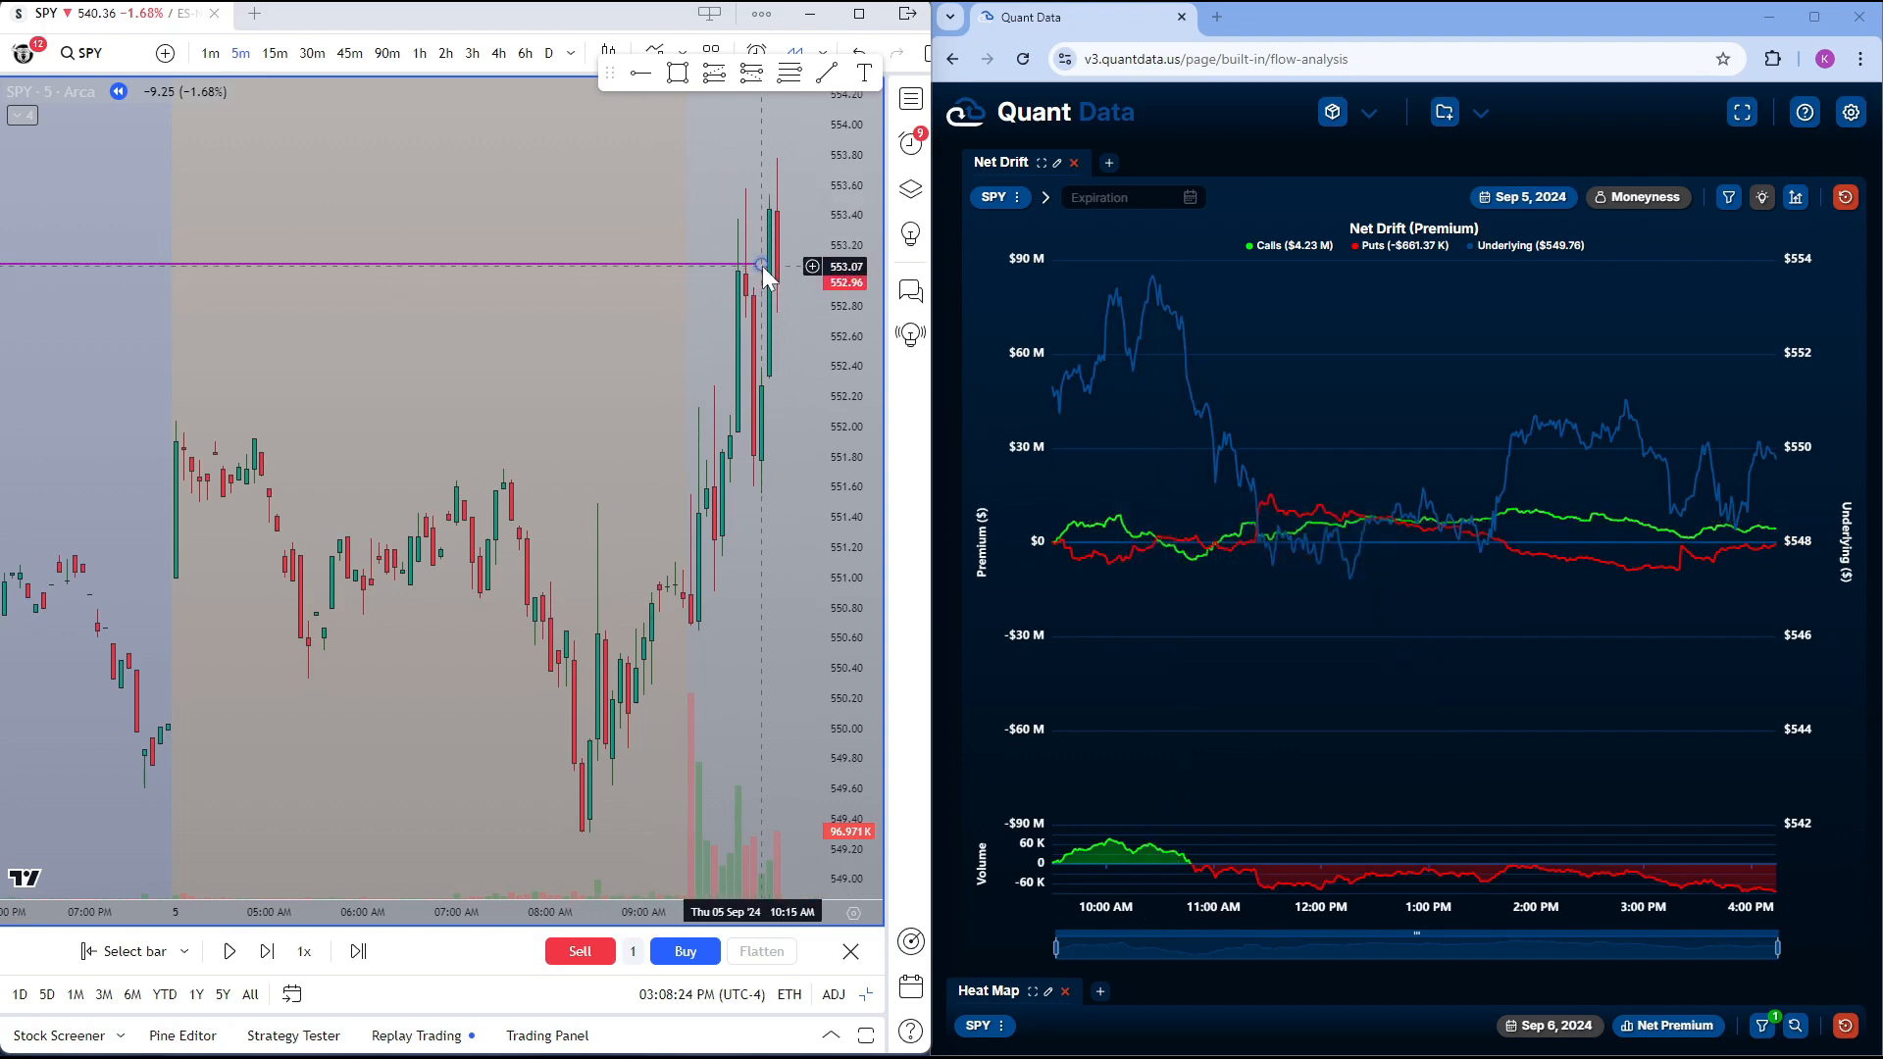
mouse_move(752, 73)
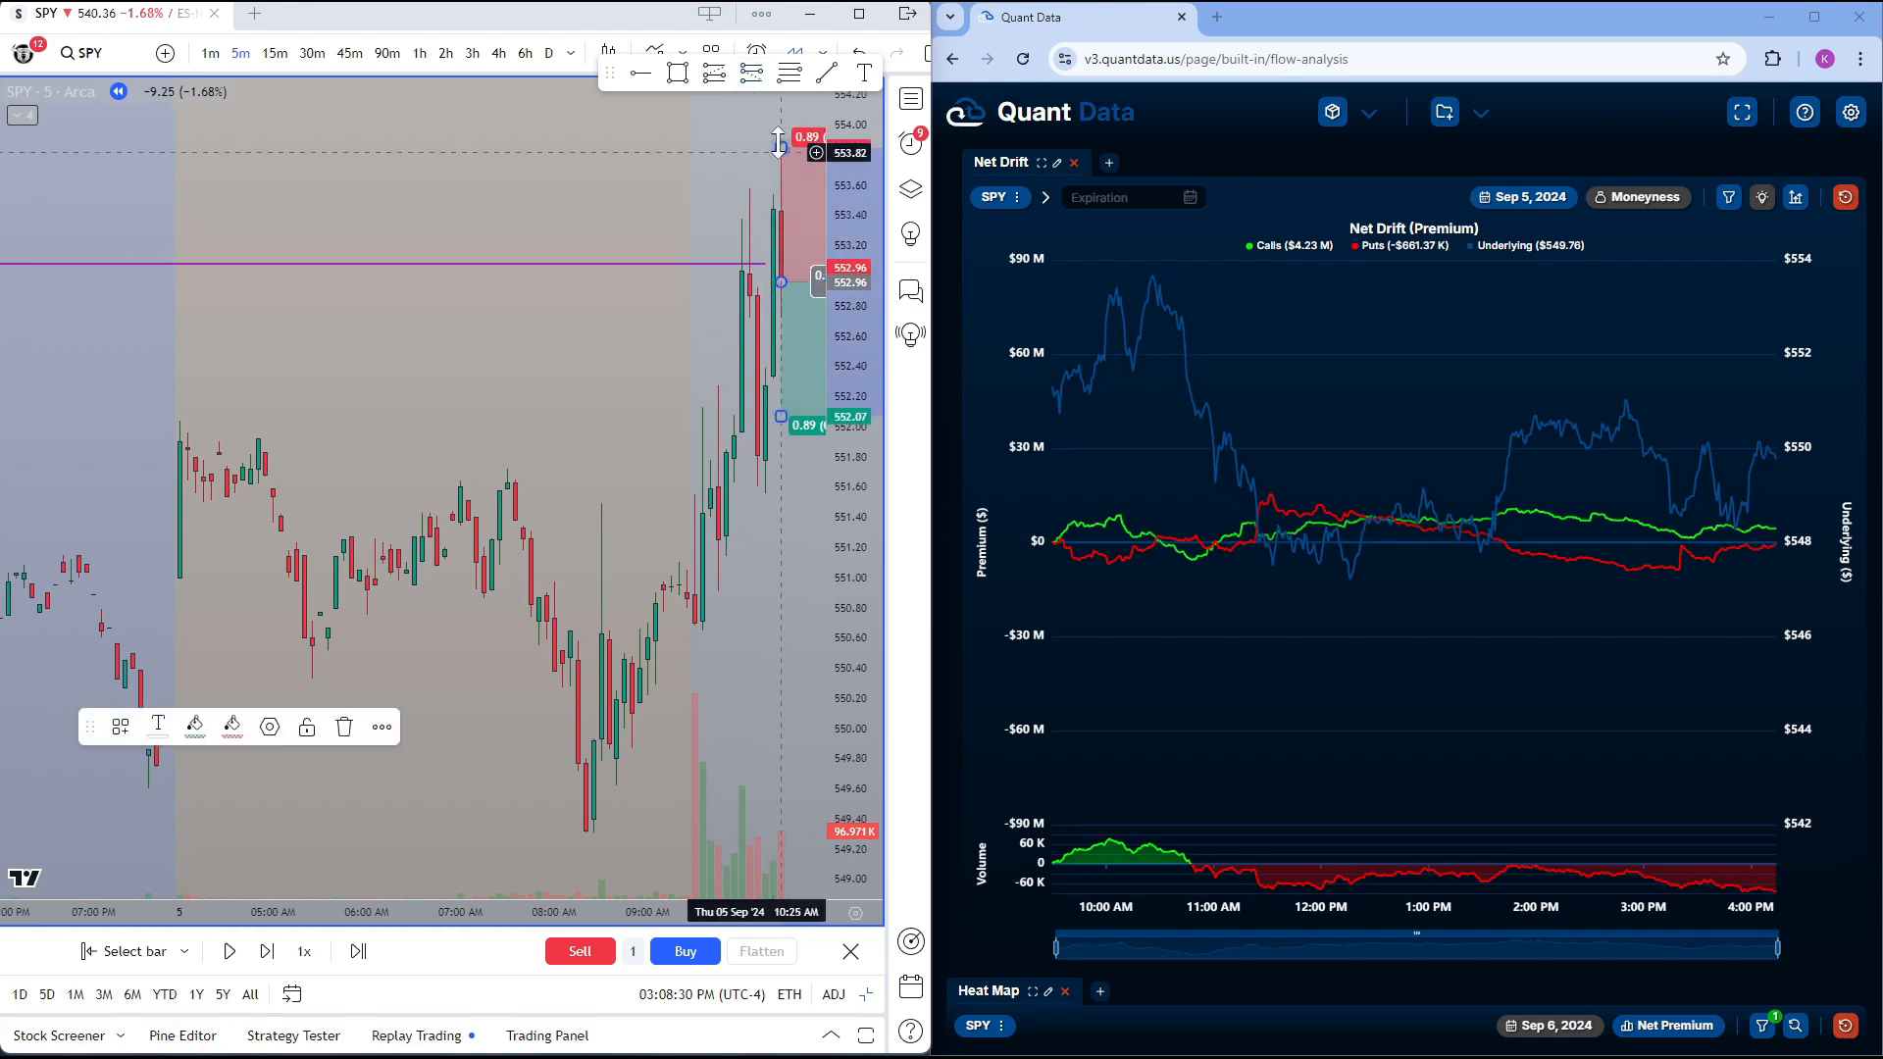
mouse_move(1188, 547)
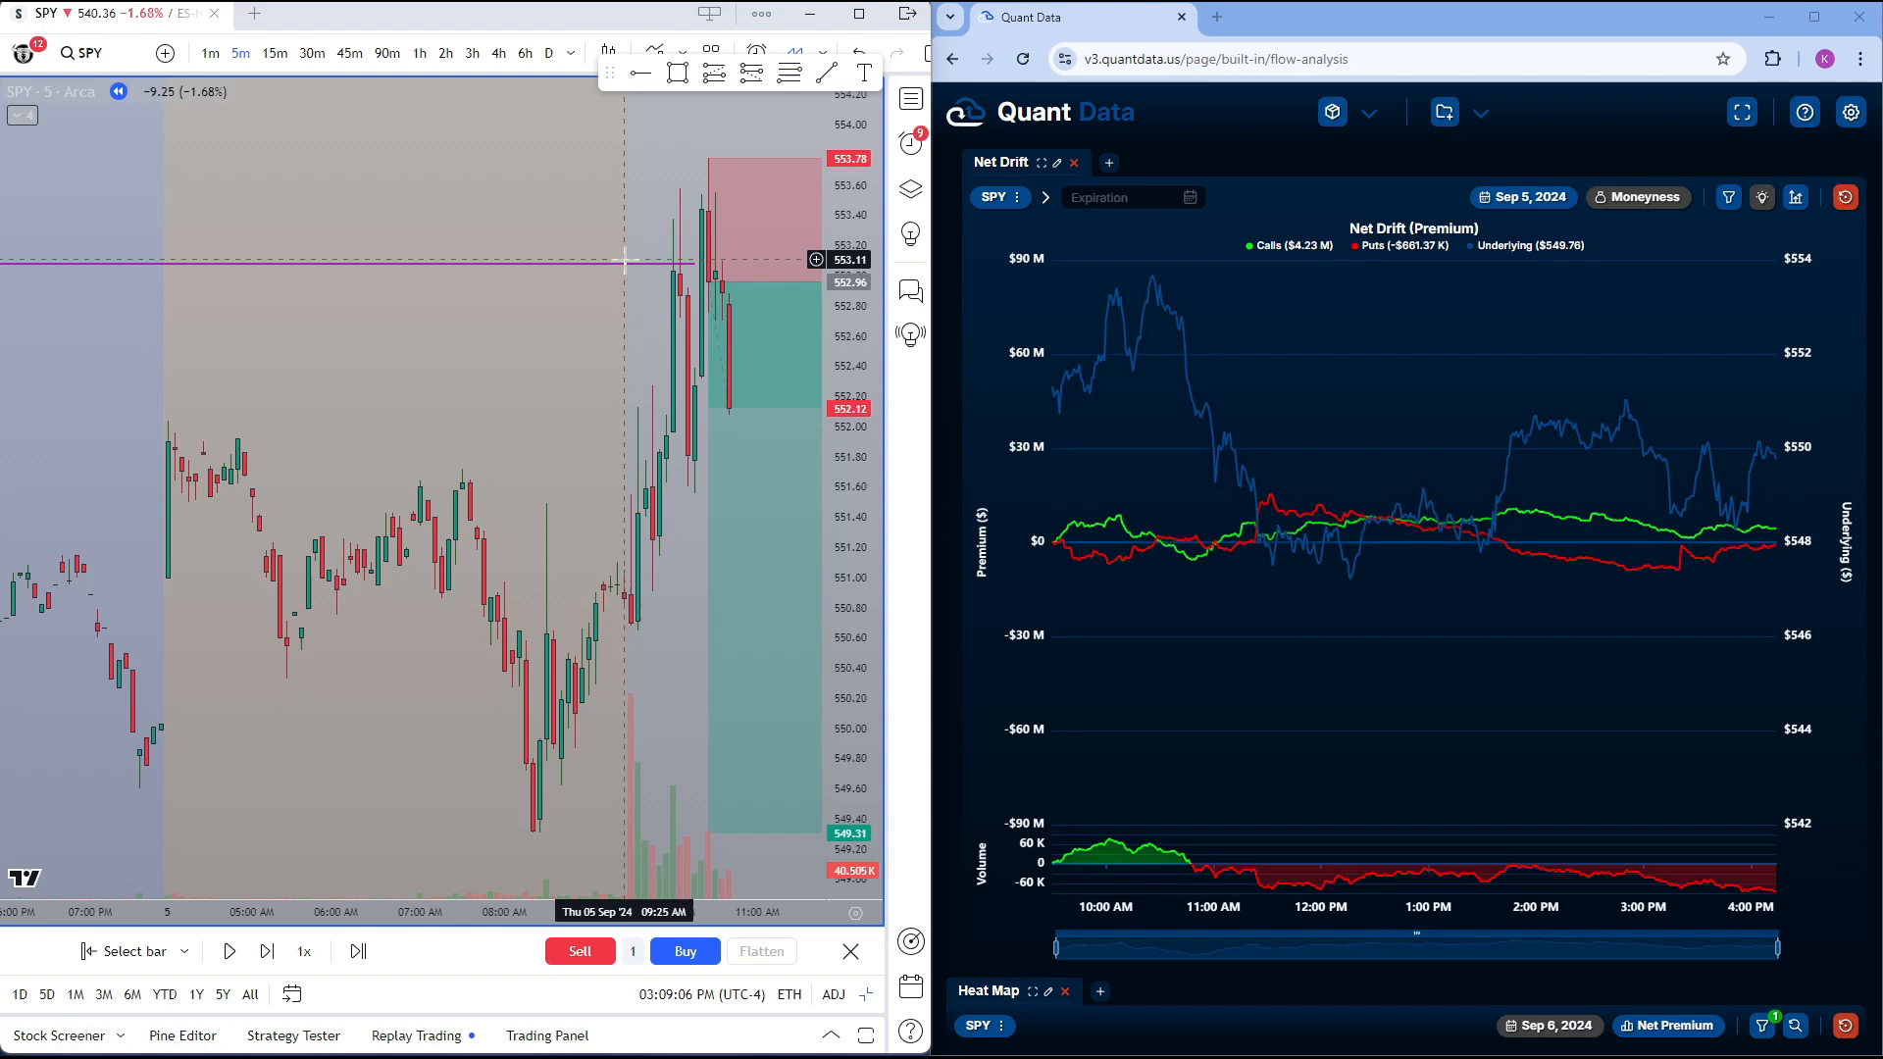
mouse_move(682, 225)
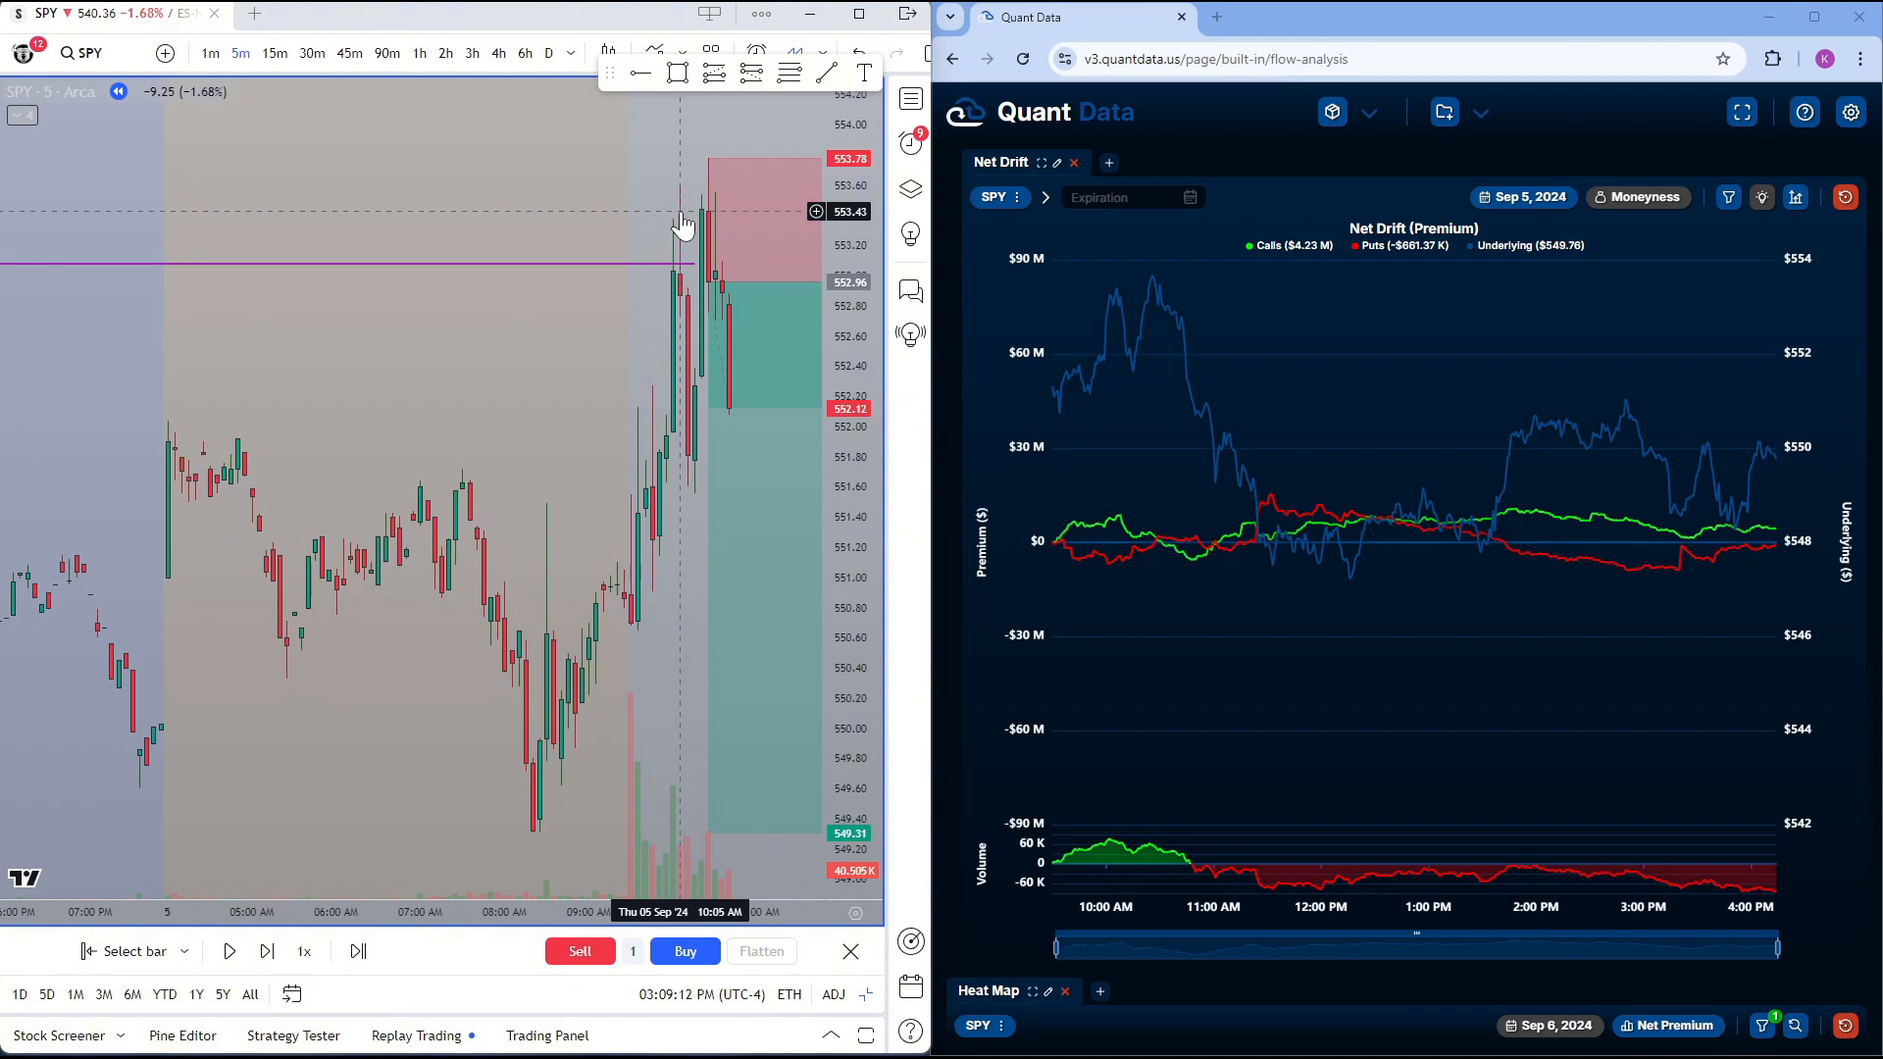
mouse_move(618, 198)
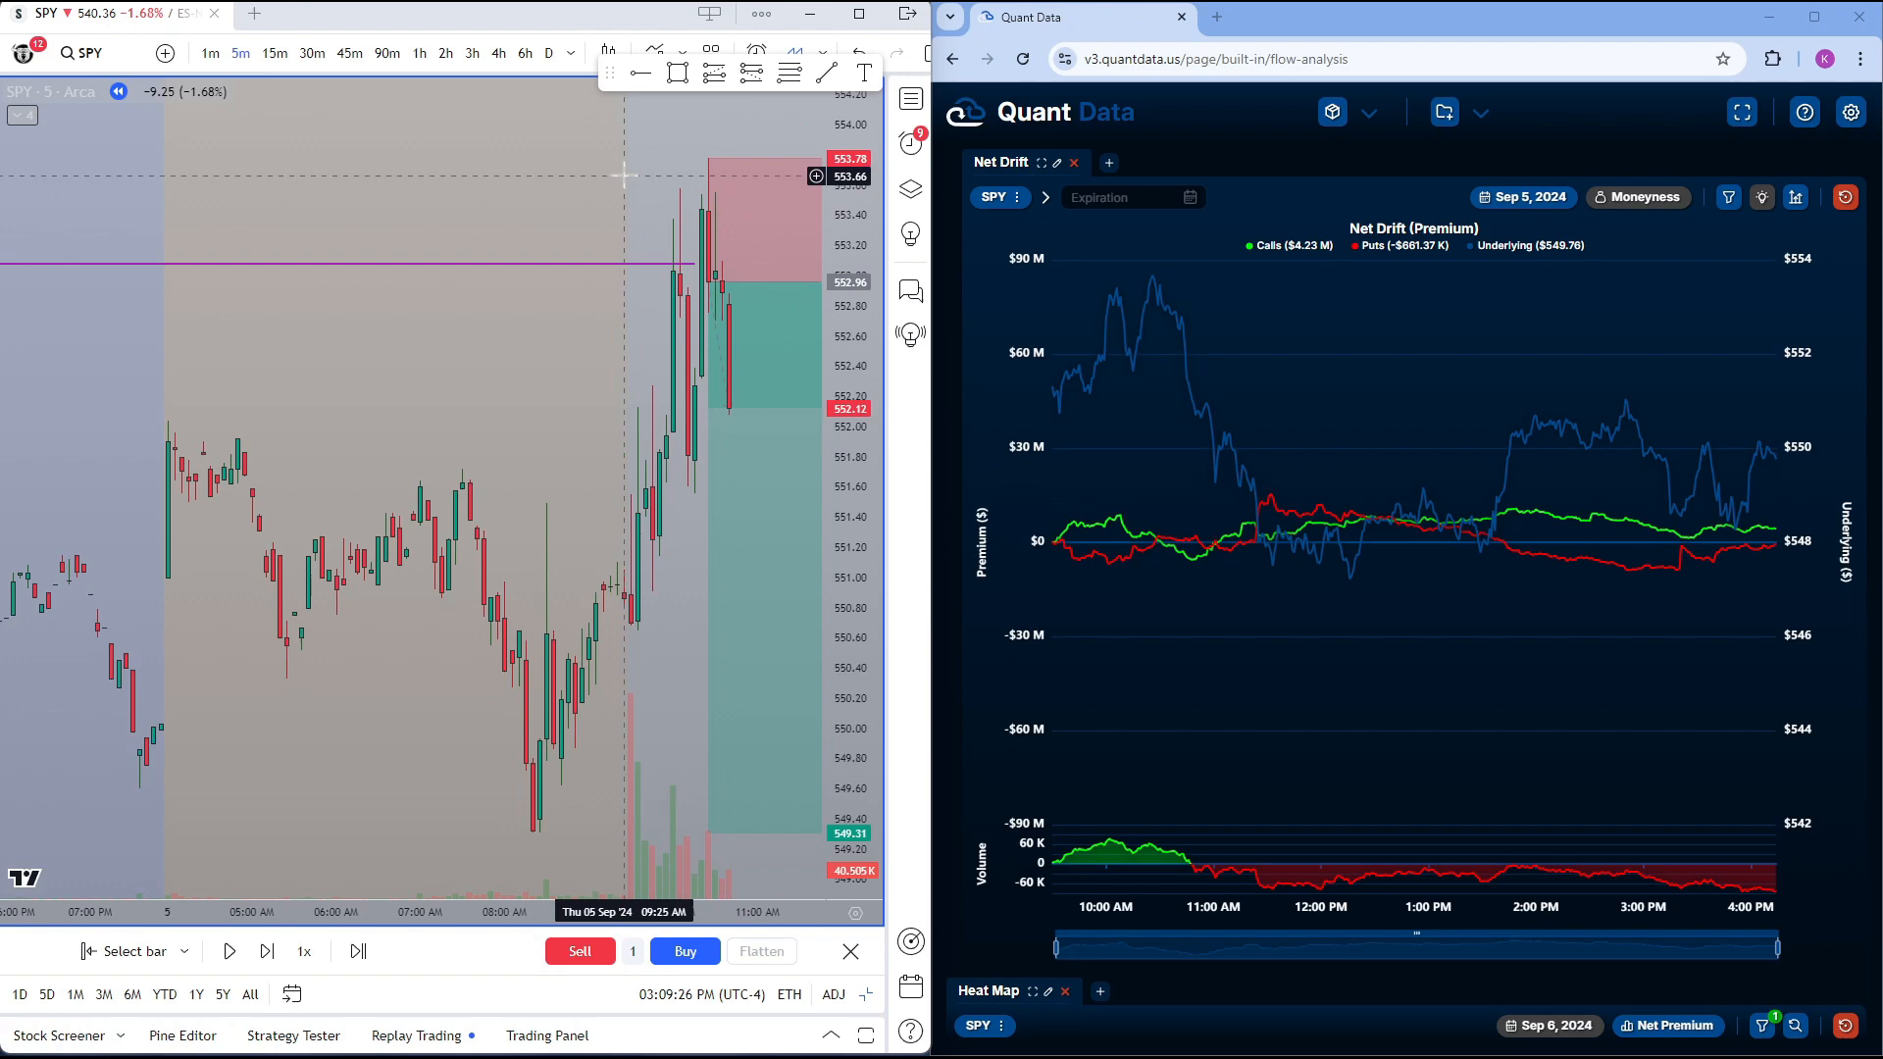
mouse_move(635, 188)
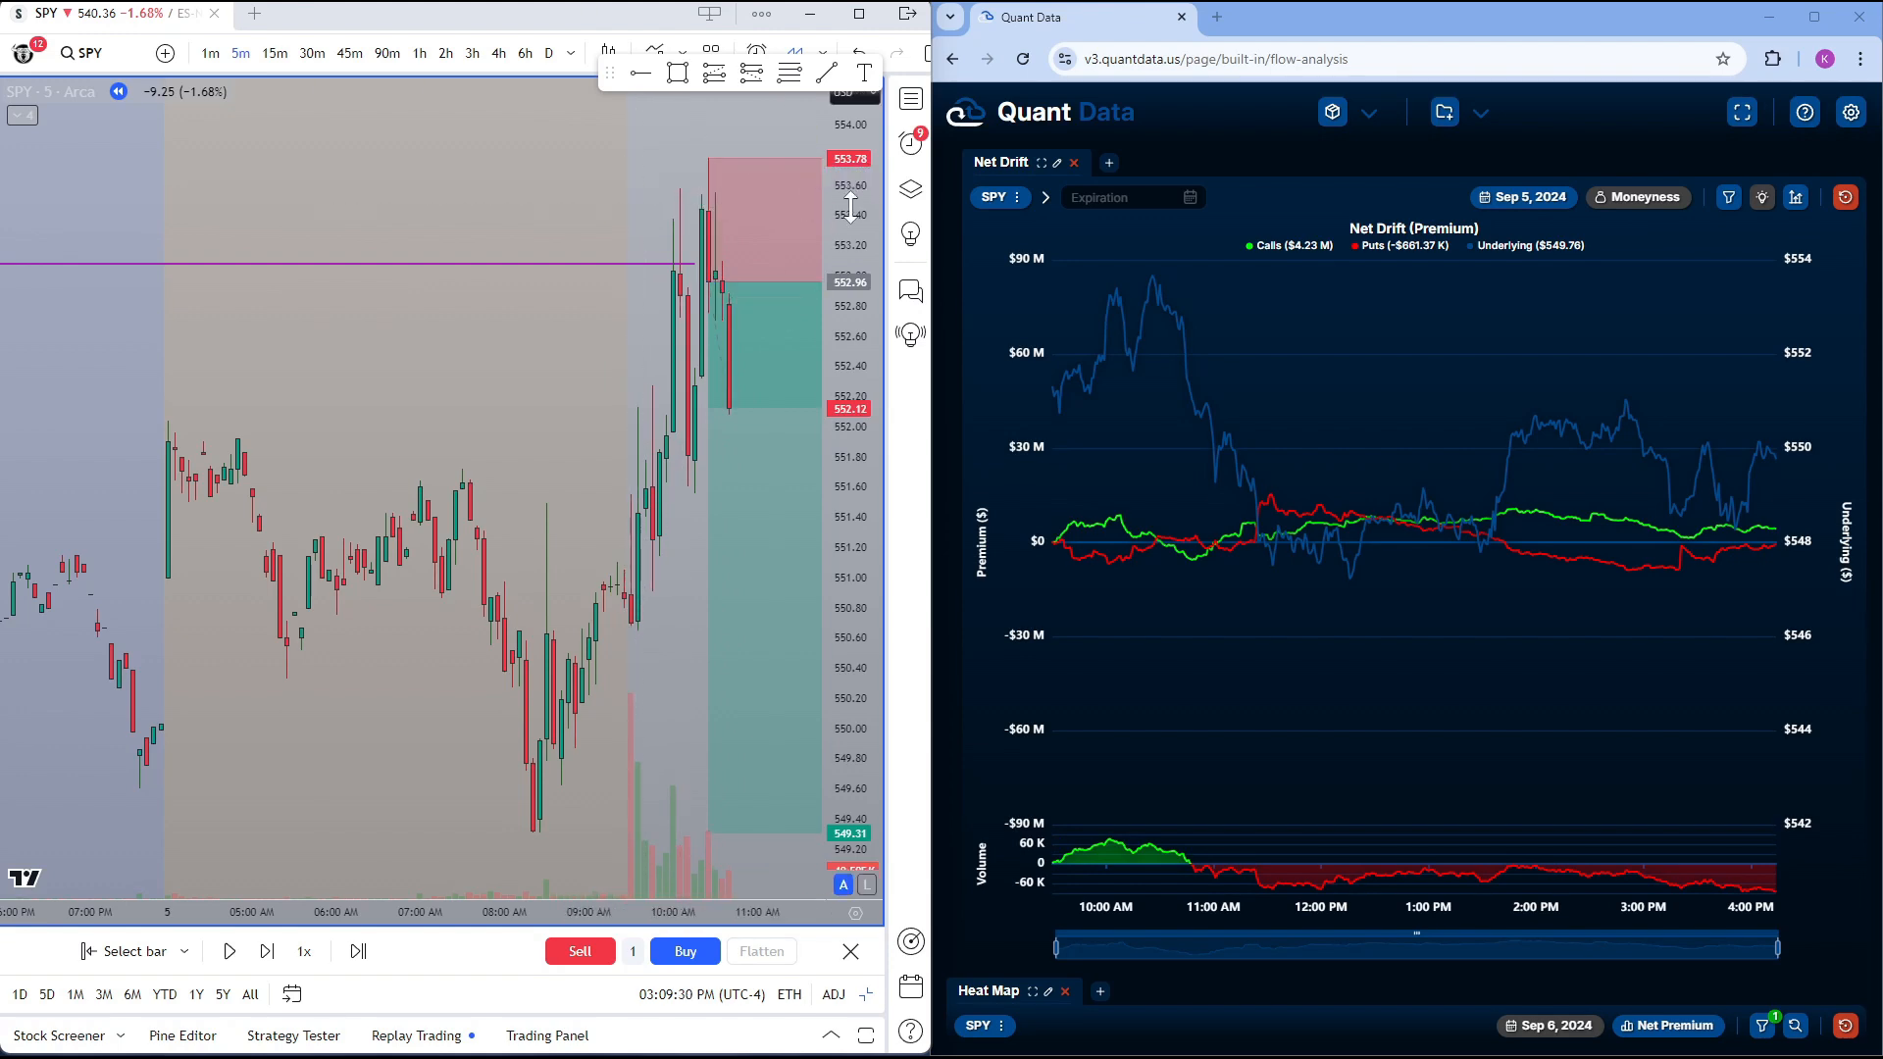
mouse_move(1143, 369)
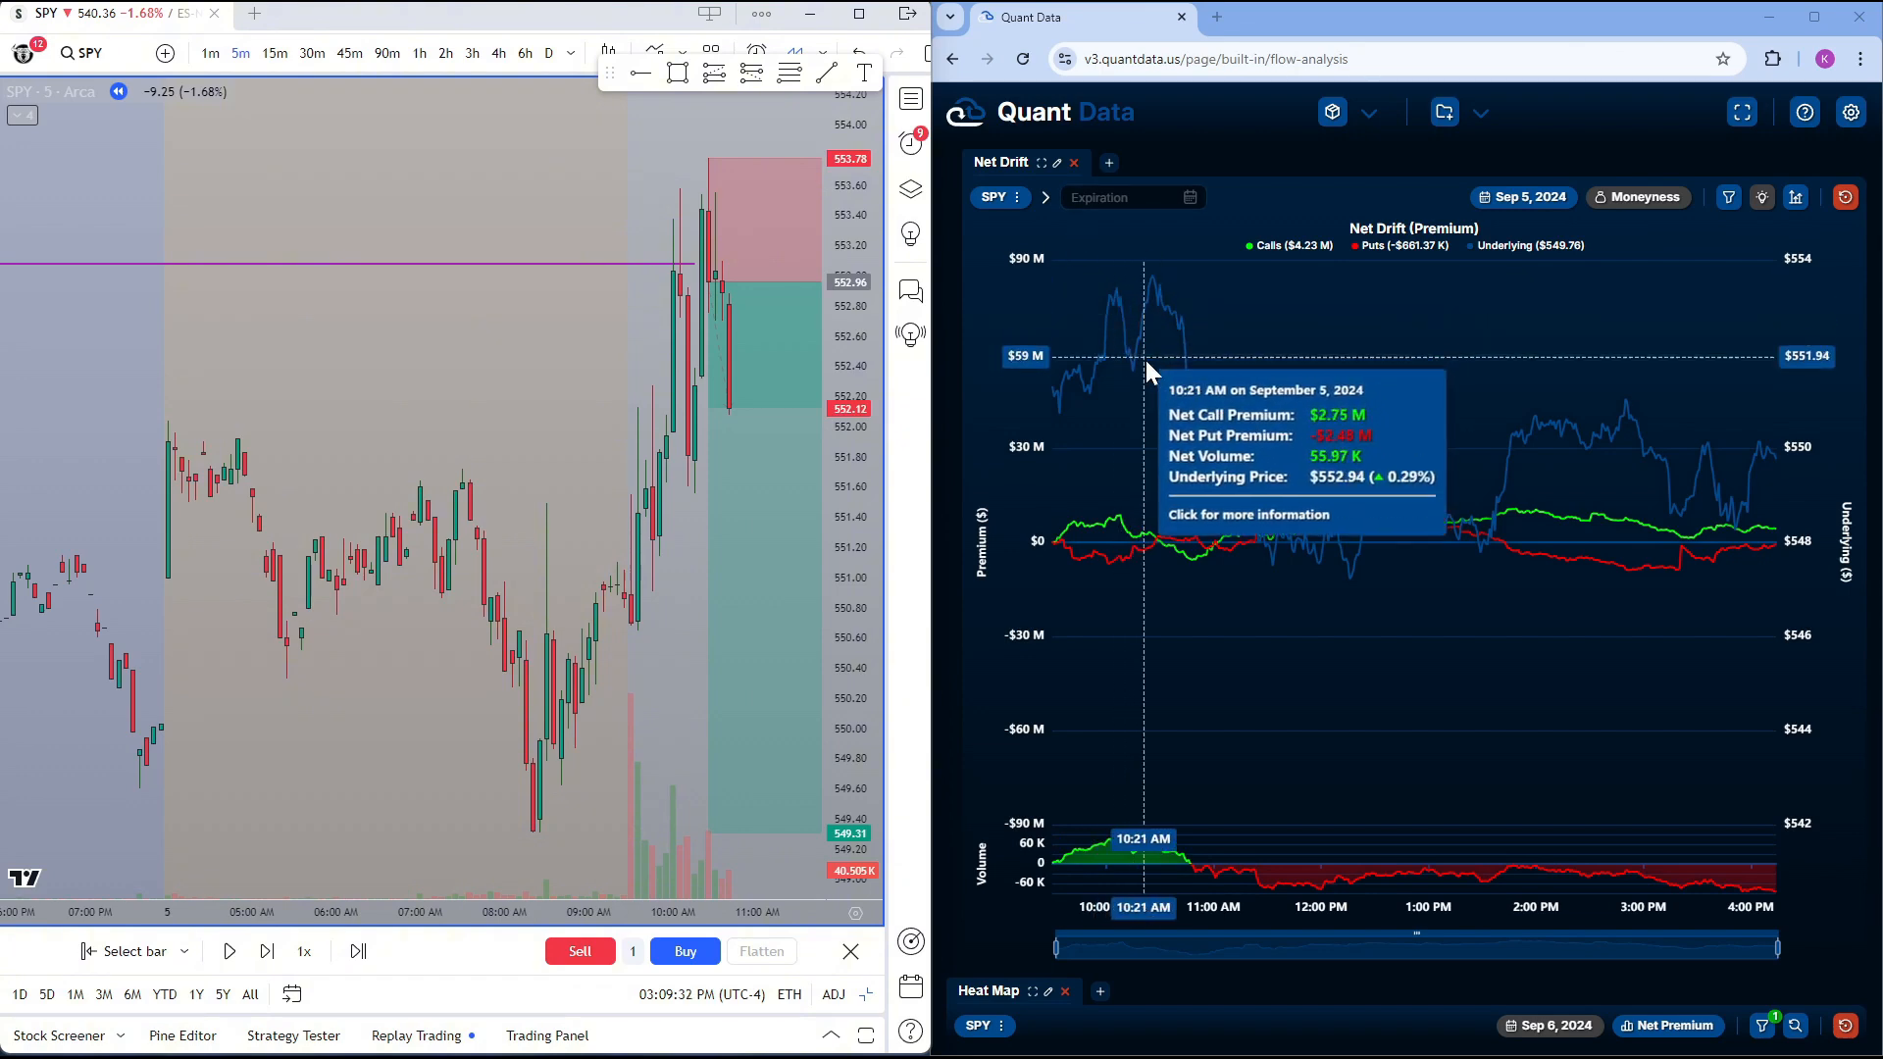
mouse_move(1178, 397)
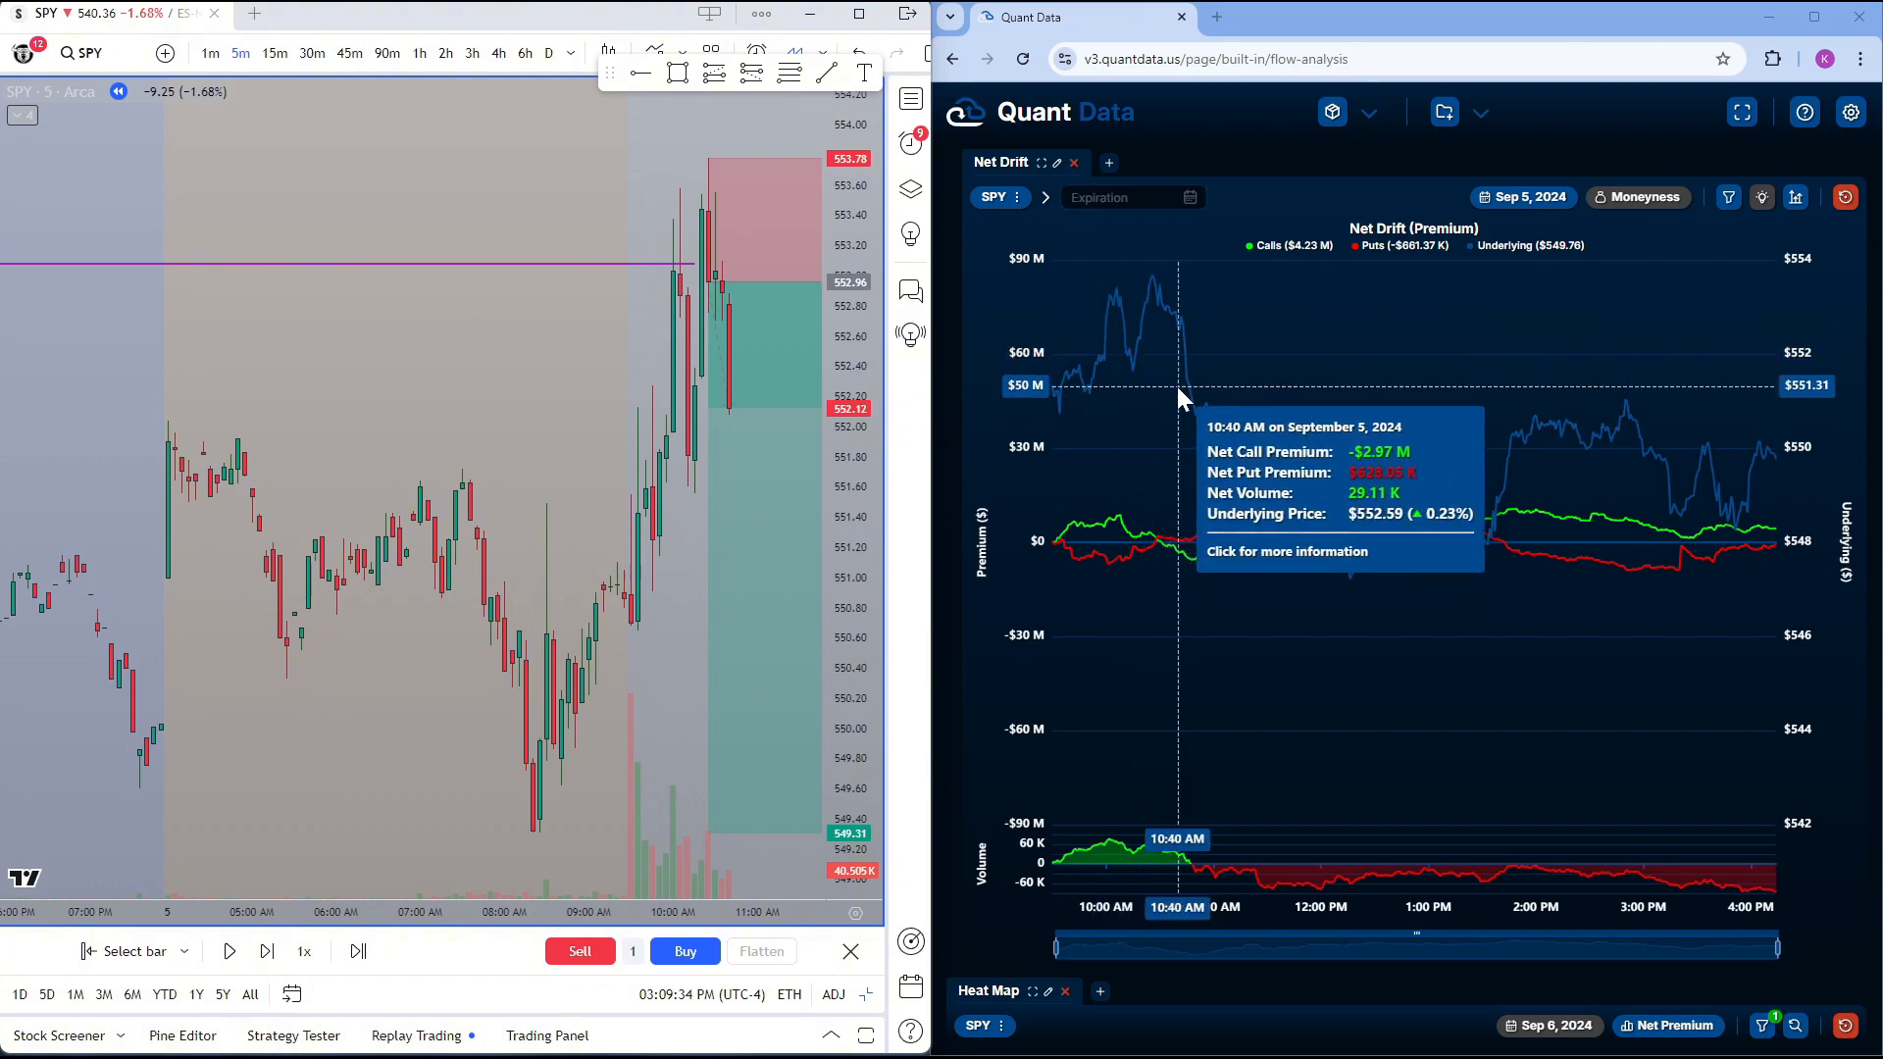
mouse_move(1136, 542)
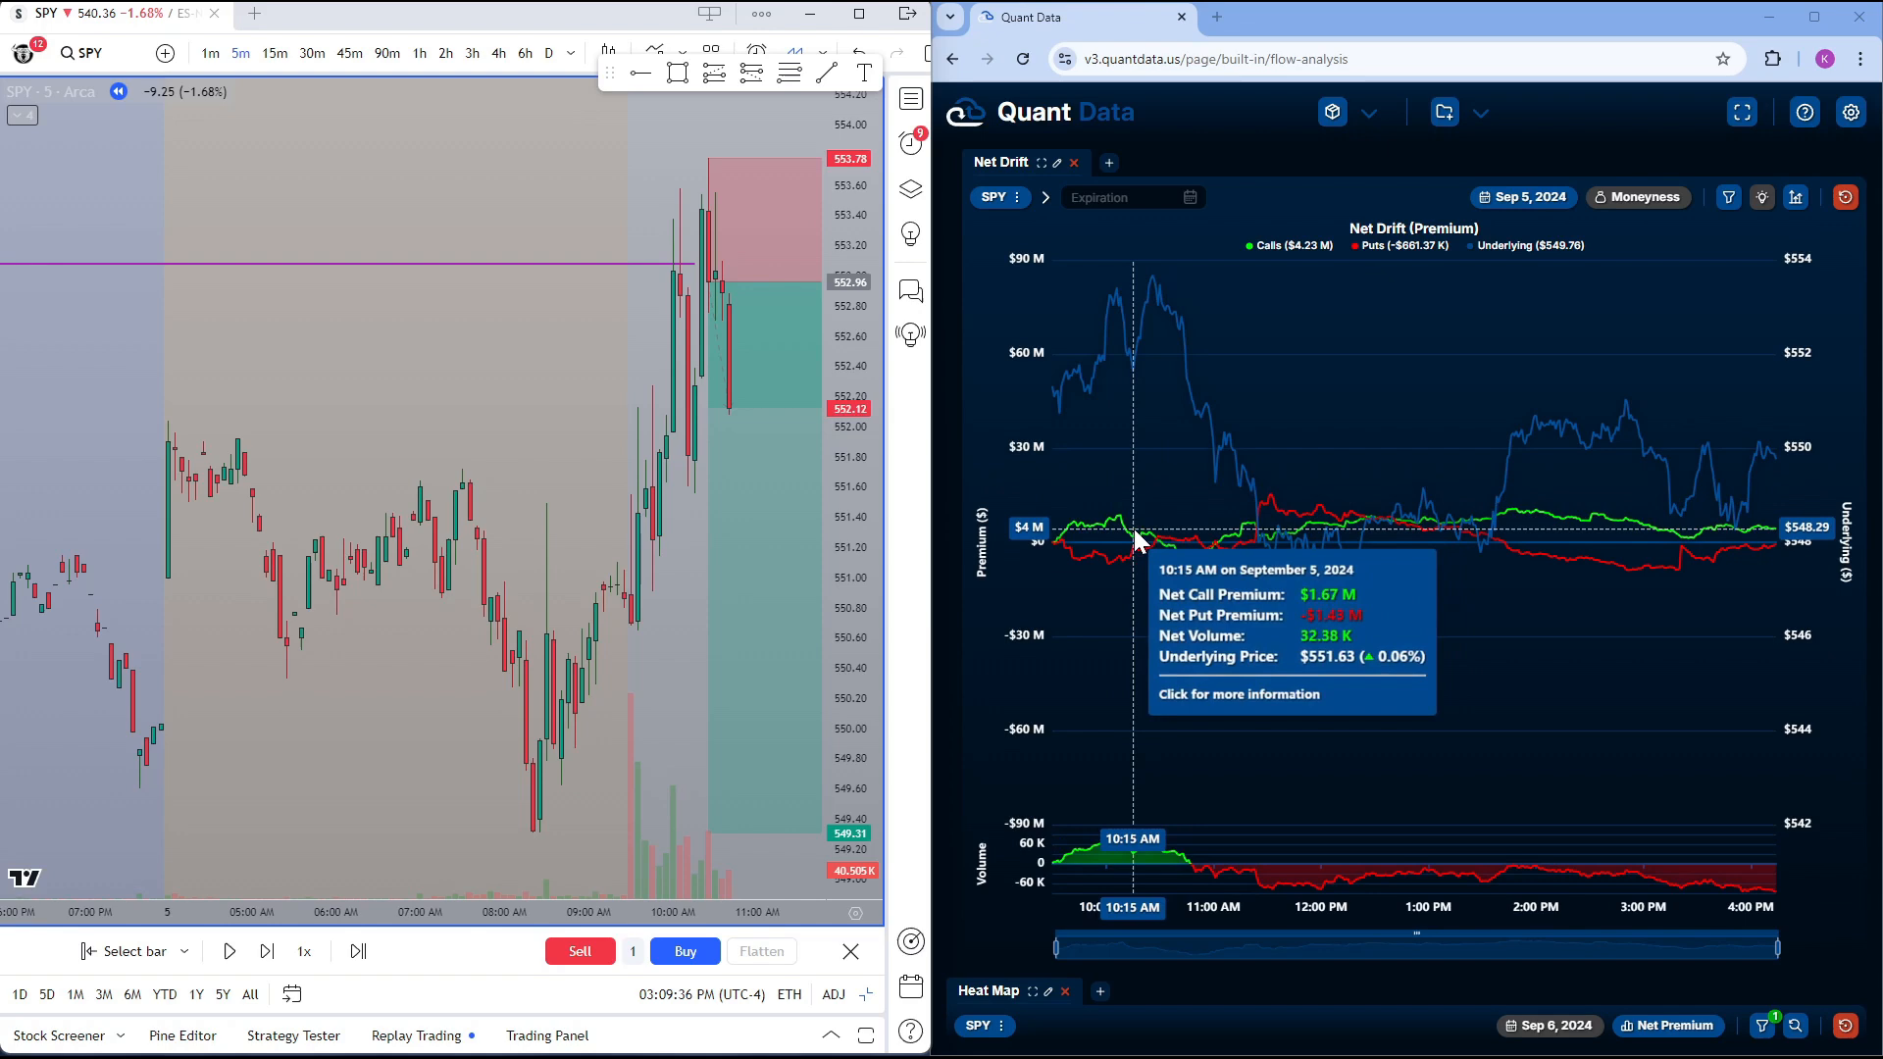
mouse_move(1189, 564)
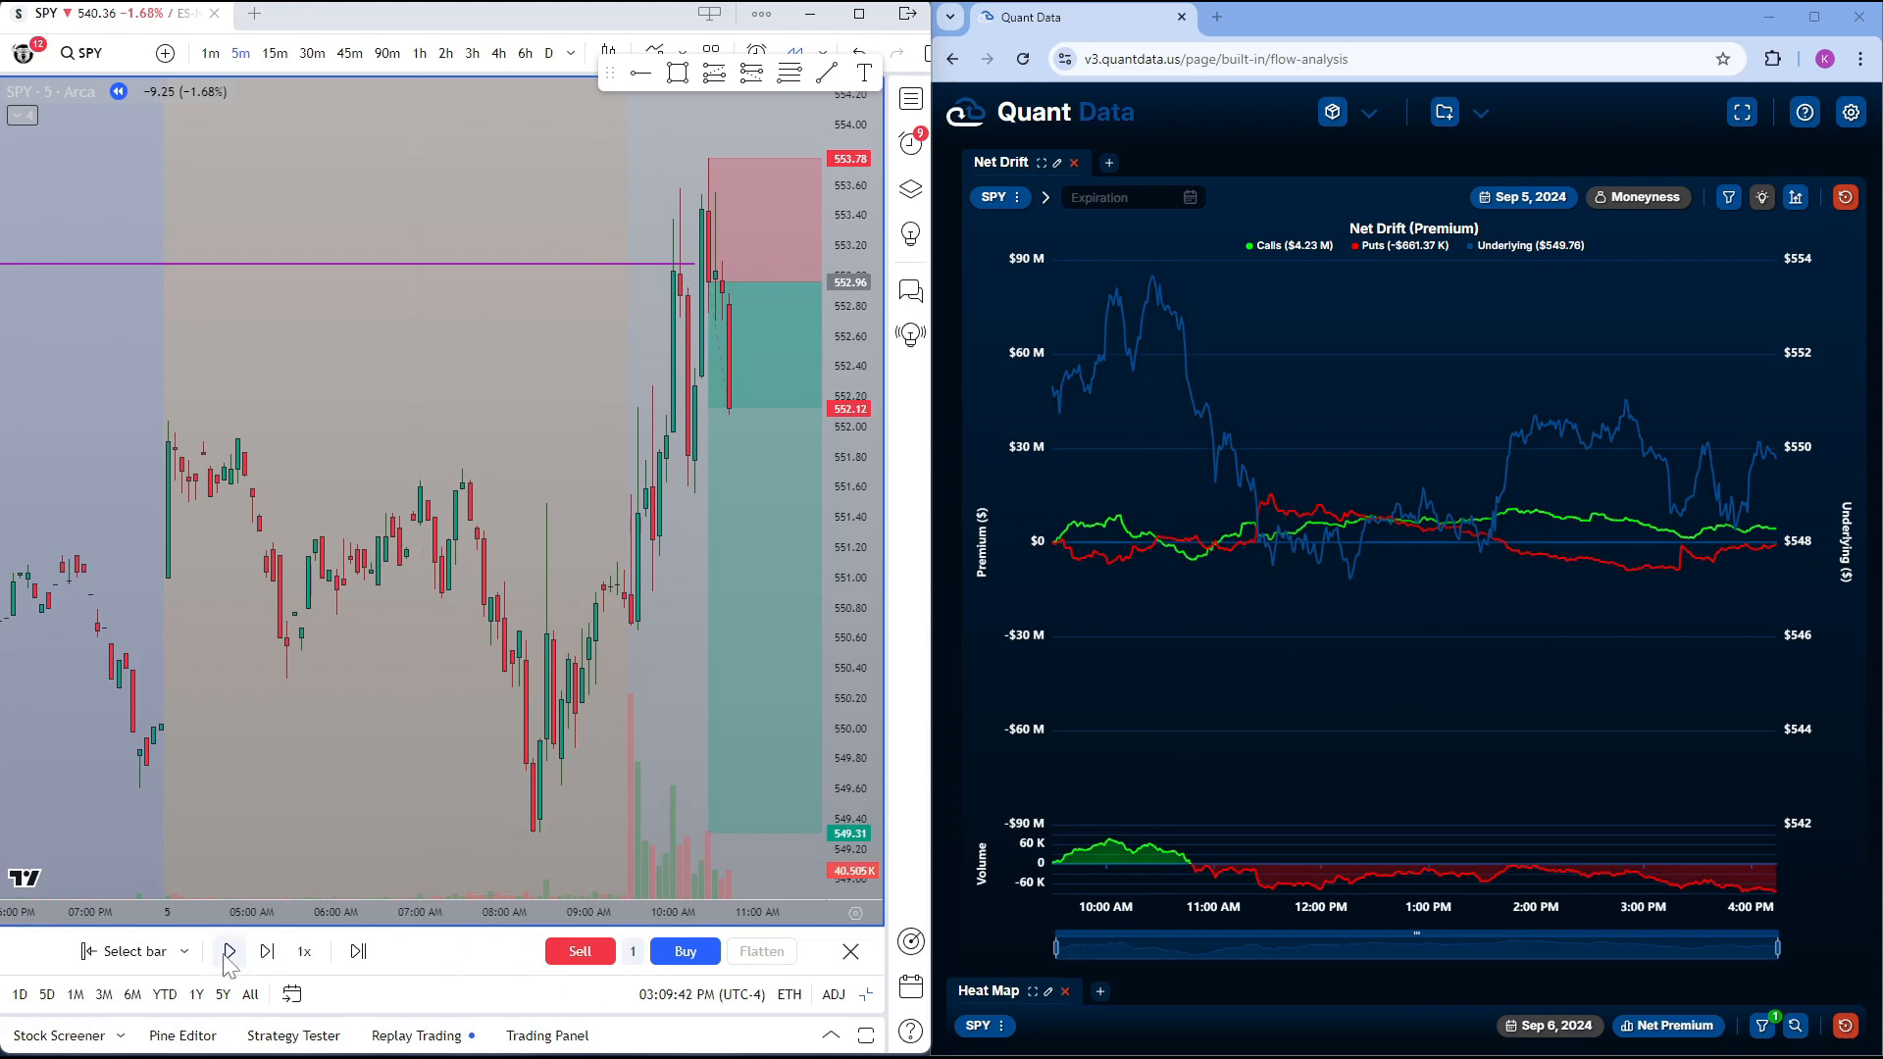
mouse_move(228, 951)
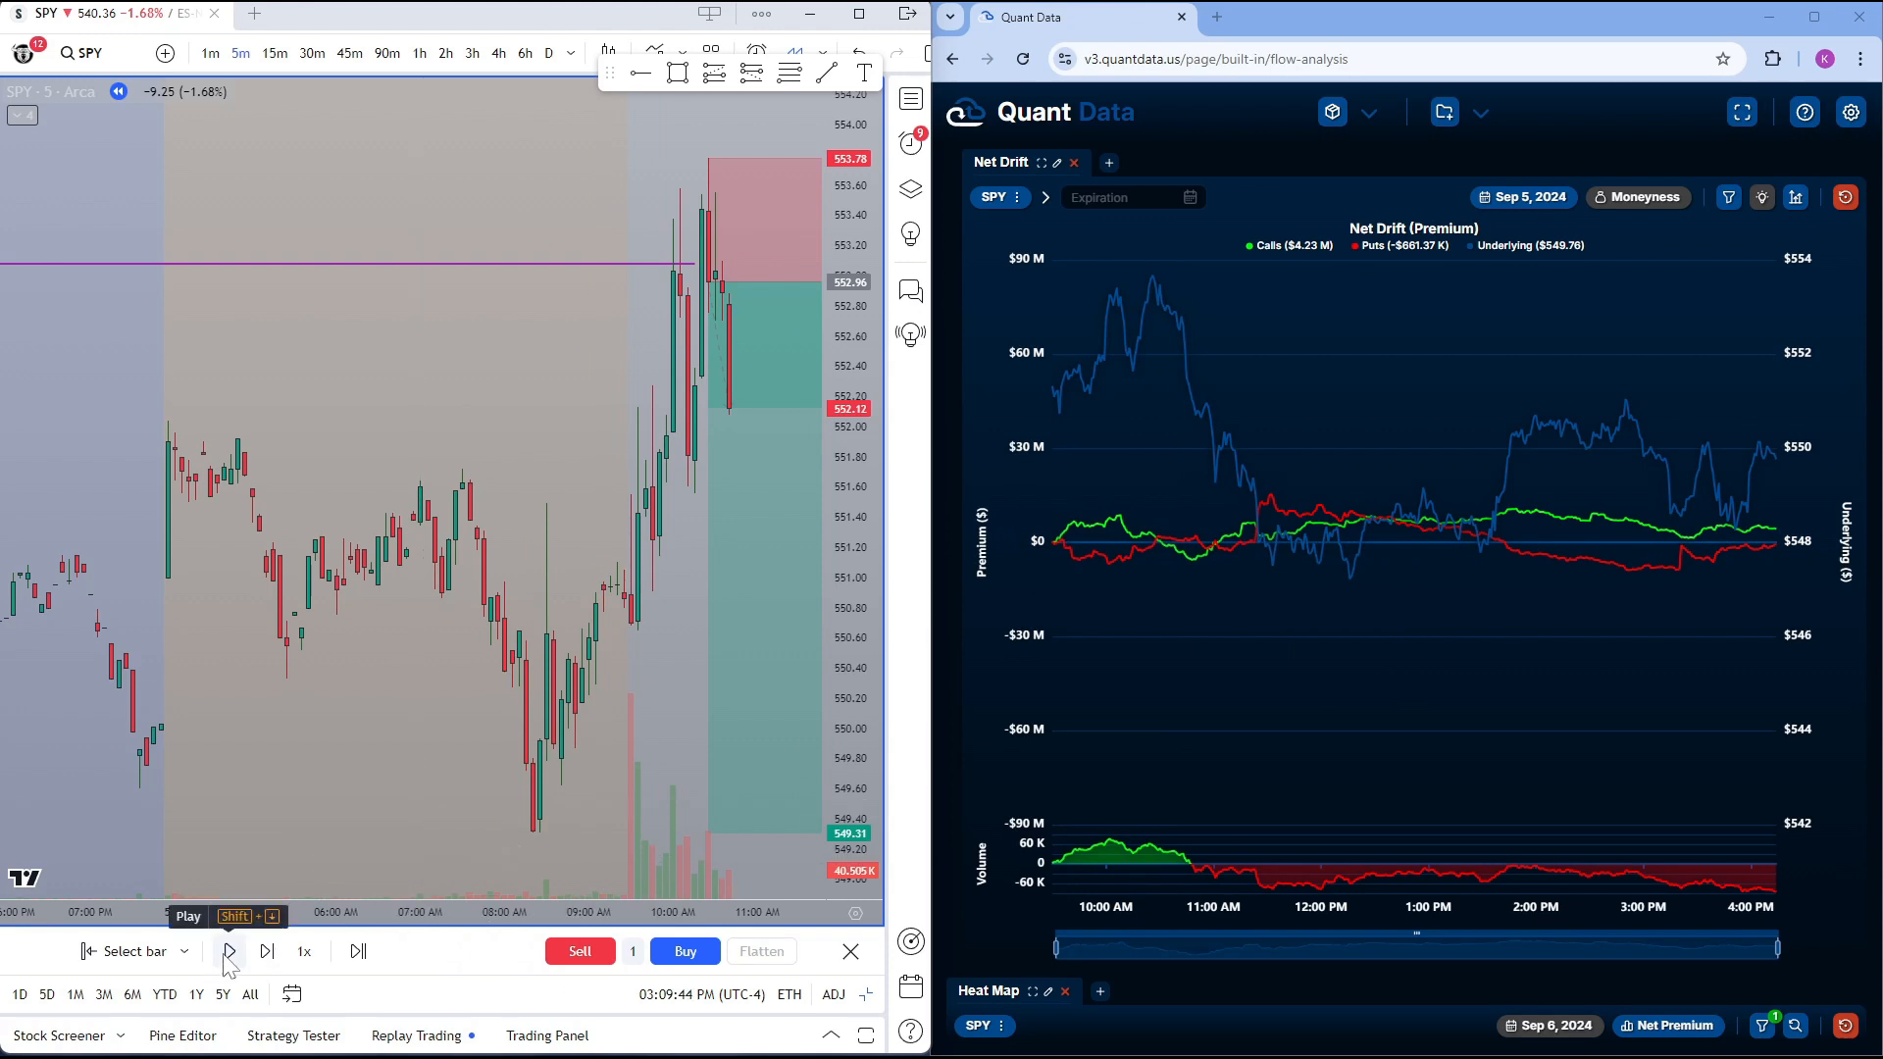
Play the replay so price dips near 550.8 then climbs back toward the short's stop near 553.4
click(227, 951)
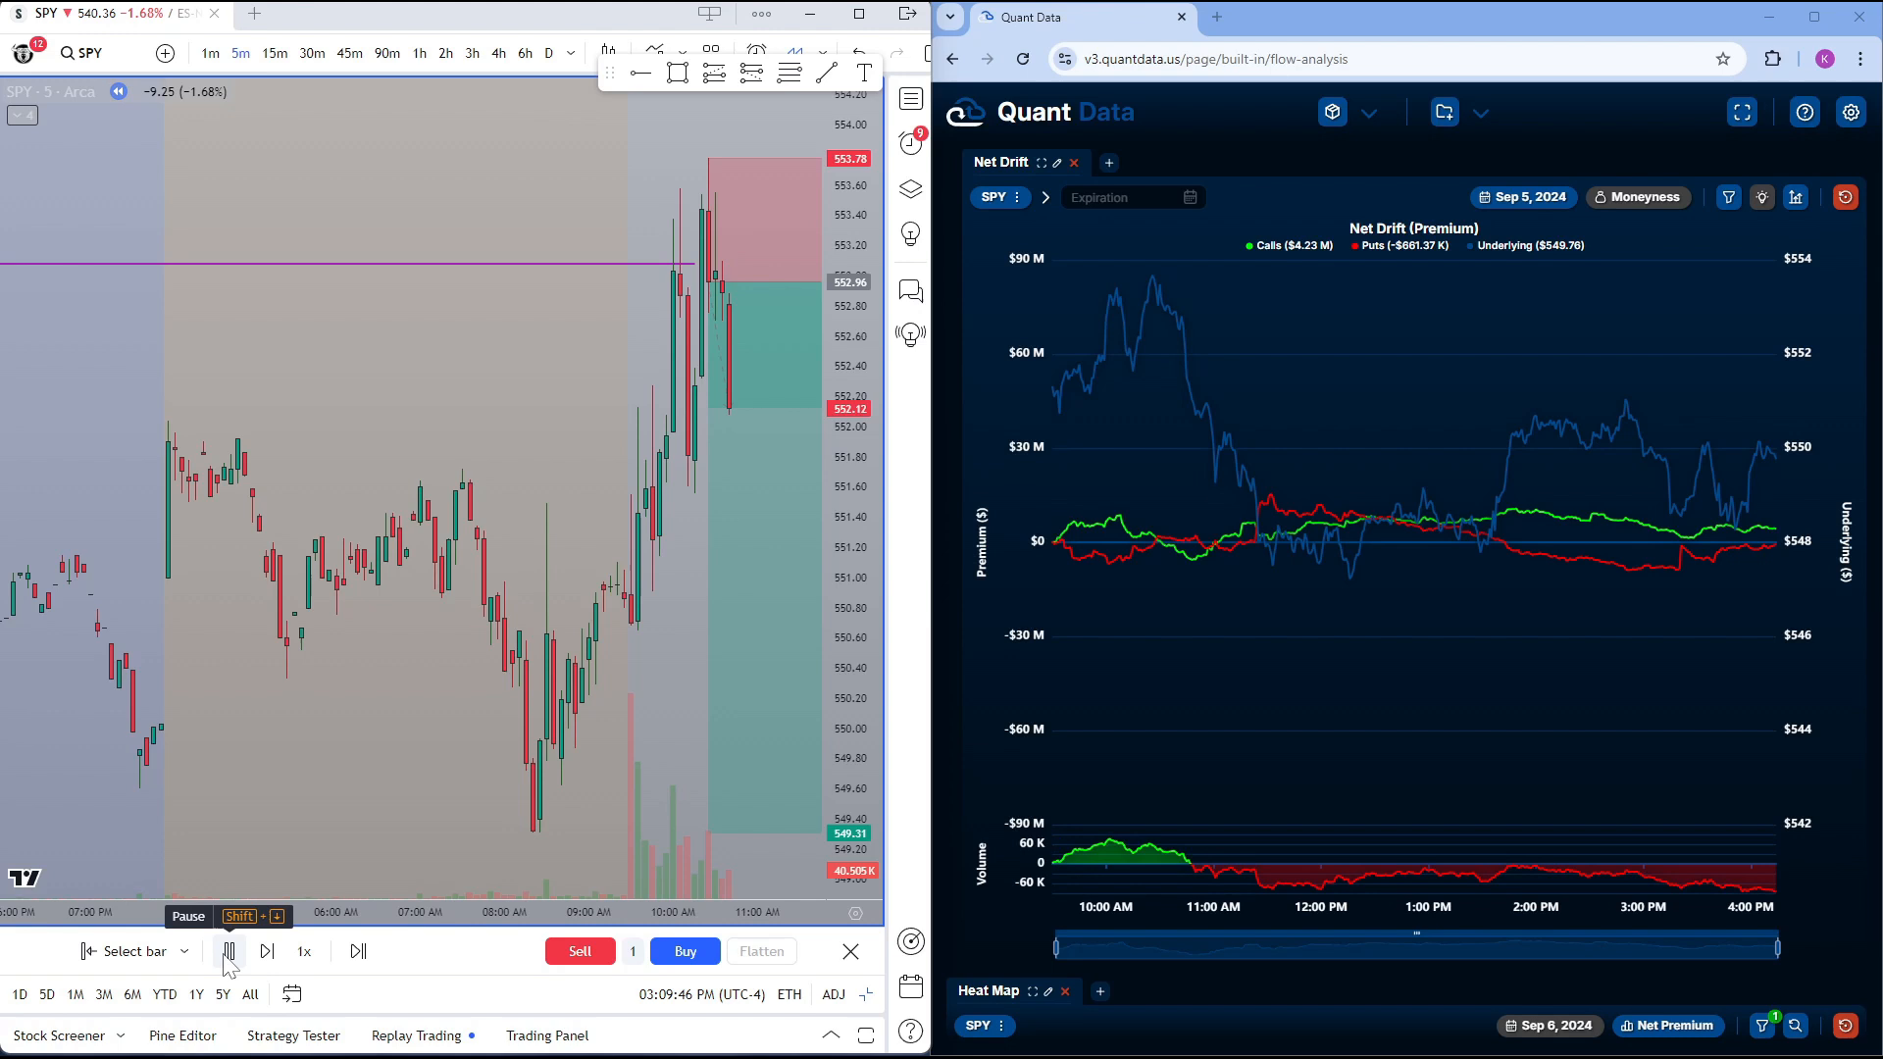
click(227, 950)
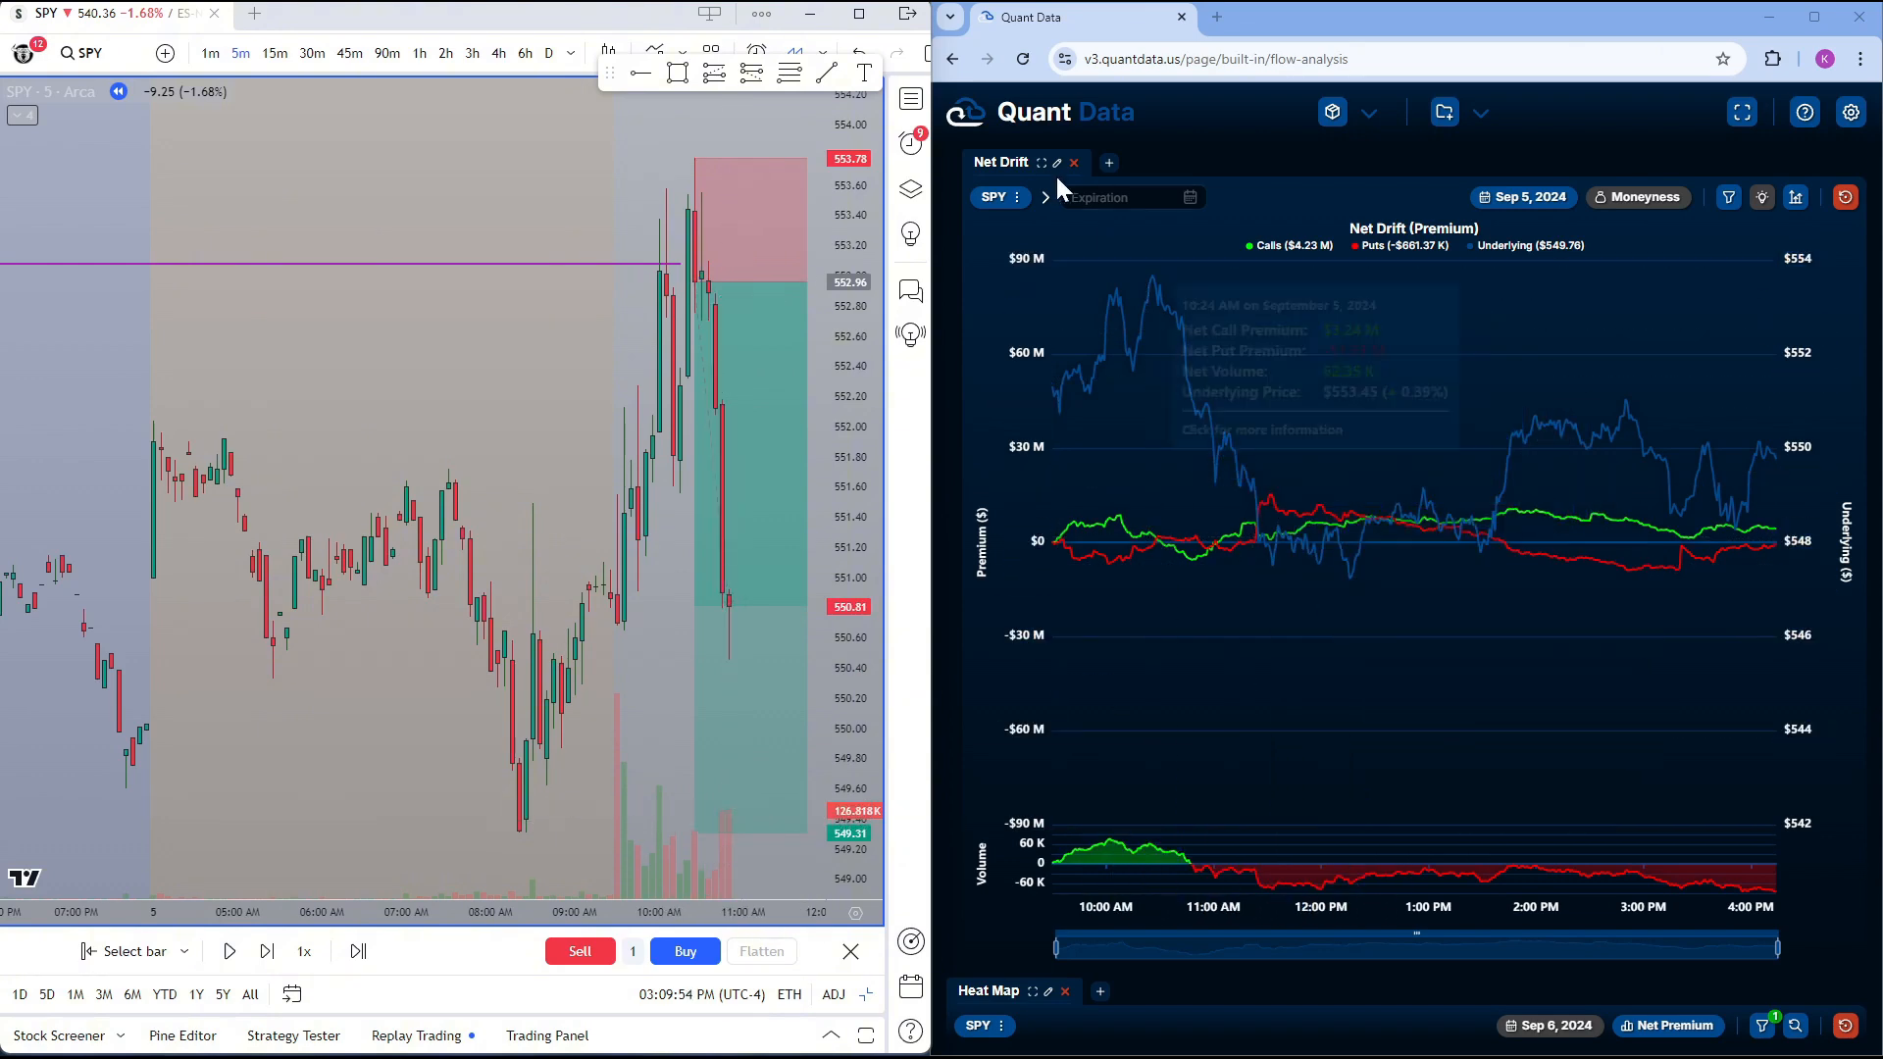
mouse_move(1210, 876)
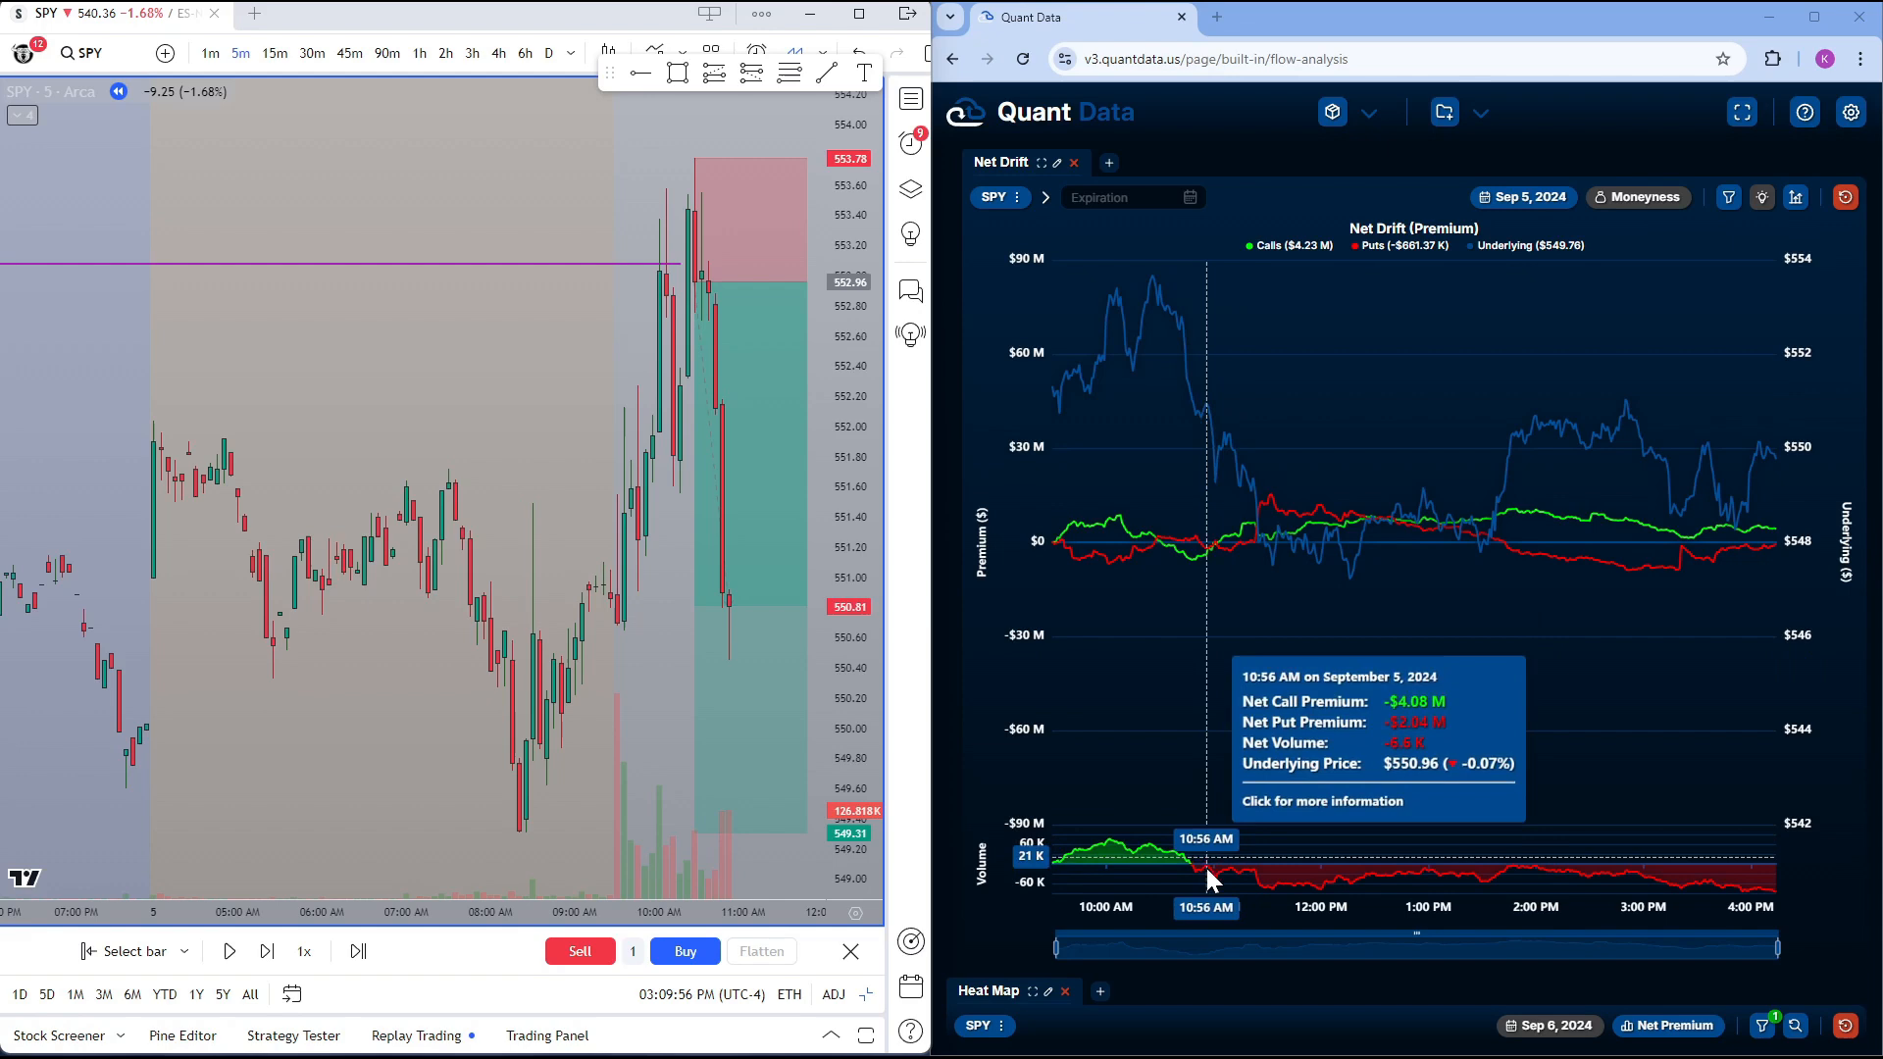
mouse_move(1212, 877)
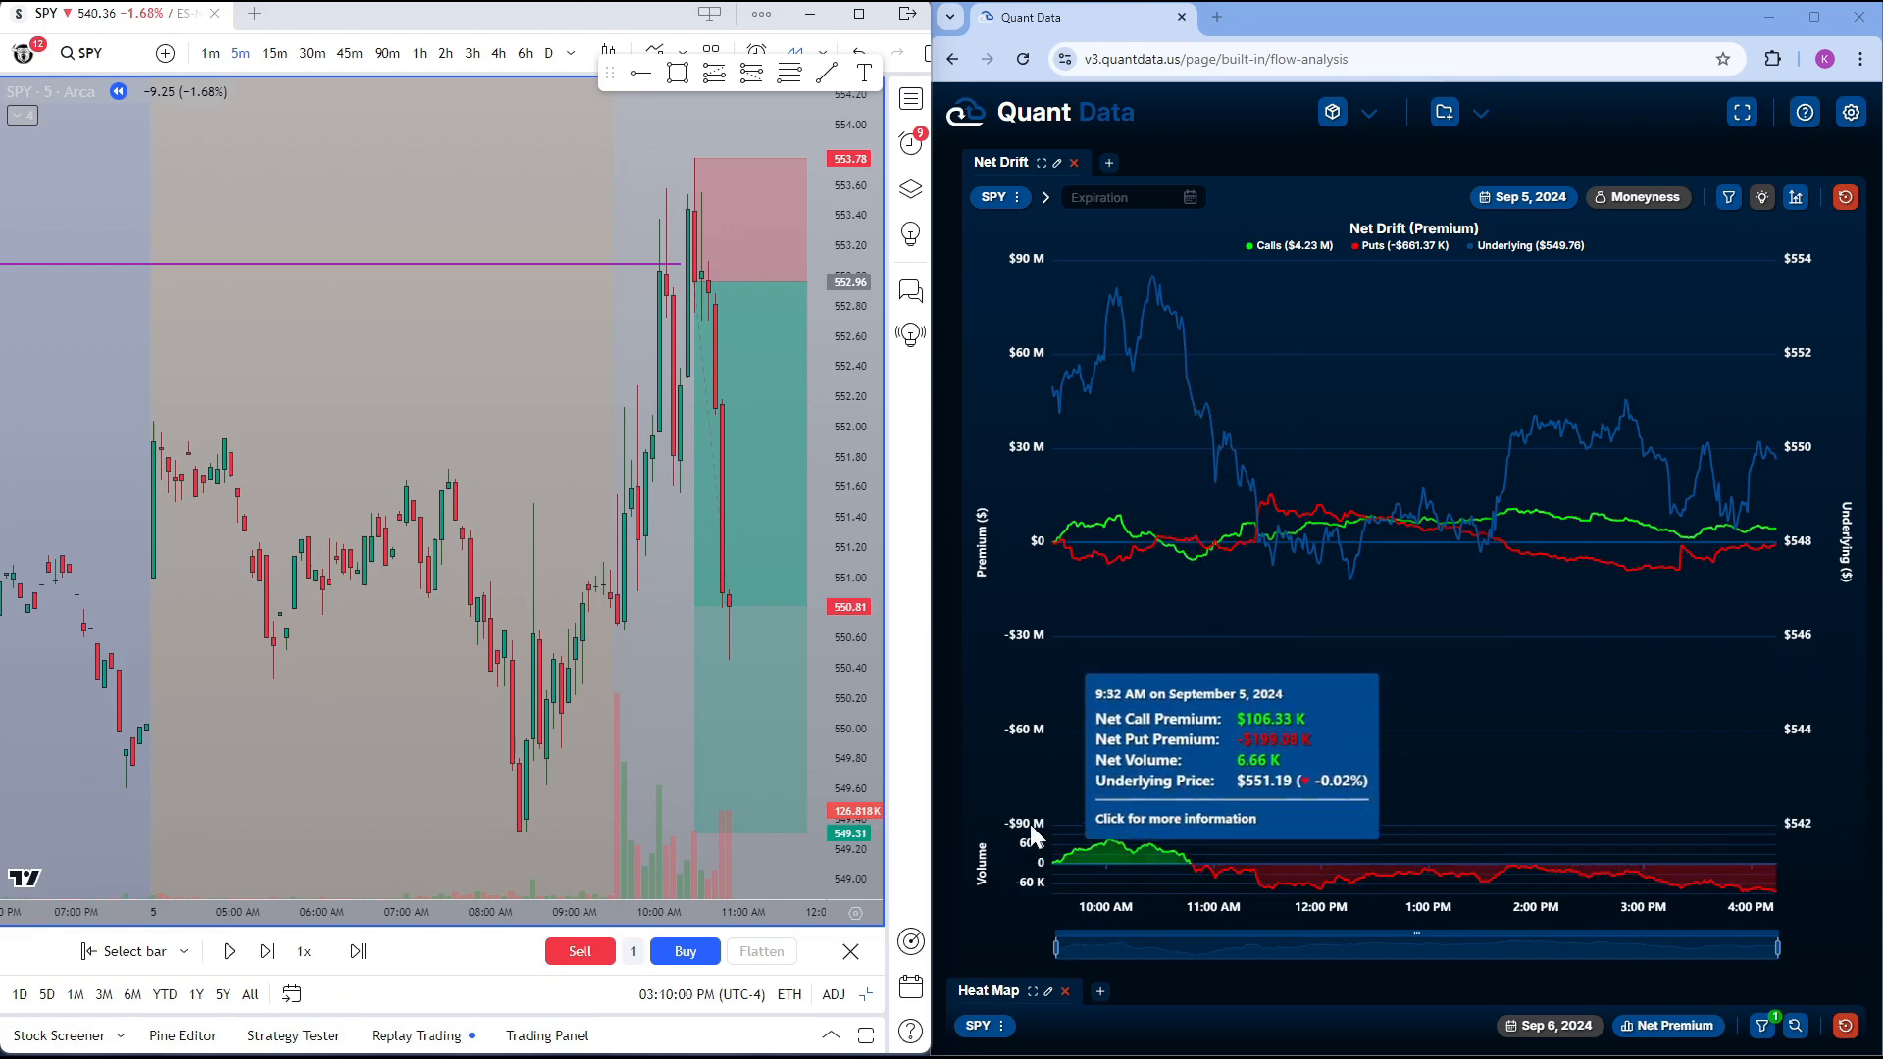
mouse_move(1206, 874)
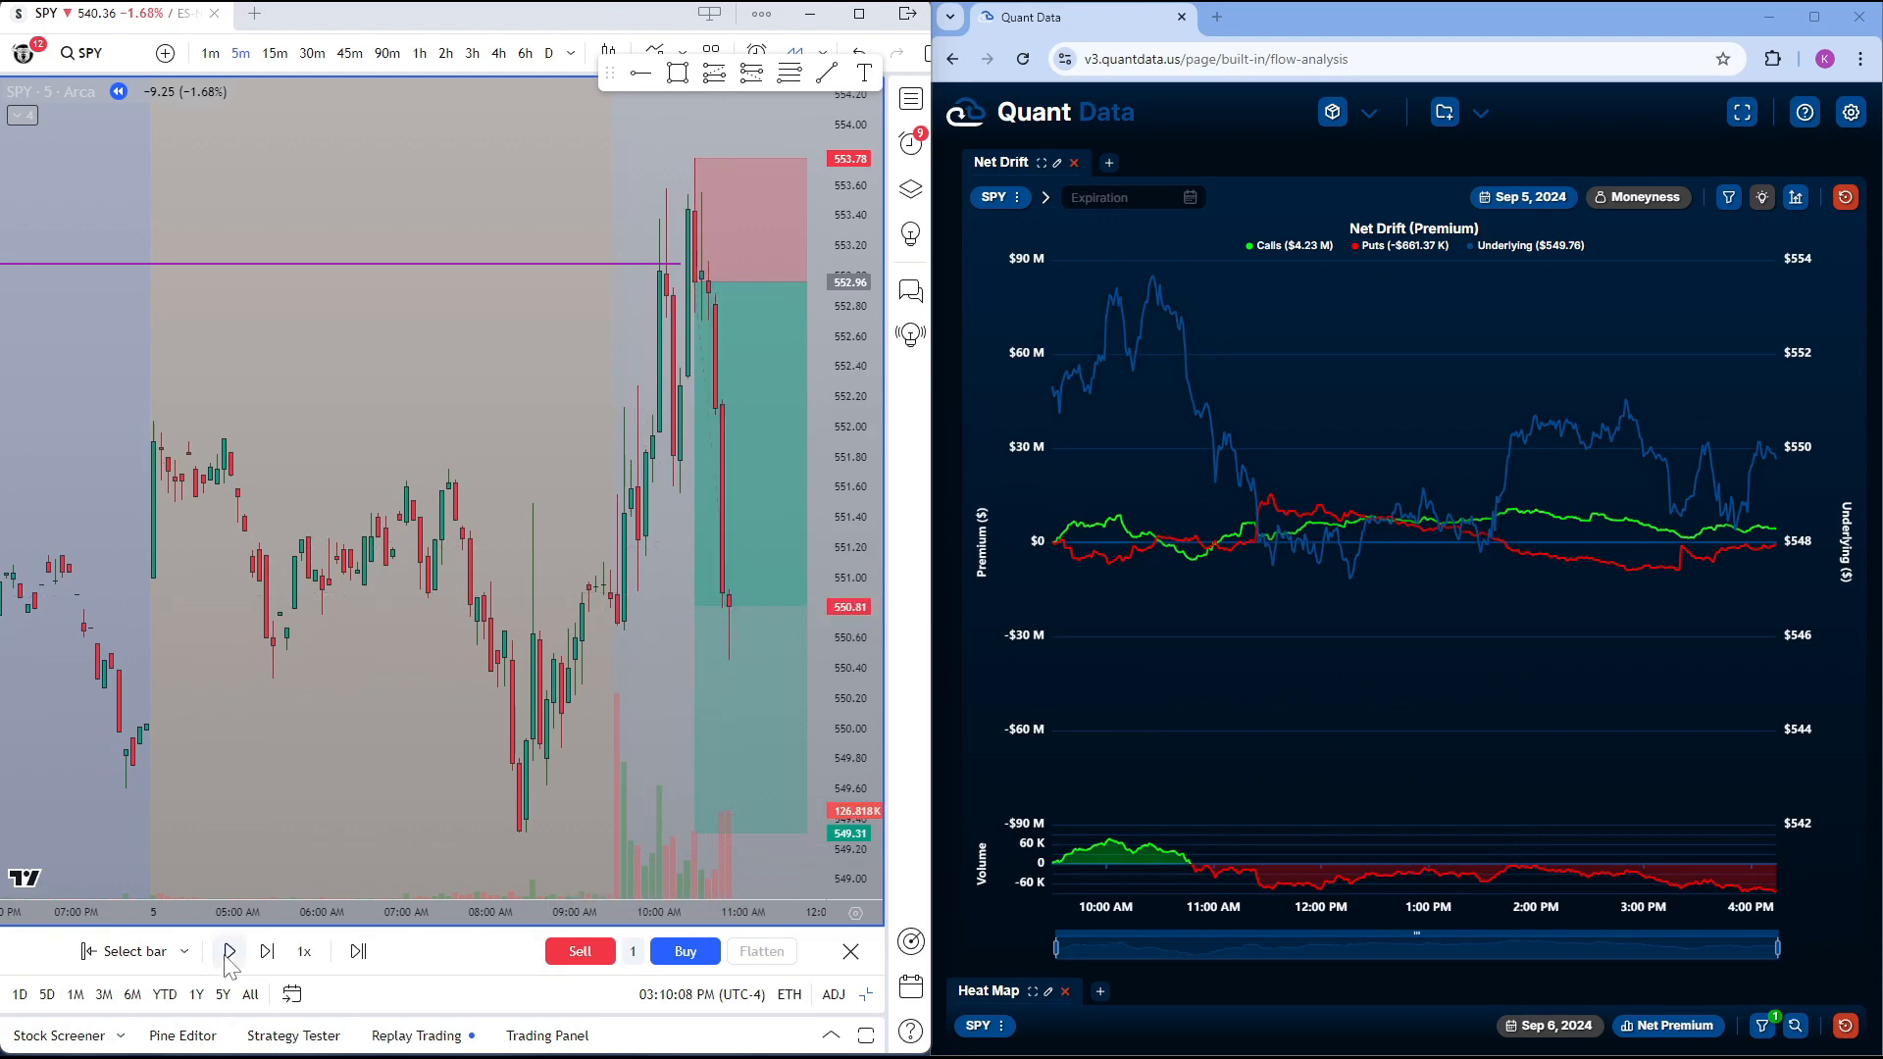
click(227, 952)
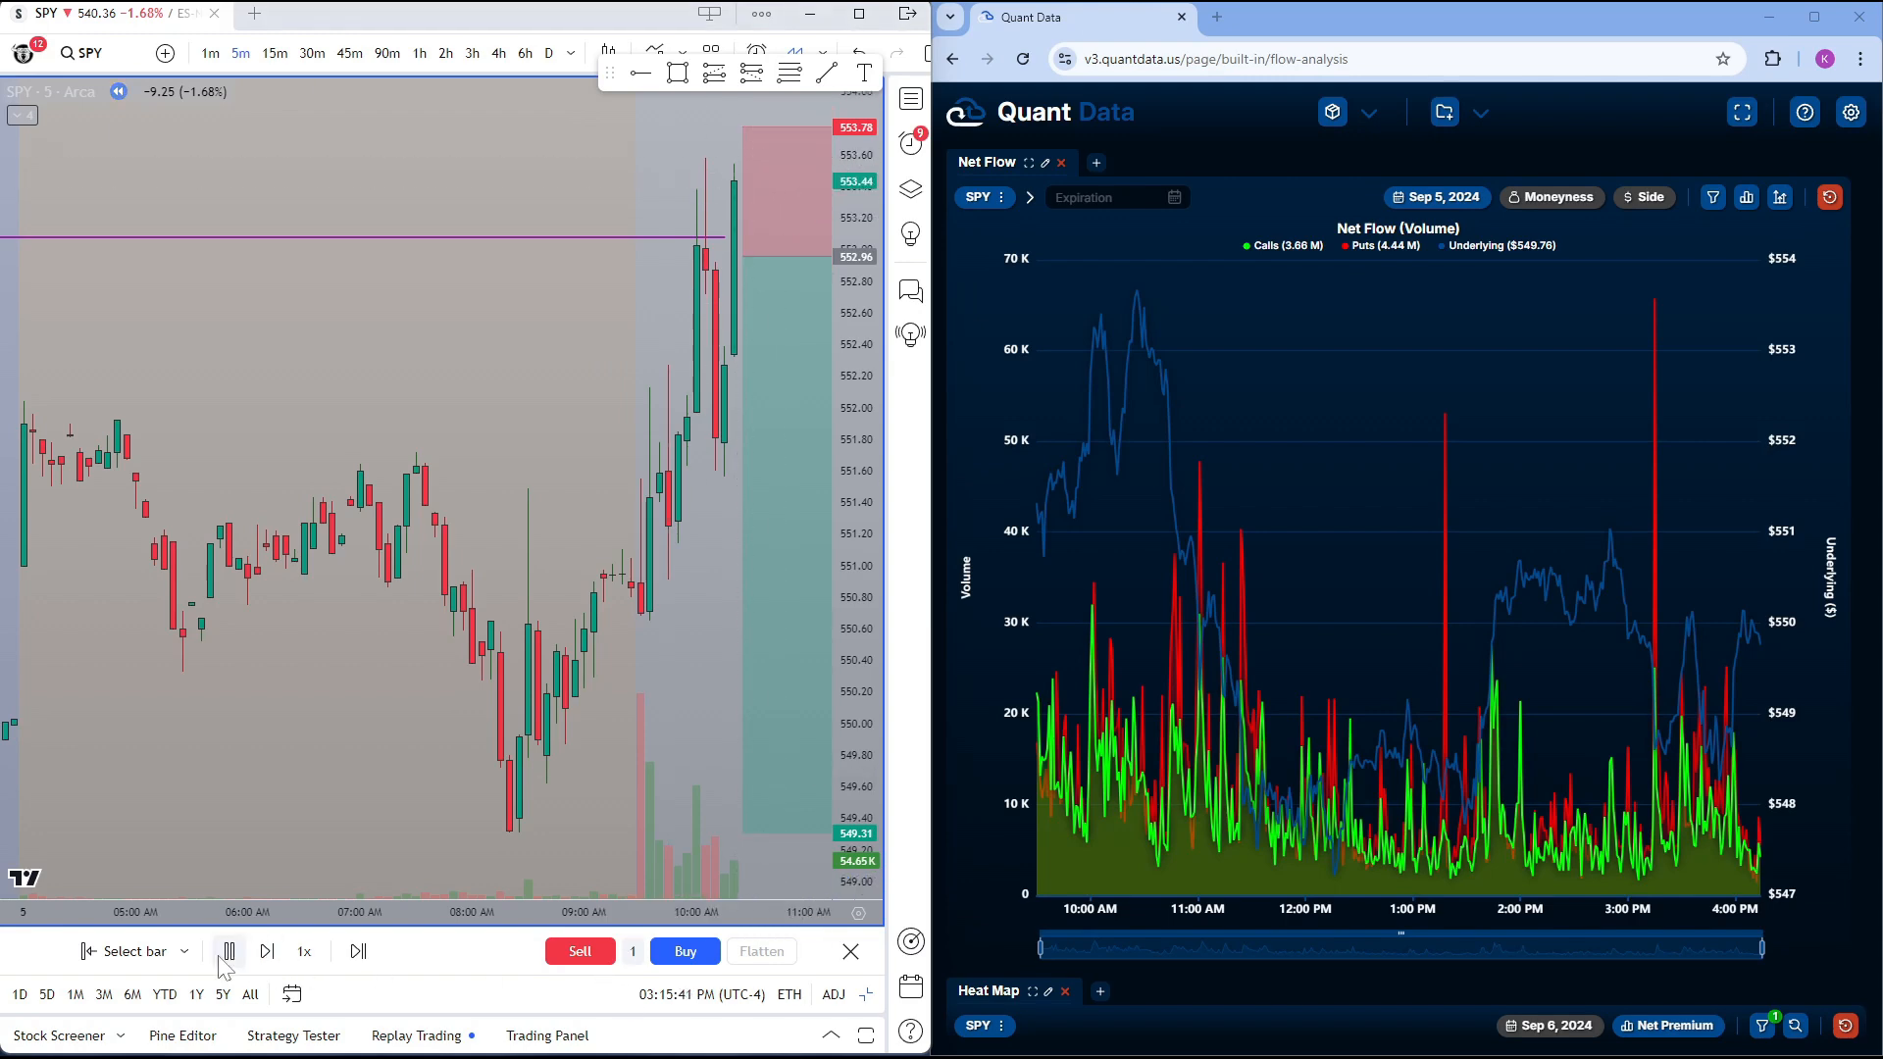
Pause the SPY replay near 552.75 with the short about 0.82 from stop and 3.65 from target
click(228, 951)
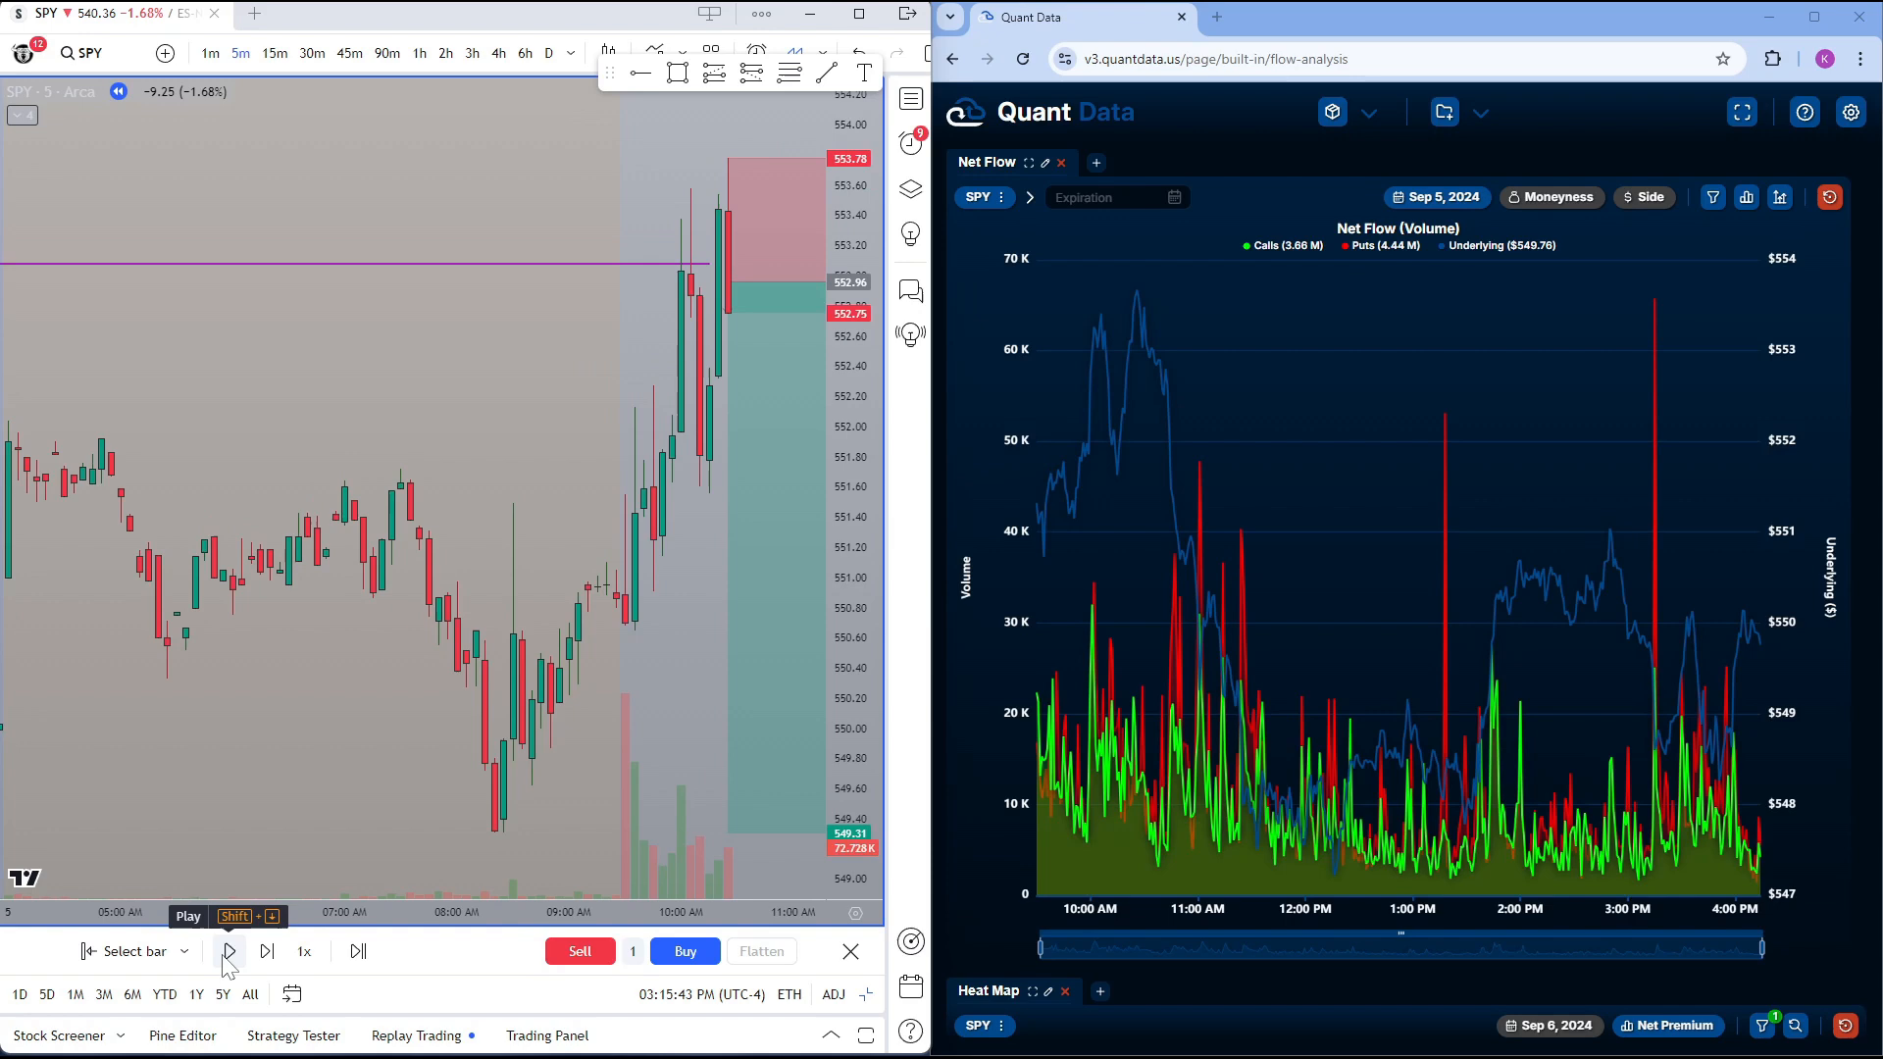
click(228, 952)
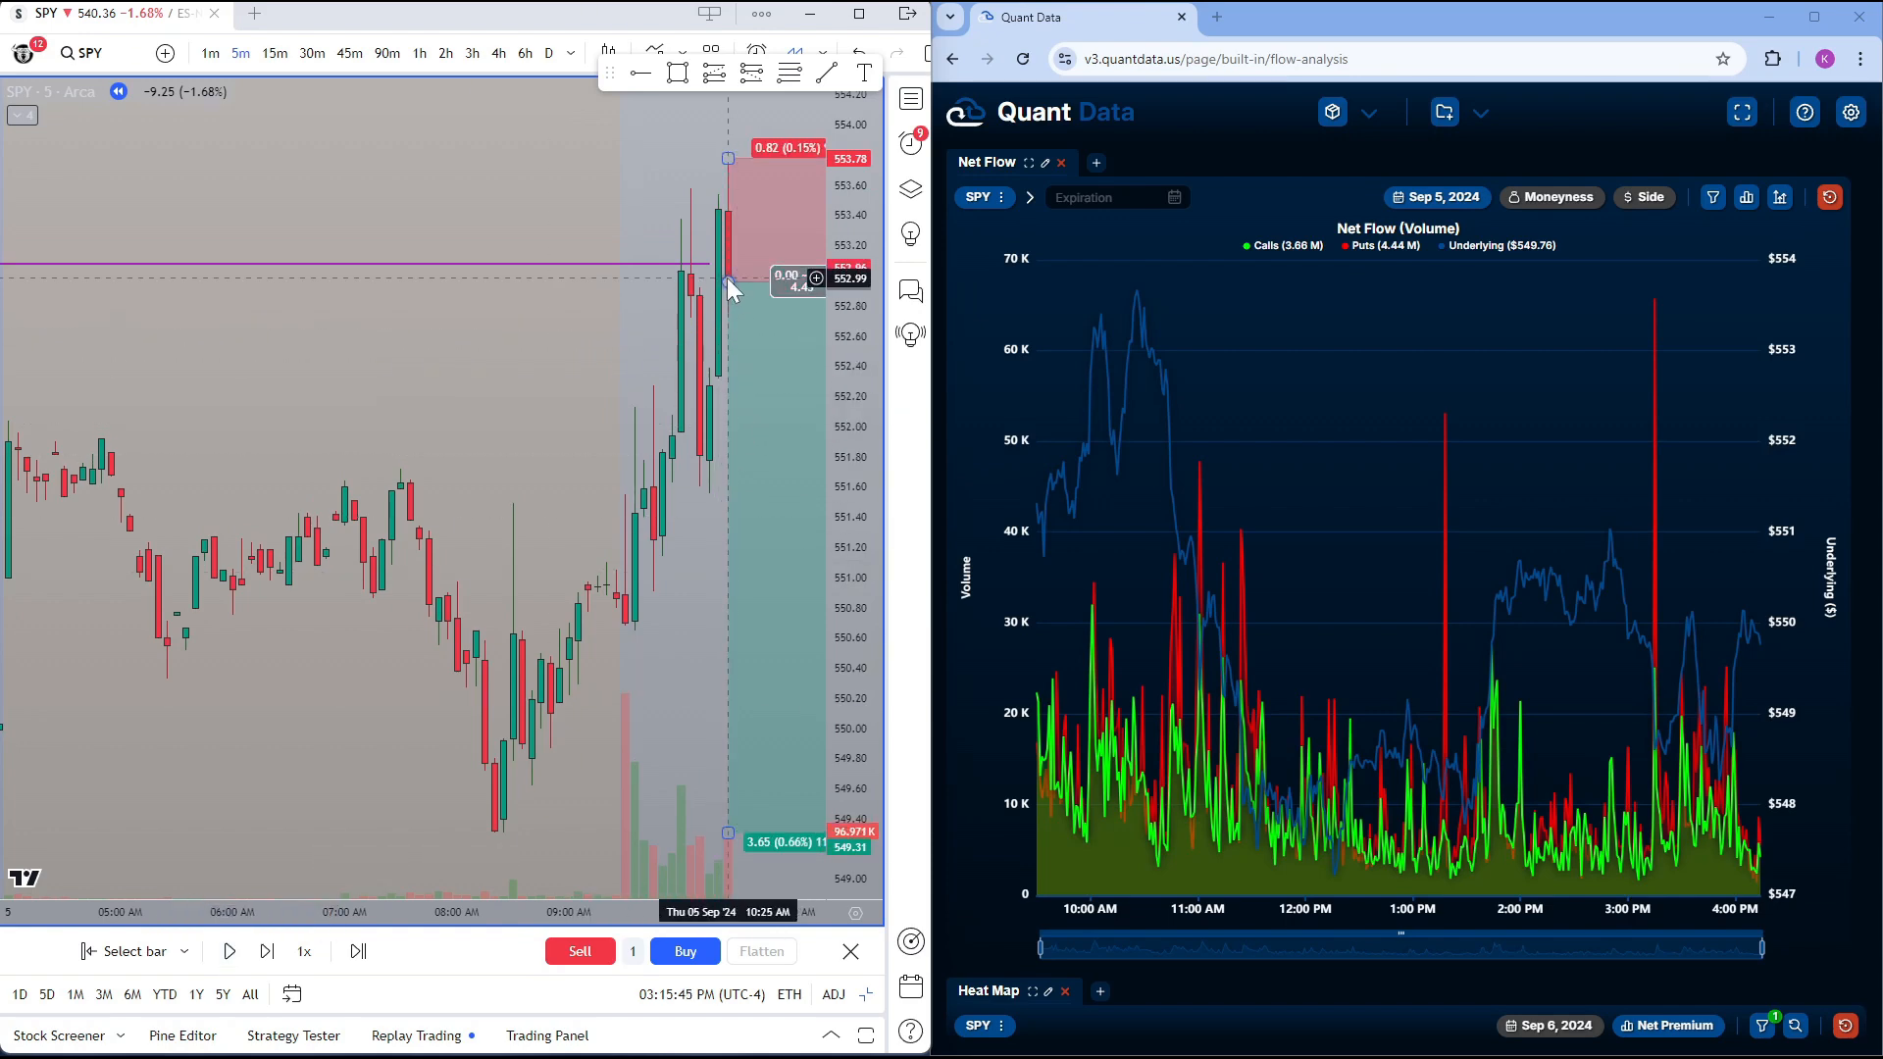
mouse_move(1140, 832)
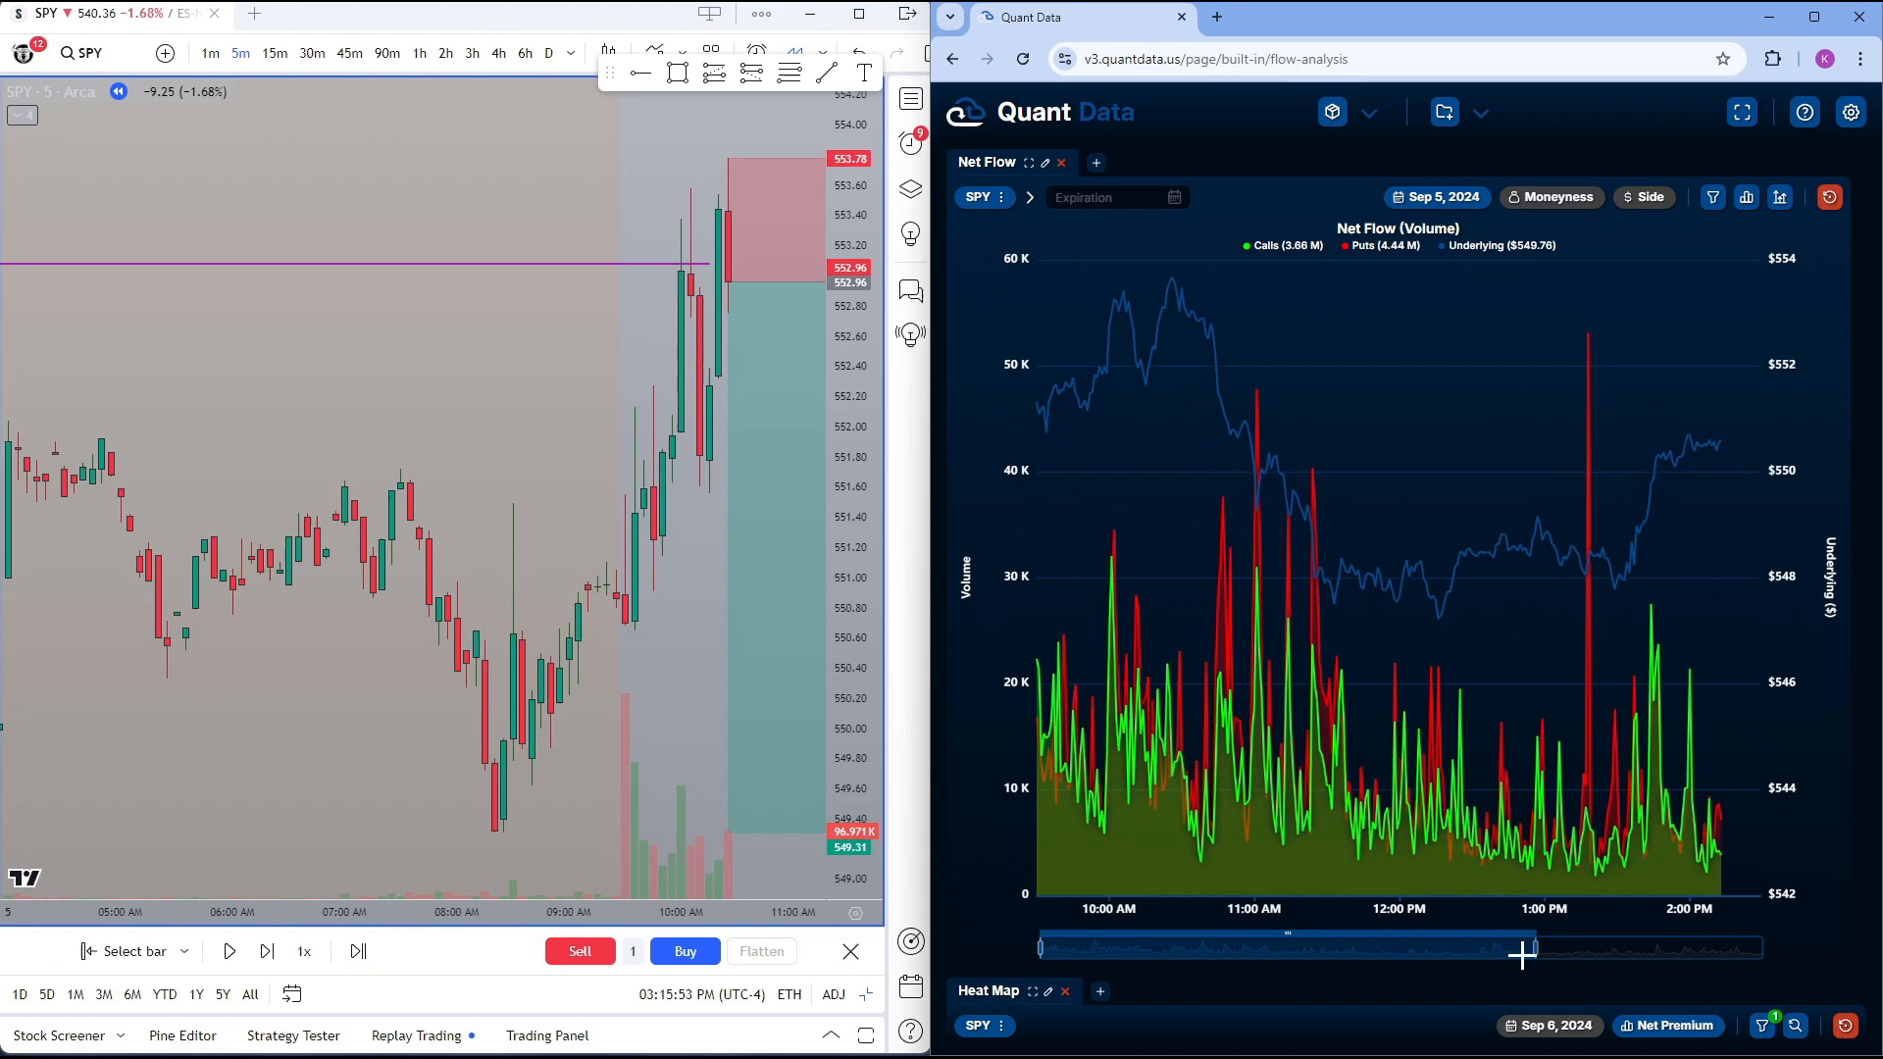
Narrow the Sep 5 SPY Net Flow chart to roughly 9:40 AM through noon
drag(1526, 949, 1328, 950)
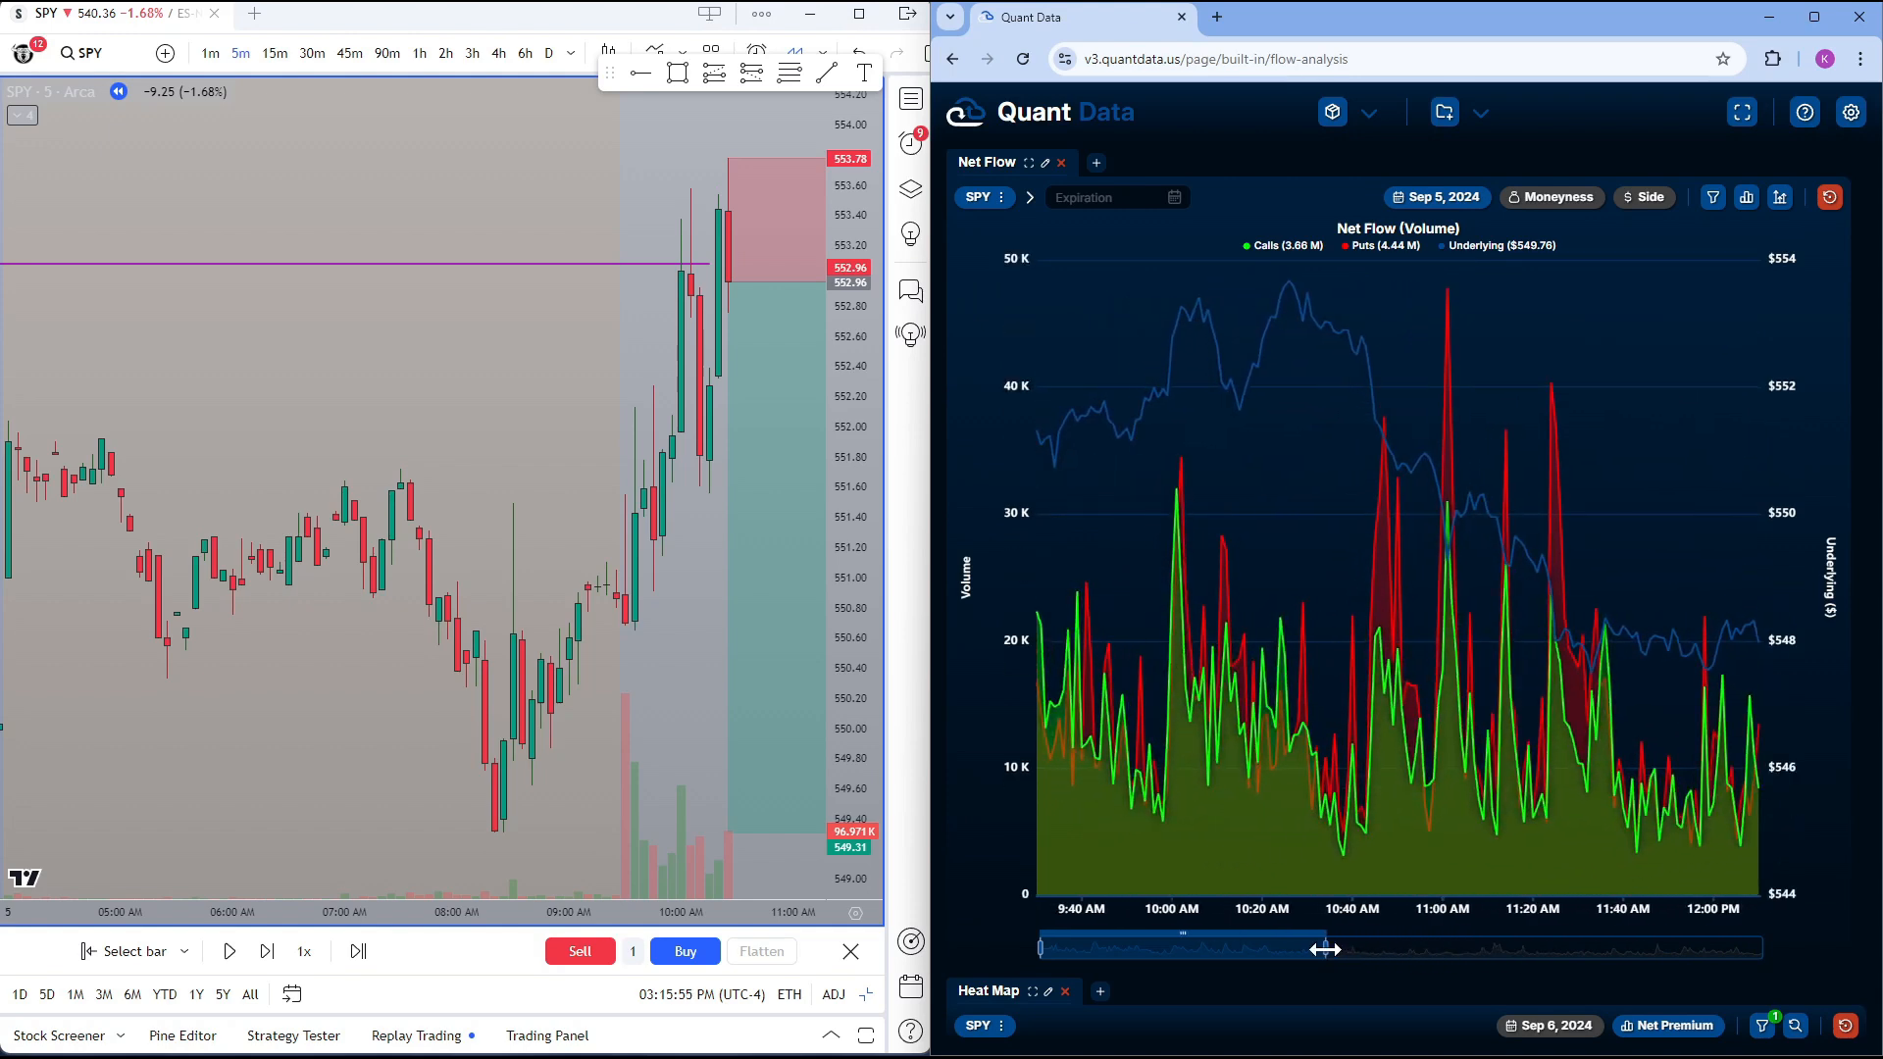
mouse_move(656, 502)
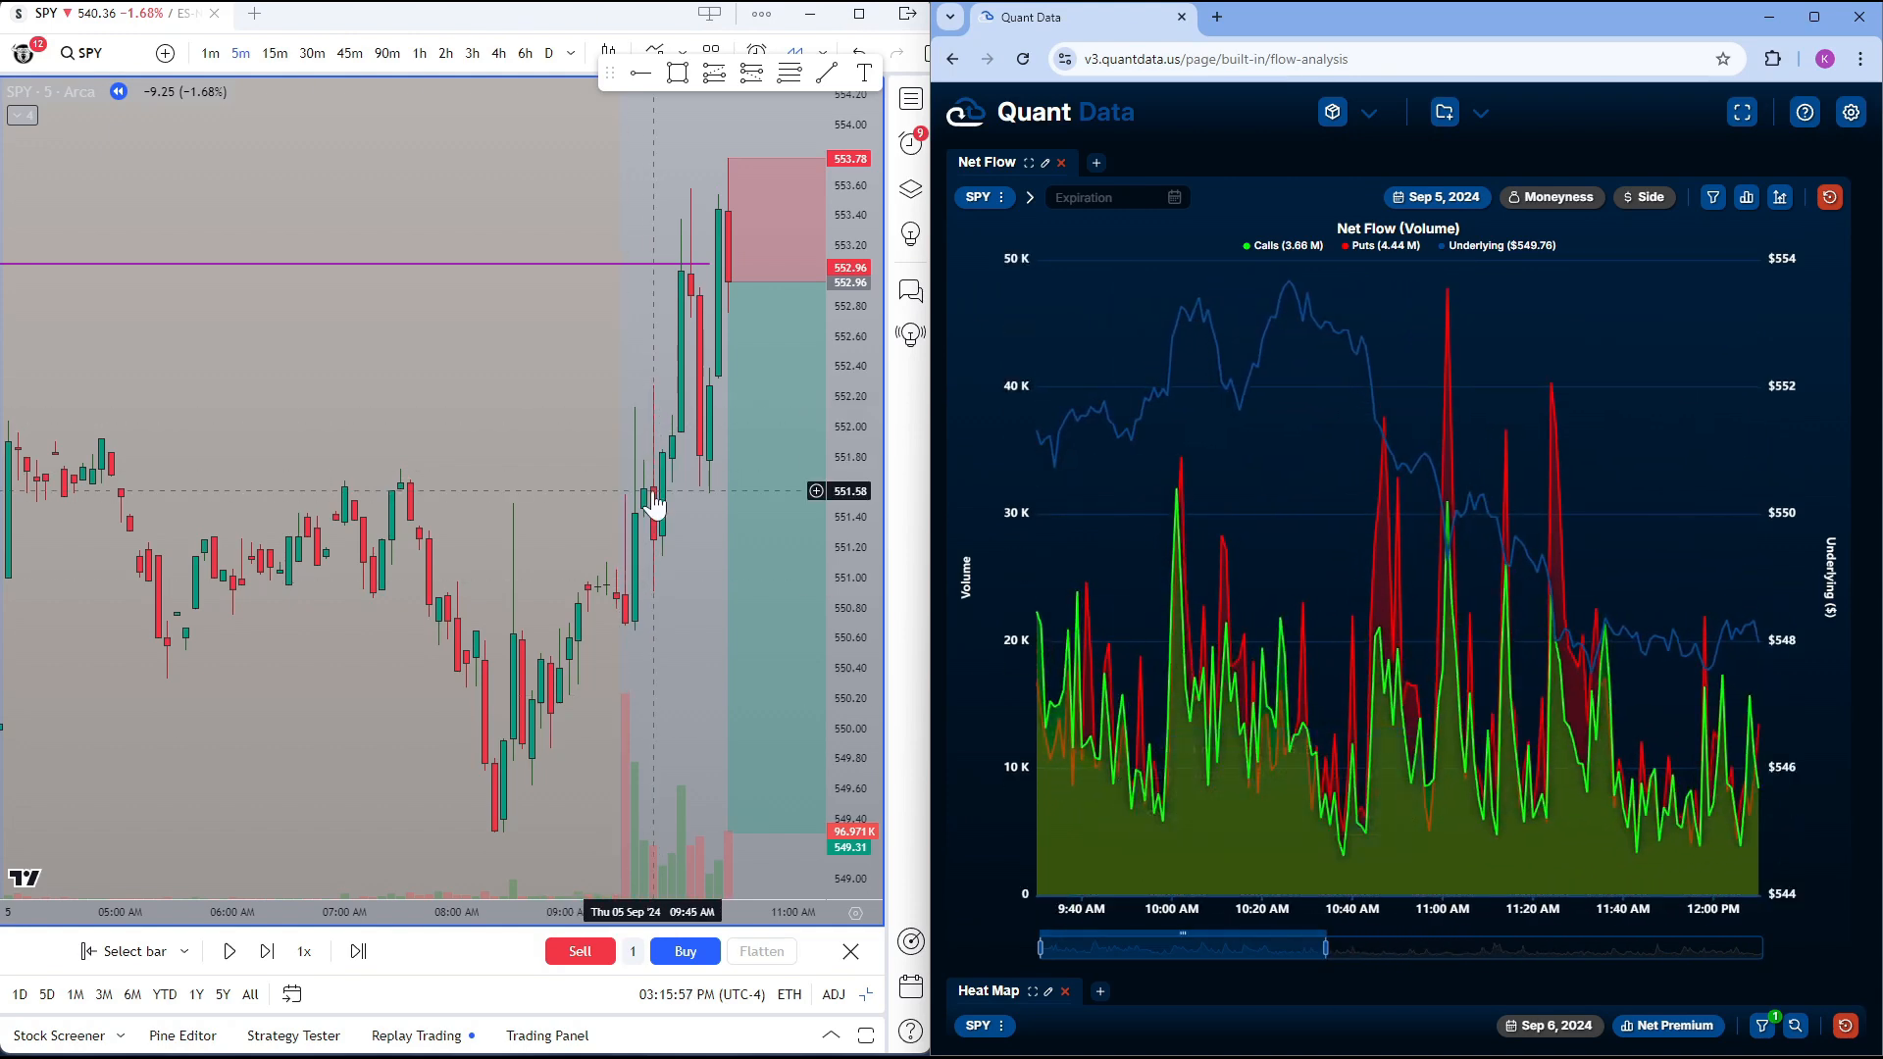
mouse_move(1288, 298)
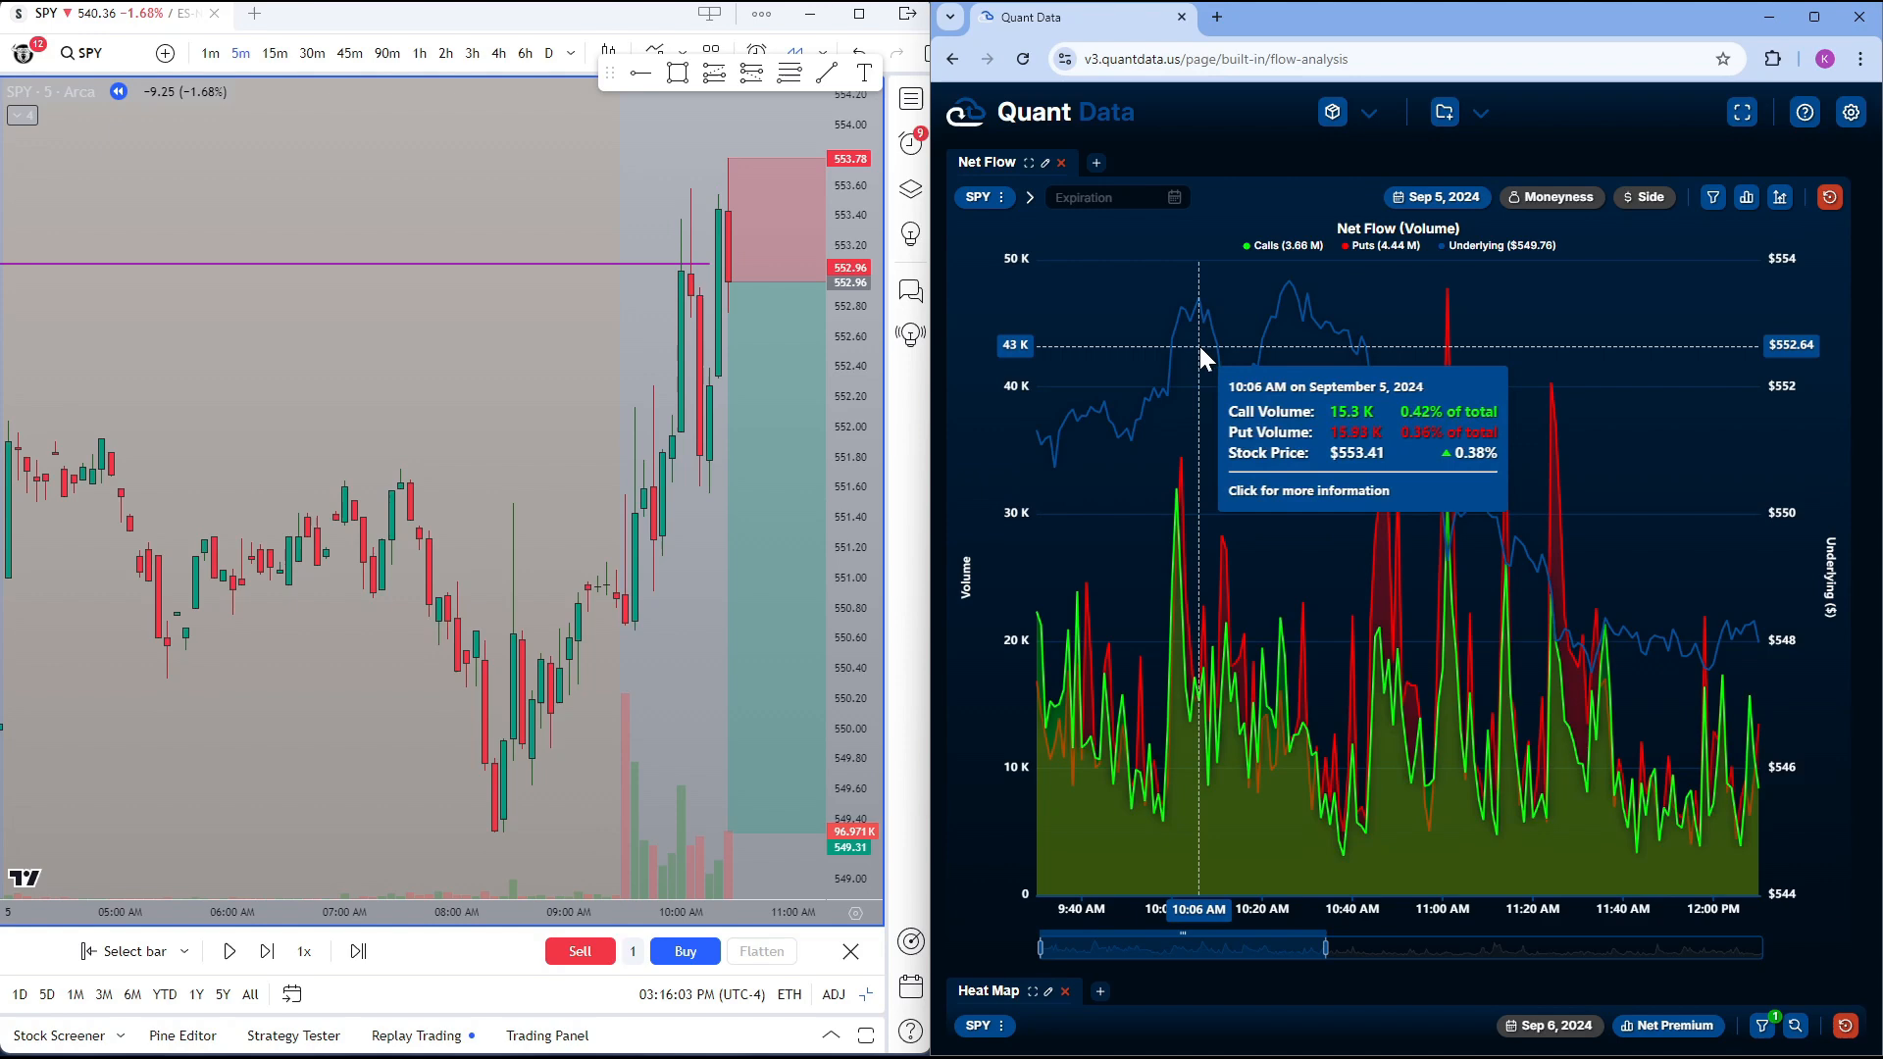
mouse_move(1206, 547)
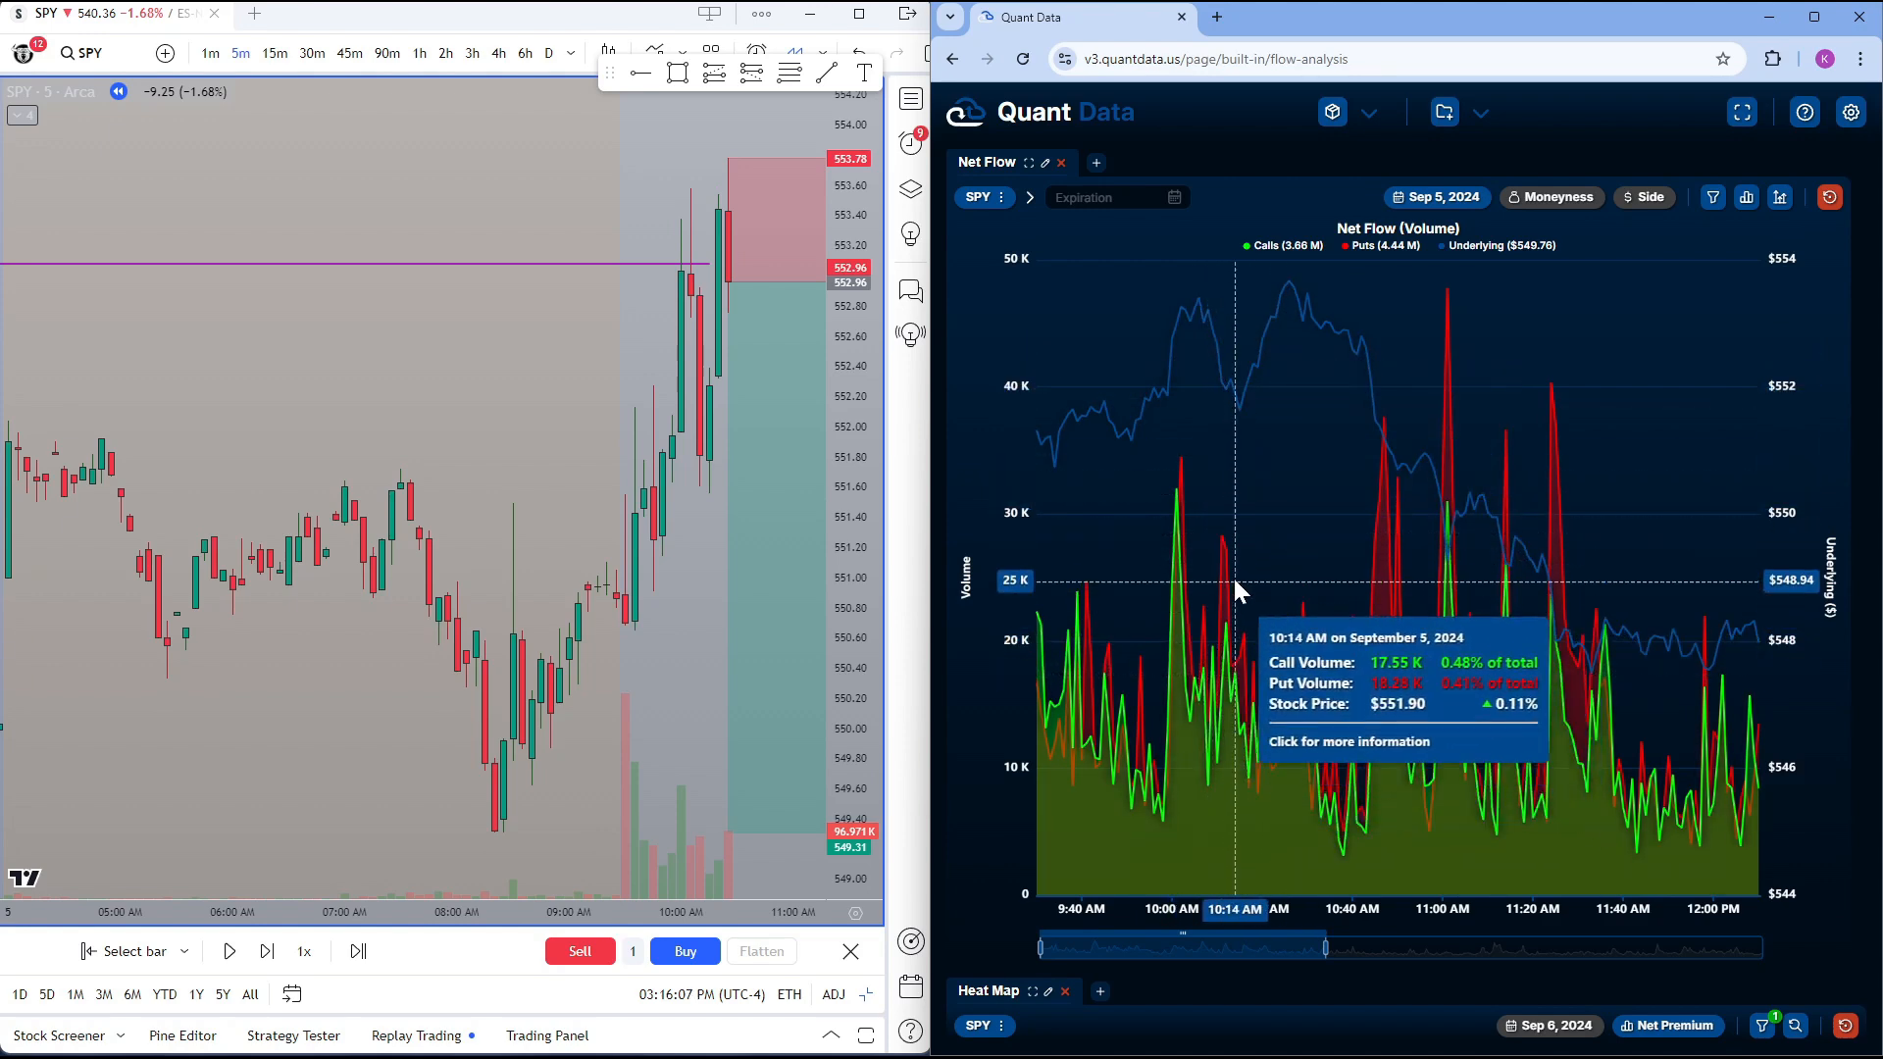
mouse_move(1224, 588)
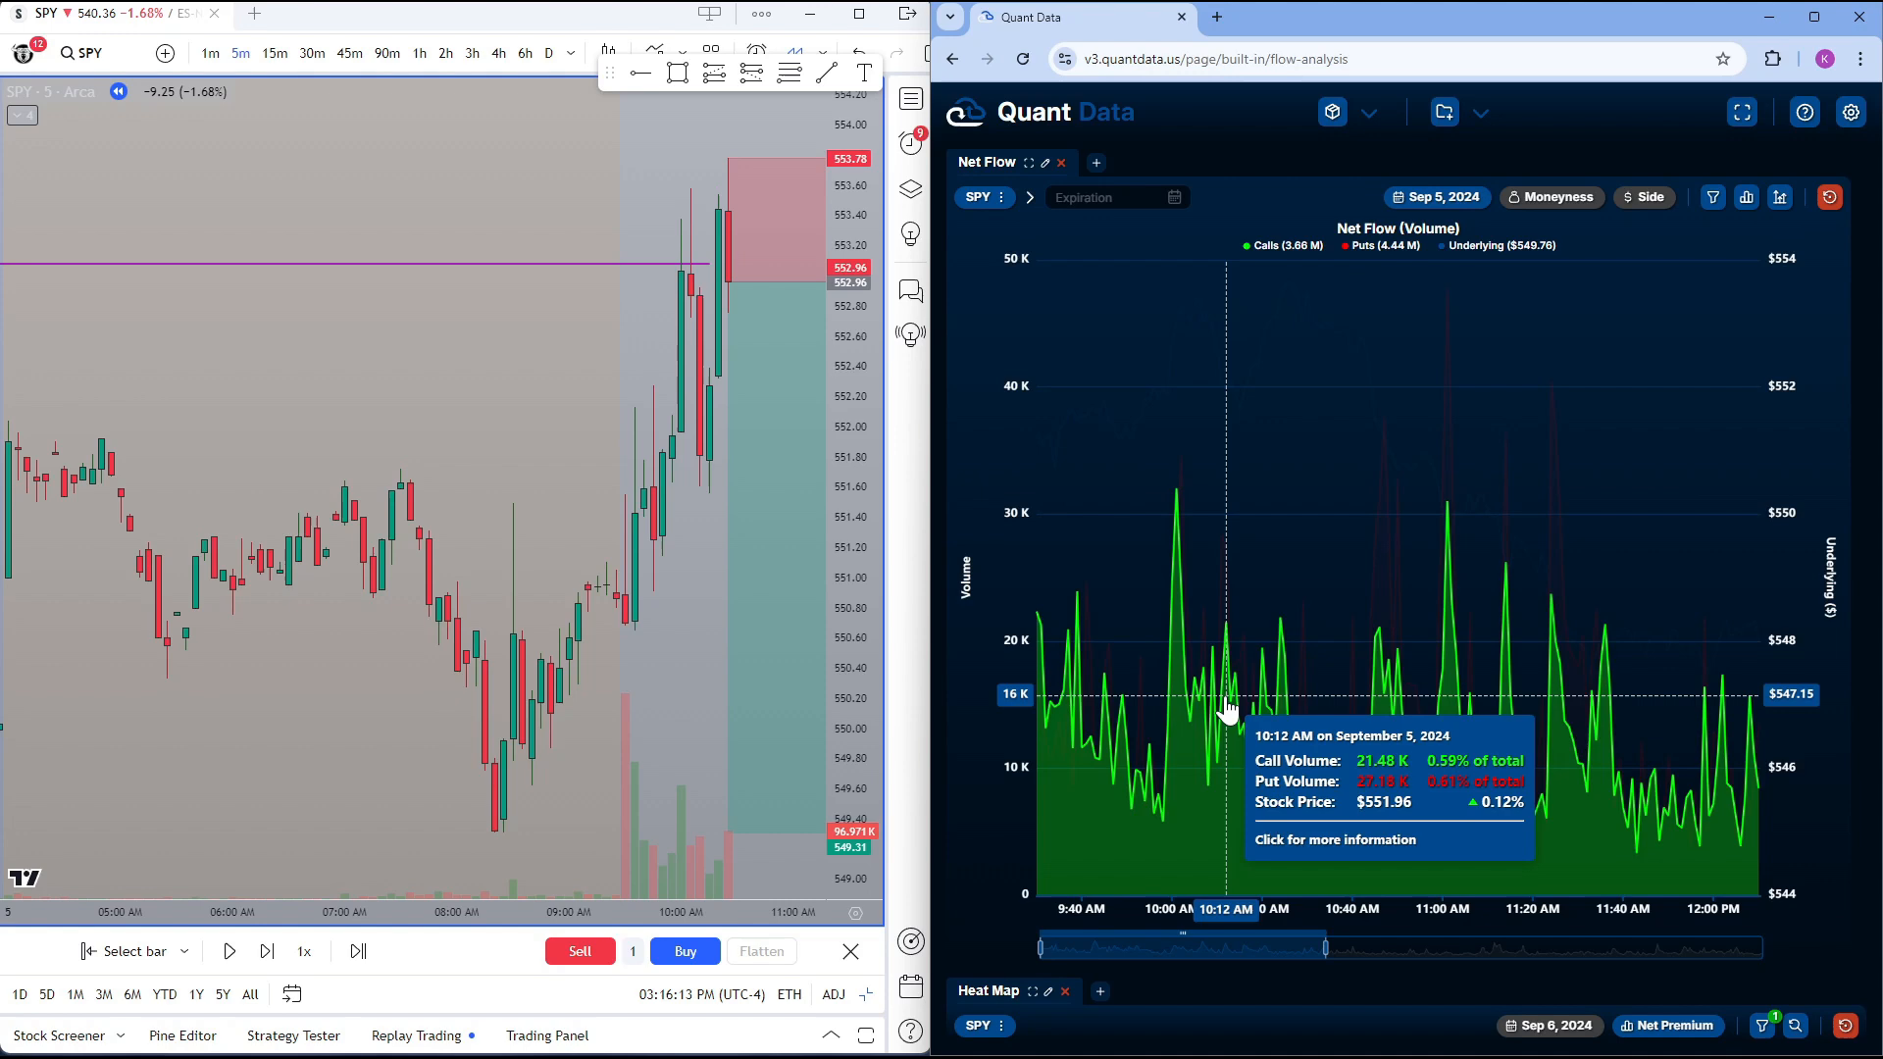
mouse_move(1290, 294)
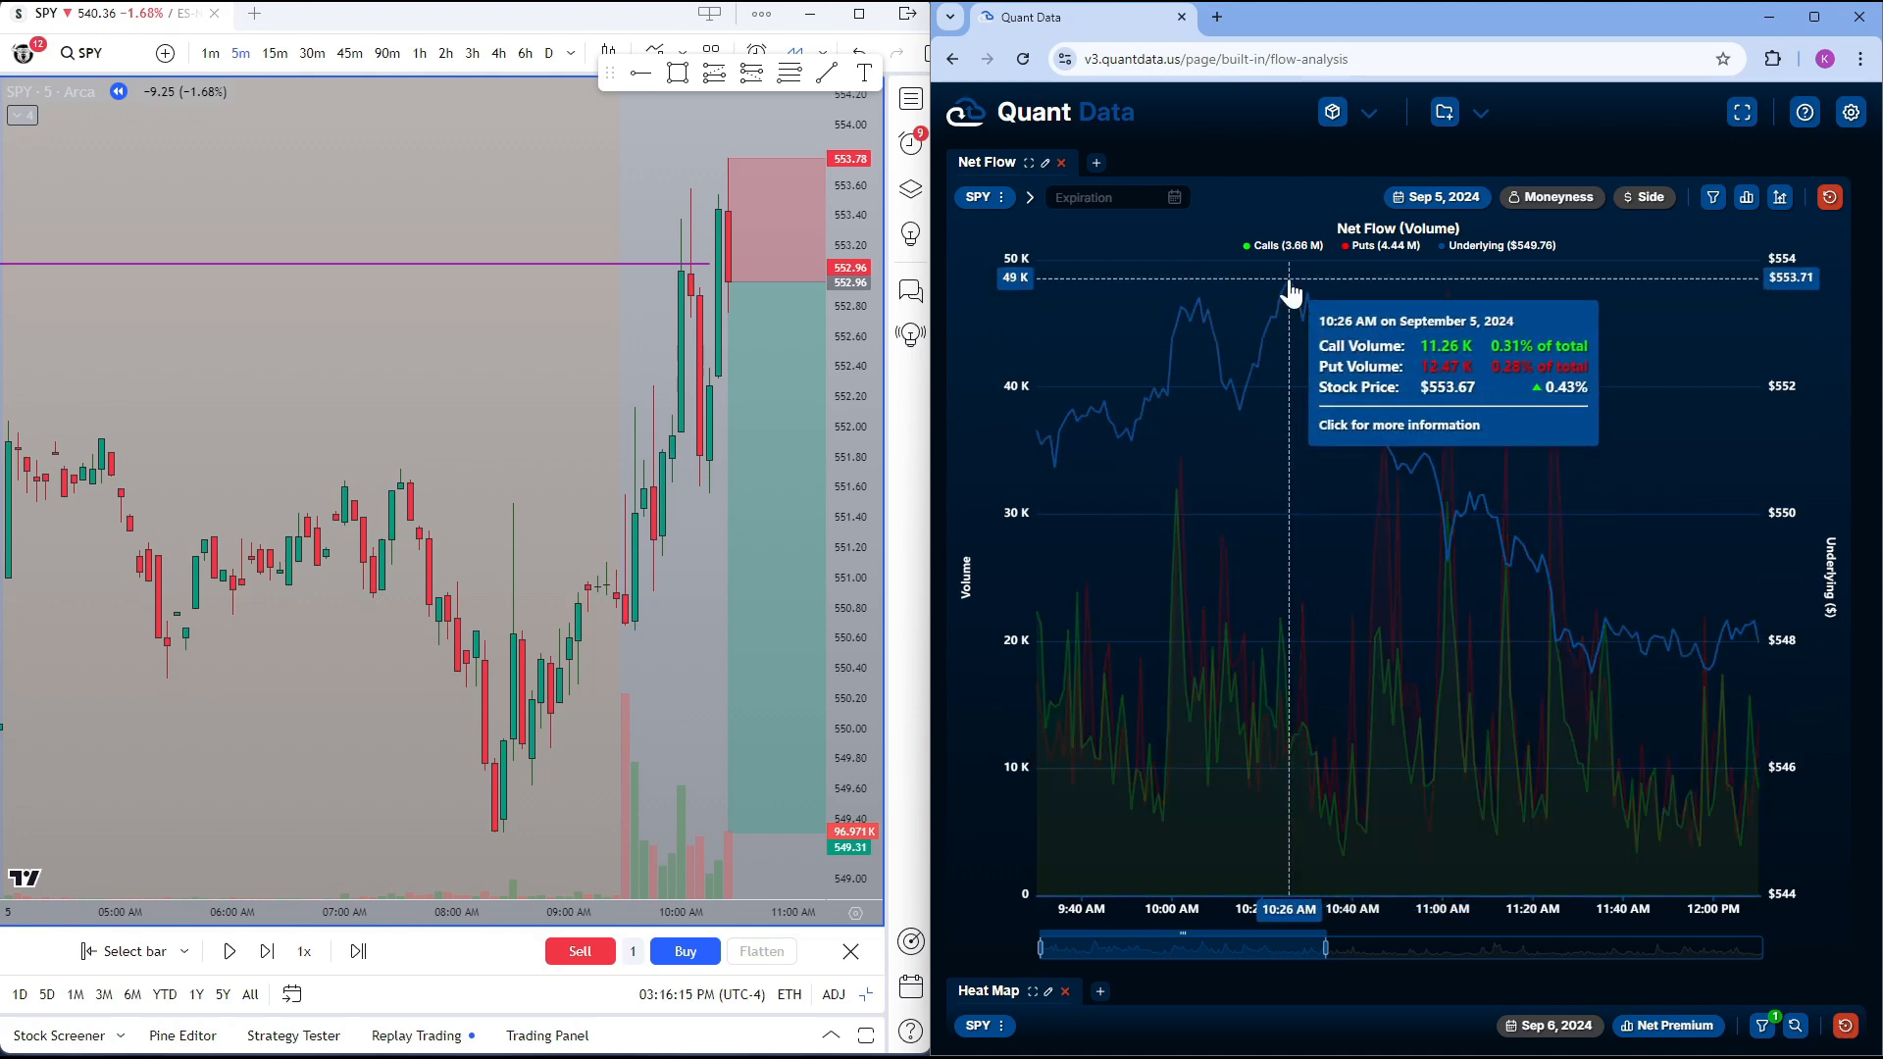
mouse_move(1285, 667)
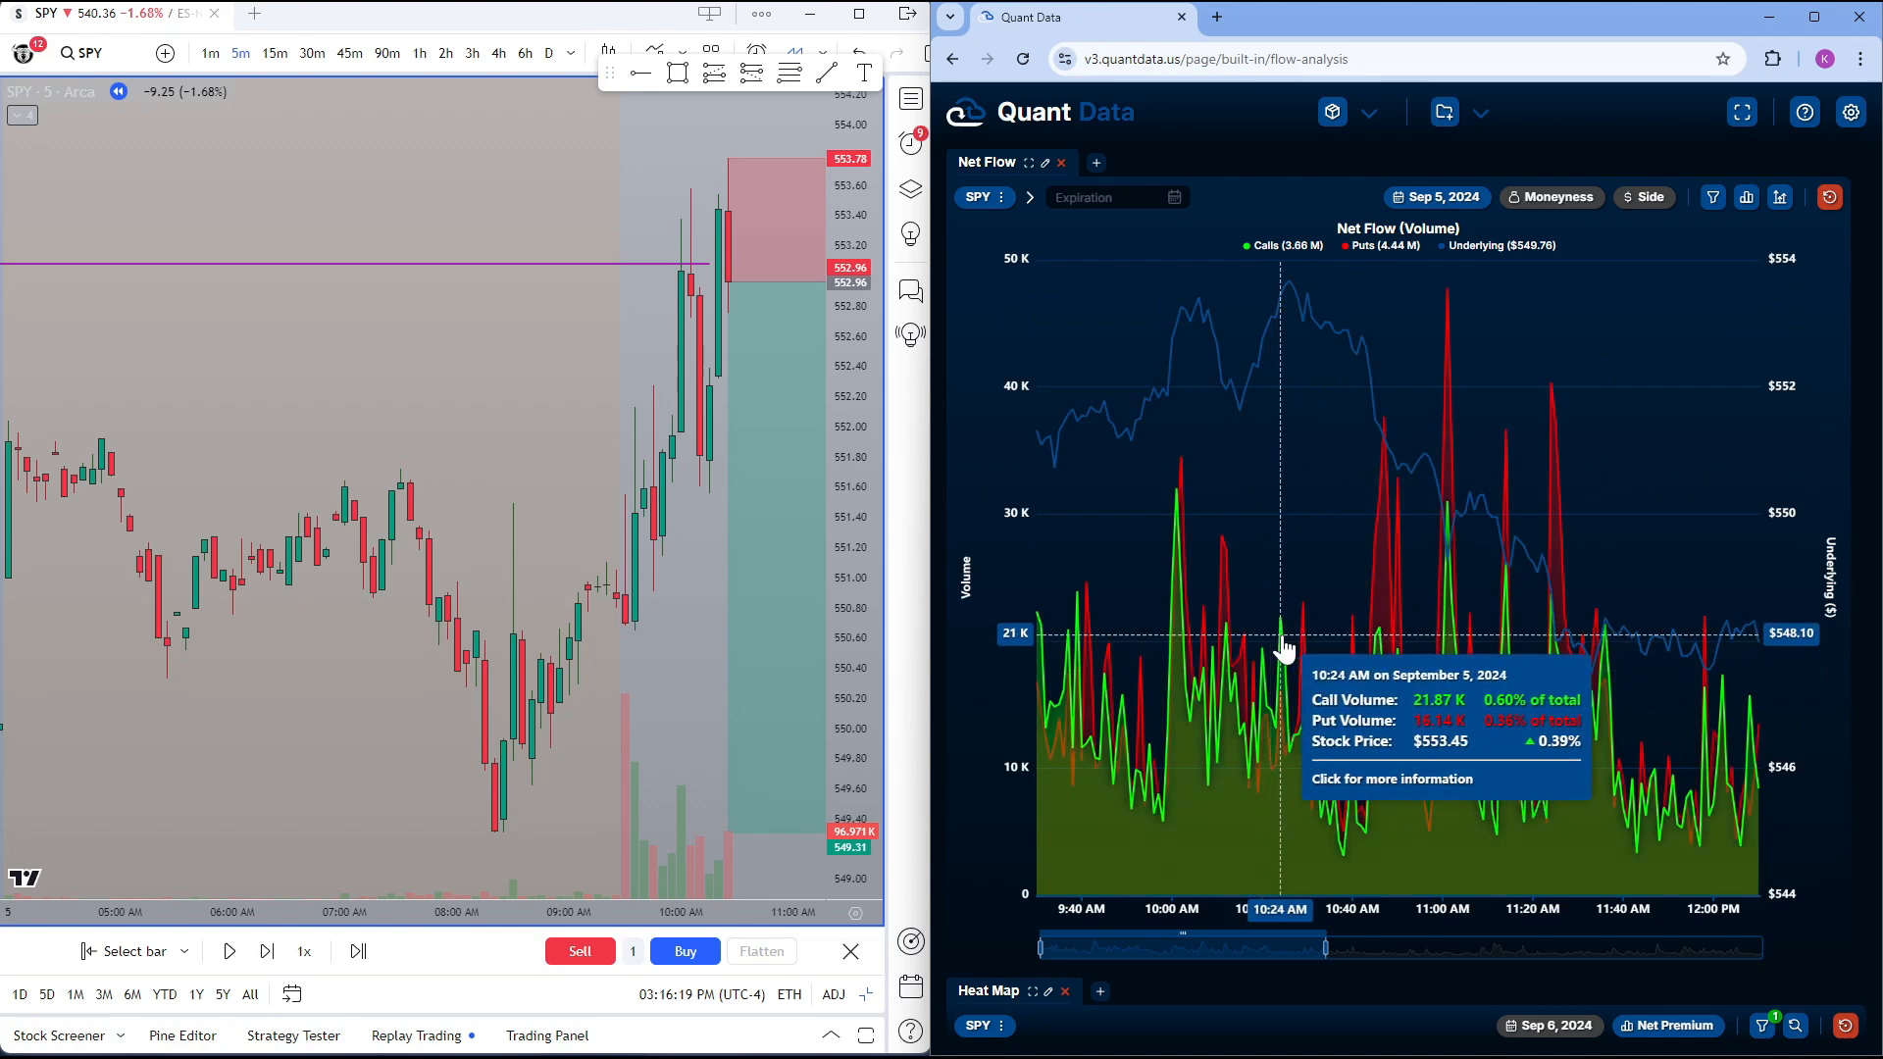
mouse_move(1178, 516)
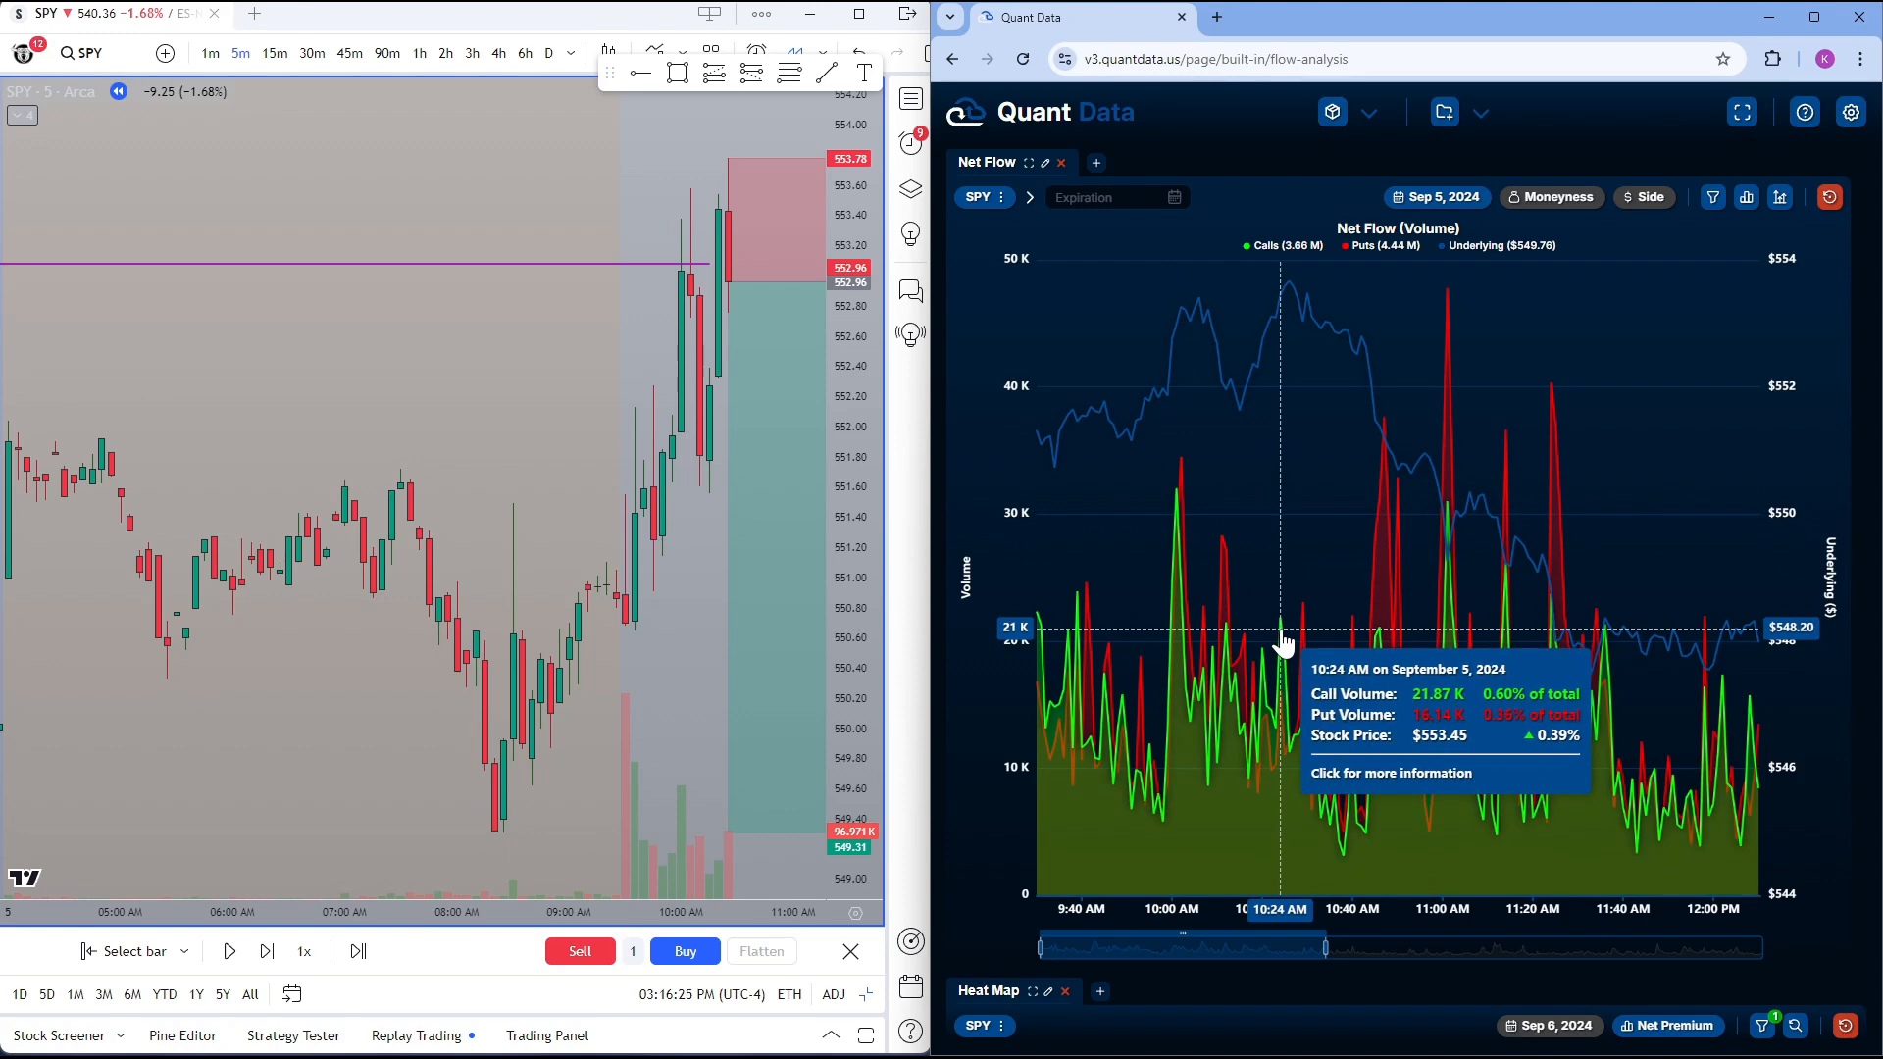
mouse_move(1277, 541)
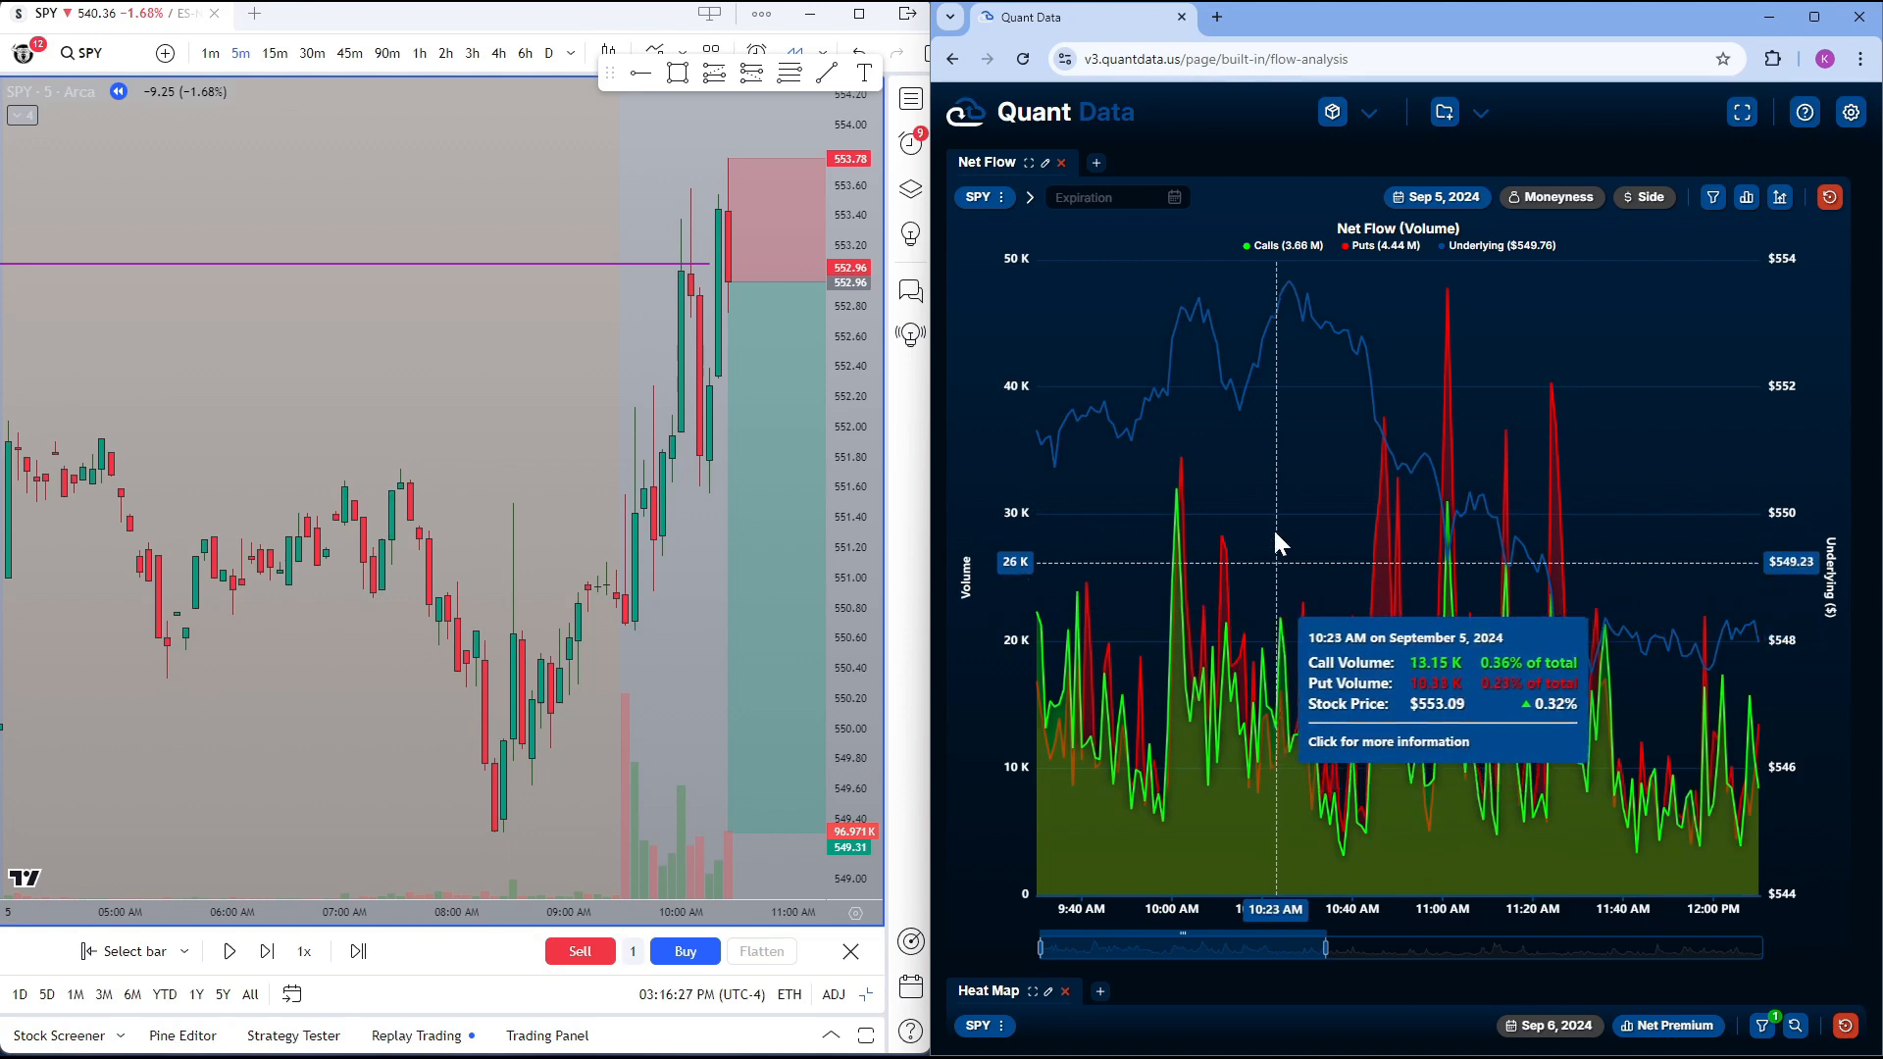
mouse_move(1291, 298)
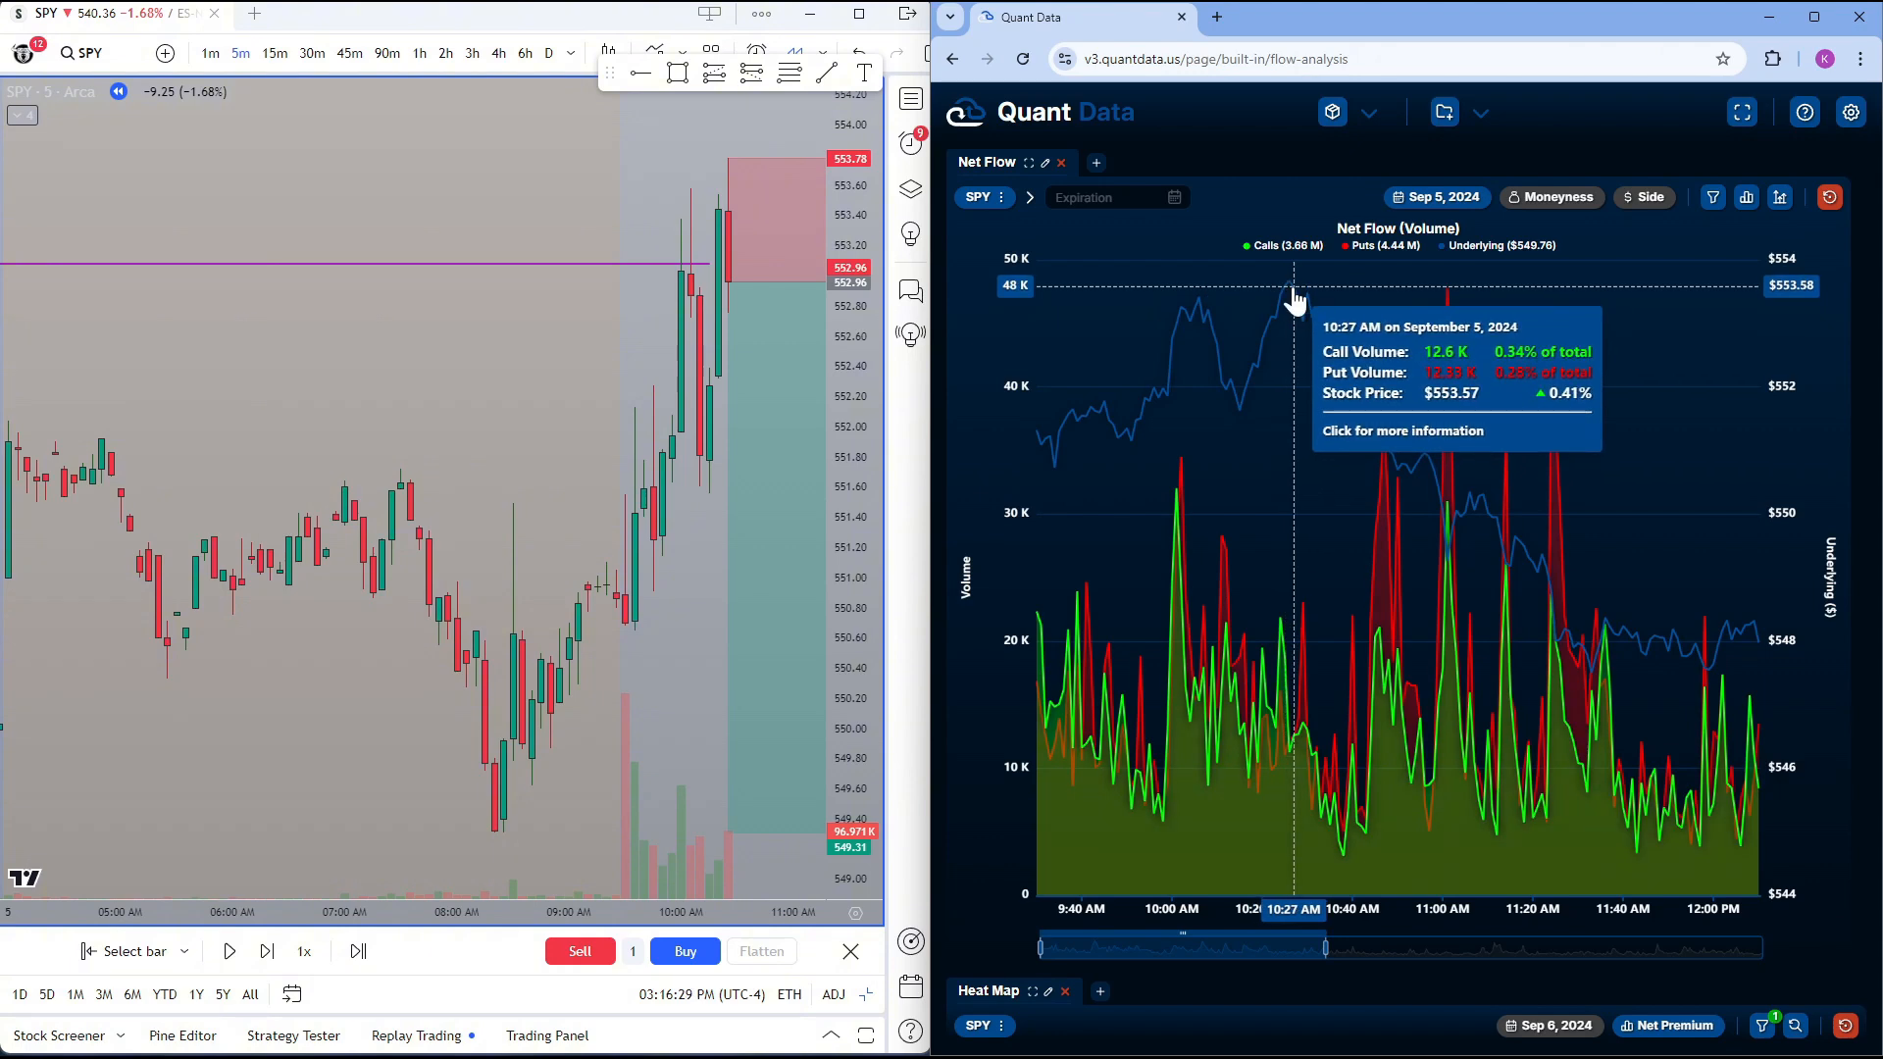
mouse_move(1253, 169)
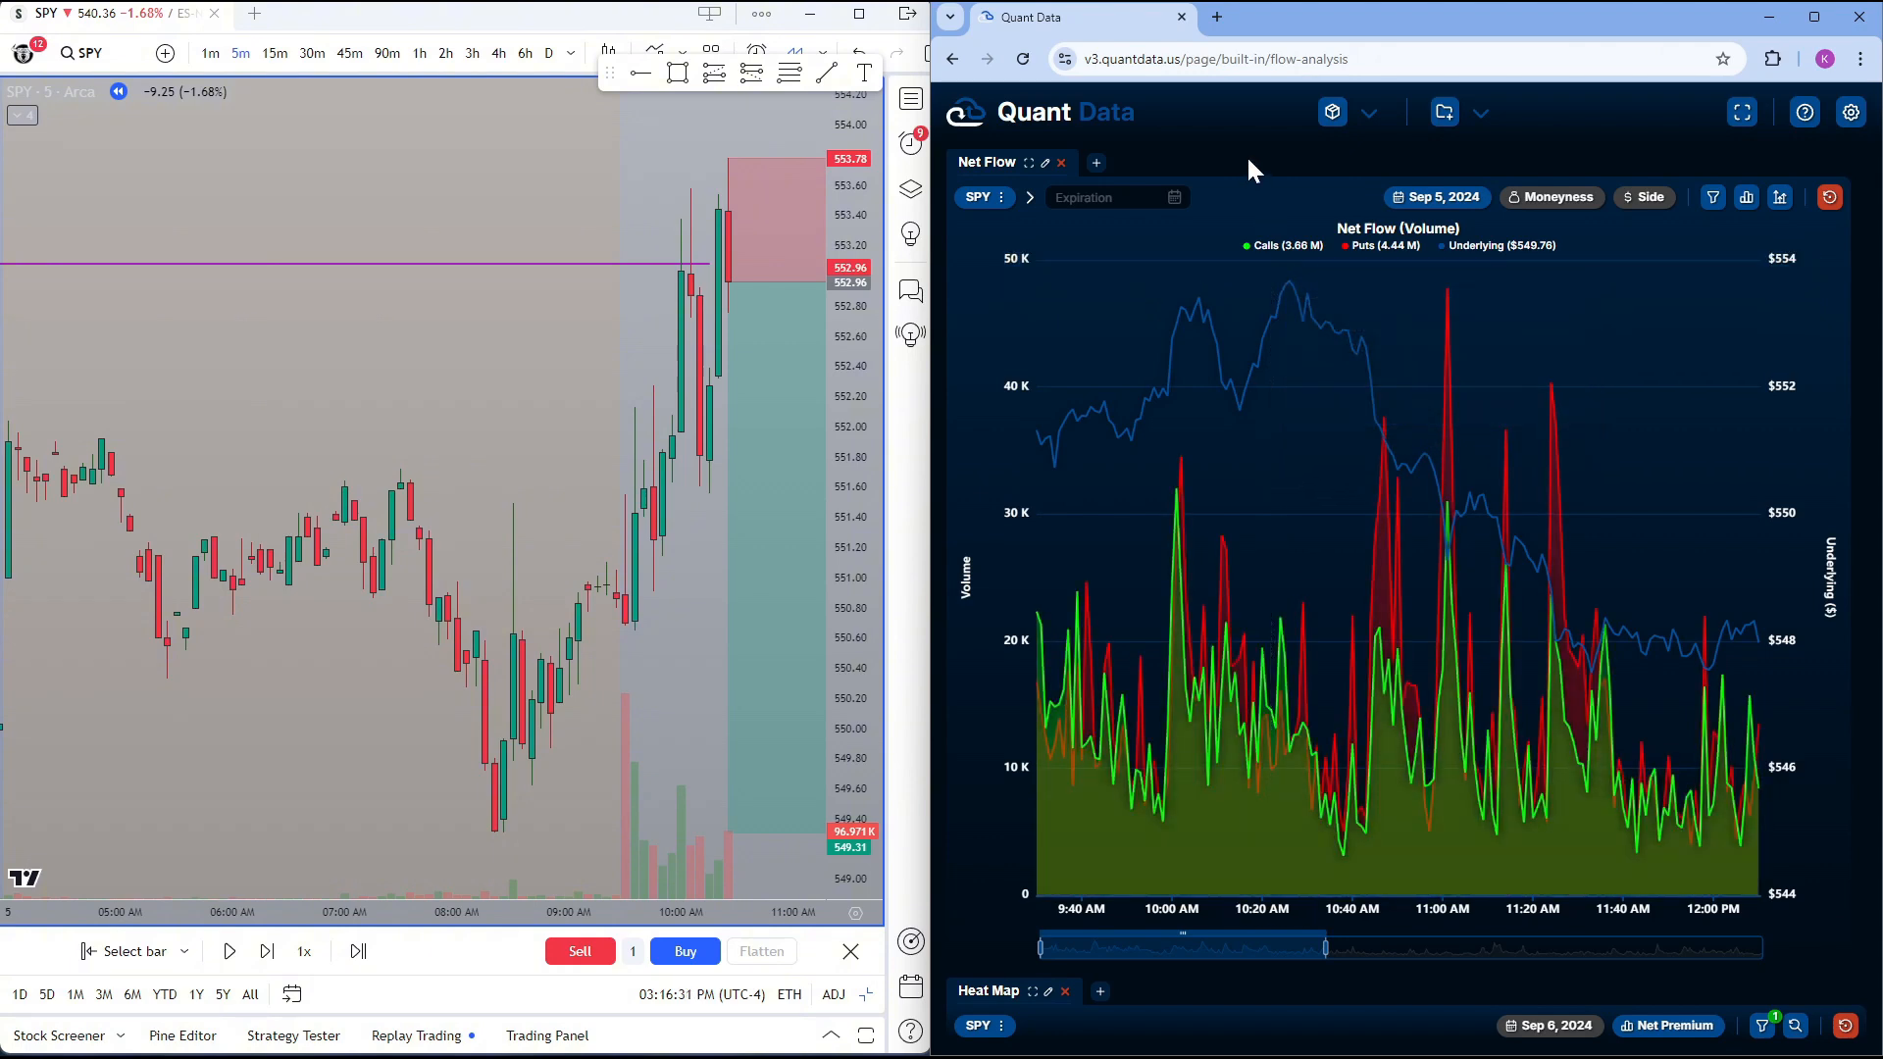